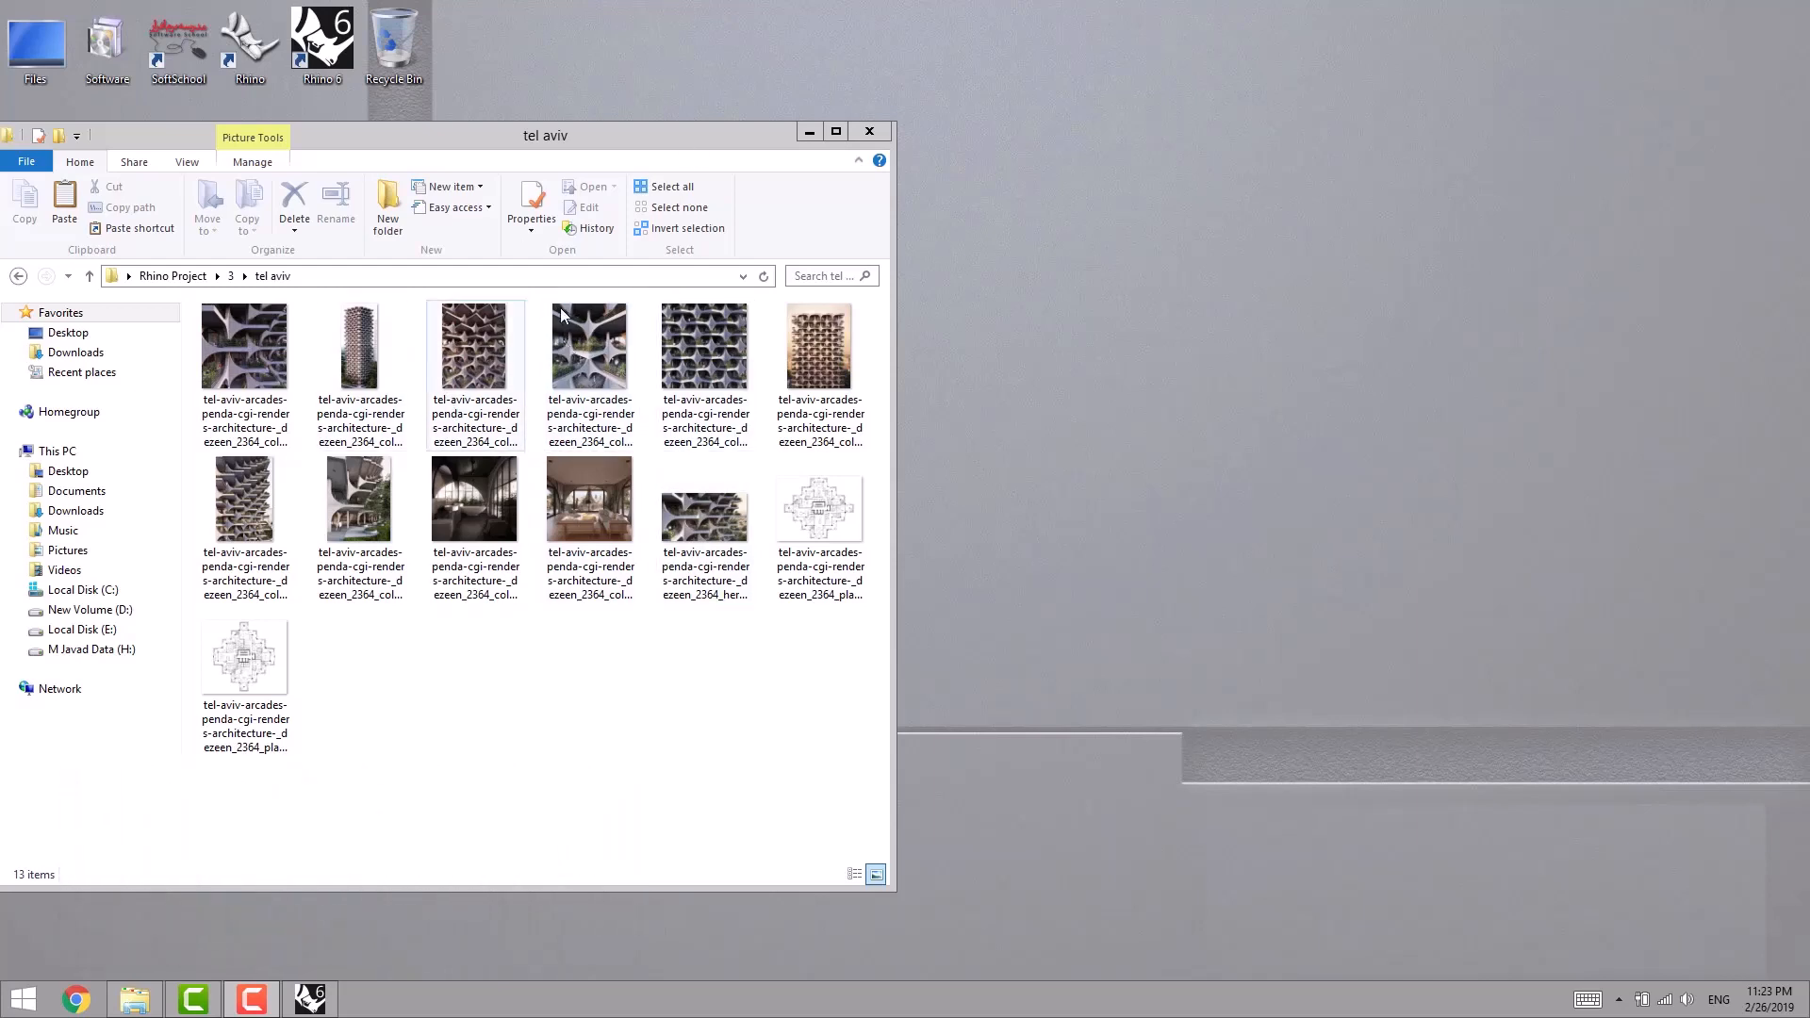
pyautogui.moveTo(458, 367)
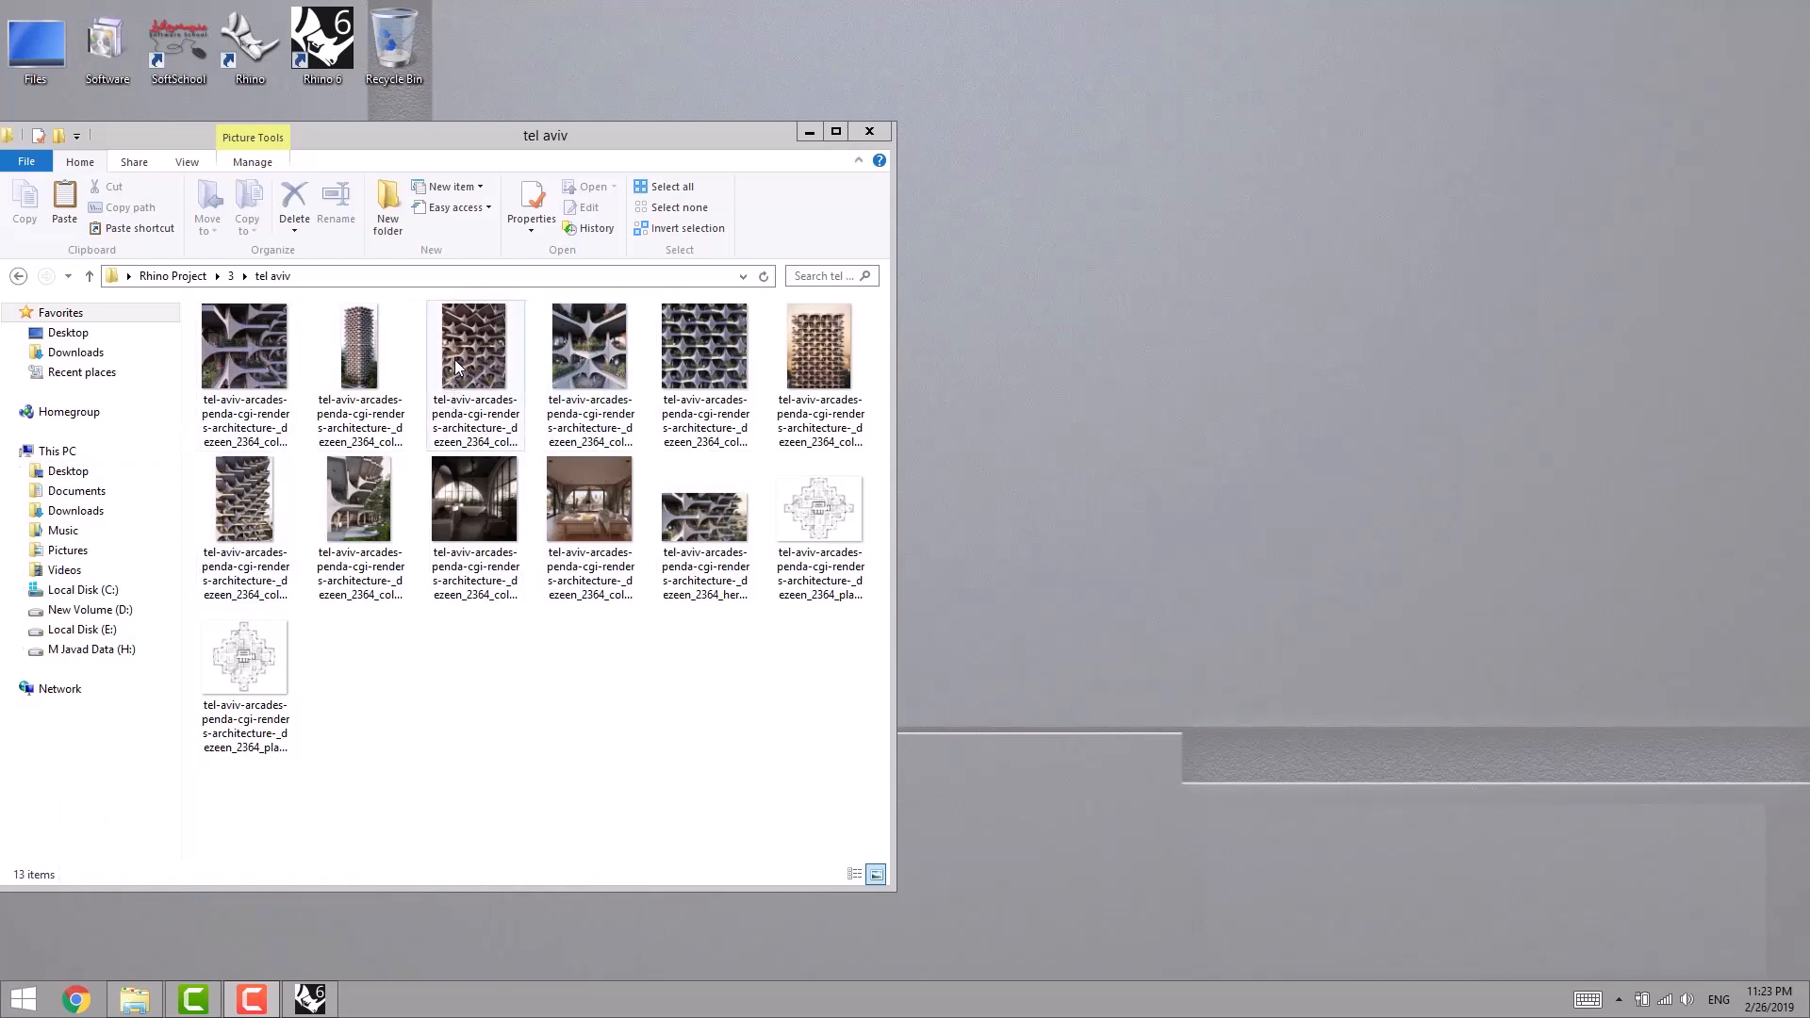
# - Open a Tel Aviv Arcades tower render from the tel aviv folder in Windows Photo Viewer
pyautogui.doubleClick(474, 345)
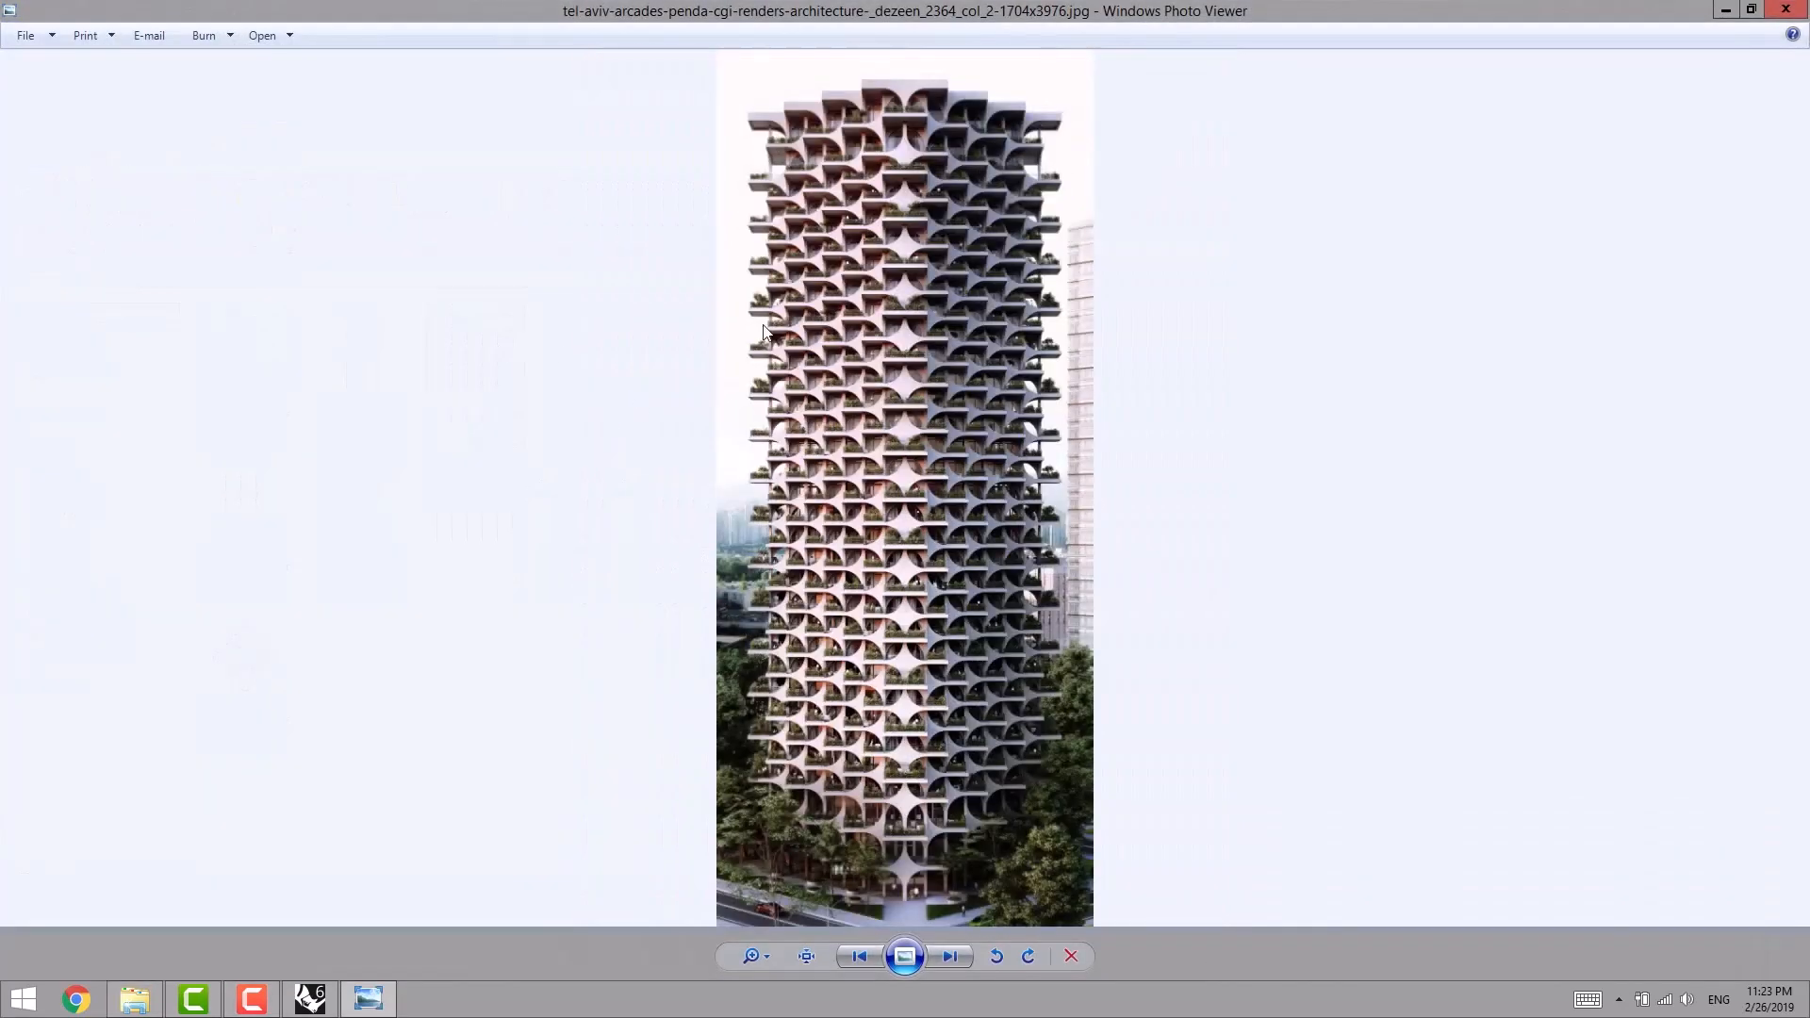
# - Browse back through the first and second floor plans to the hero render
pyautogui.click(949, 955)
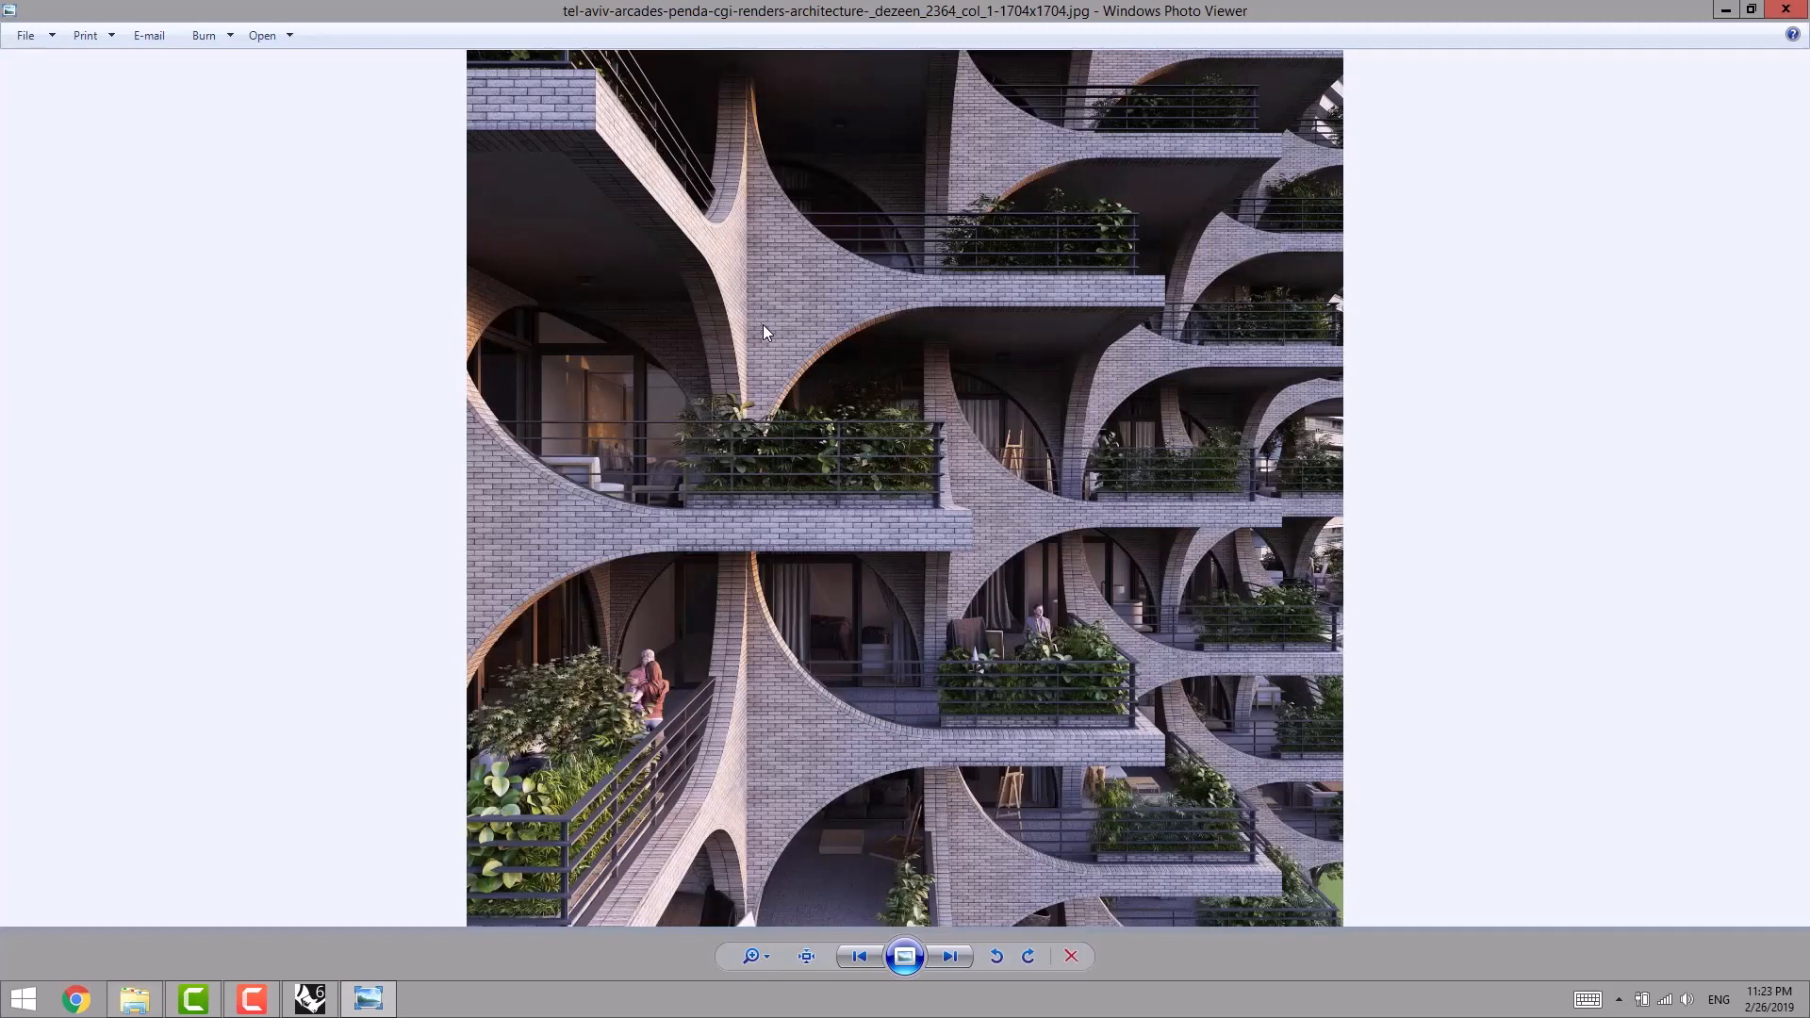
pyautogui.click(949, 956)
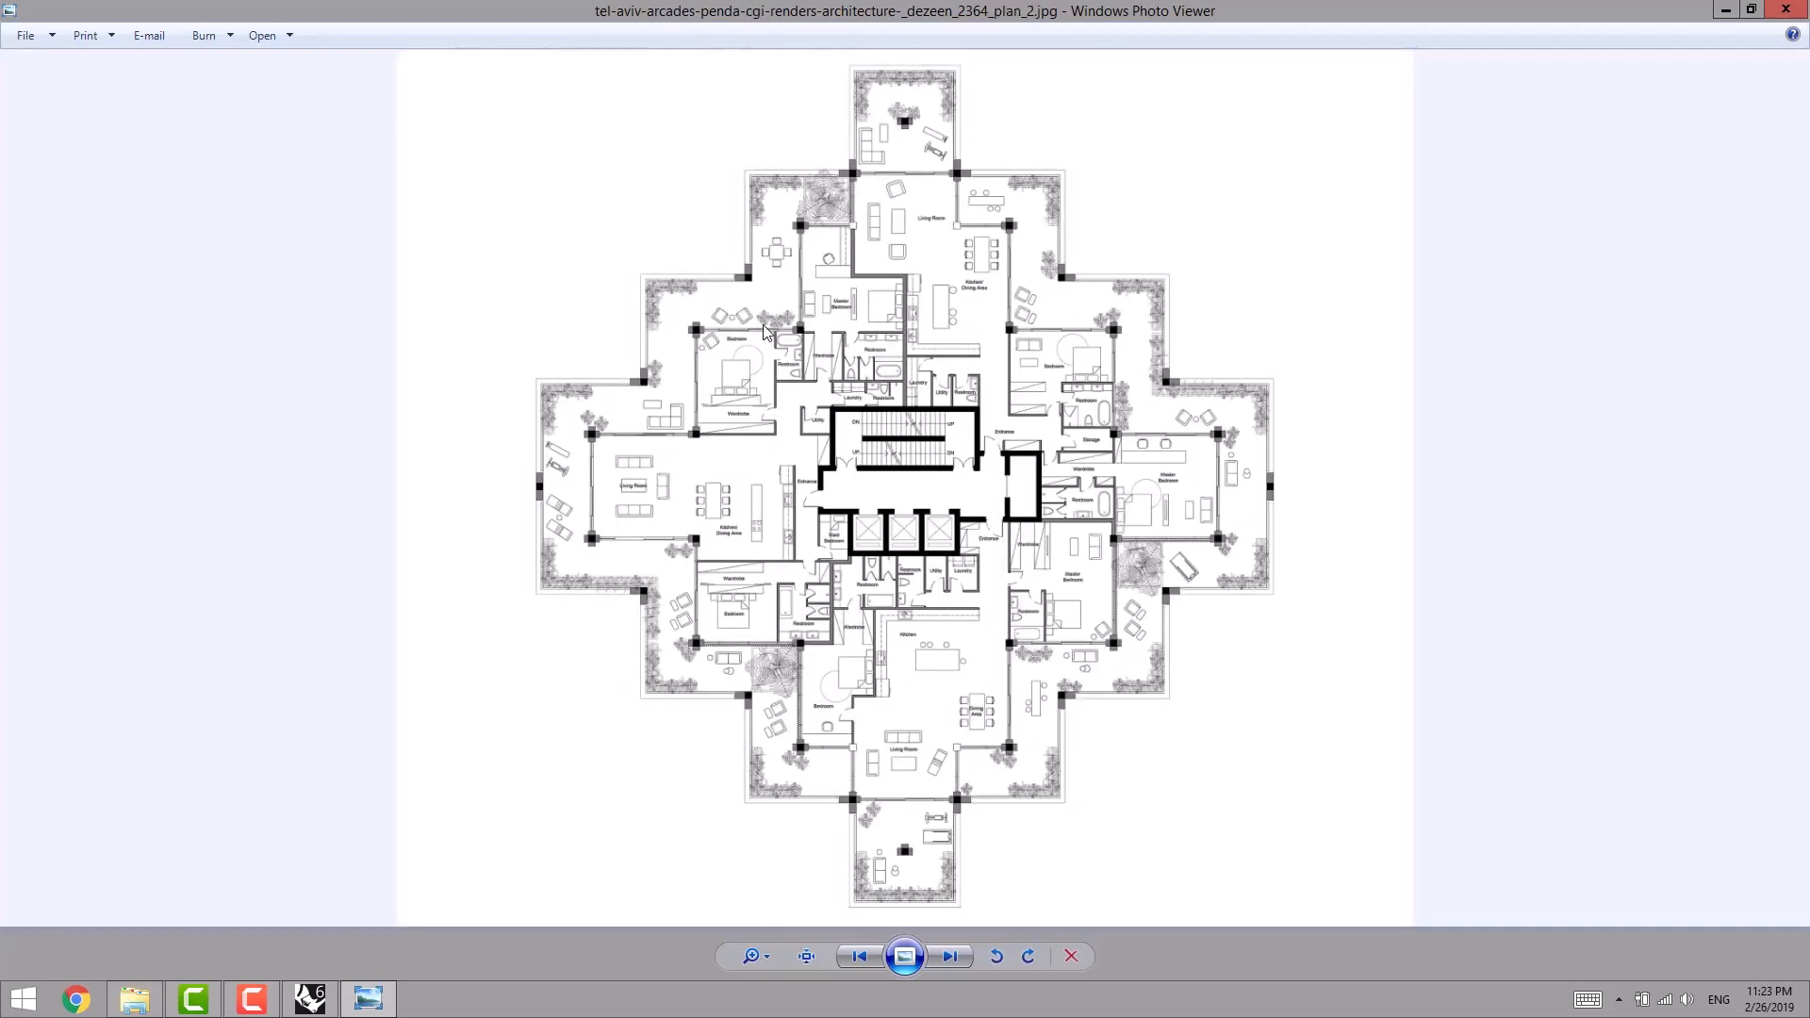
pyautogui.click(949, 956)
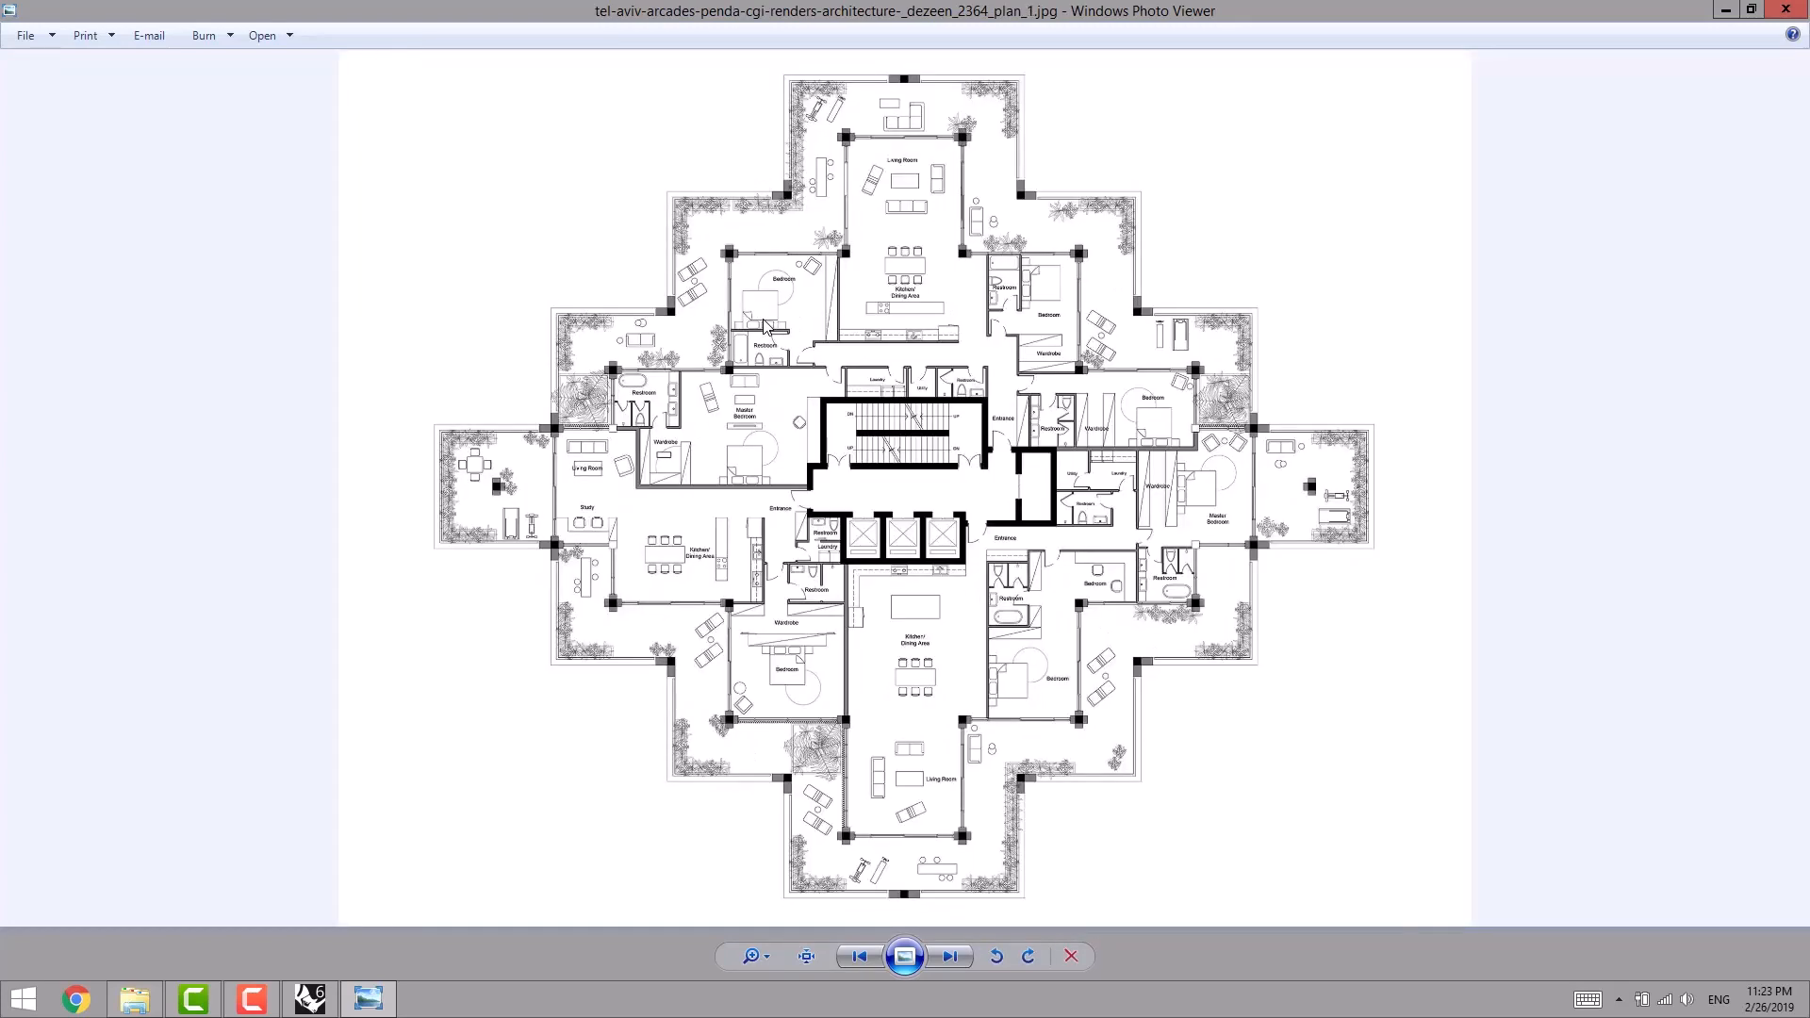
pyautogui.click(950, 955)
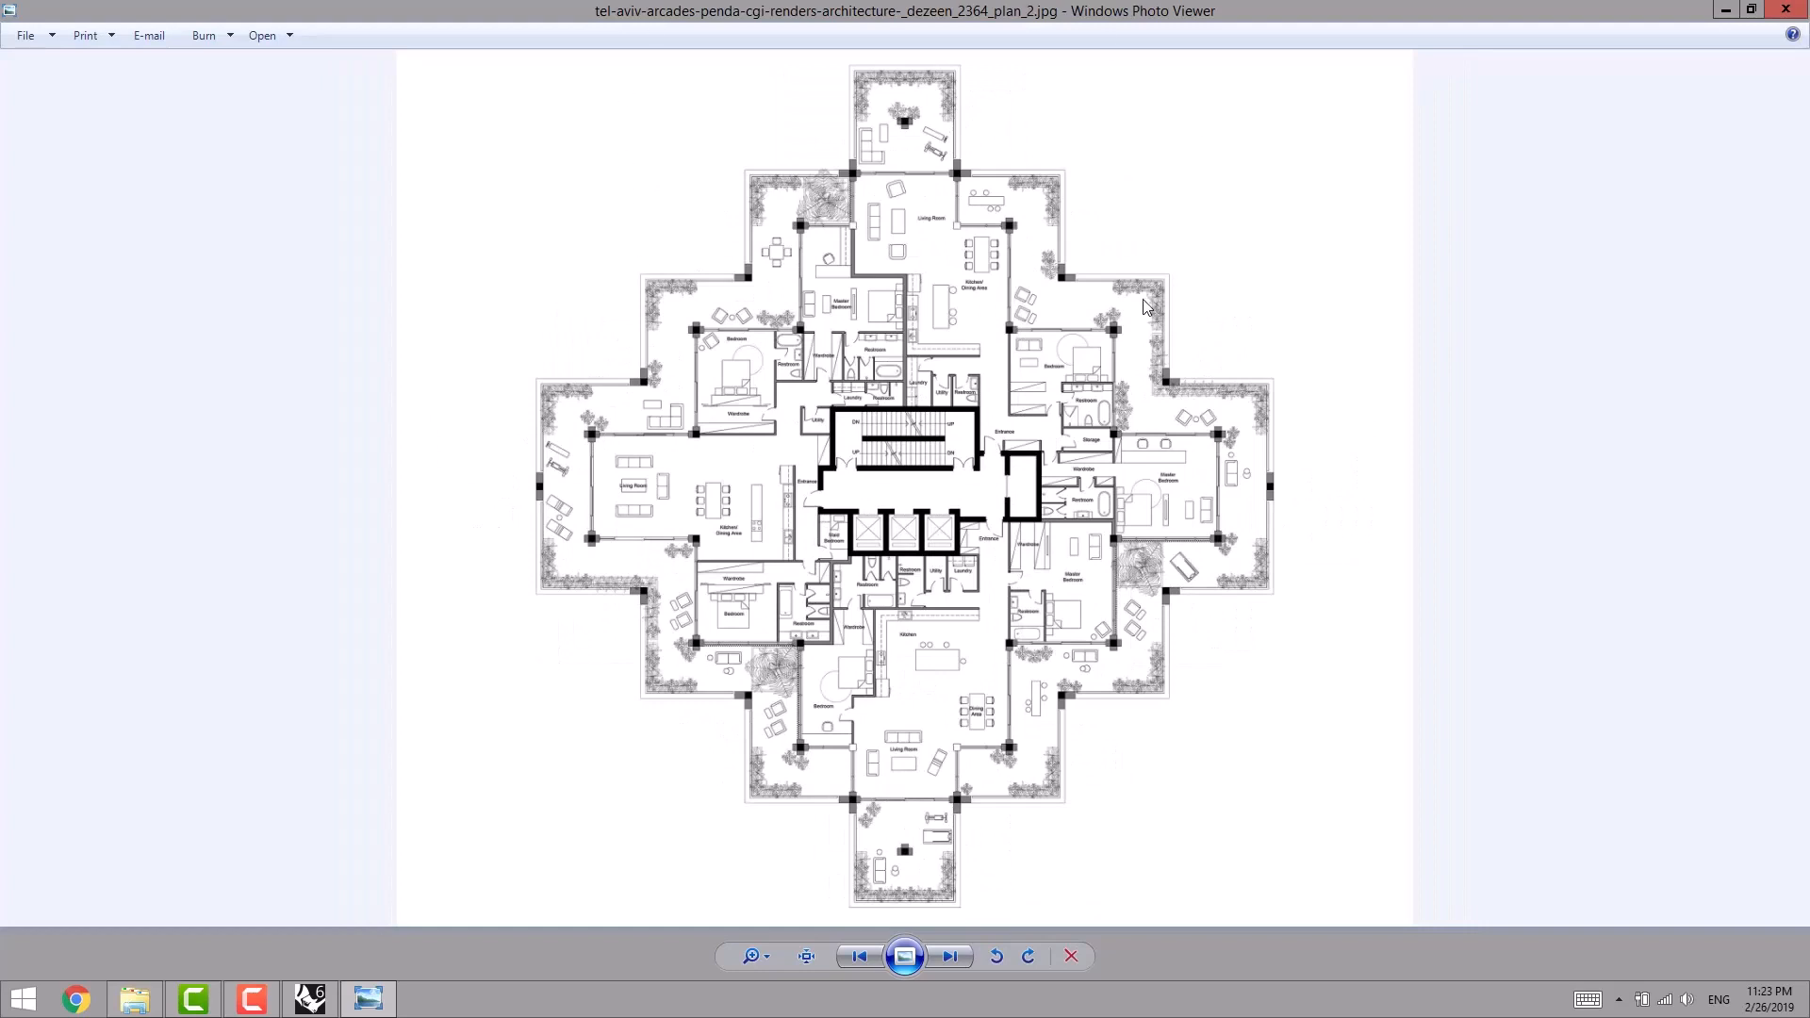
pyautogui.click(859, 956)
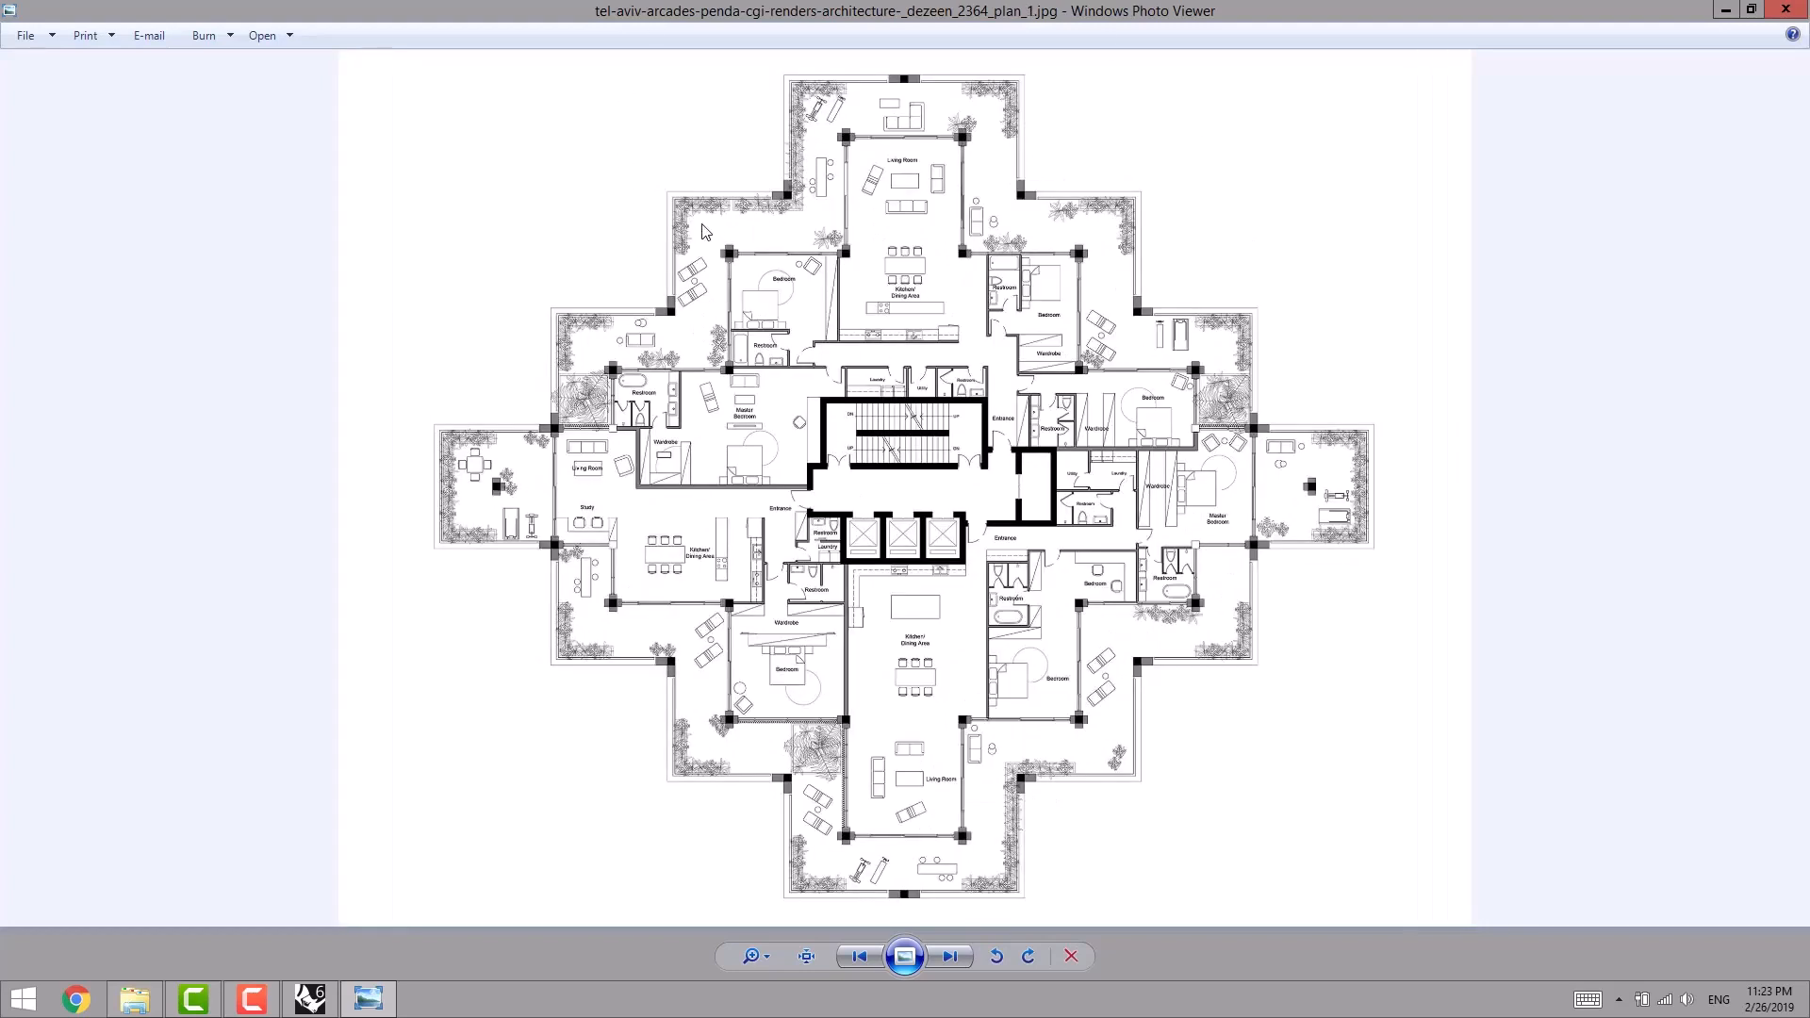
pyautogui.moveTo(1335, 366)
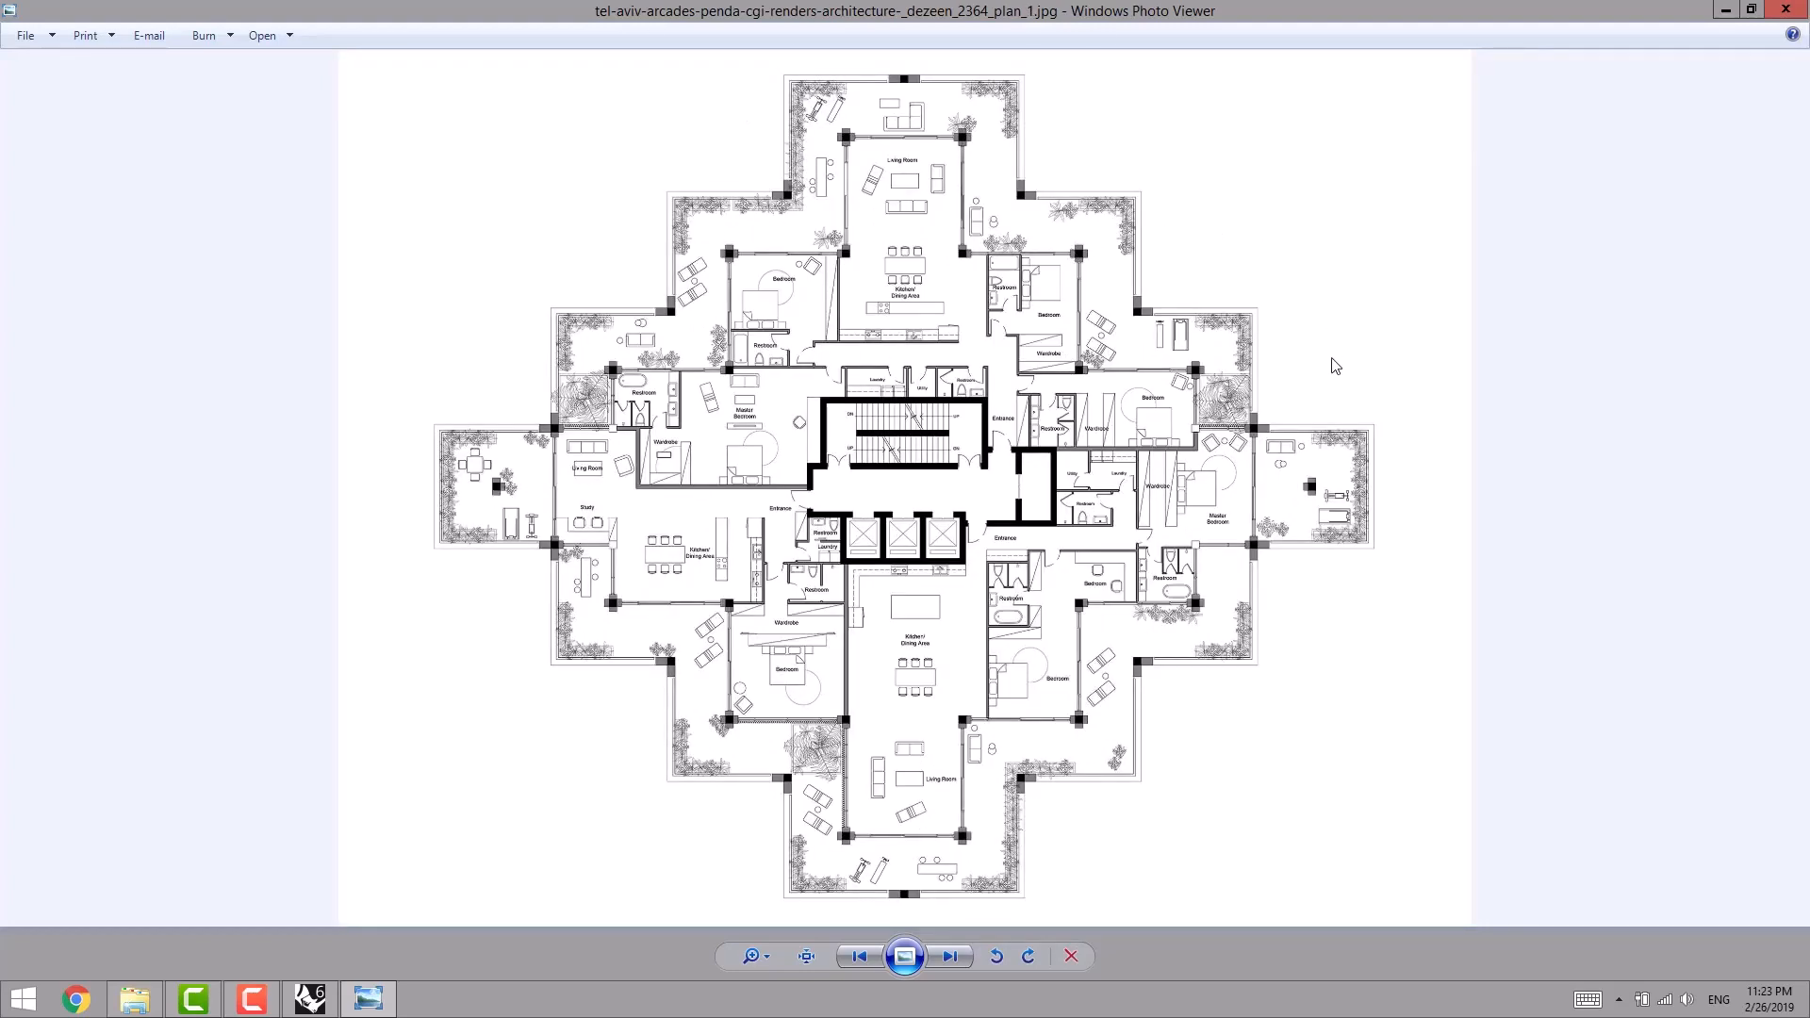
pyautogui.click(950, 956)
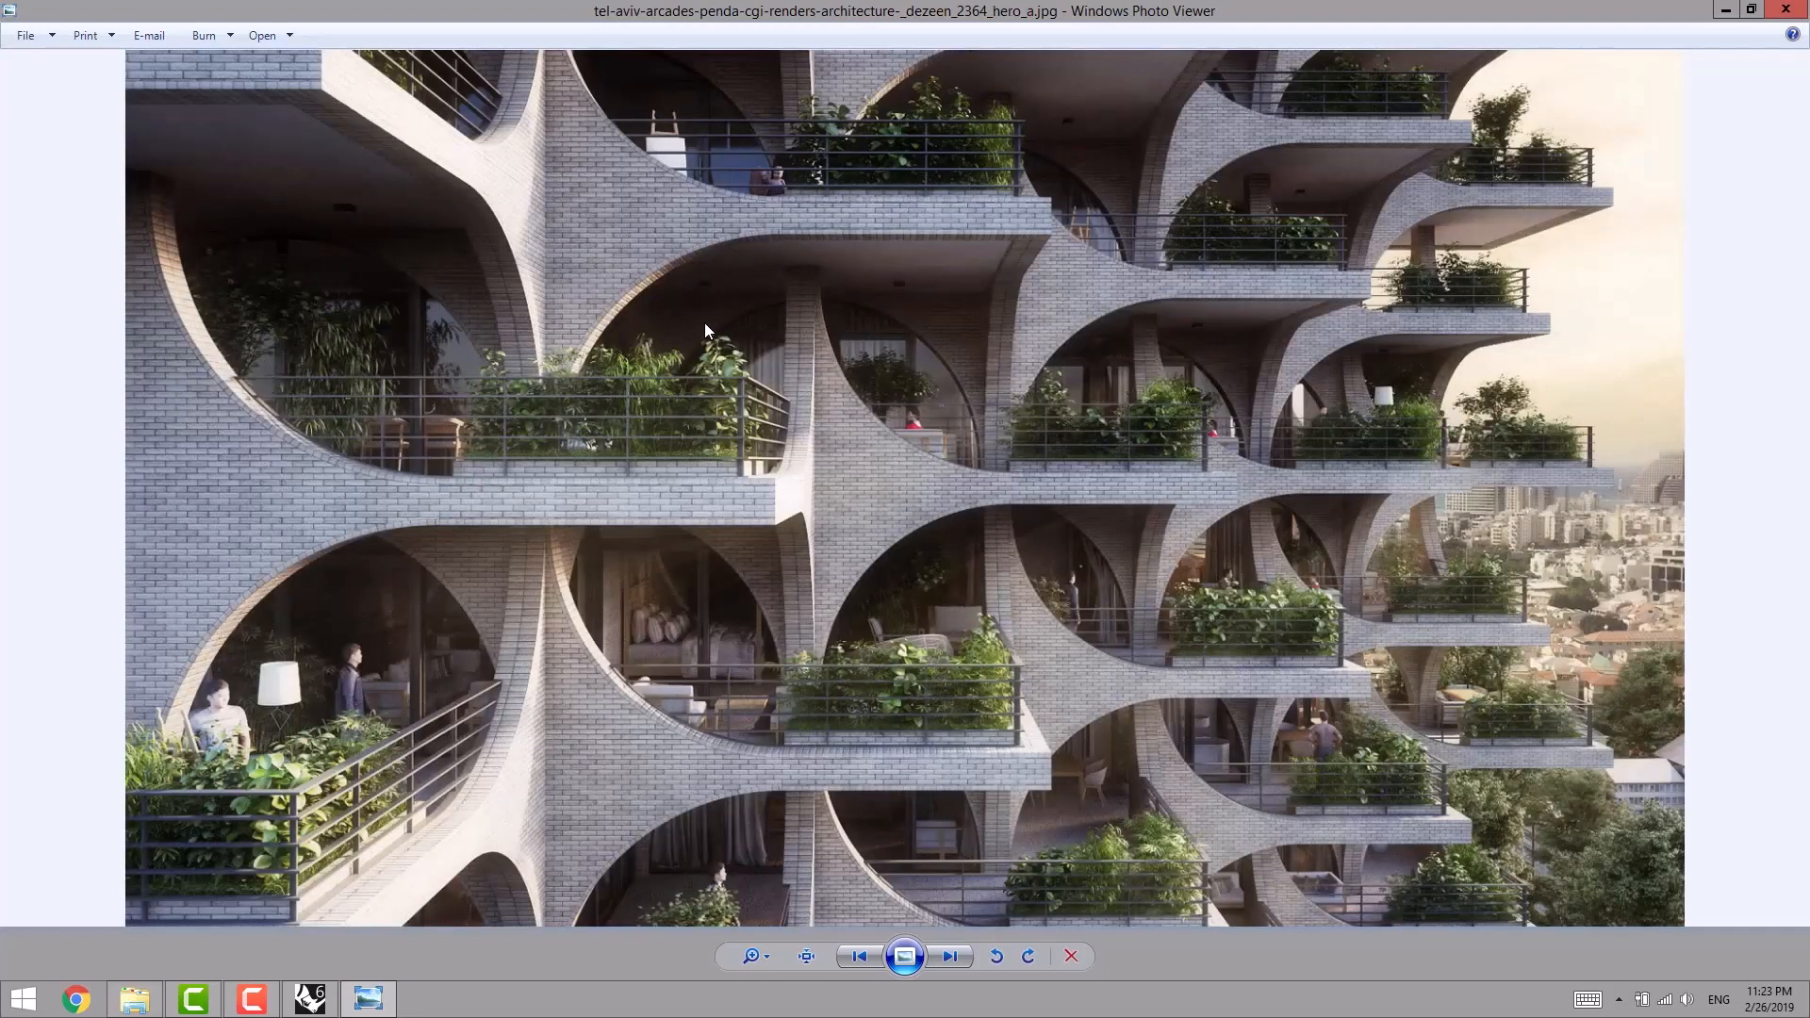
# - Look through the facade, tower, entrance and interior renders, then close the viewer
pyautogui.click(948, 955)
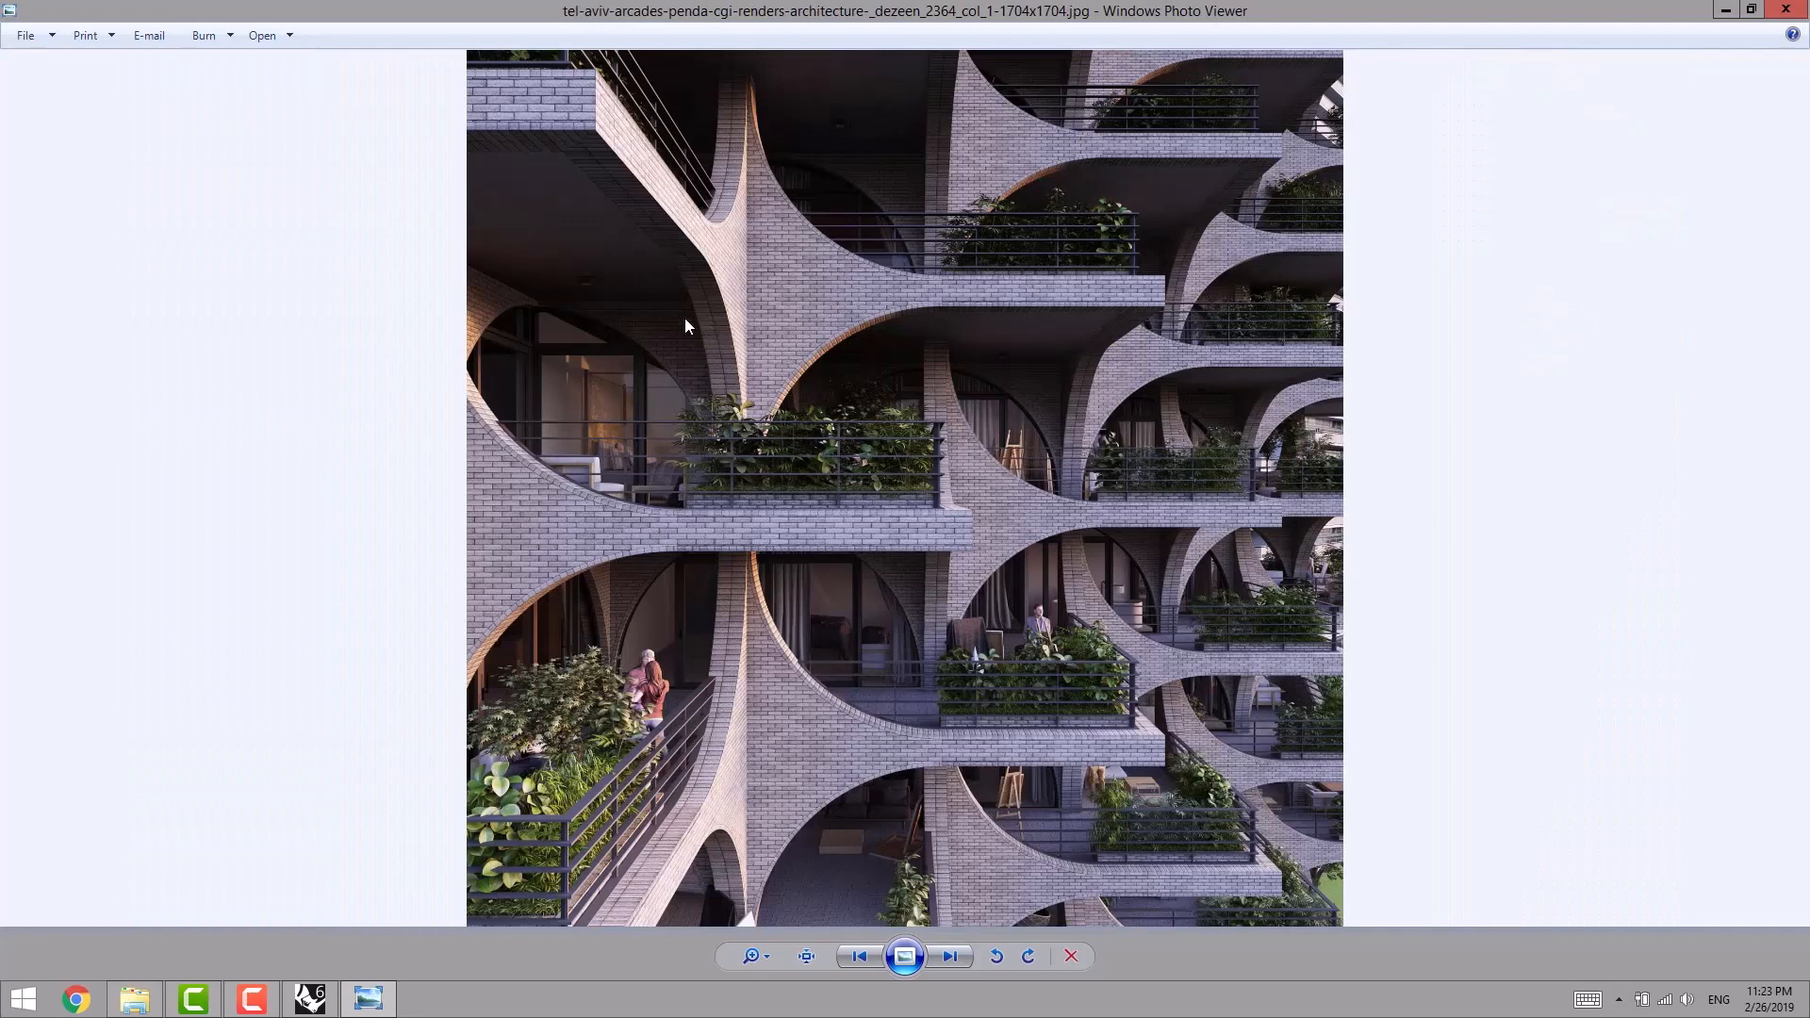
pyautogui.click(948, 956)
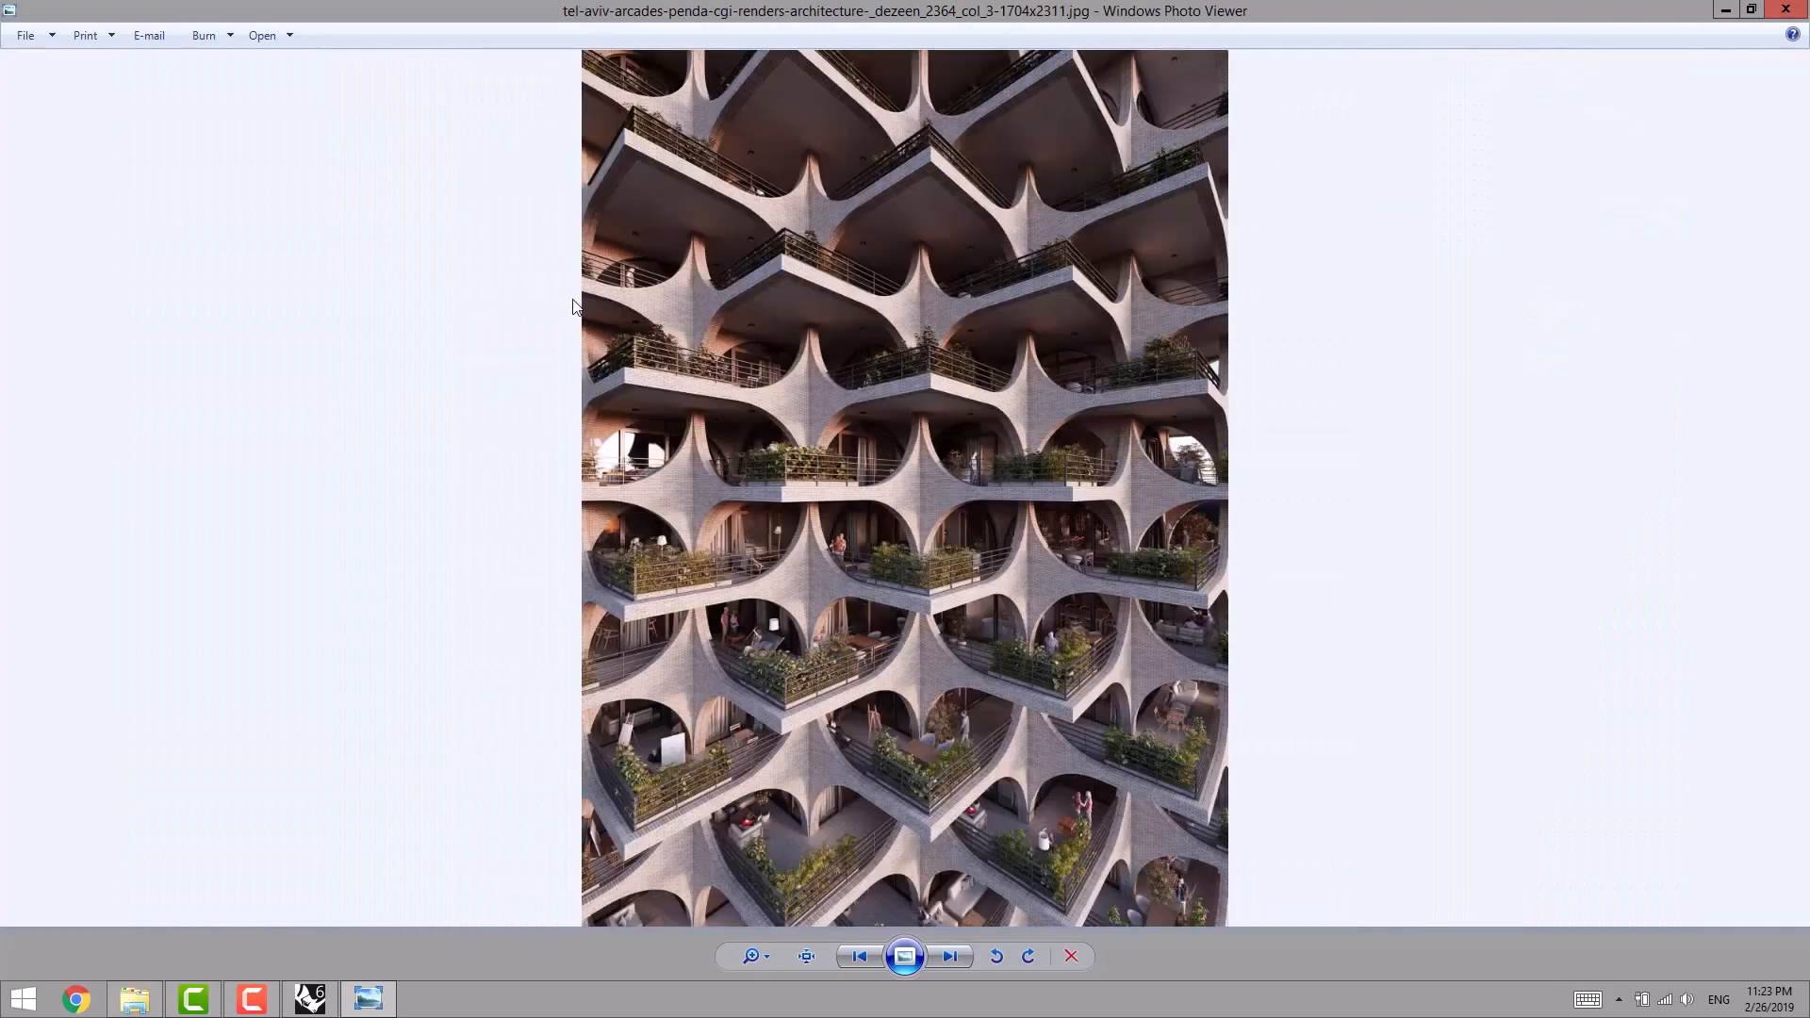
pyautogui.click(950, 956)
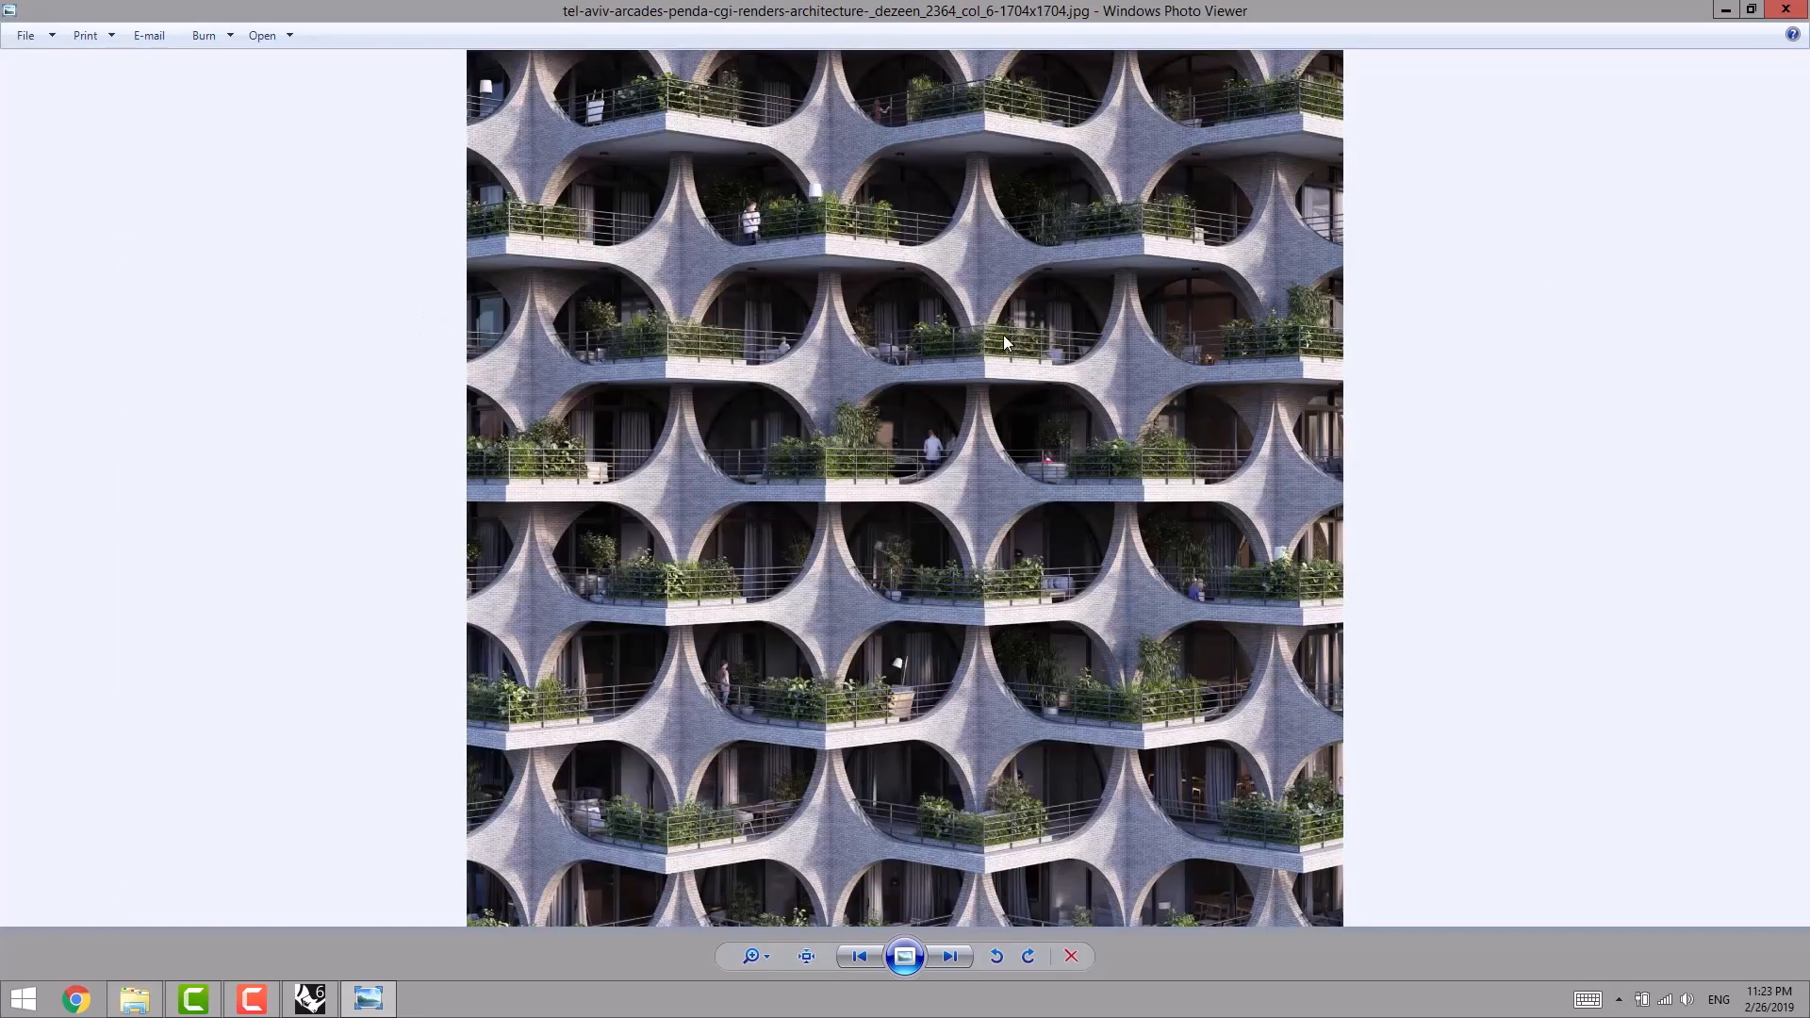
pyautogui.click(949, 956)
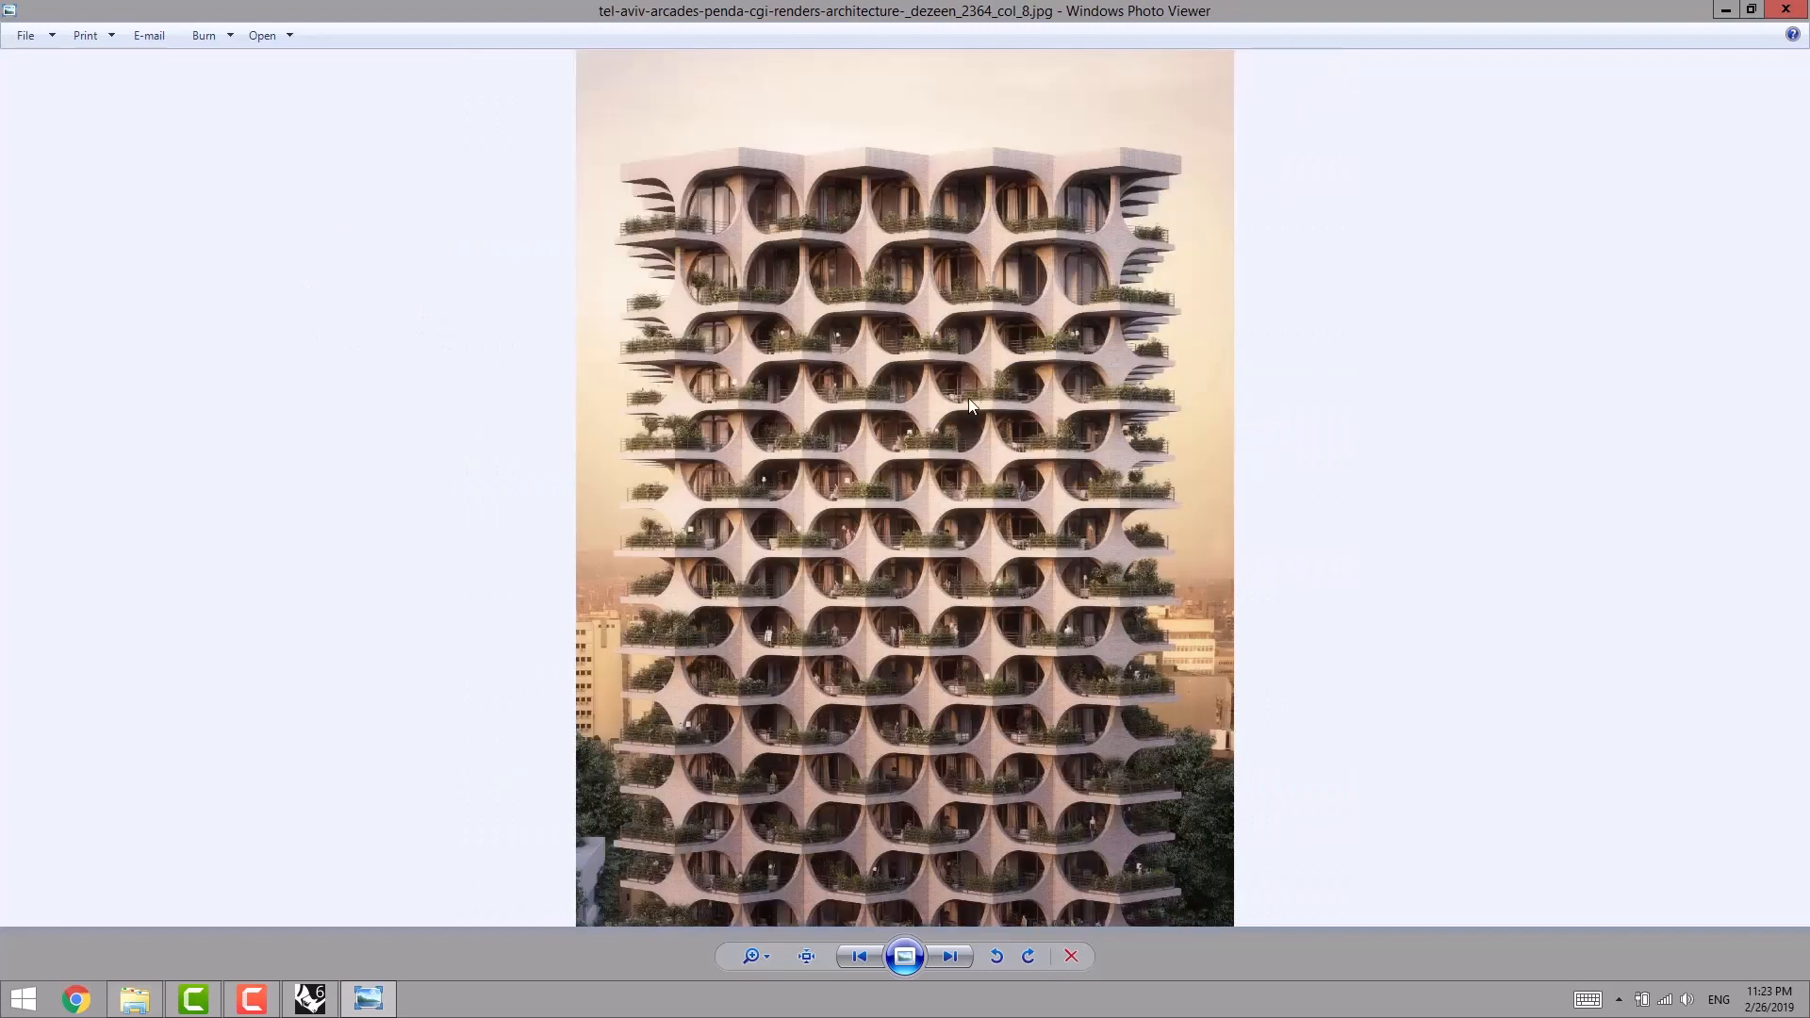
pyautogui.click(949, 956)
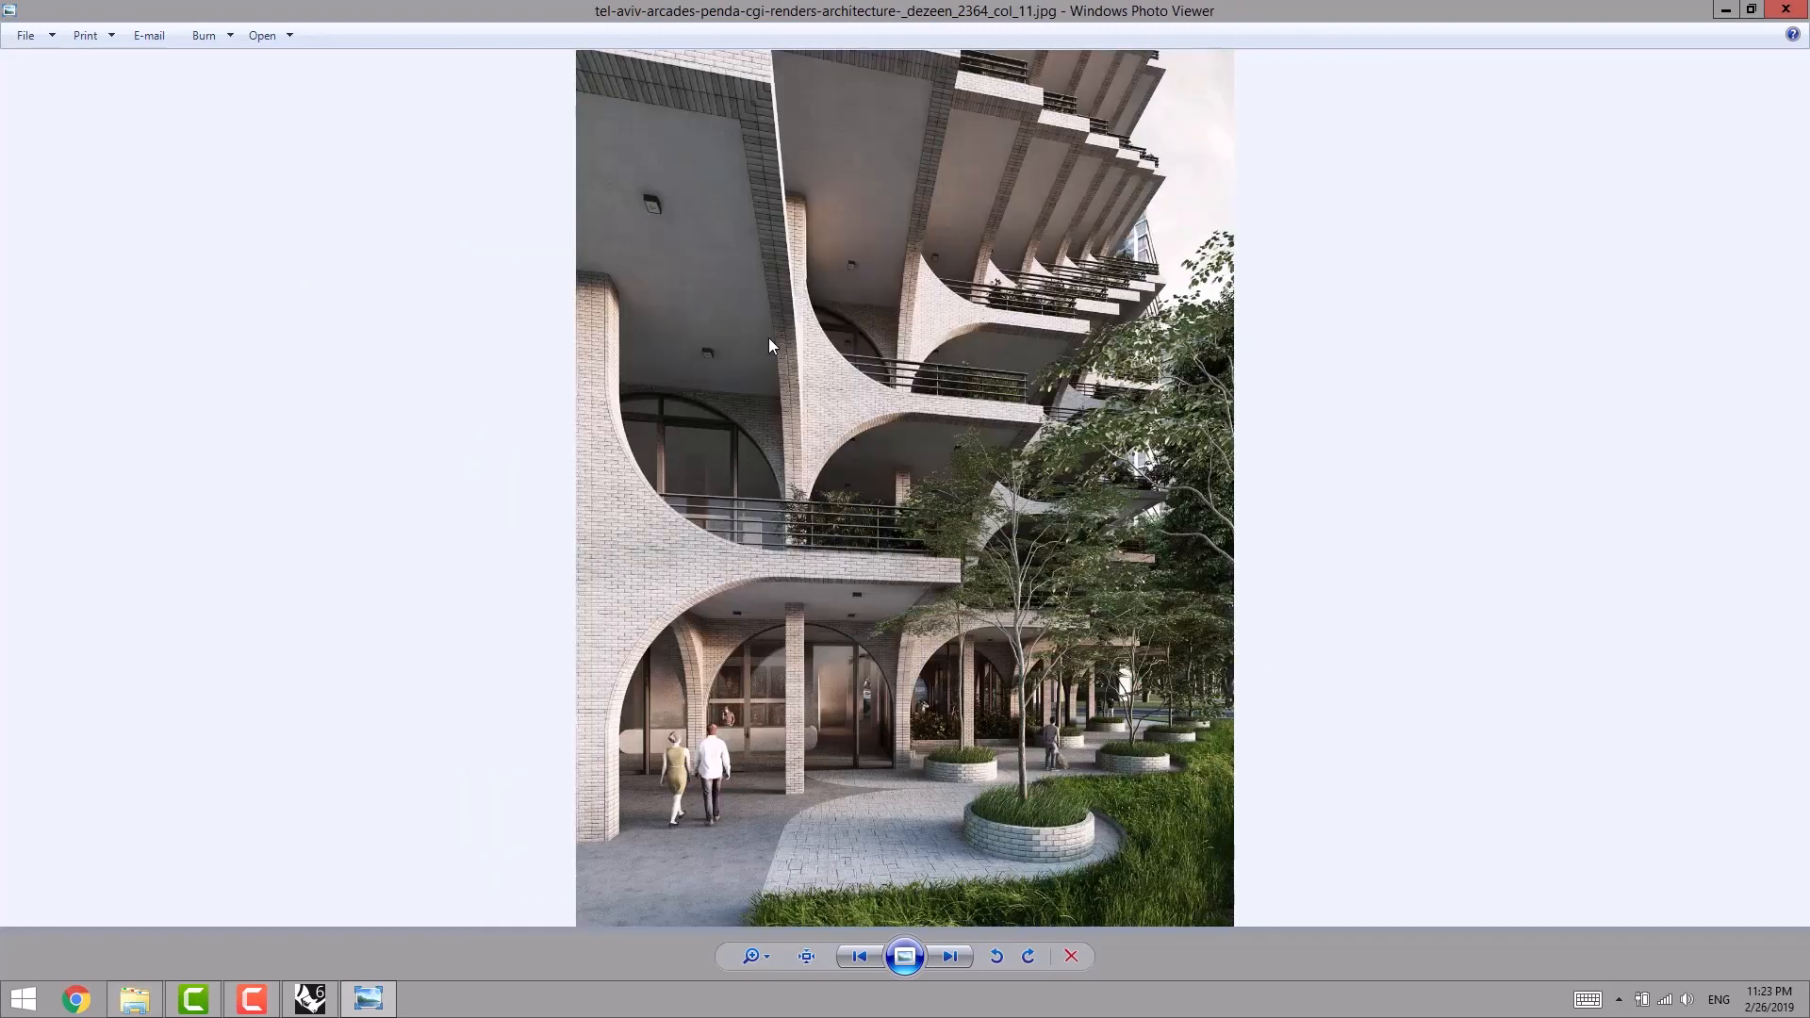
pyautogui.click(949, 956)
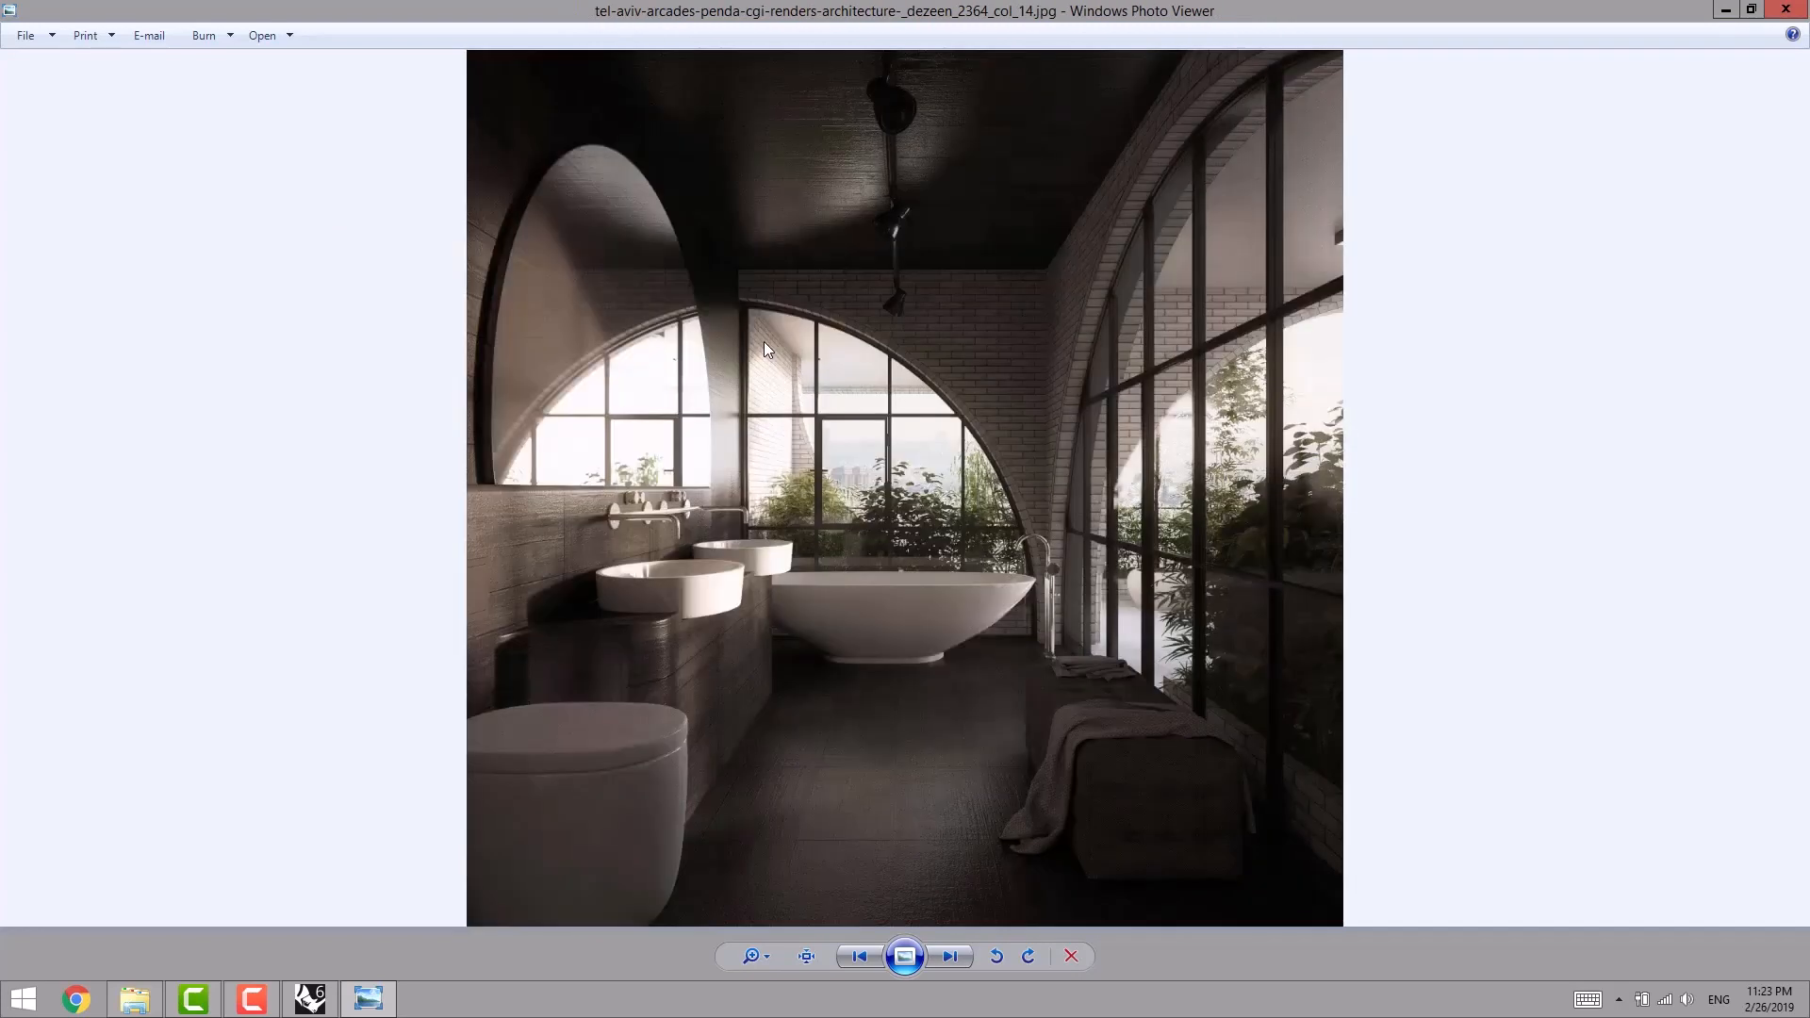
pyautogui.click(950, 956)
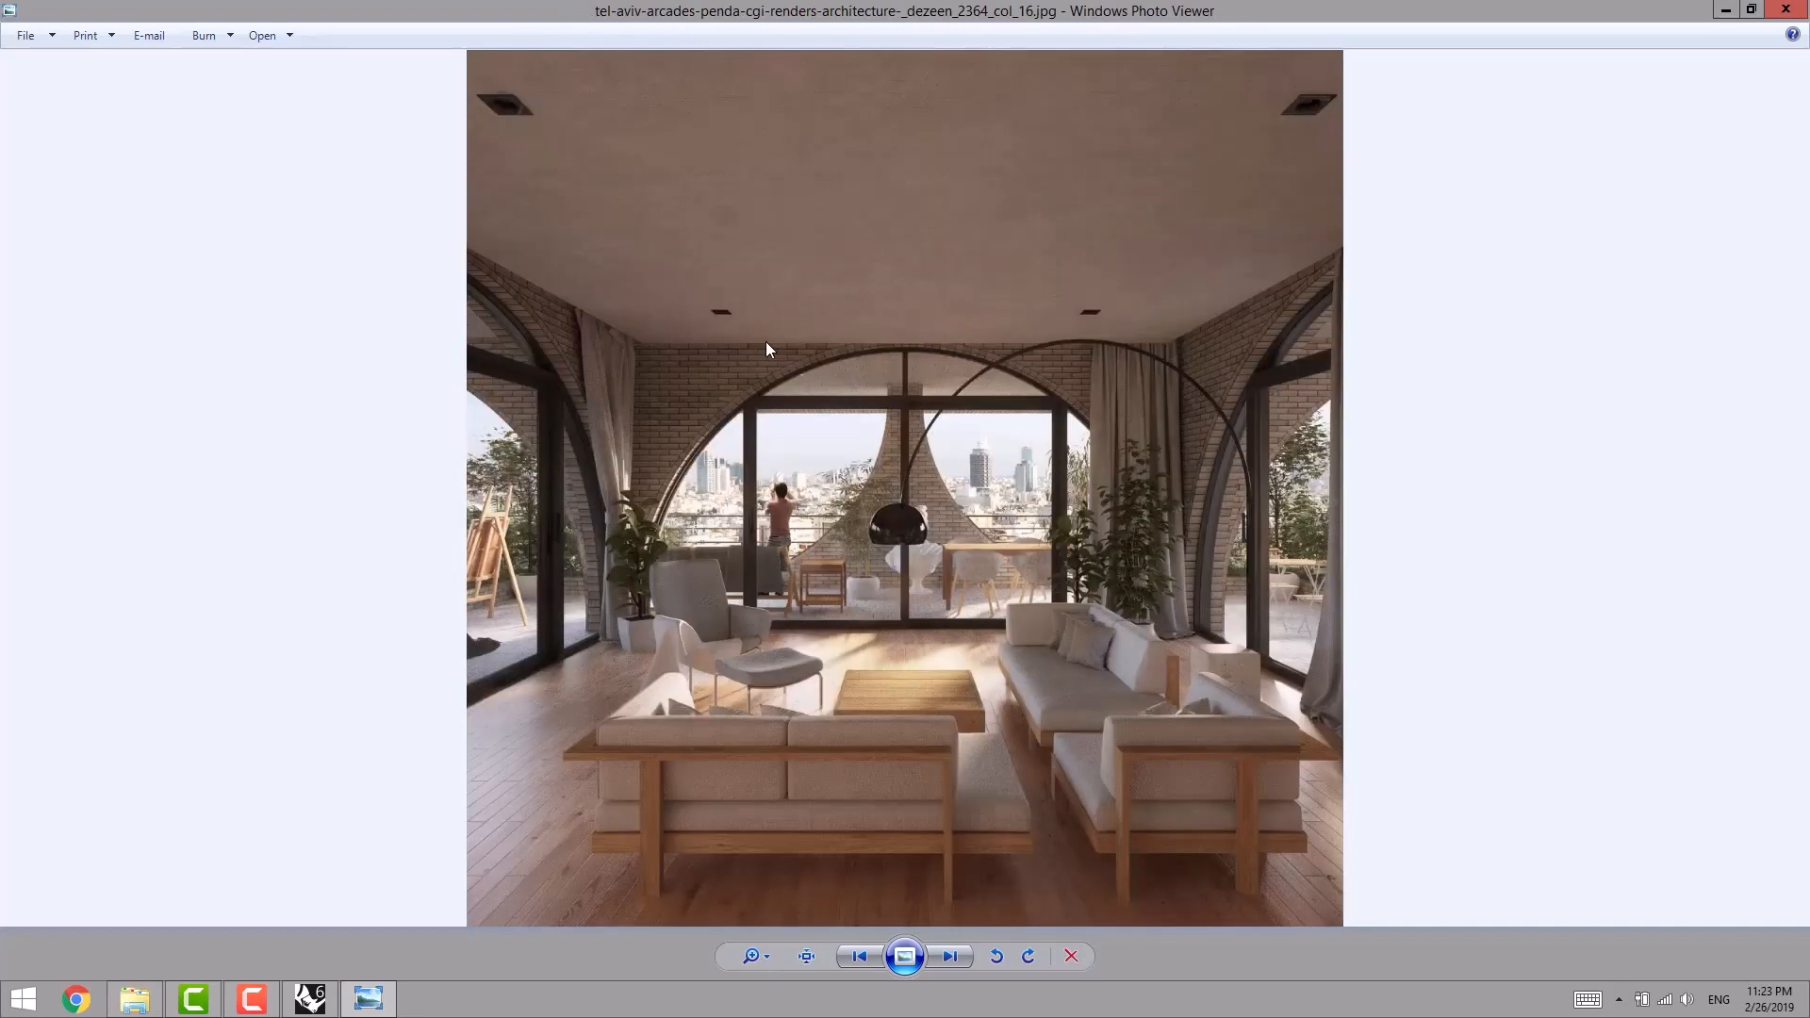
pyautogui.click(950, 956)
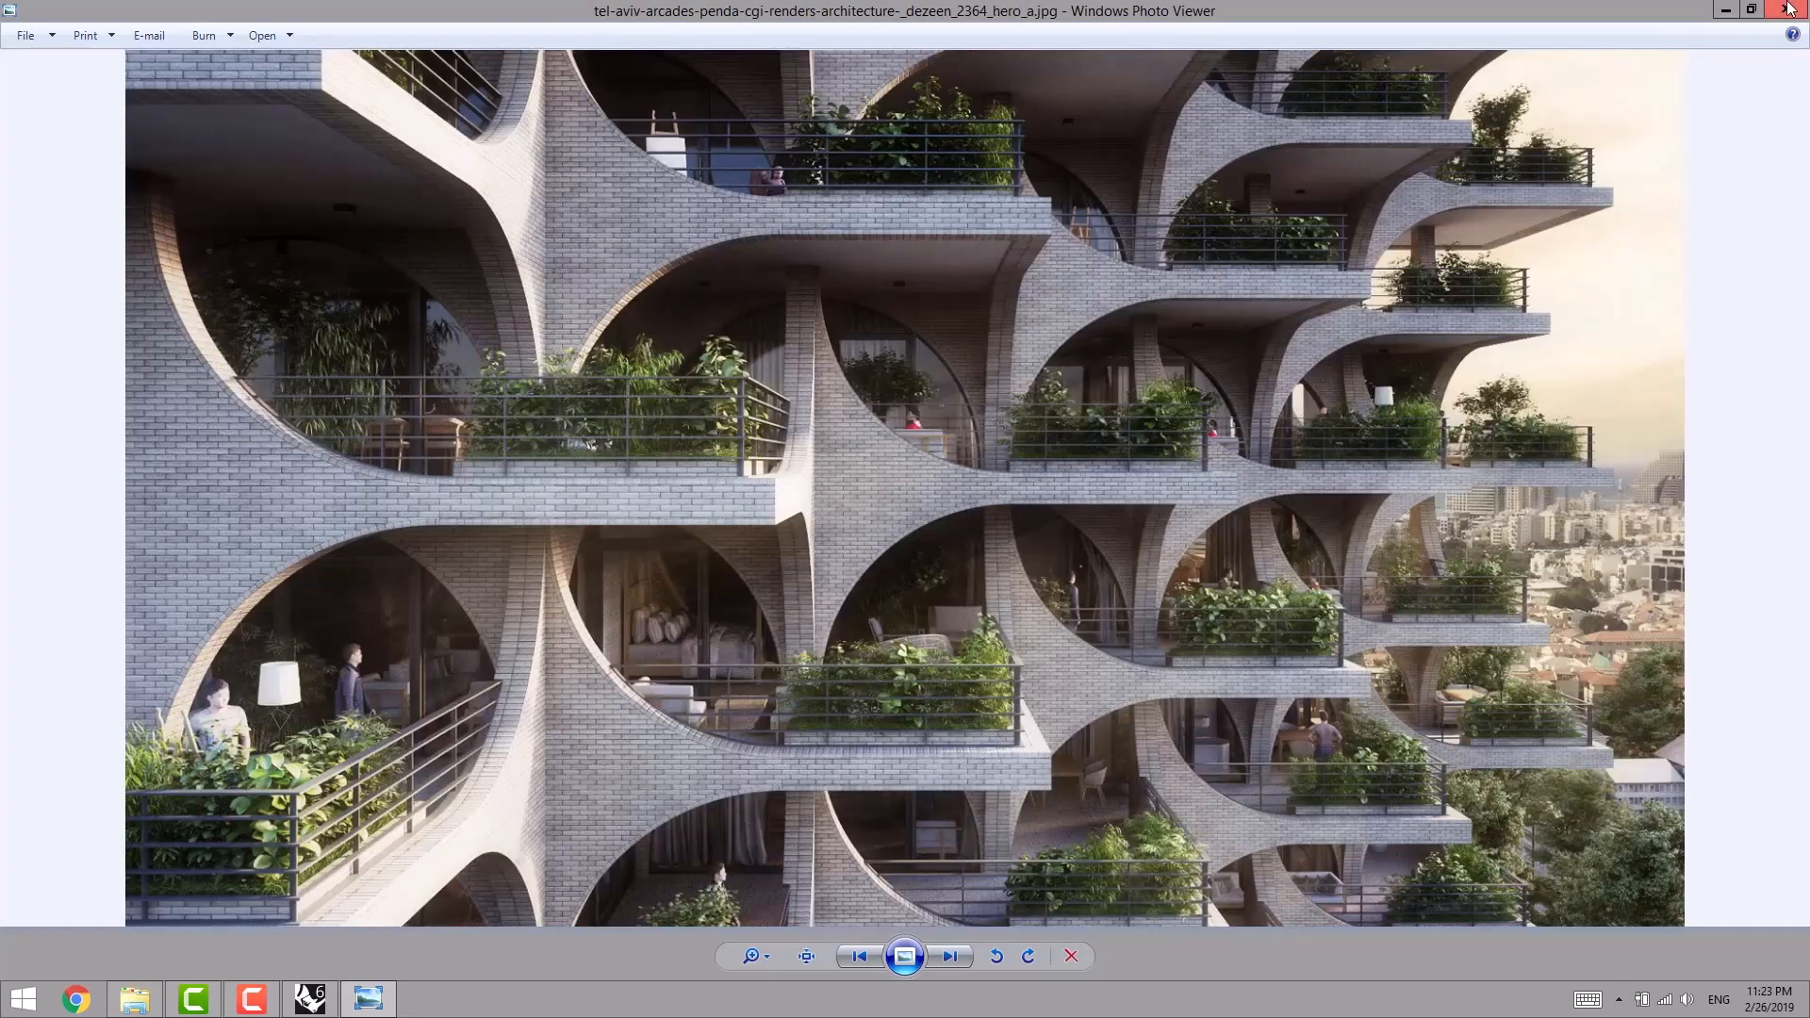
pyautogui.click(1788, 10)
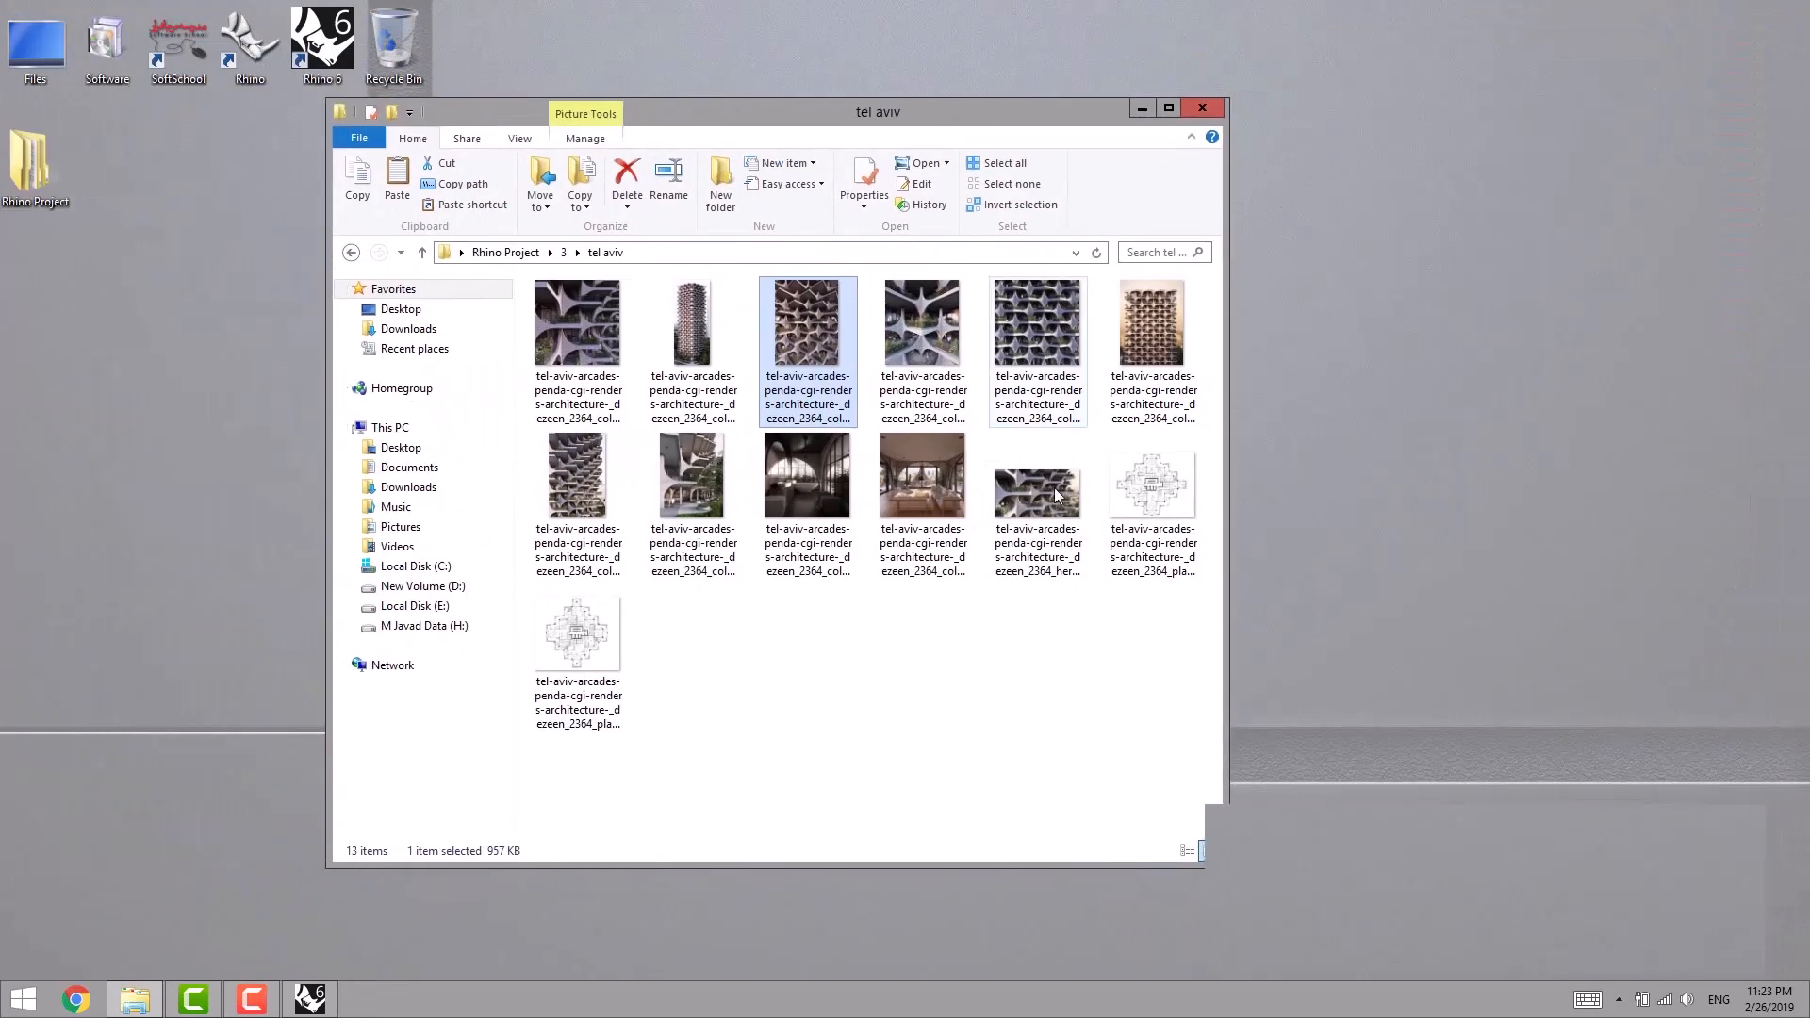
# - Open the plan_1 floor plan image and bring it into Rhino
pyautogui.doubleClick(1151, 478)
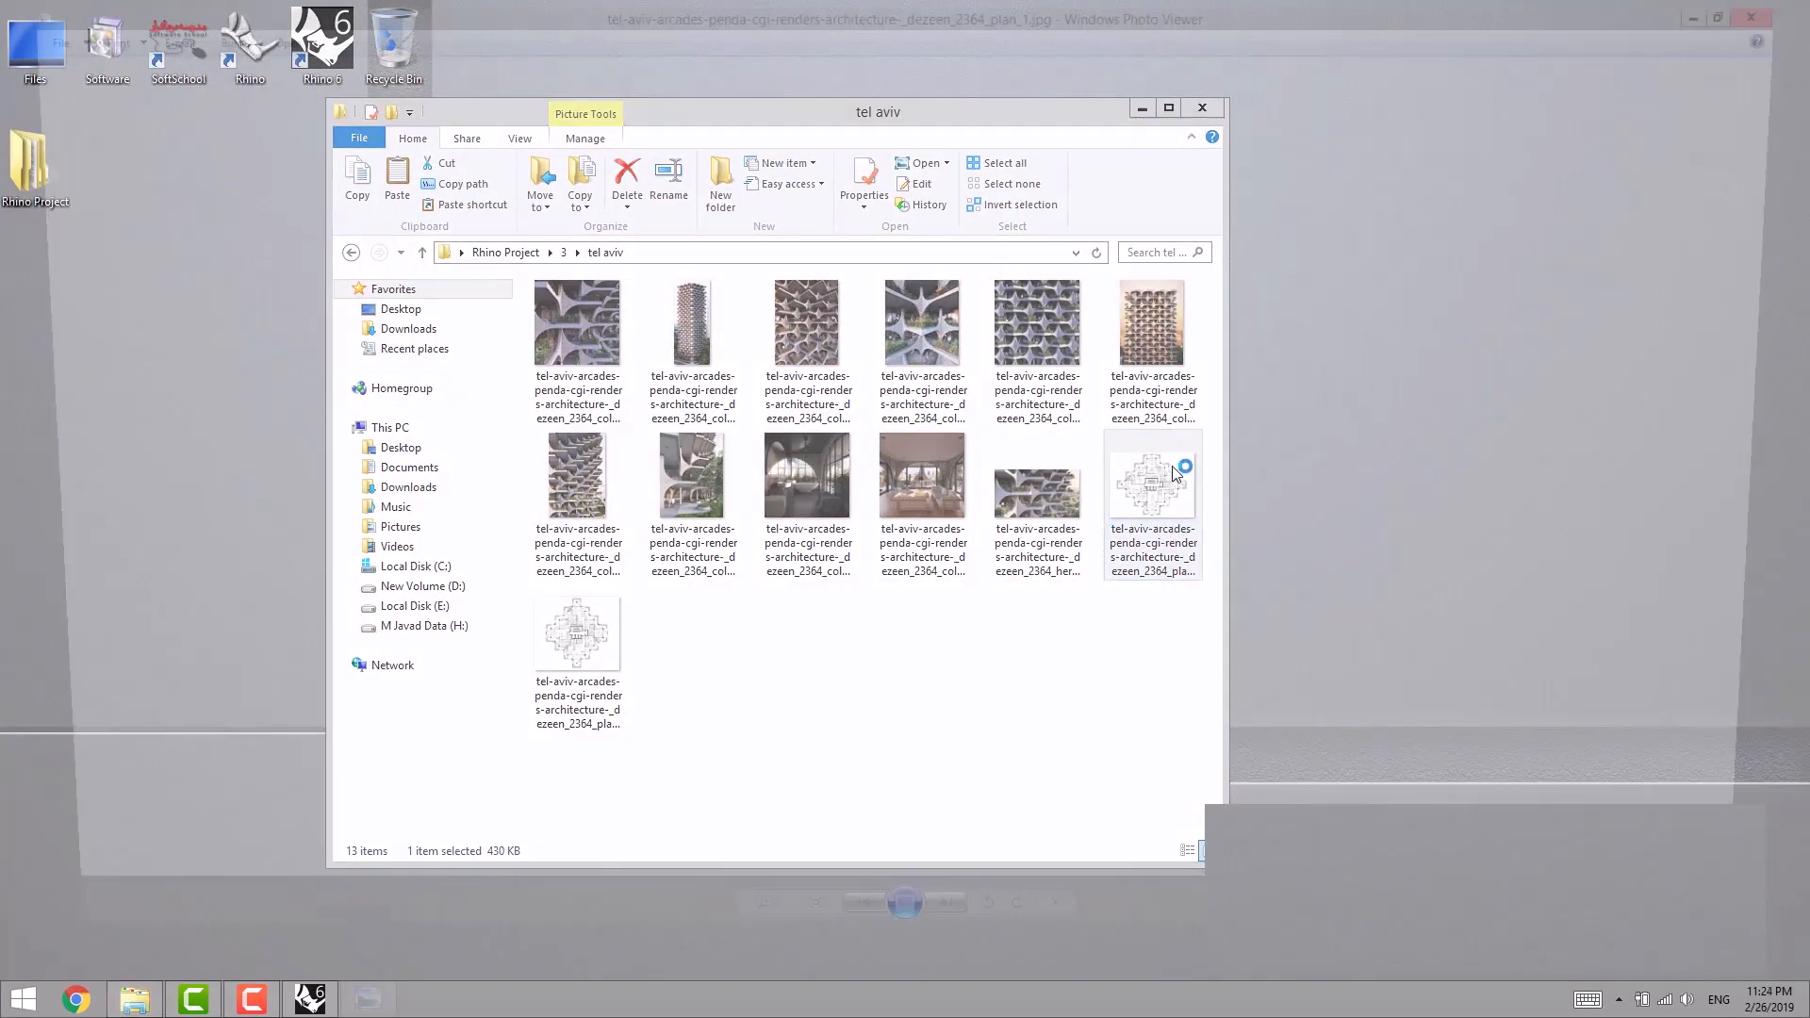
pyautogui.doubleClick(1037, 475)
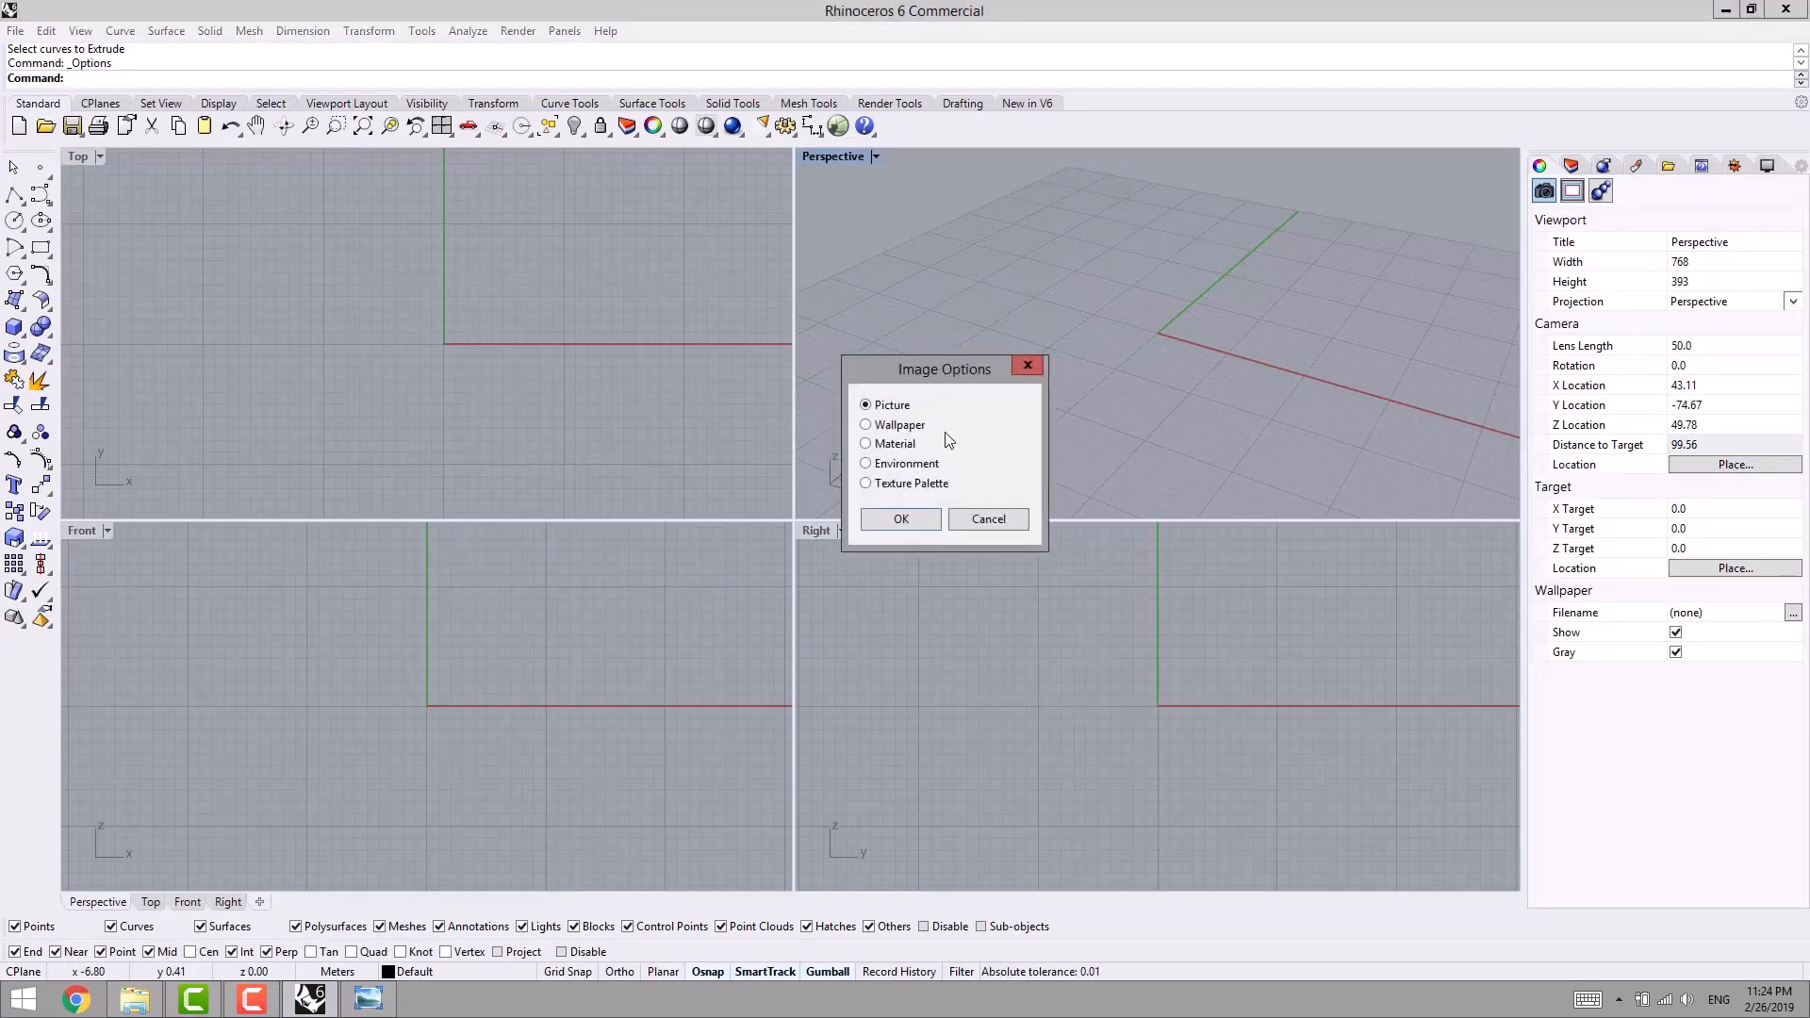
# - Place the floor plan as a Top-view picture with 47% material transparency
pyautogui.click(902, 518)
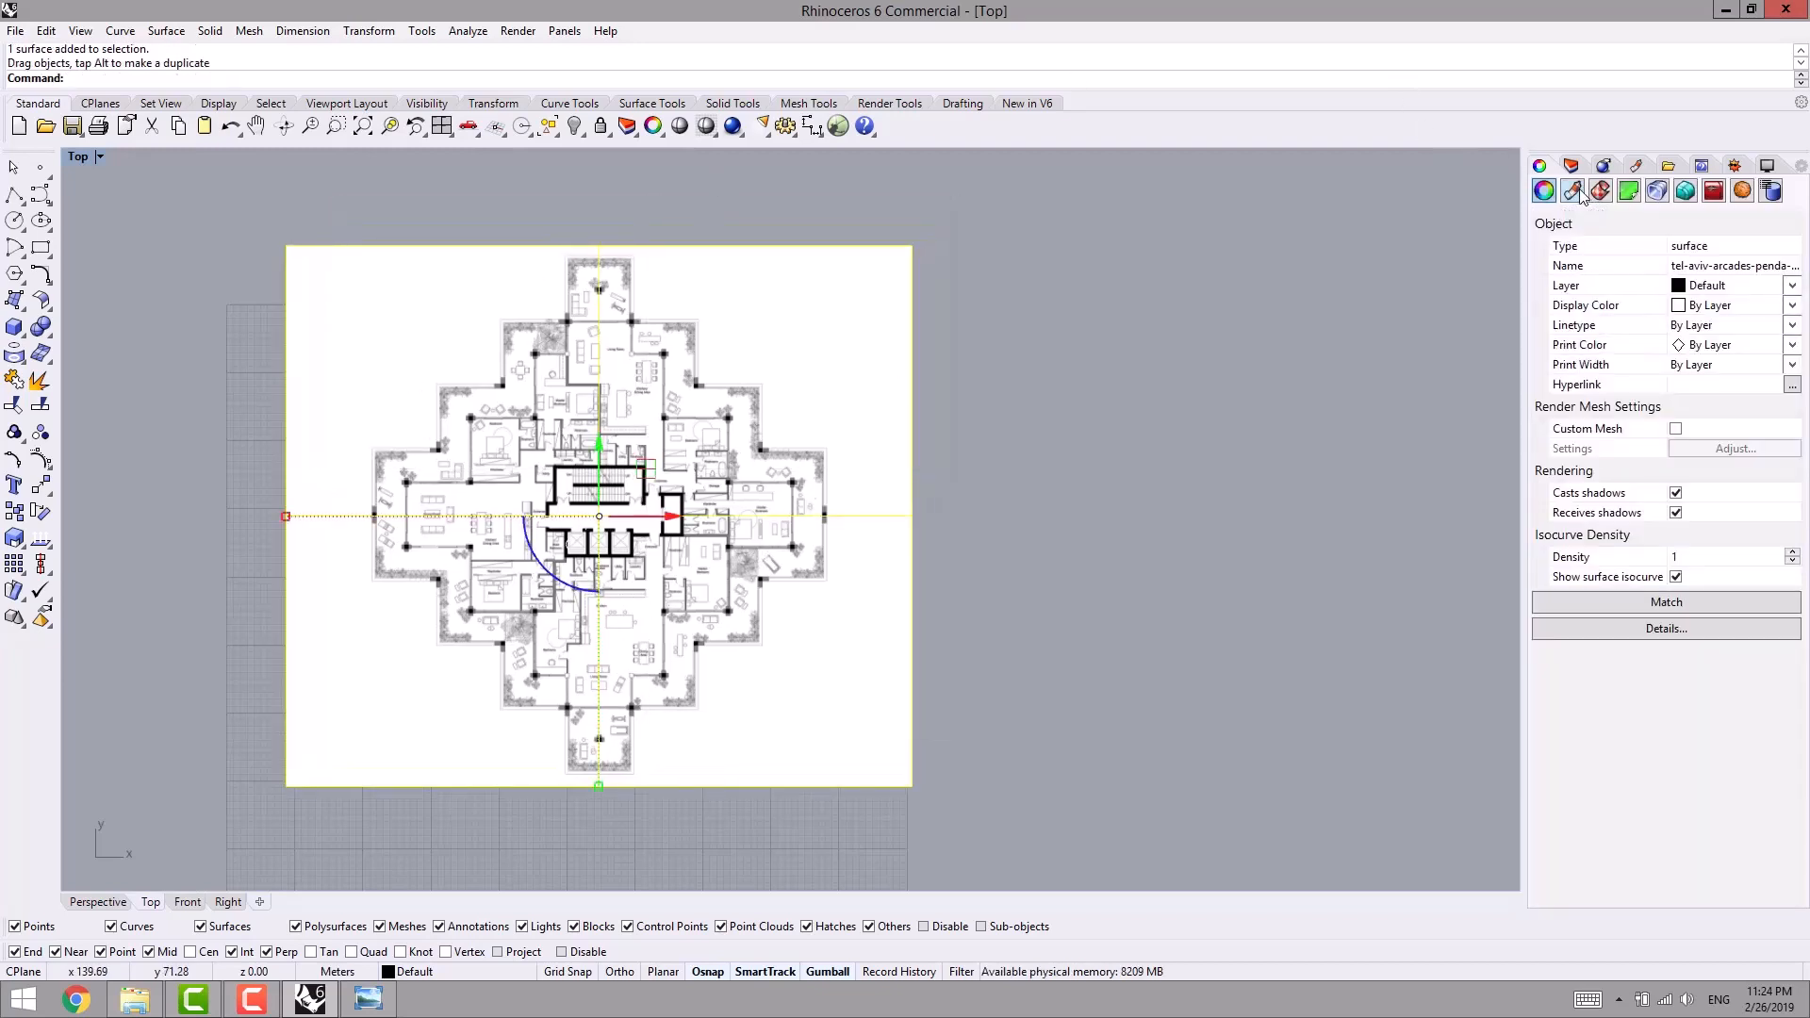
pyautogui.click(1571, 191)
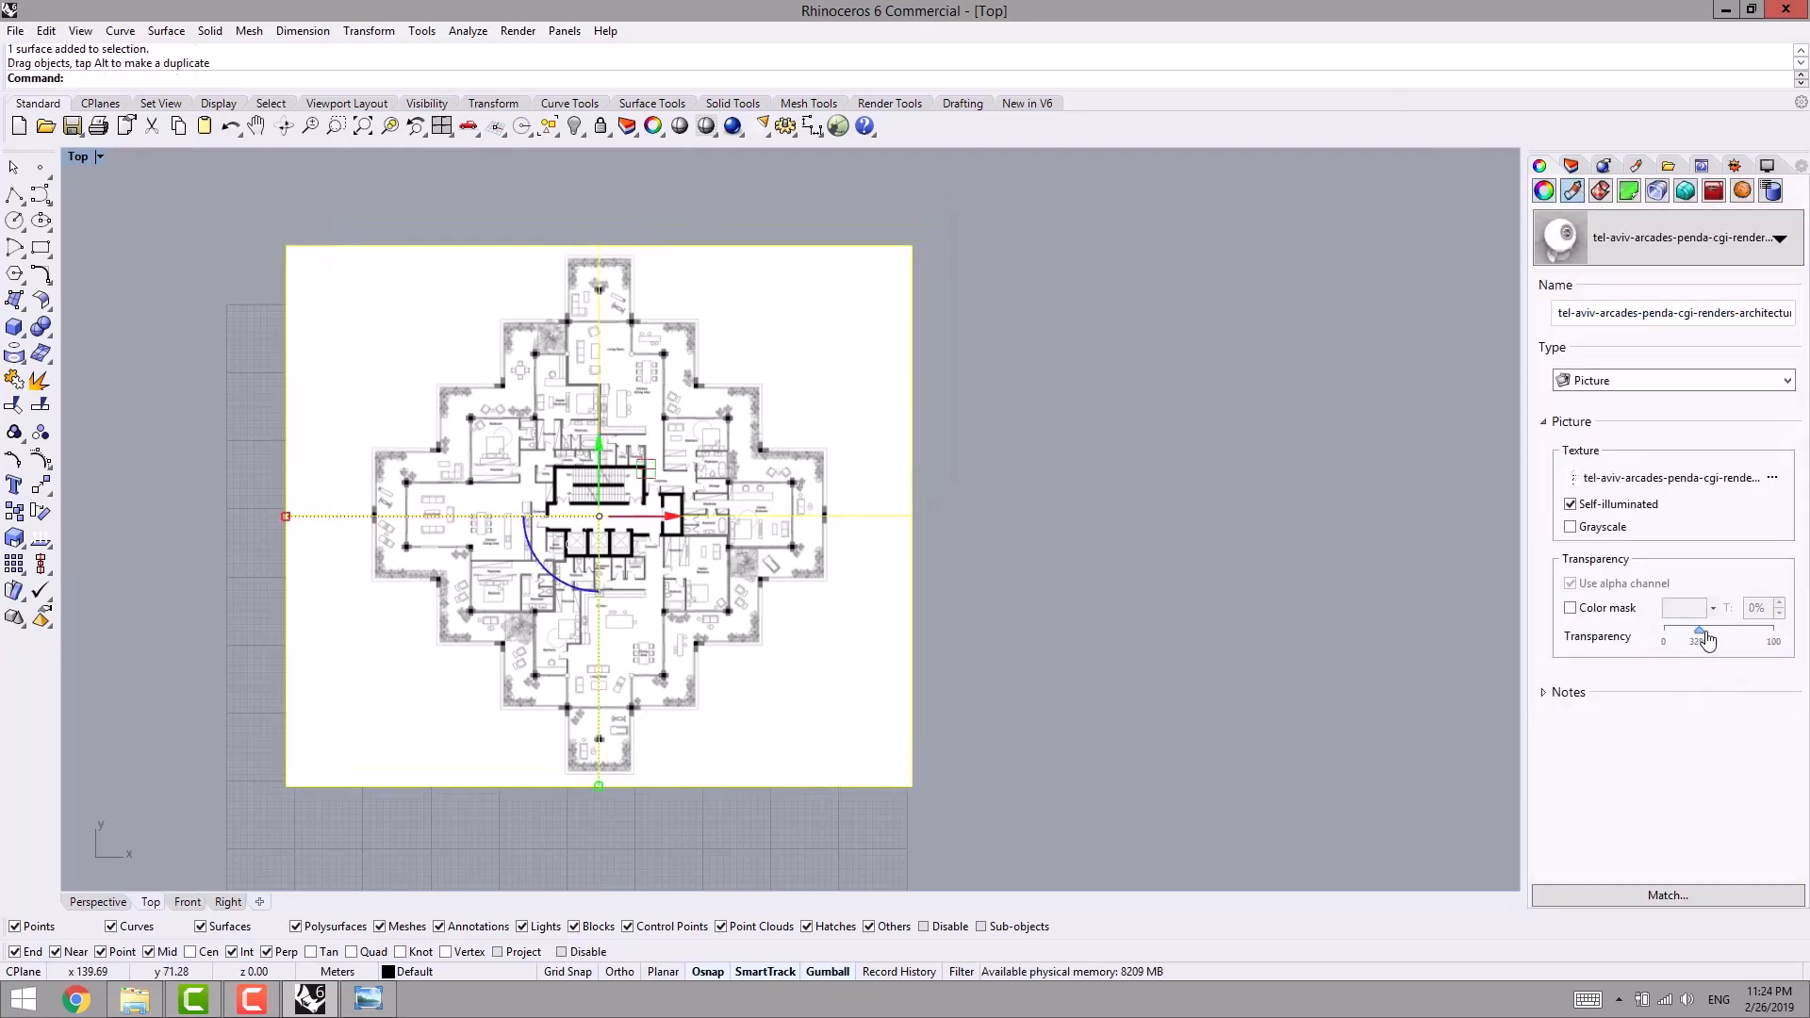
pyautogui.moveTo(1699, 631); pyautogui.dragTo(1717, 631)
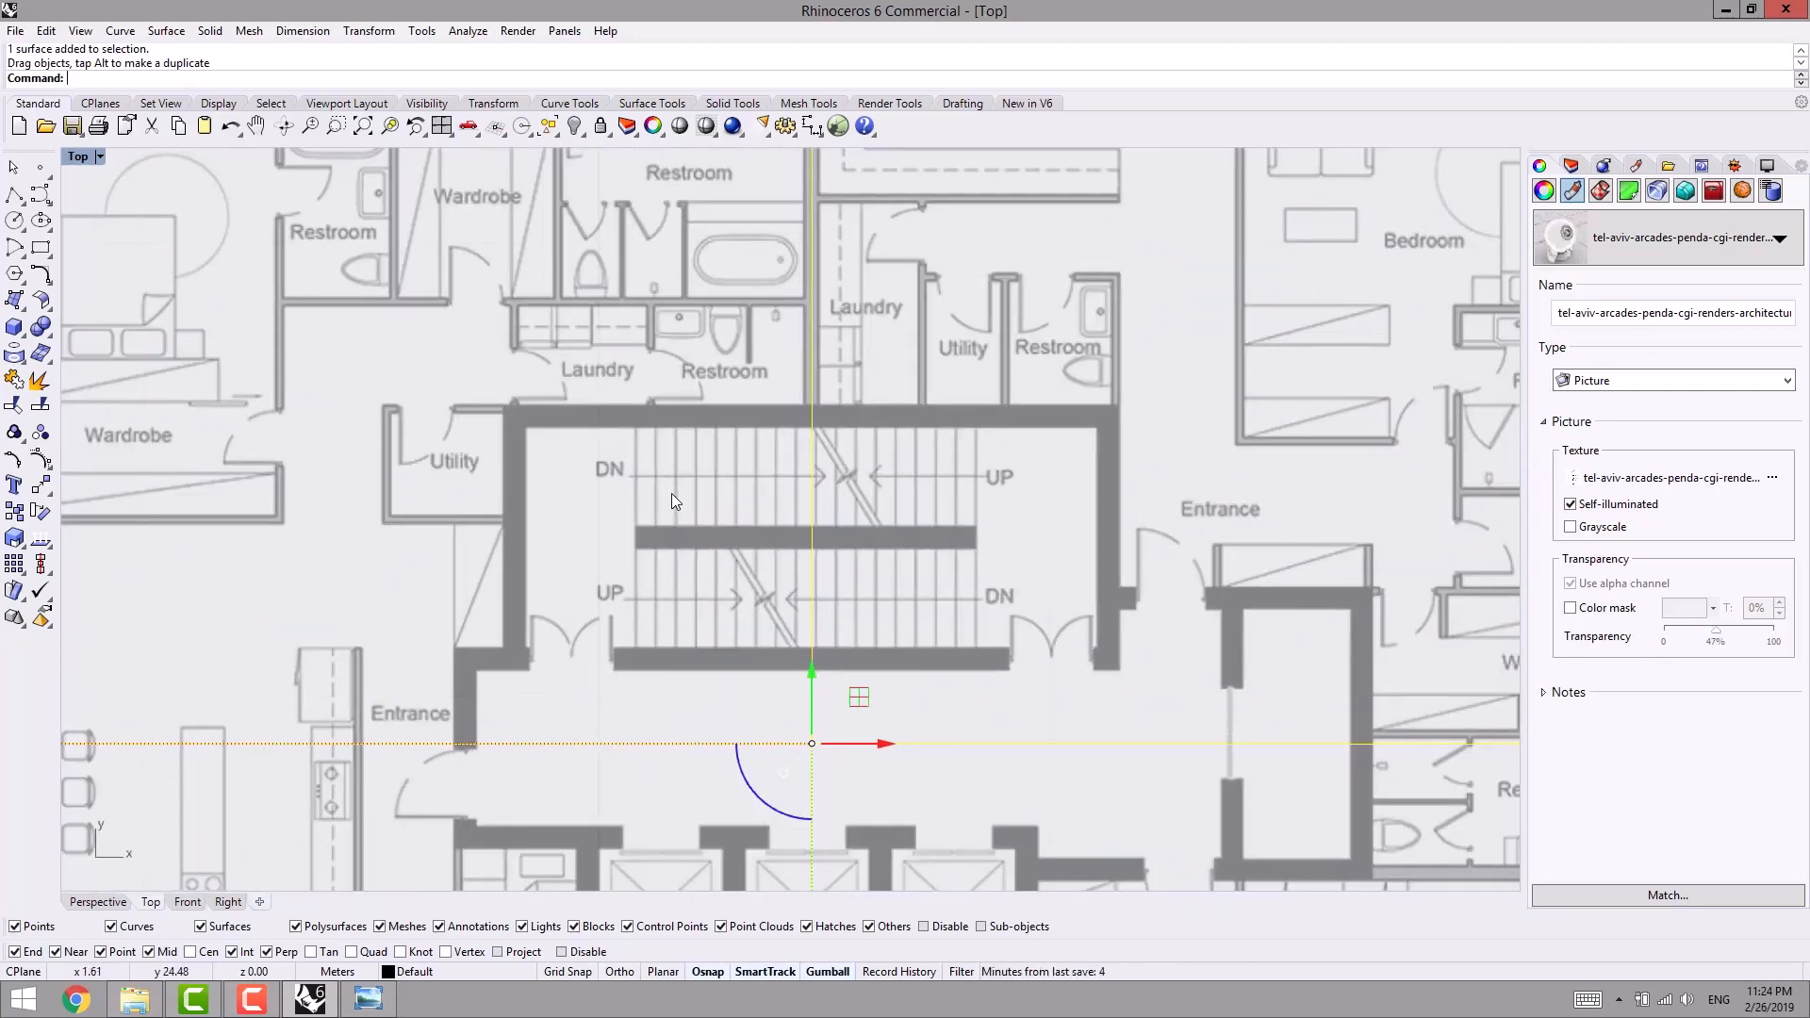
# - Scale the plan picture from a base point, using a wall edge as reference
pyautogui.write('SC')
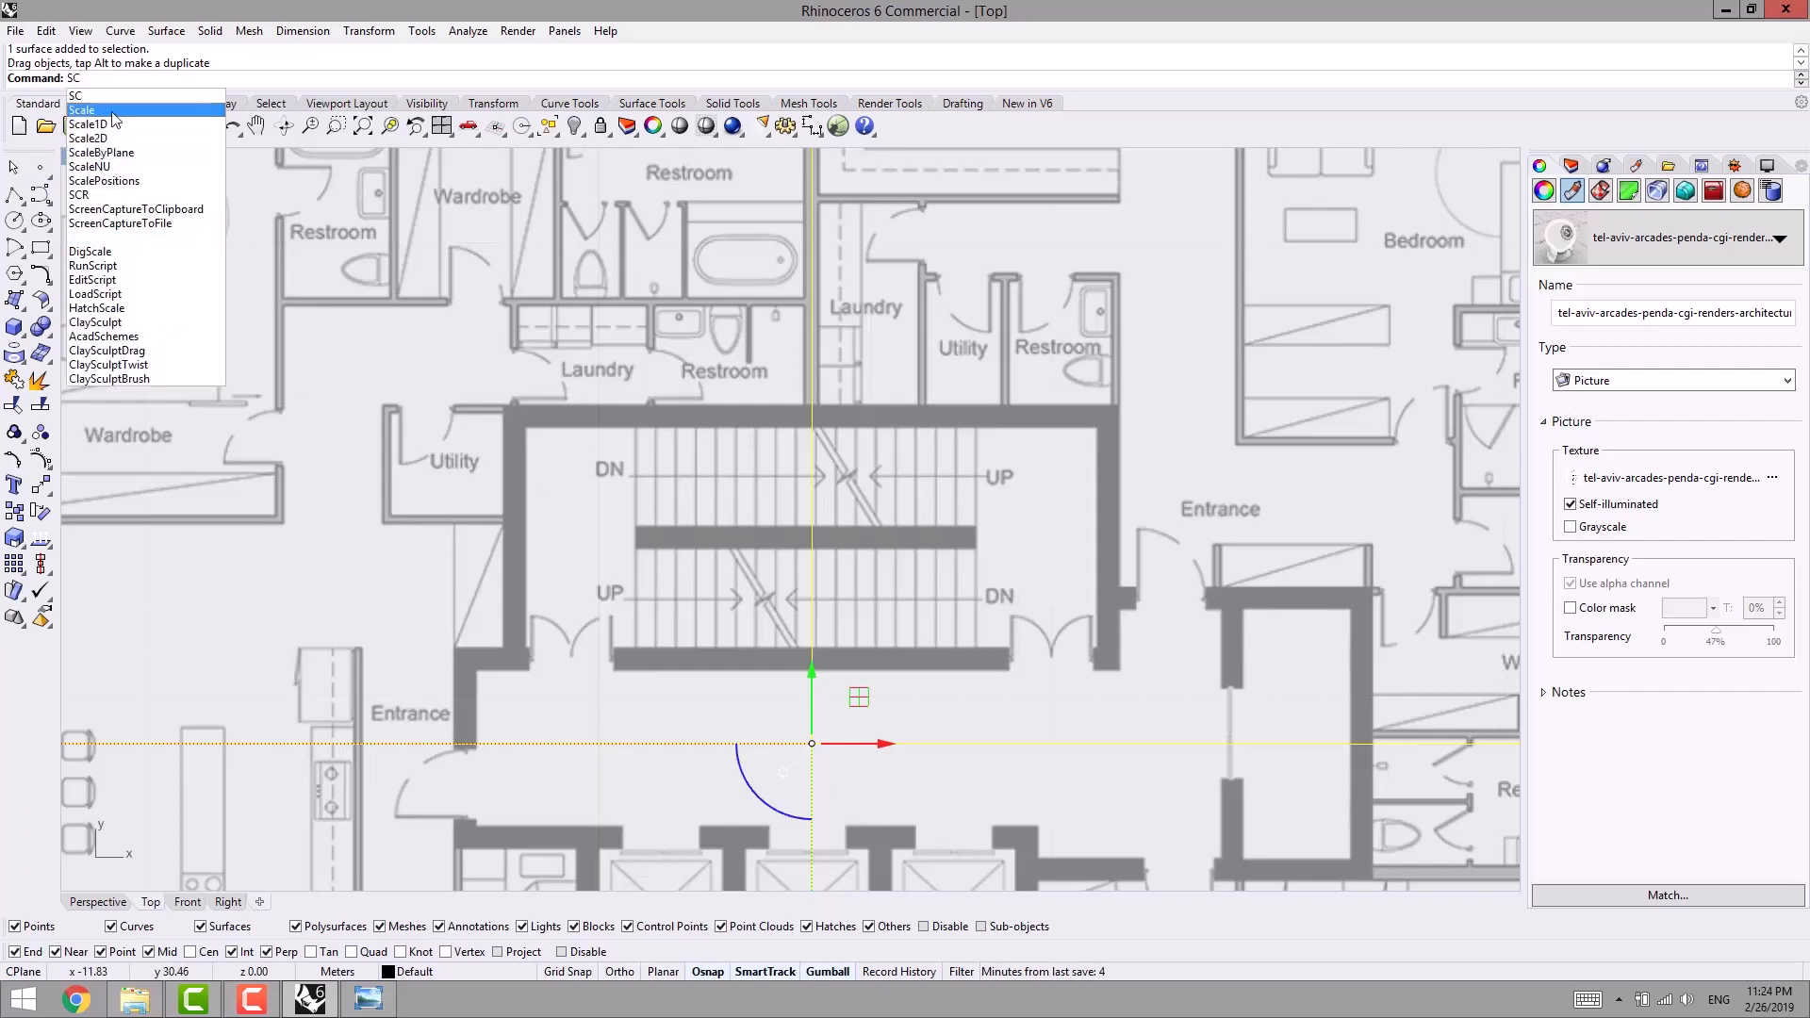
pyautogui.click(82, 110)
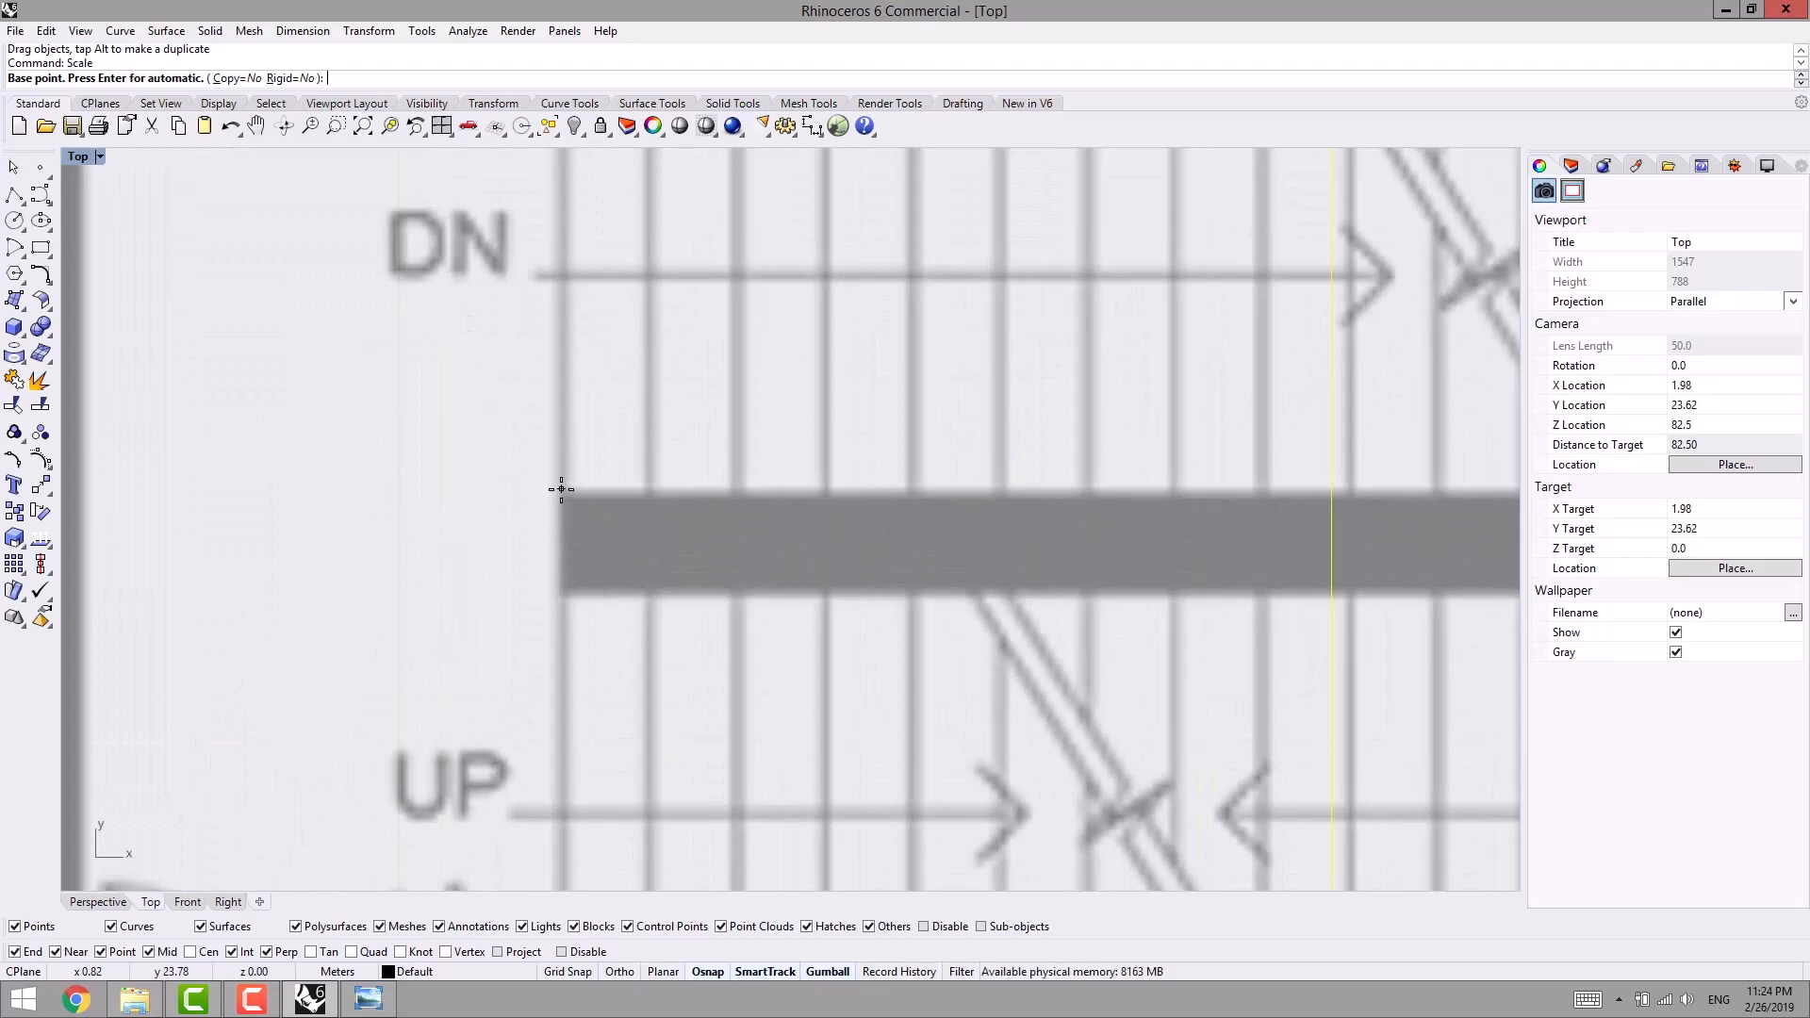
pyautogui.click(561, 490)
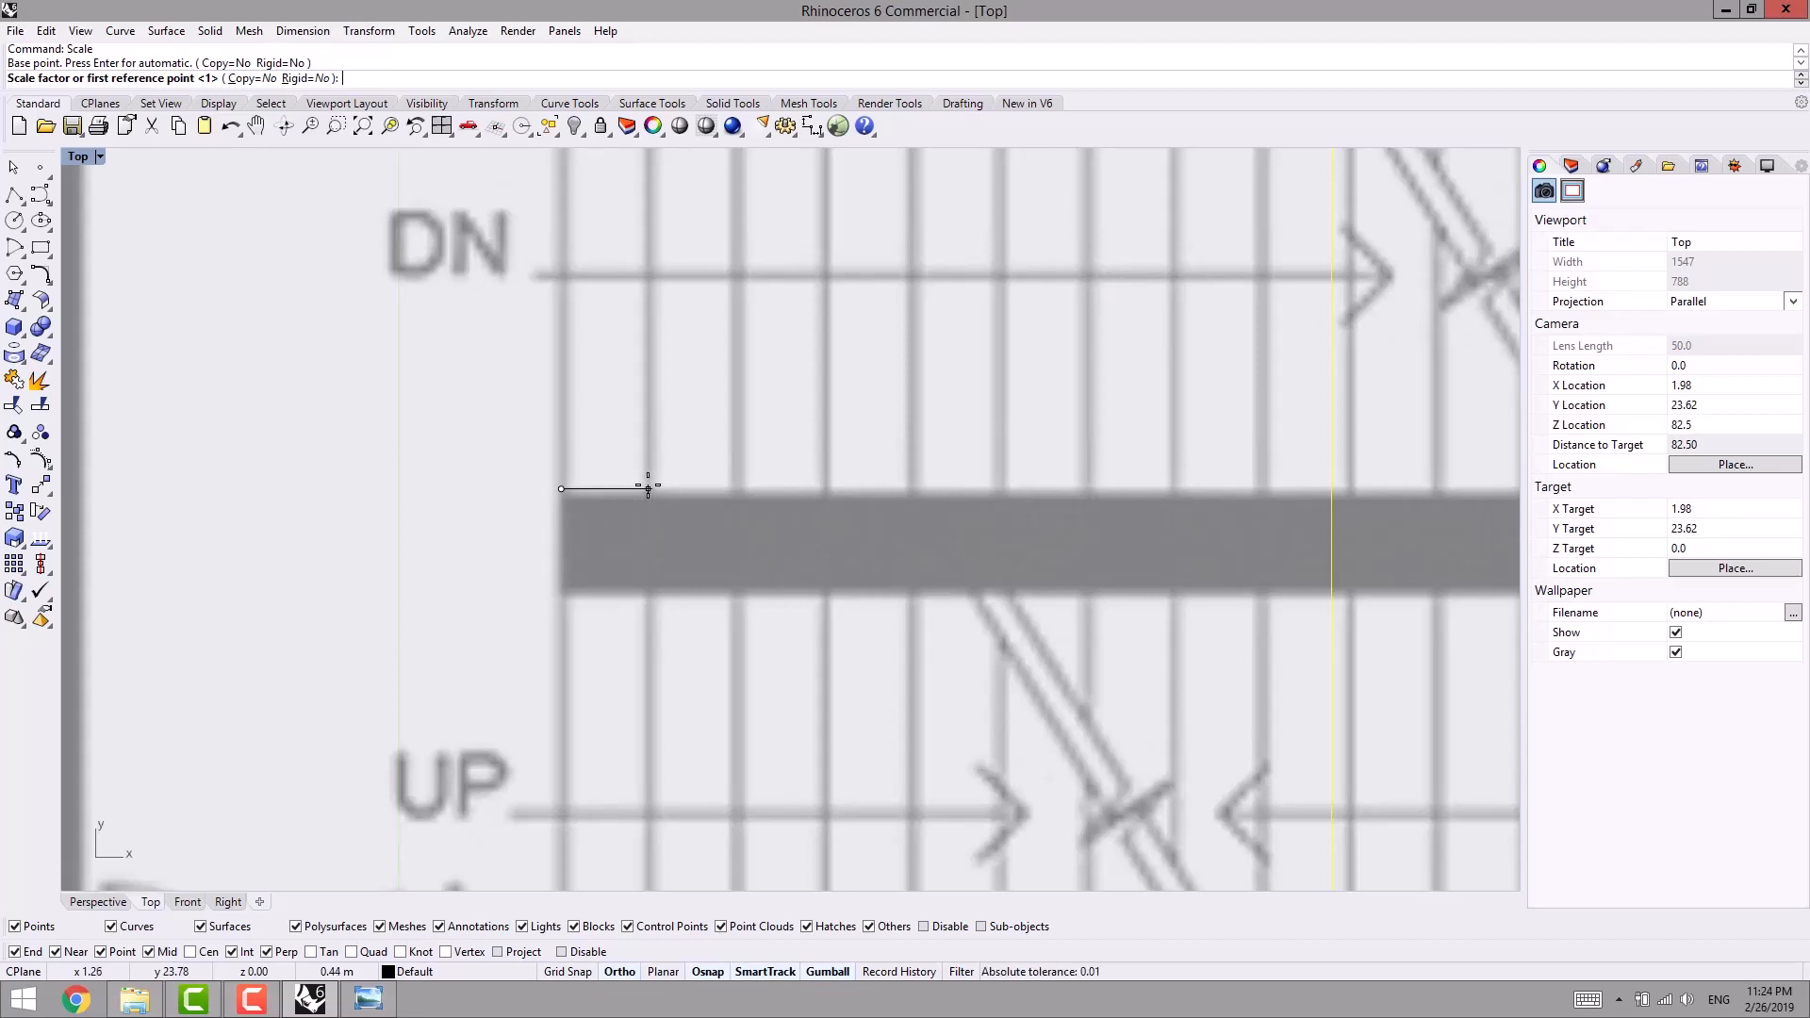
pyautogui.click(646, 488)
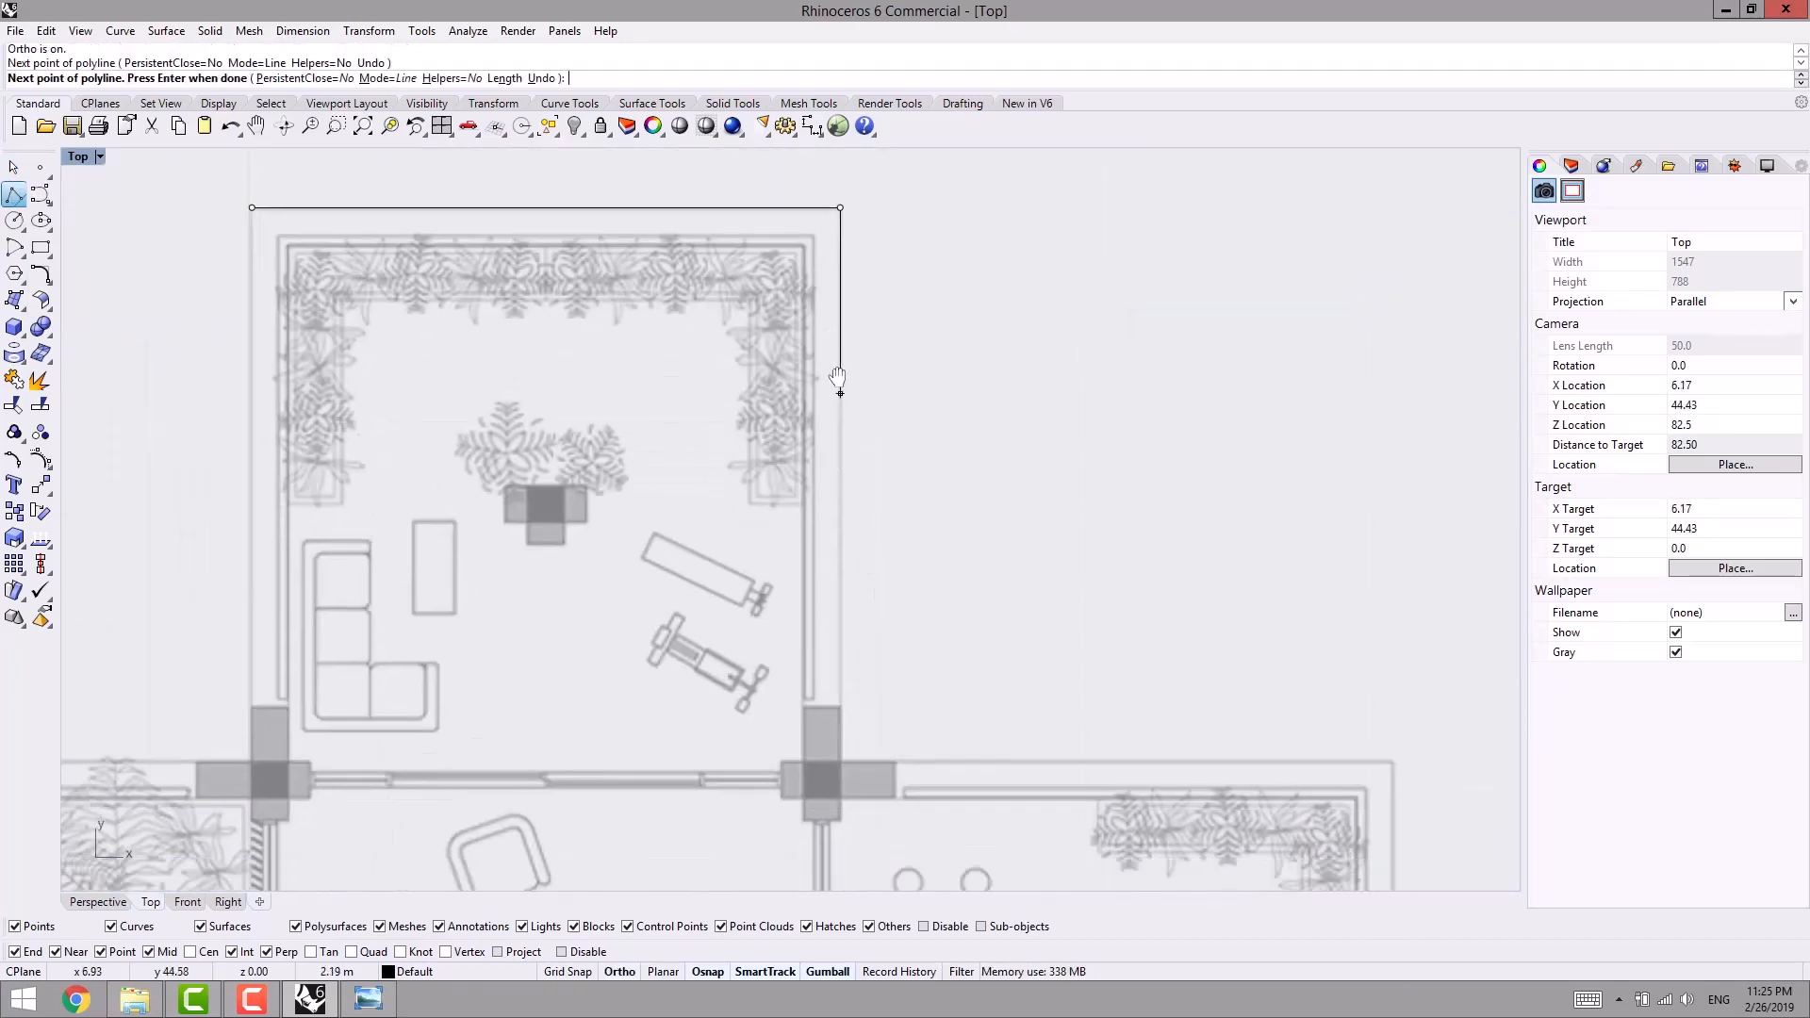
# - Trace outer outline corners along the terrace wall and column, panning along the plan
pyautogui.click(838, 733)
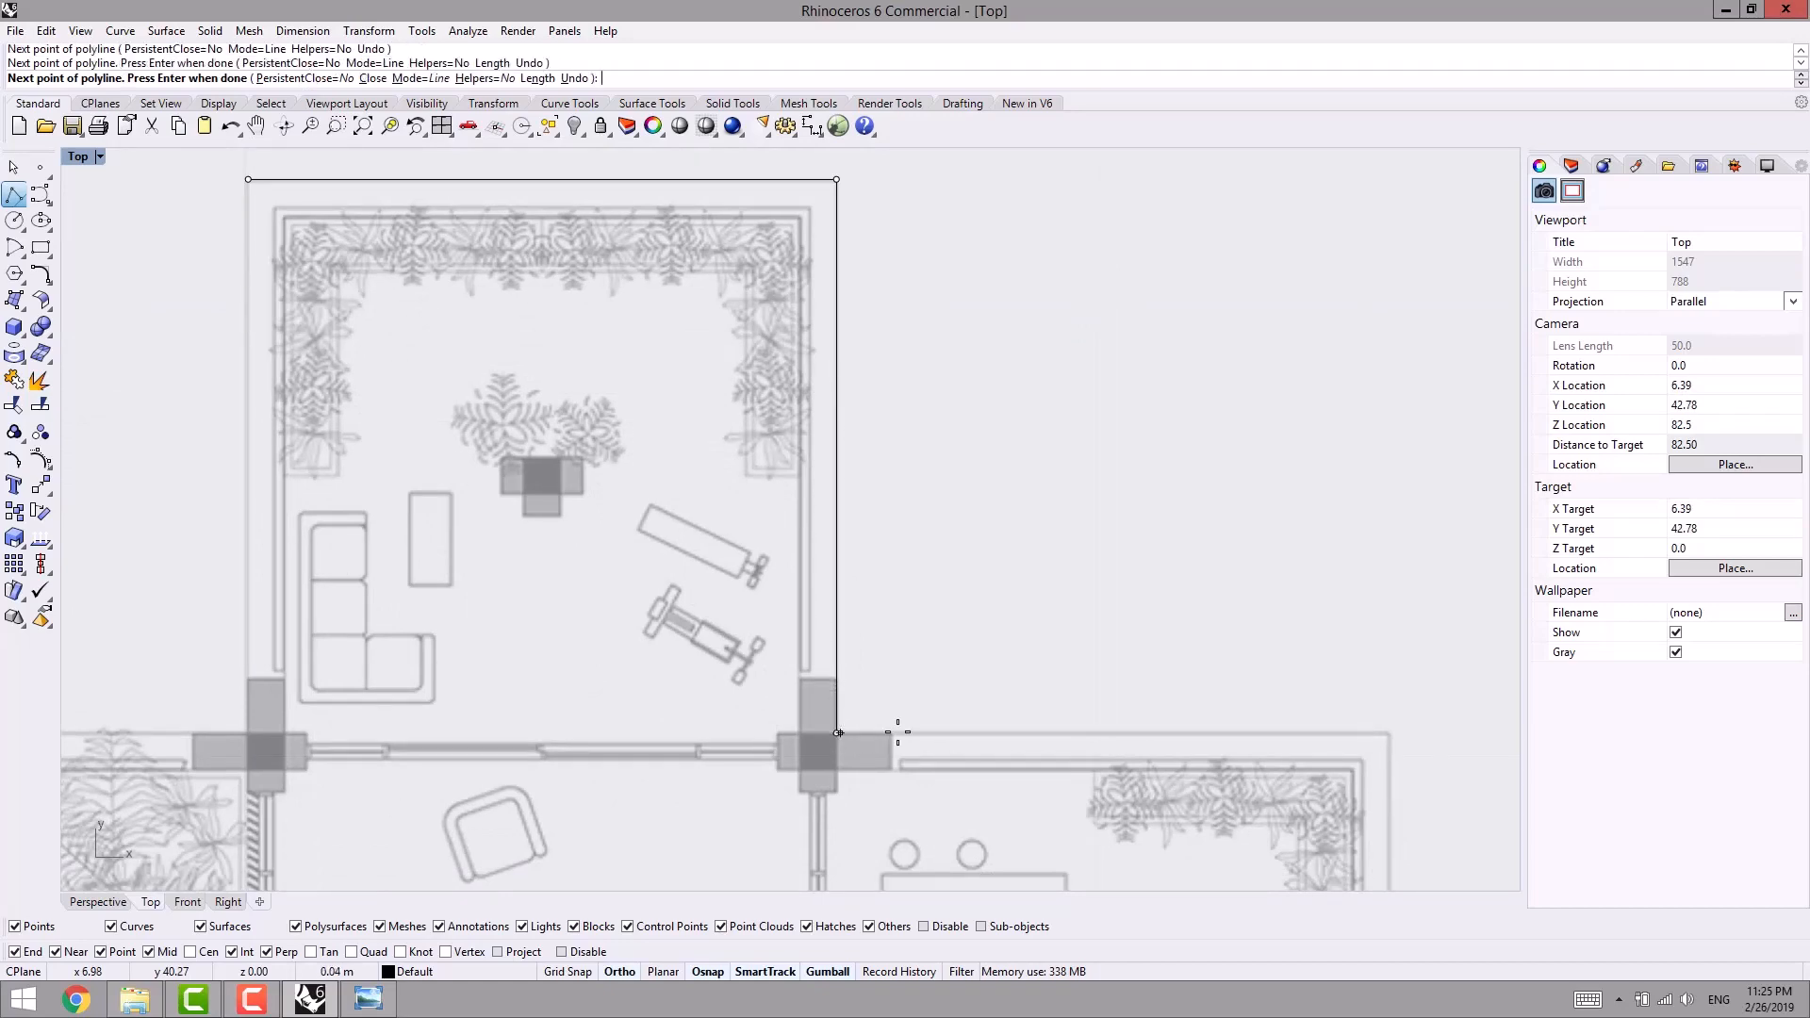
pyautogui.moveTo(837, 733); pyautogui.dragTo(889, 375)
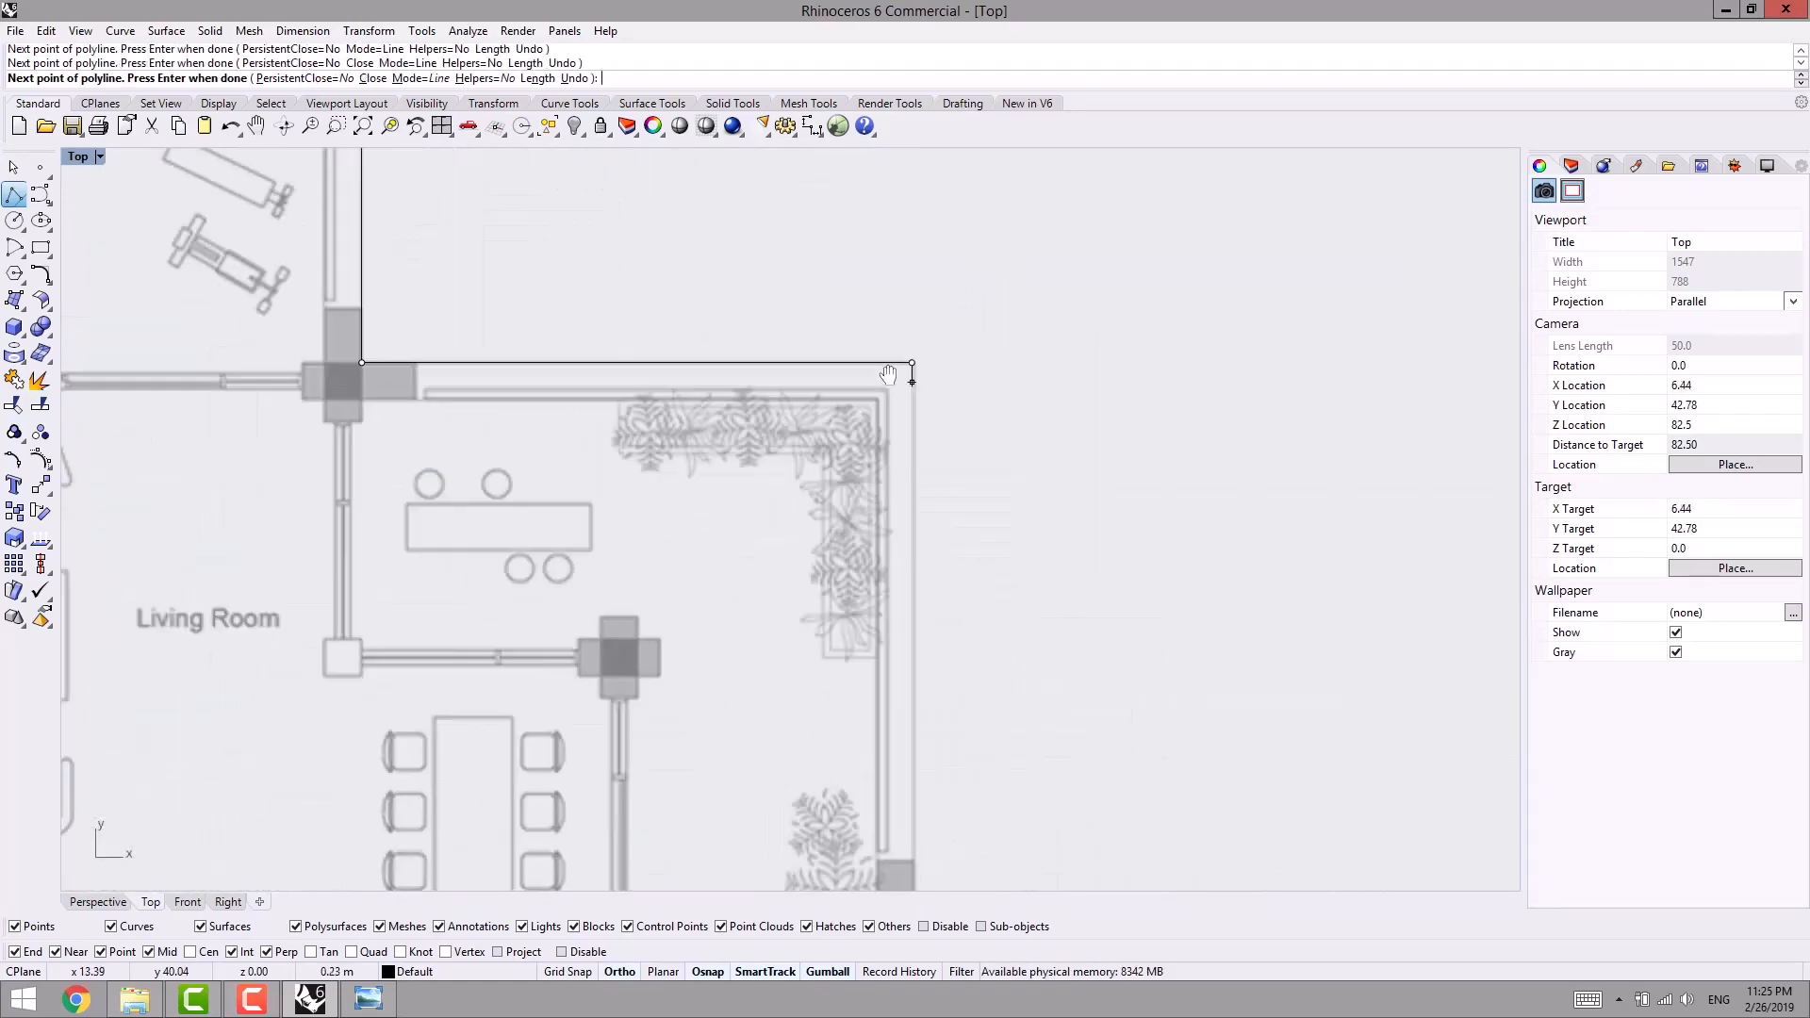
pyautogui.moveTo(900, 370); pyautogui.dragTo(843, 478)
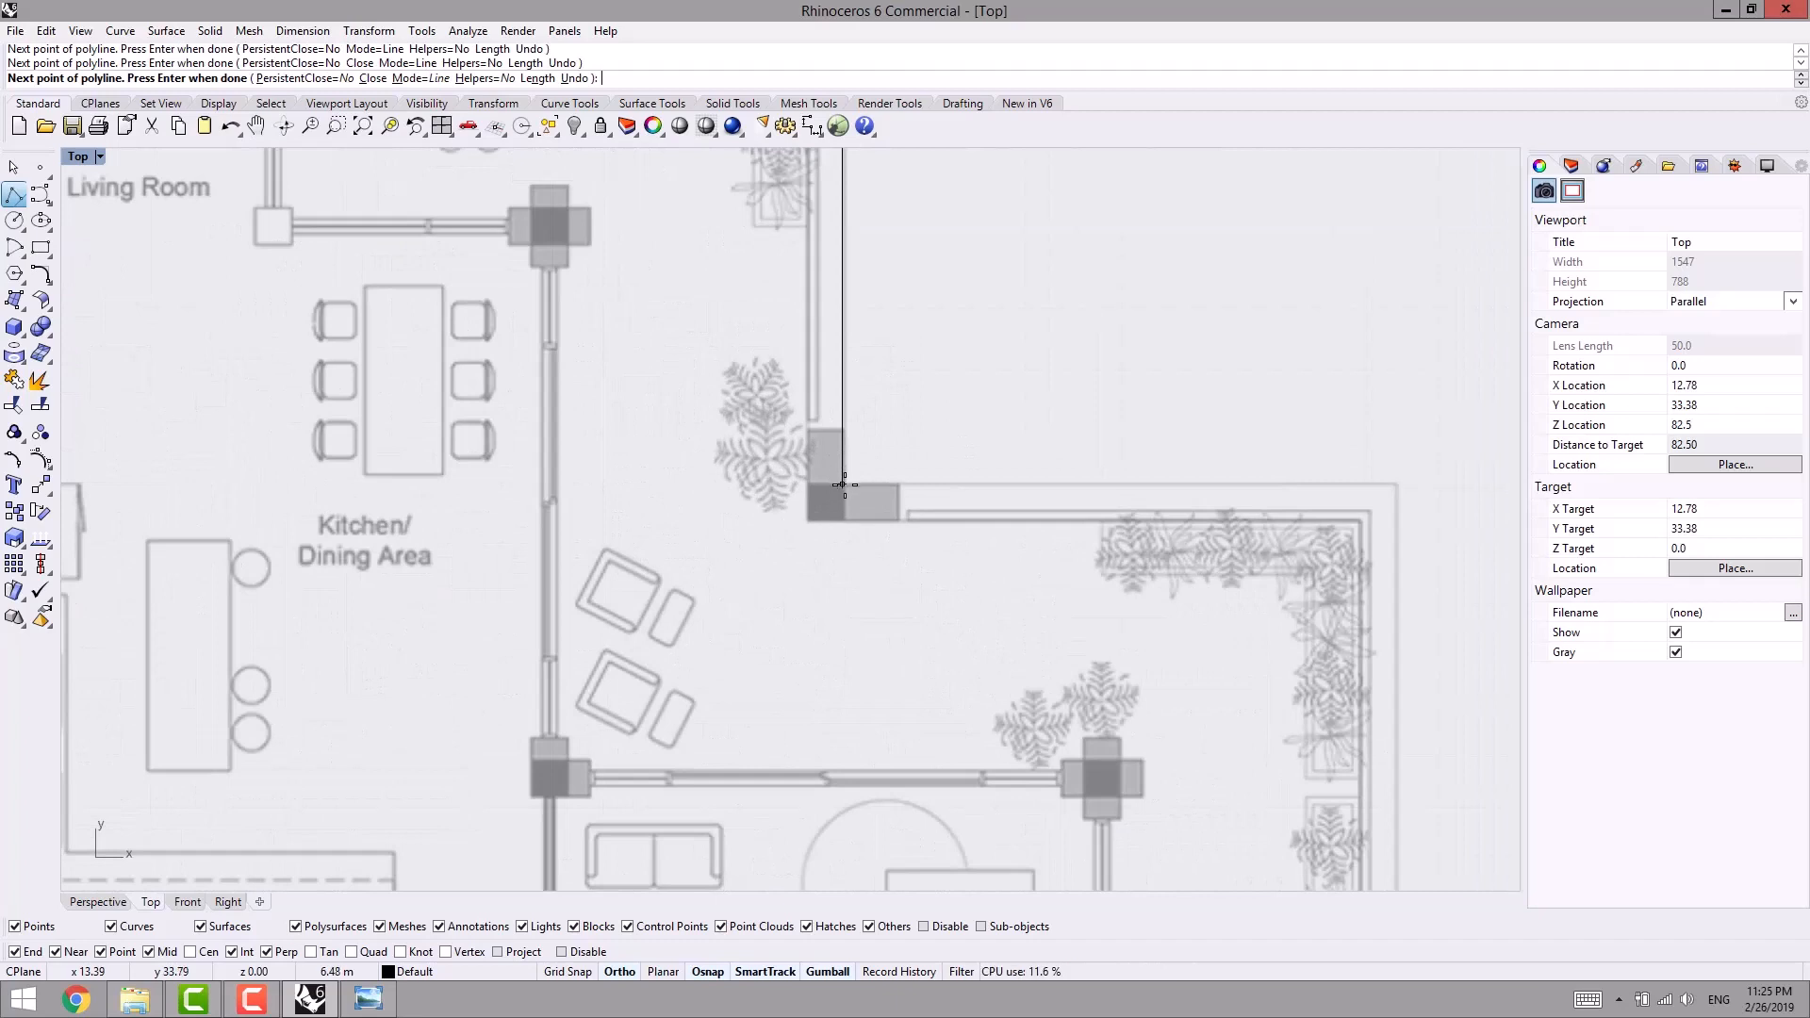
pyautogui.click(1393, 485)
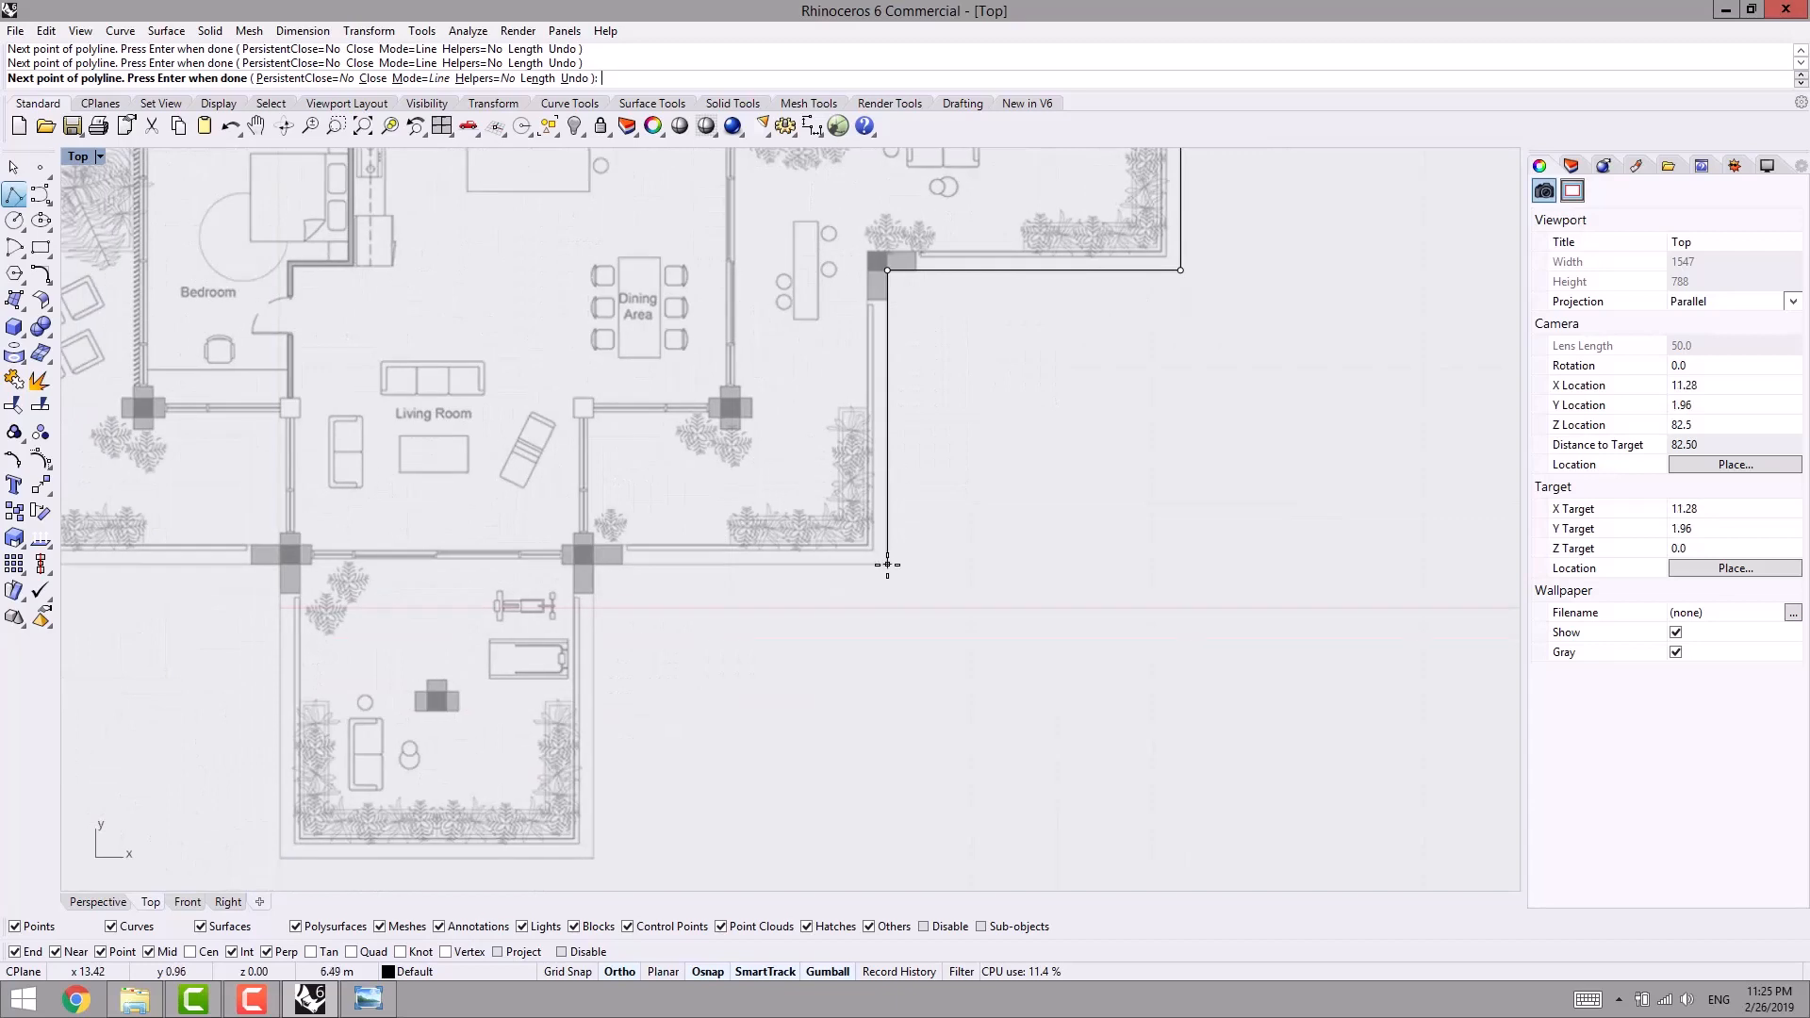
pyautogui.click(592, 854)
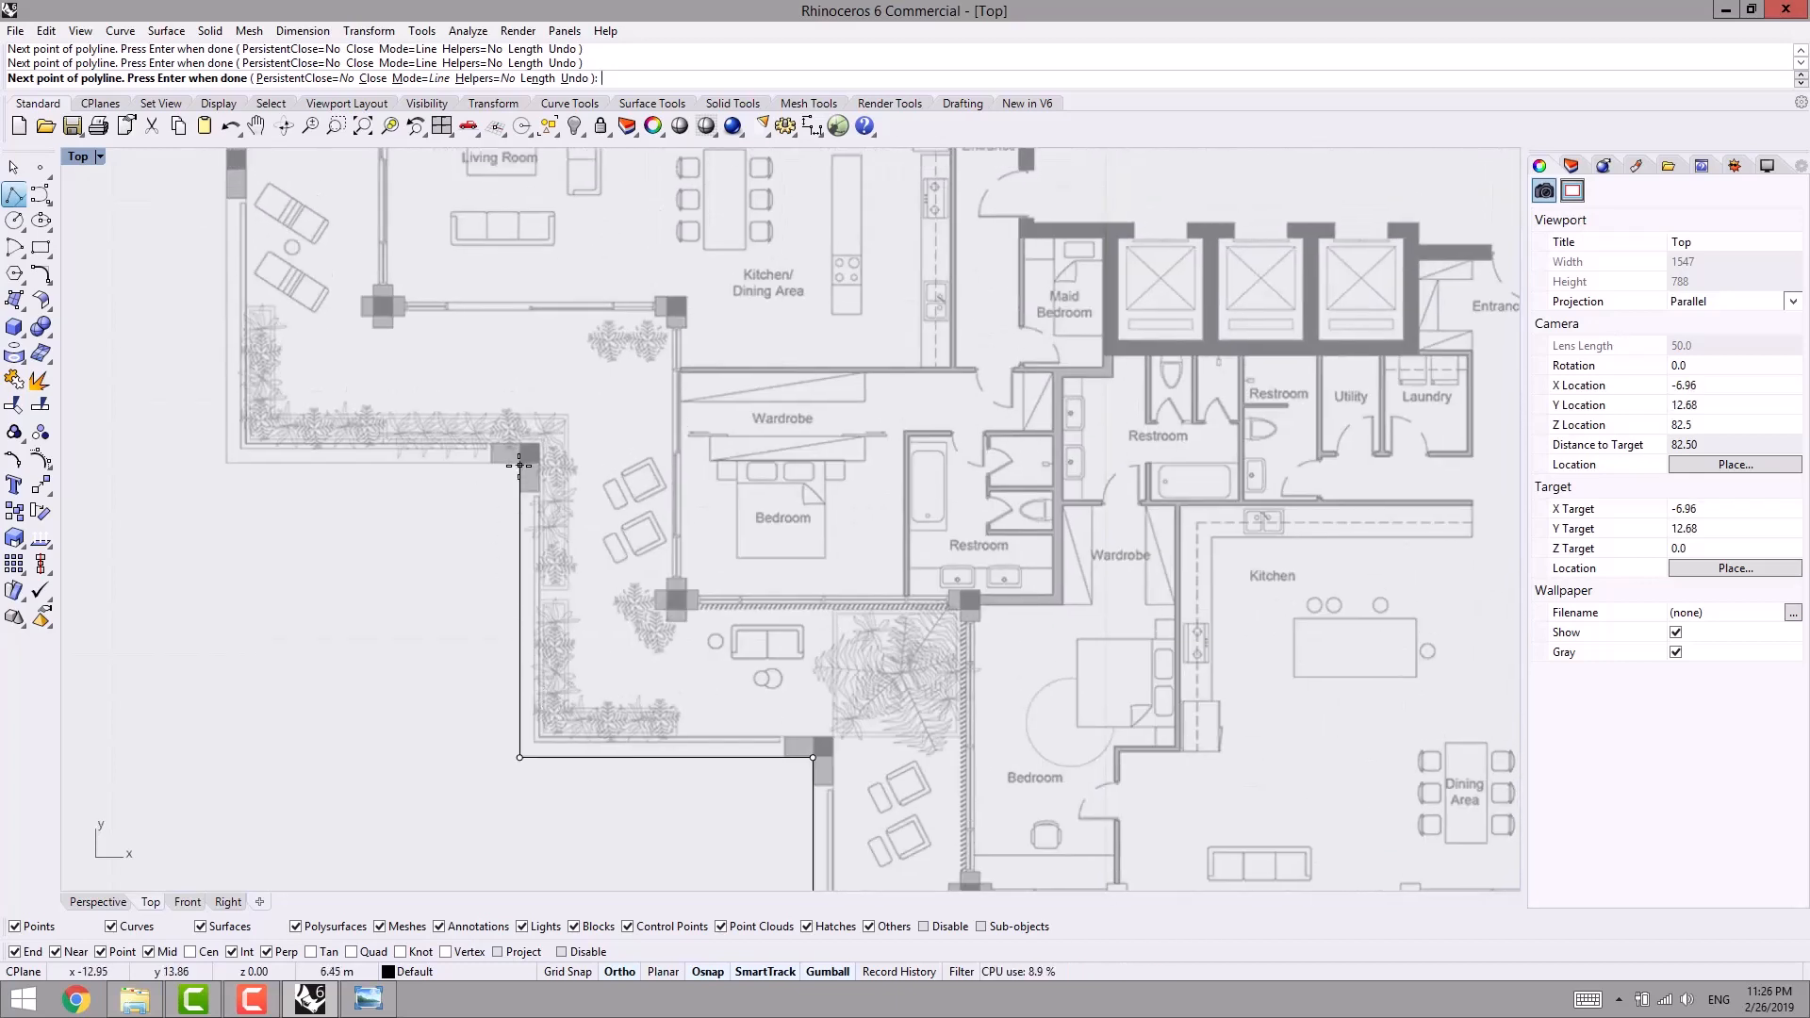
pyautogui.click(227, 464)
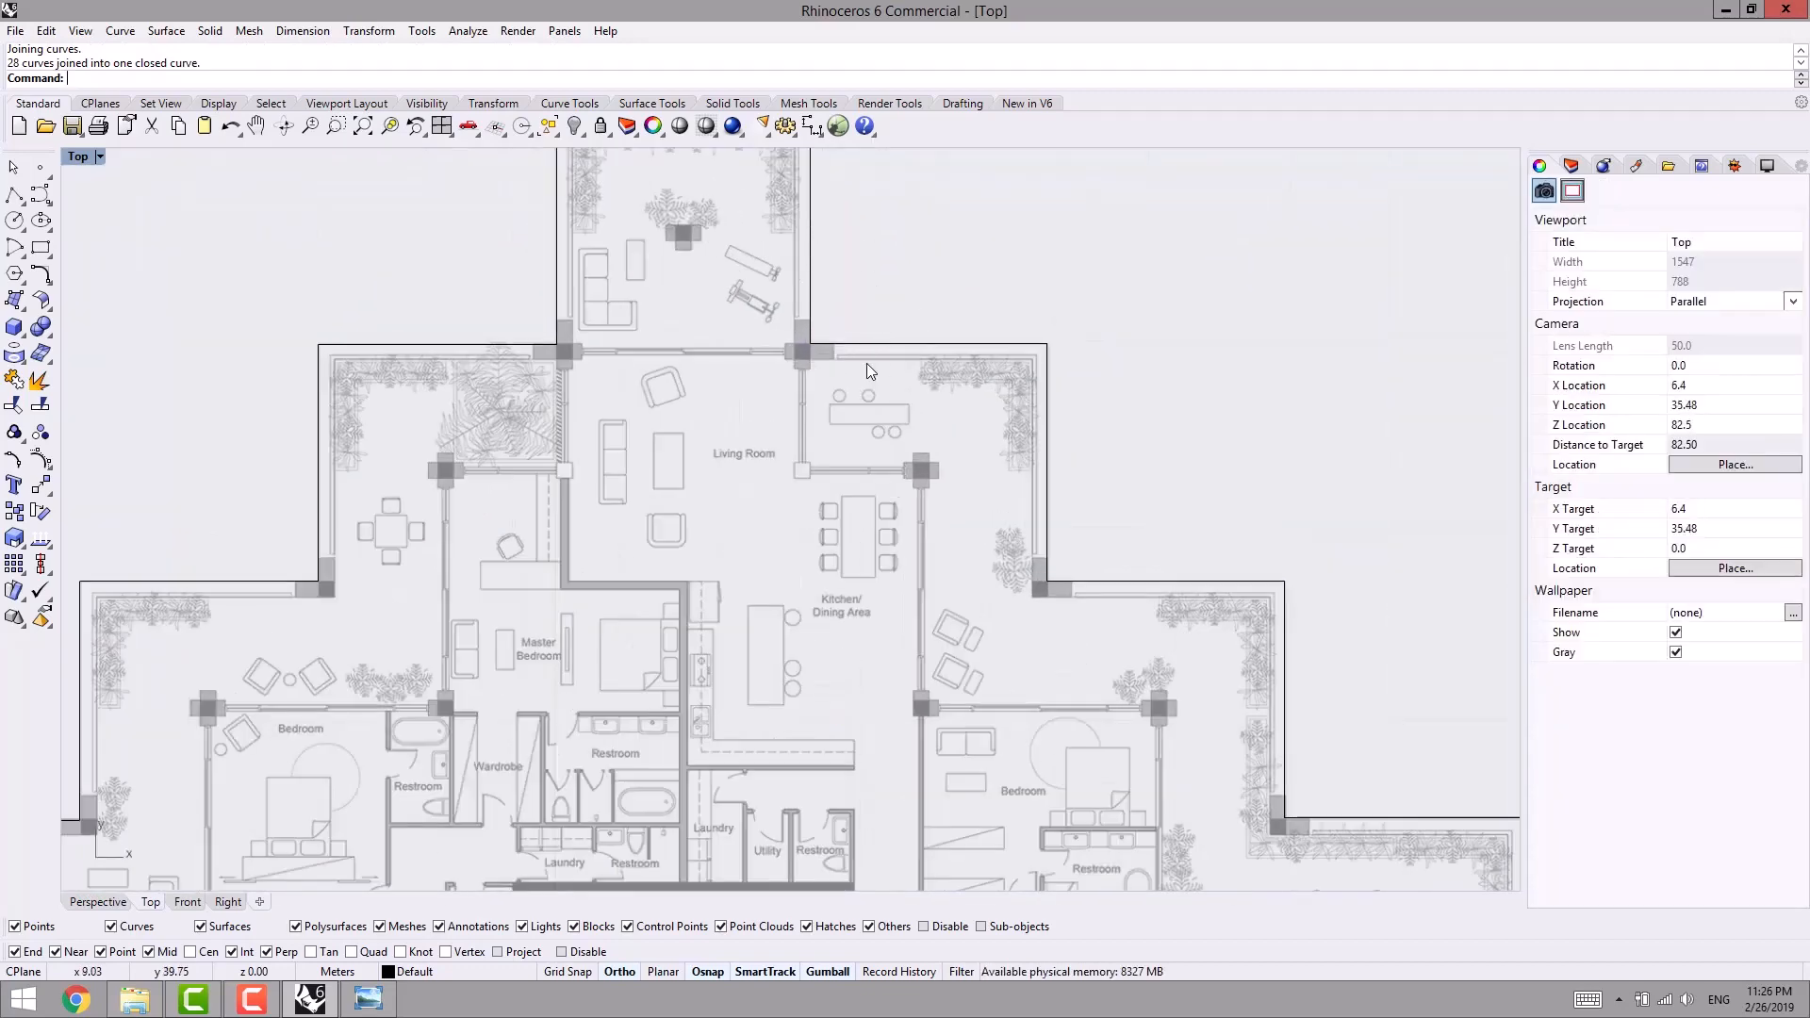
pyautogui.moveTo(521, 520)
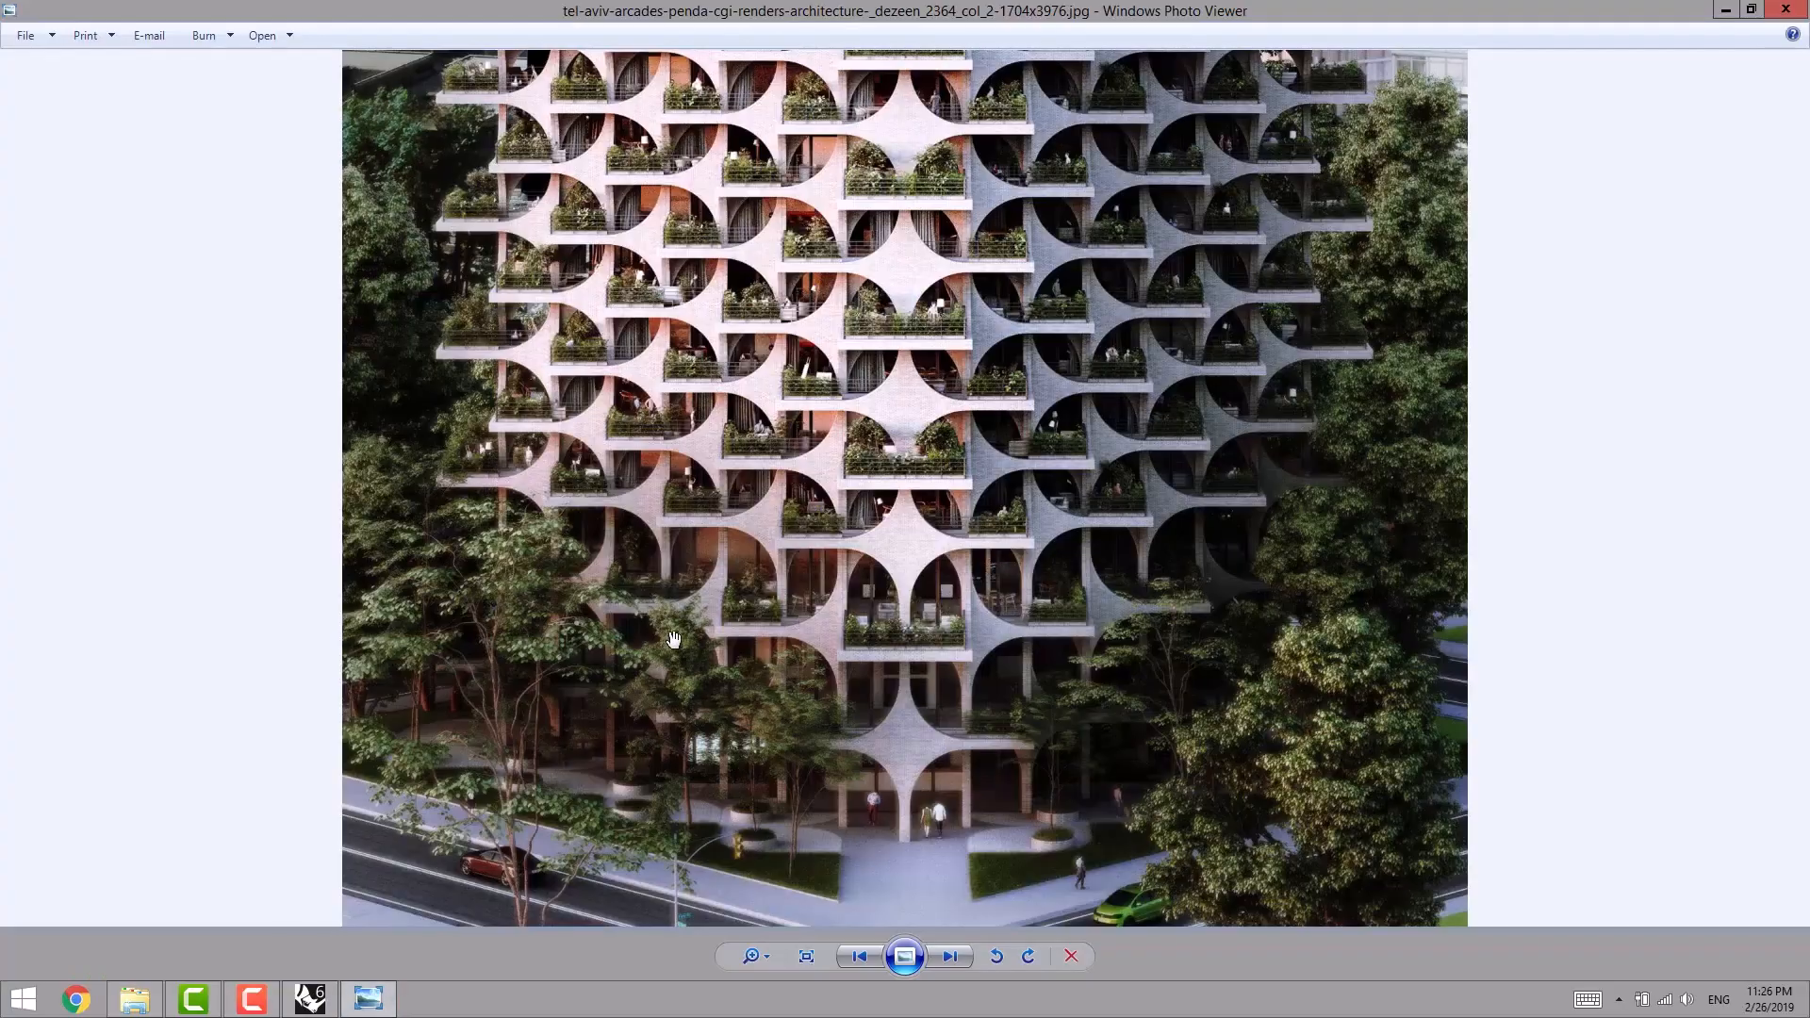
# - Step through the floor plan, bathroom, entrance and facade close-up renders, then return to Rhino
pyautogui.click(949, 956)
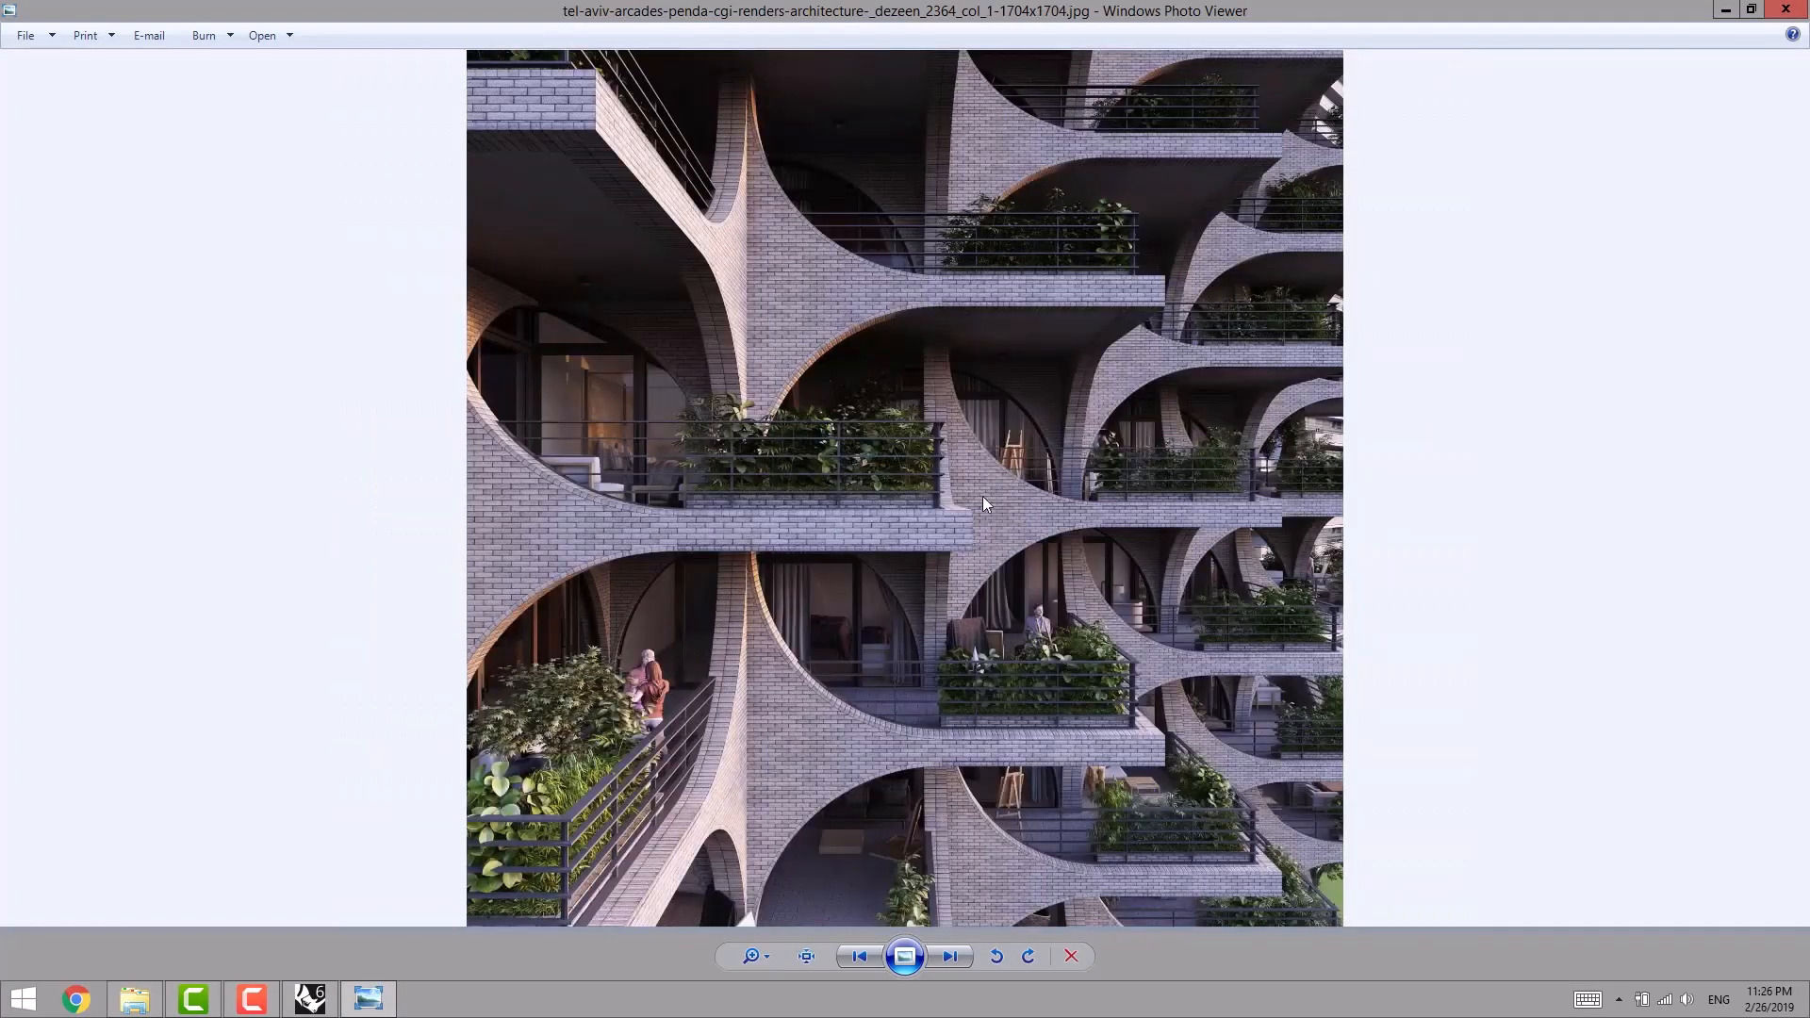
pyautogui.moveTo(652, 852)
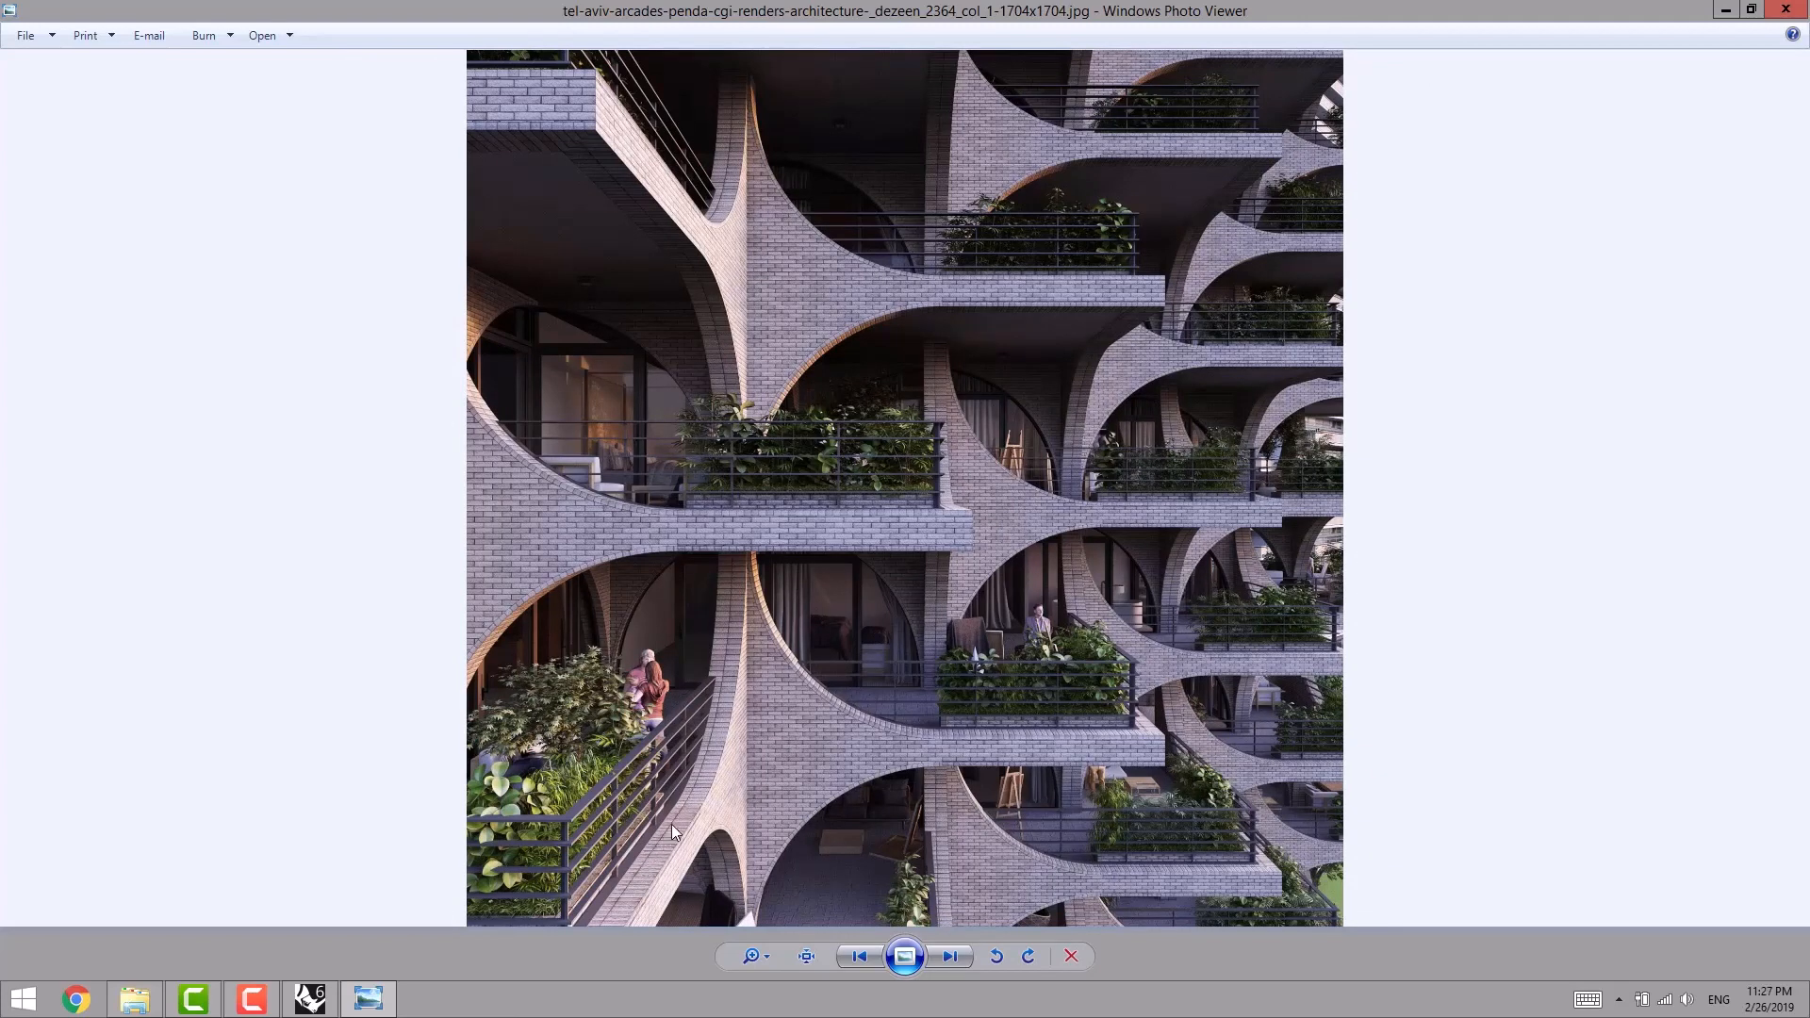
pyautogui.moveTo(952, 737)
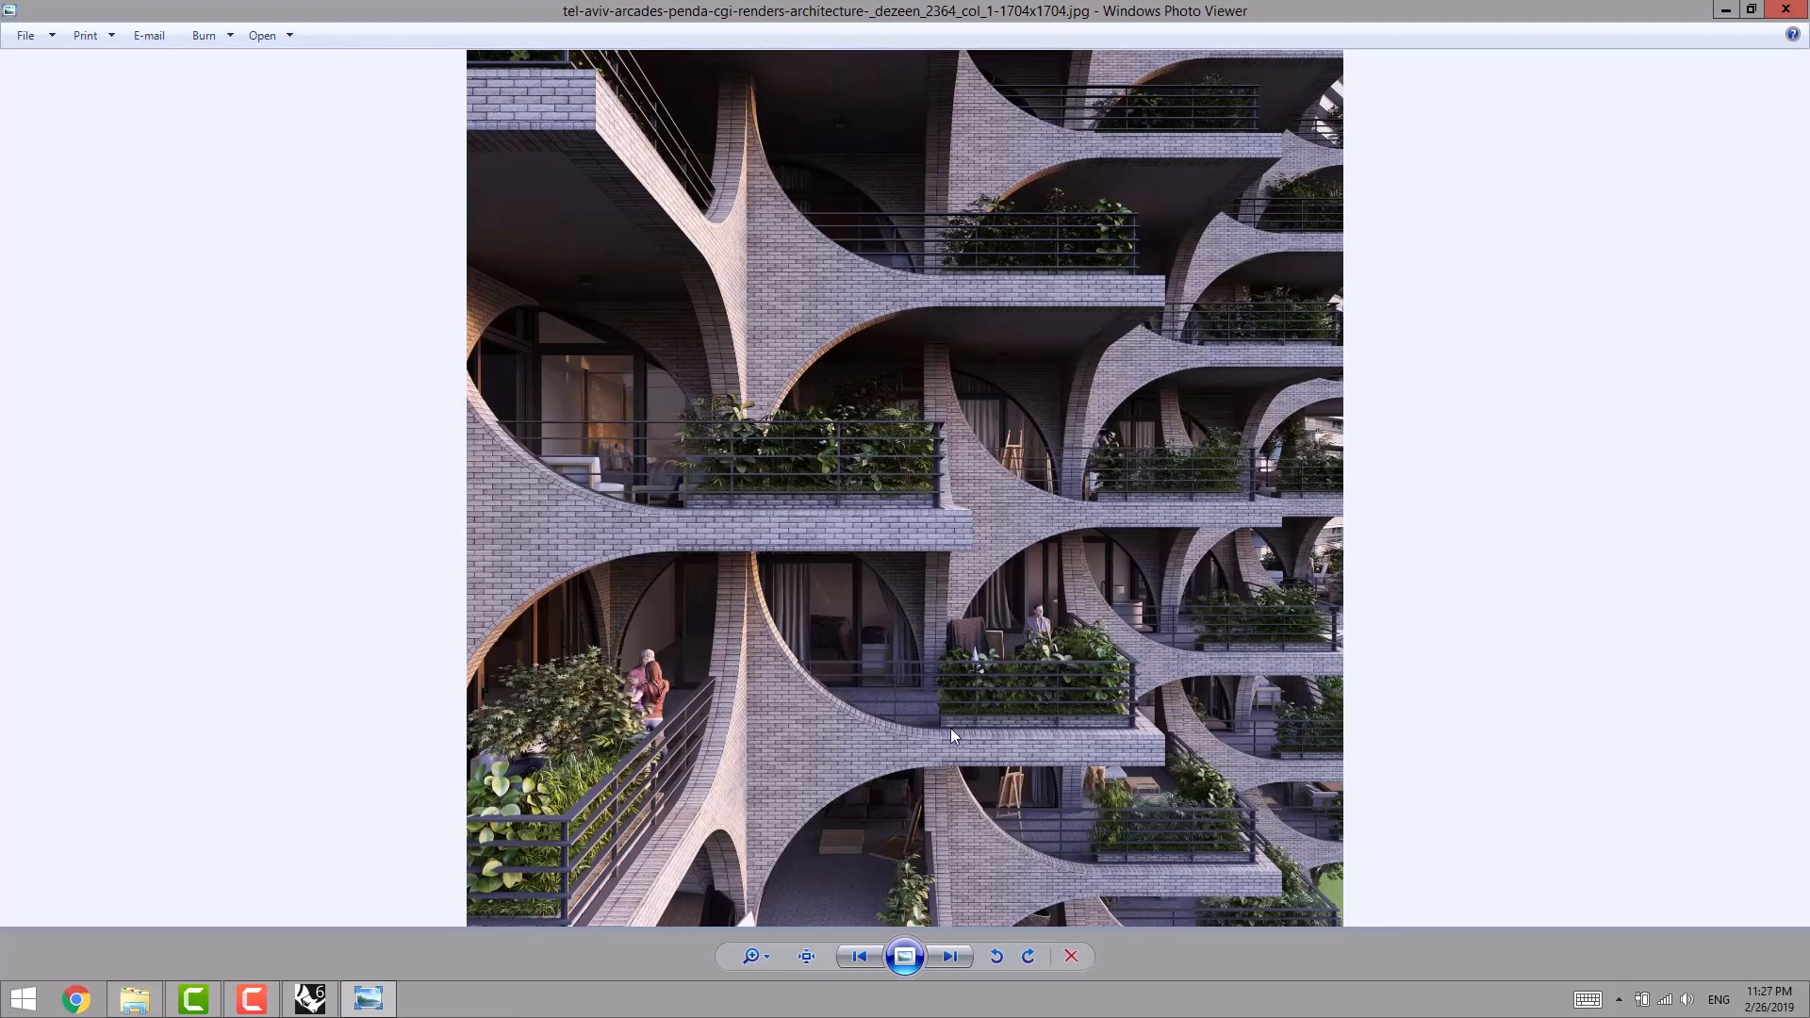
pyautogui.moveTo(514, 612)
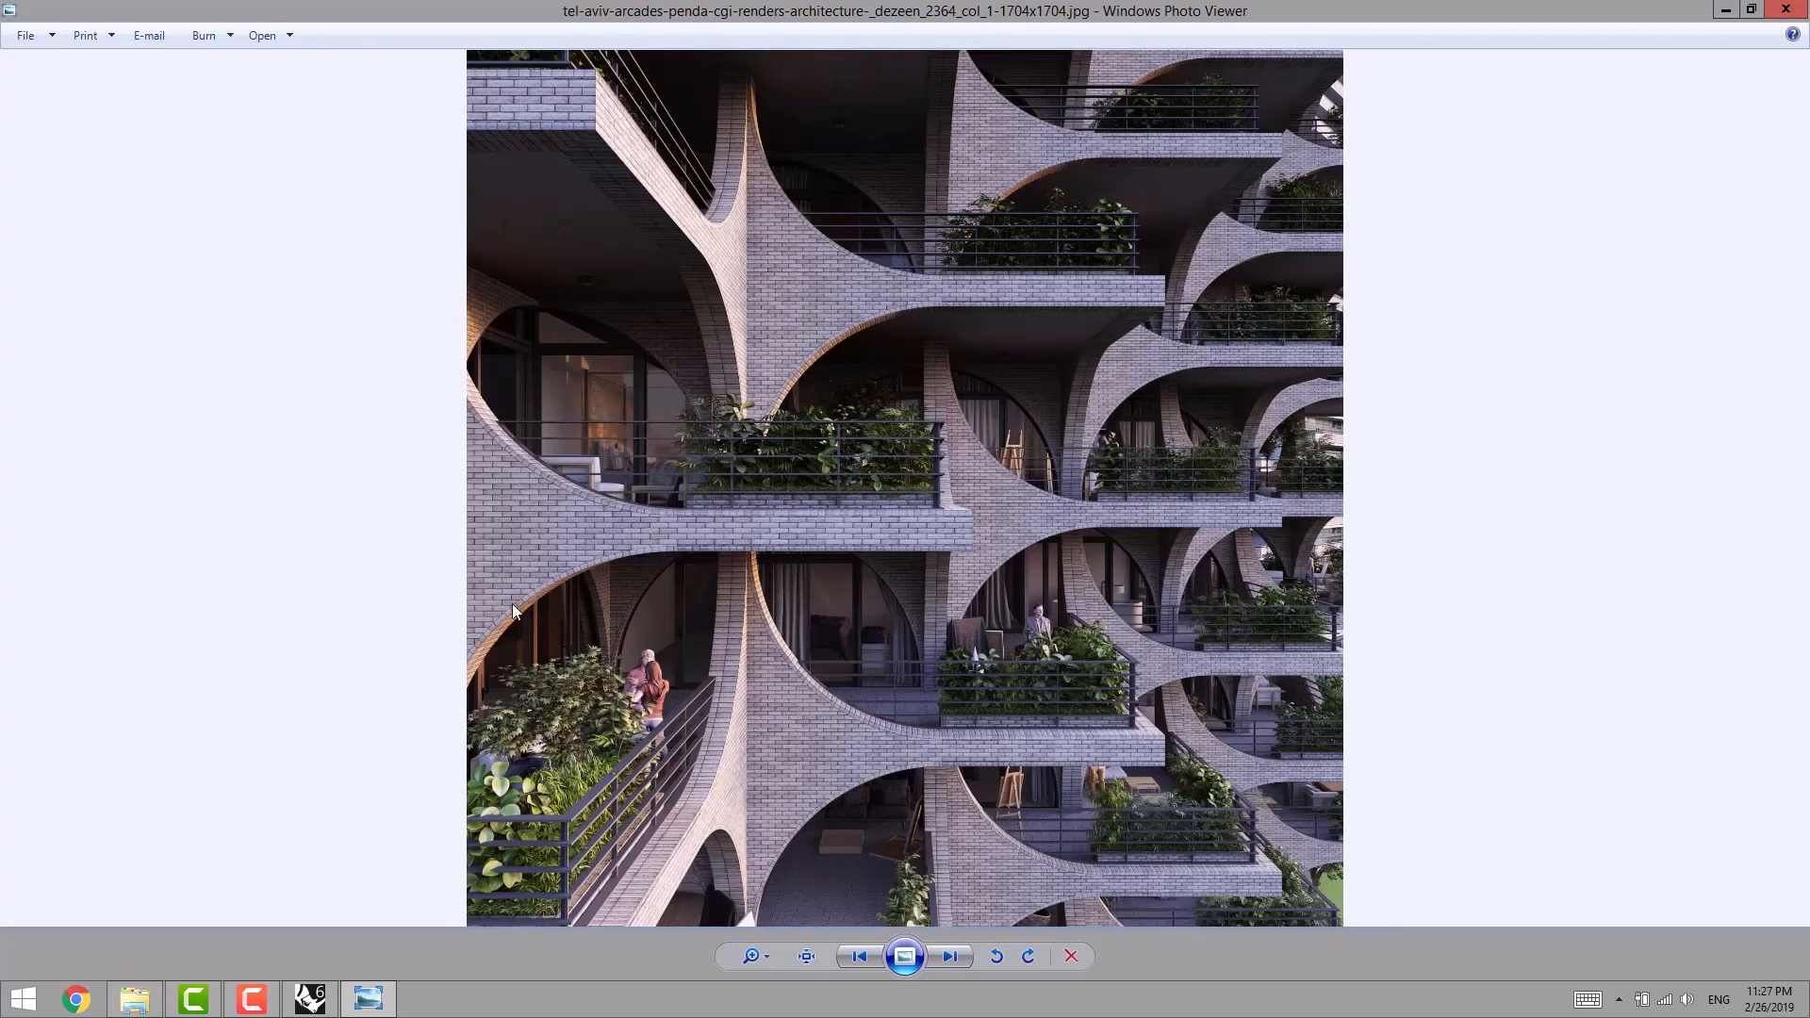
pyautogui.click(950, 956)
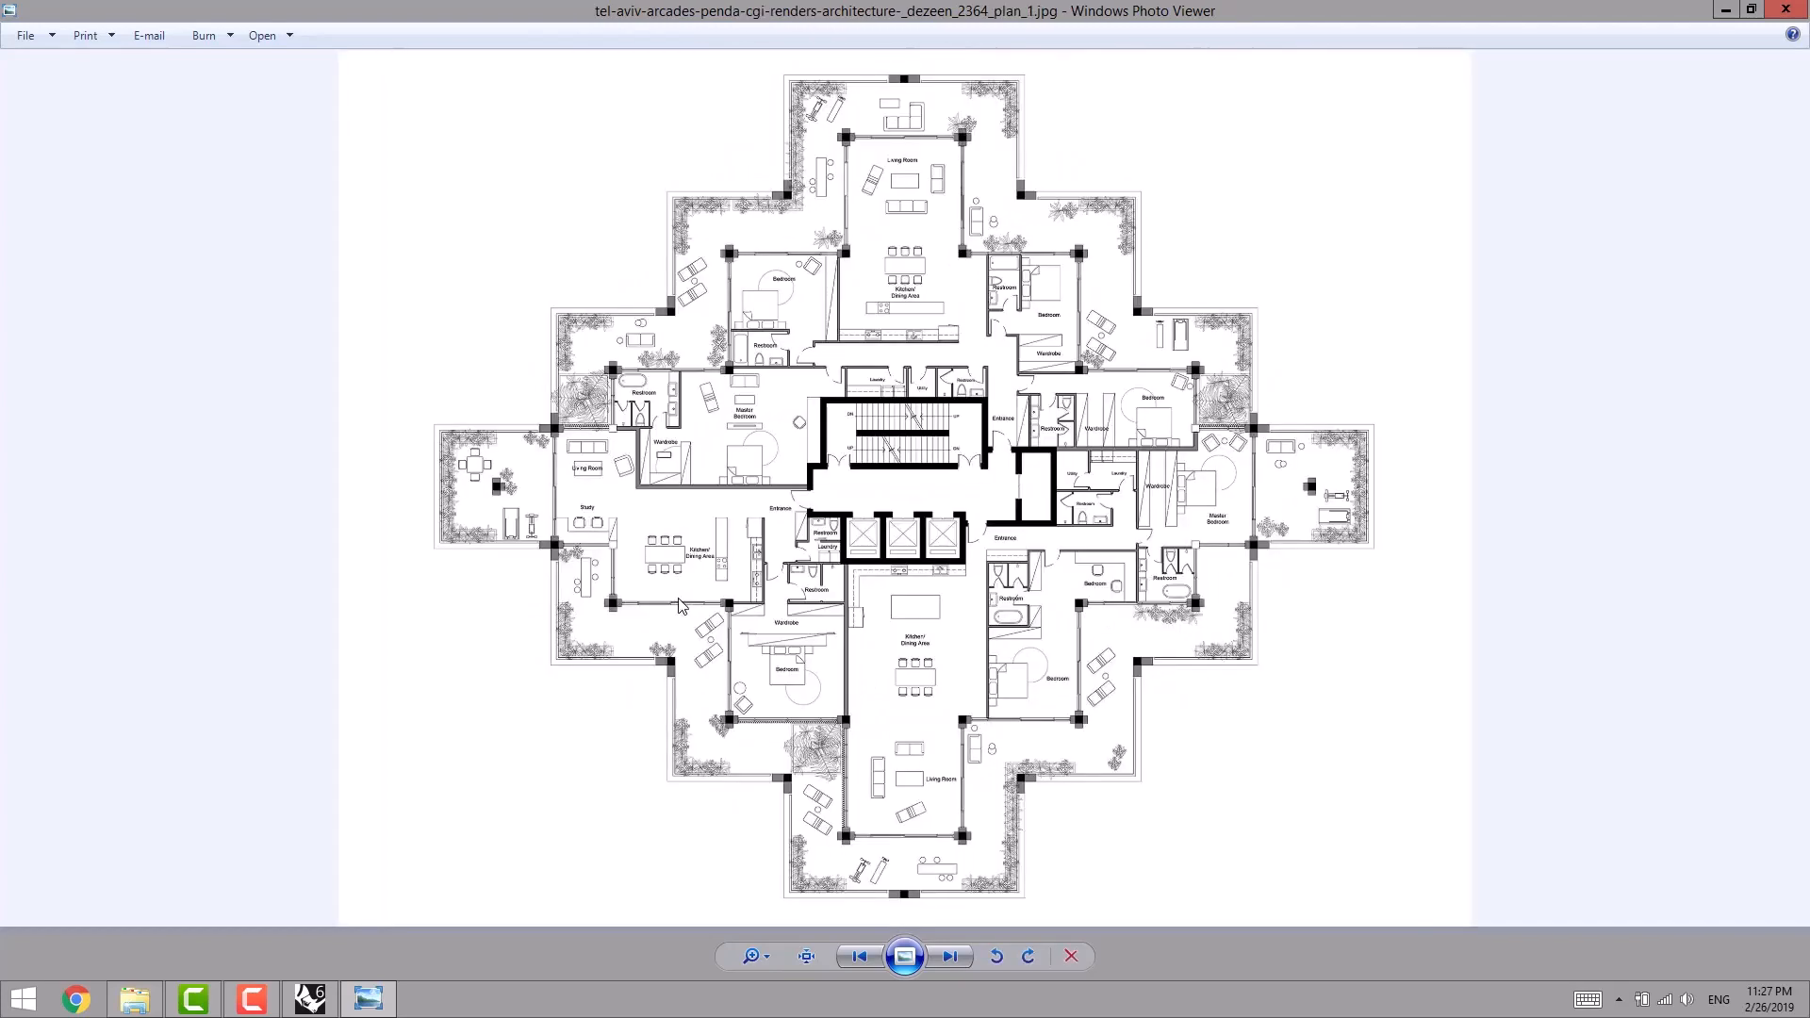
pyautogui.click(949, 955)
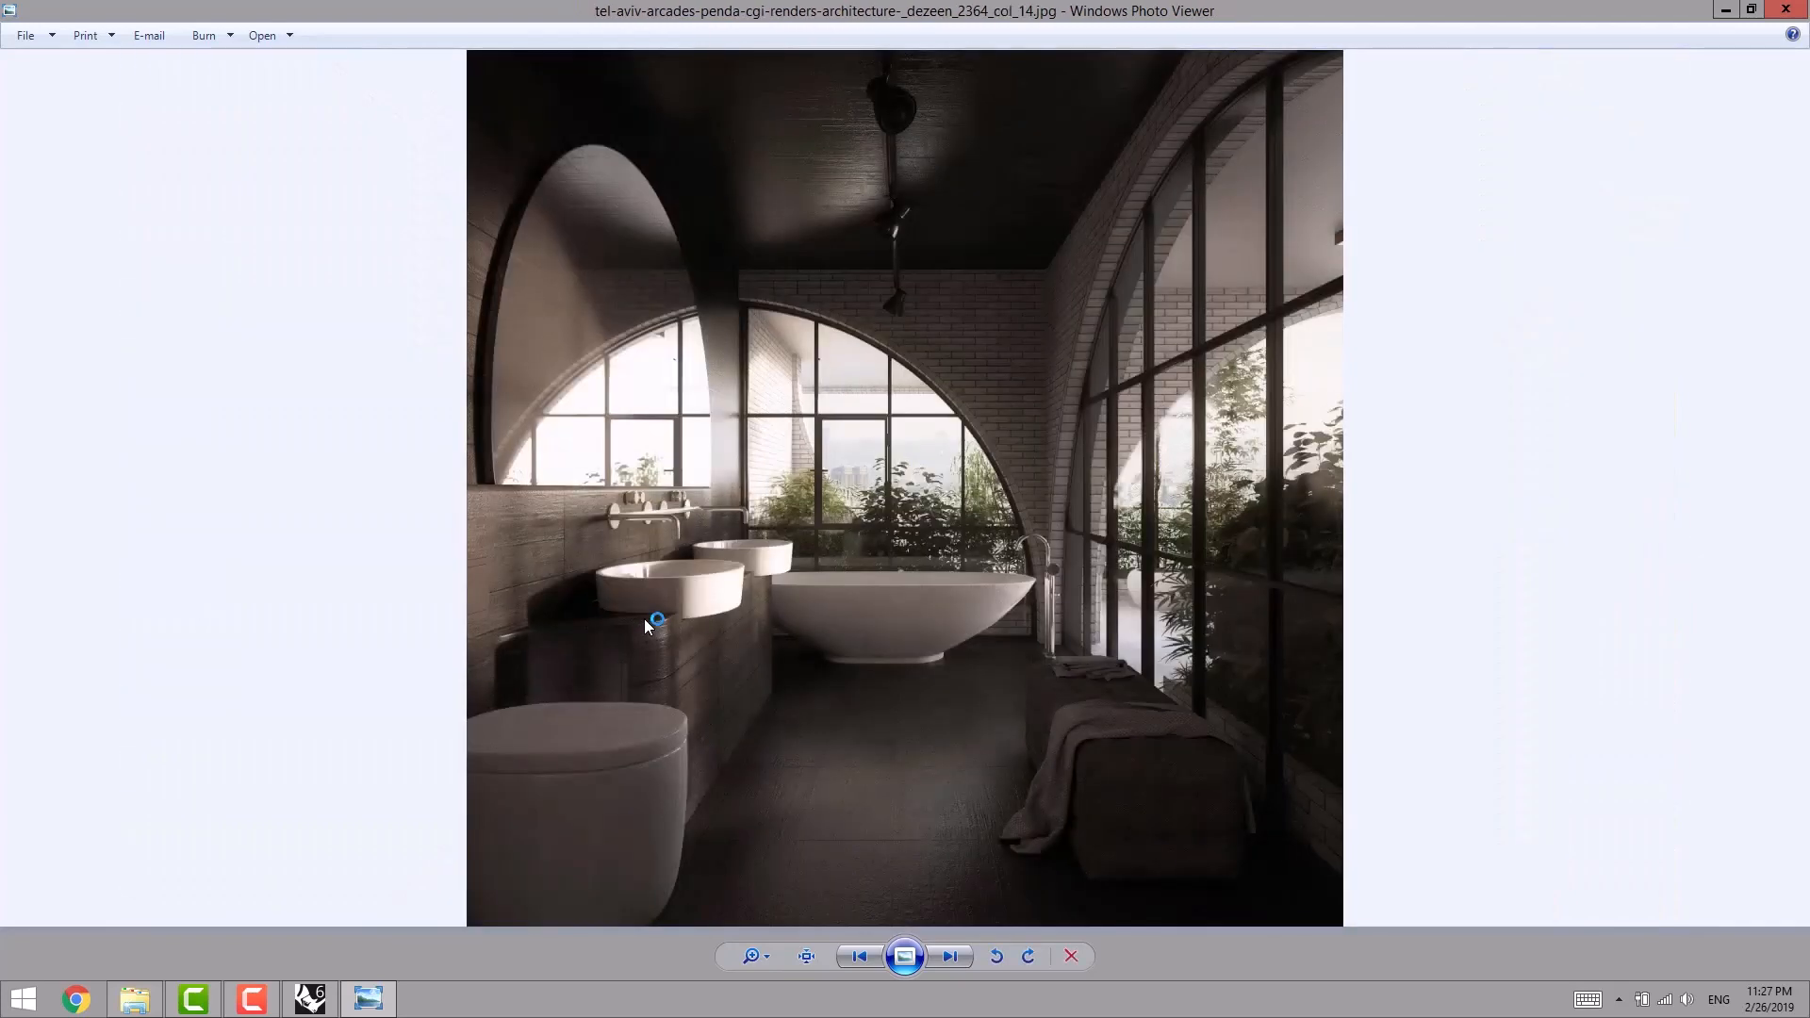
pyautogui.click(859, 956)
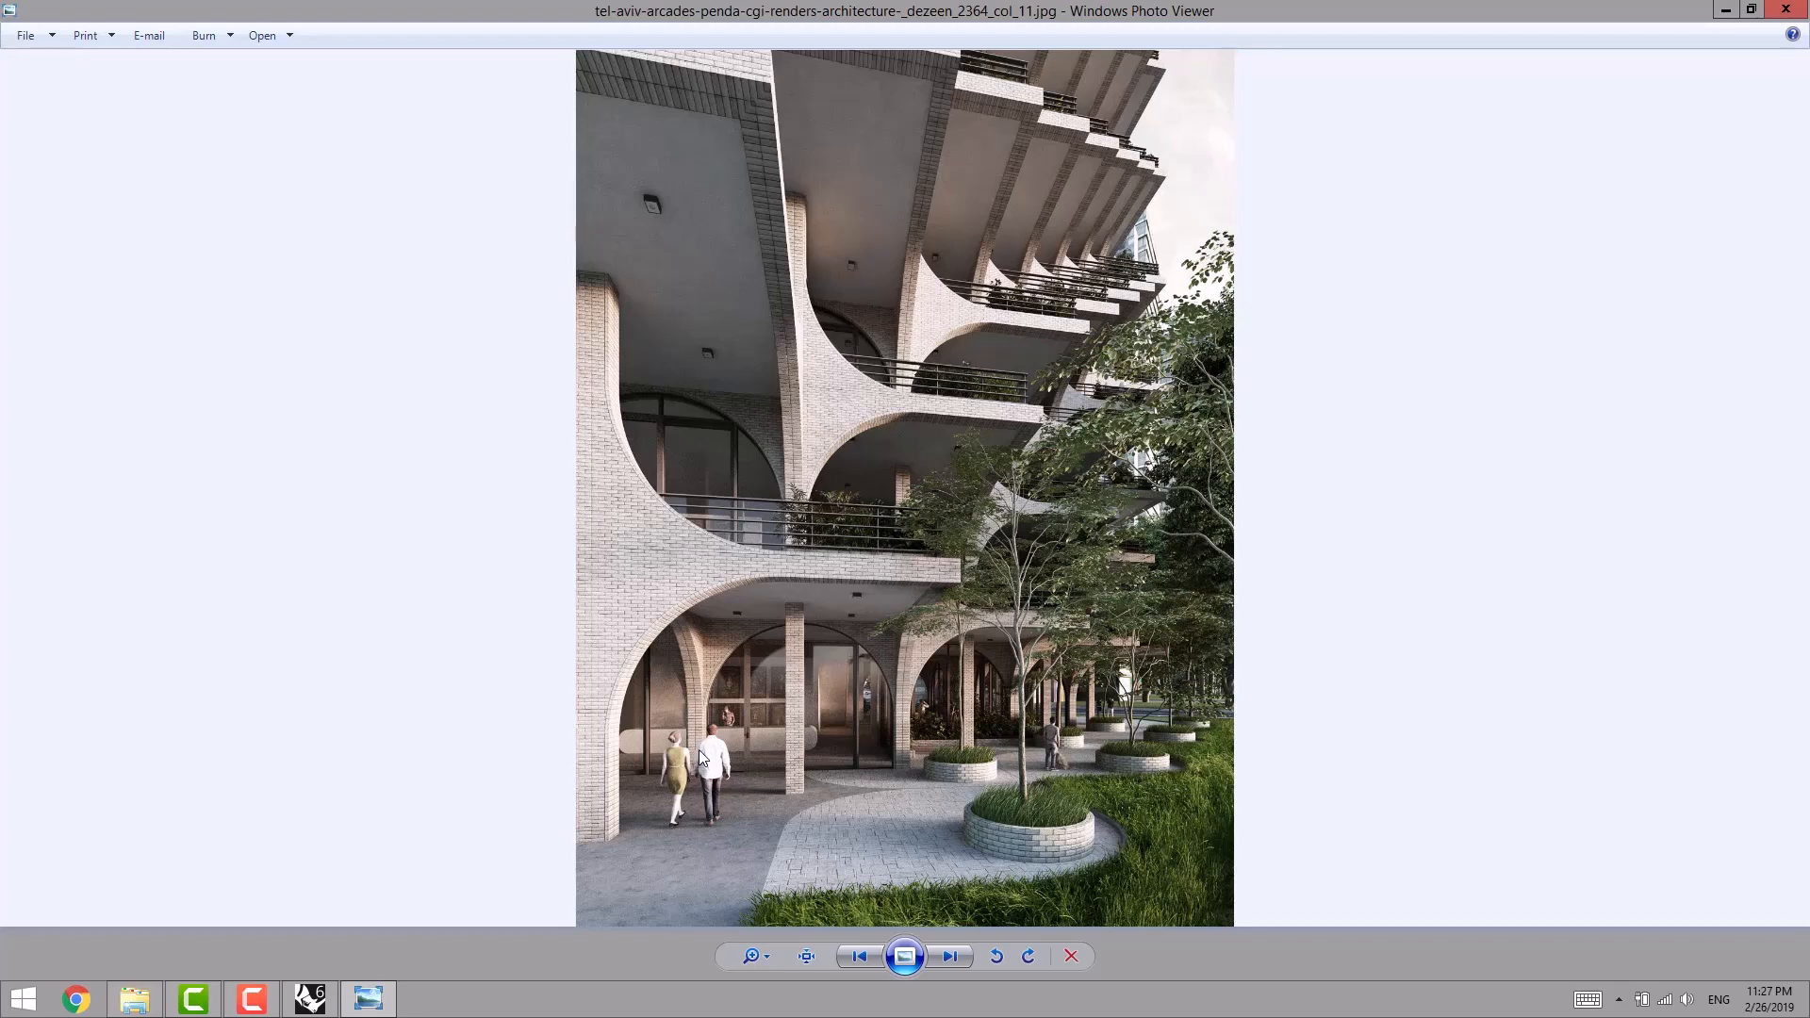
pyautogui.click(949, 956)
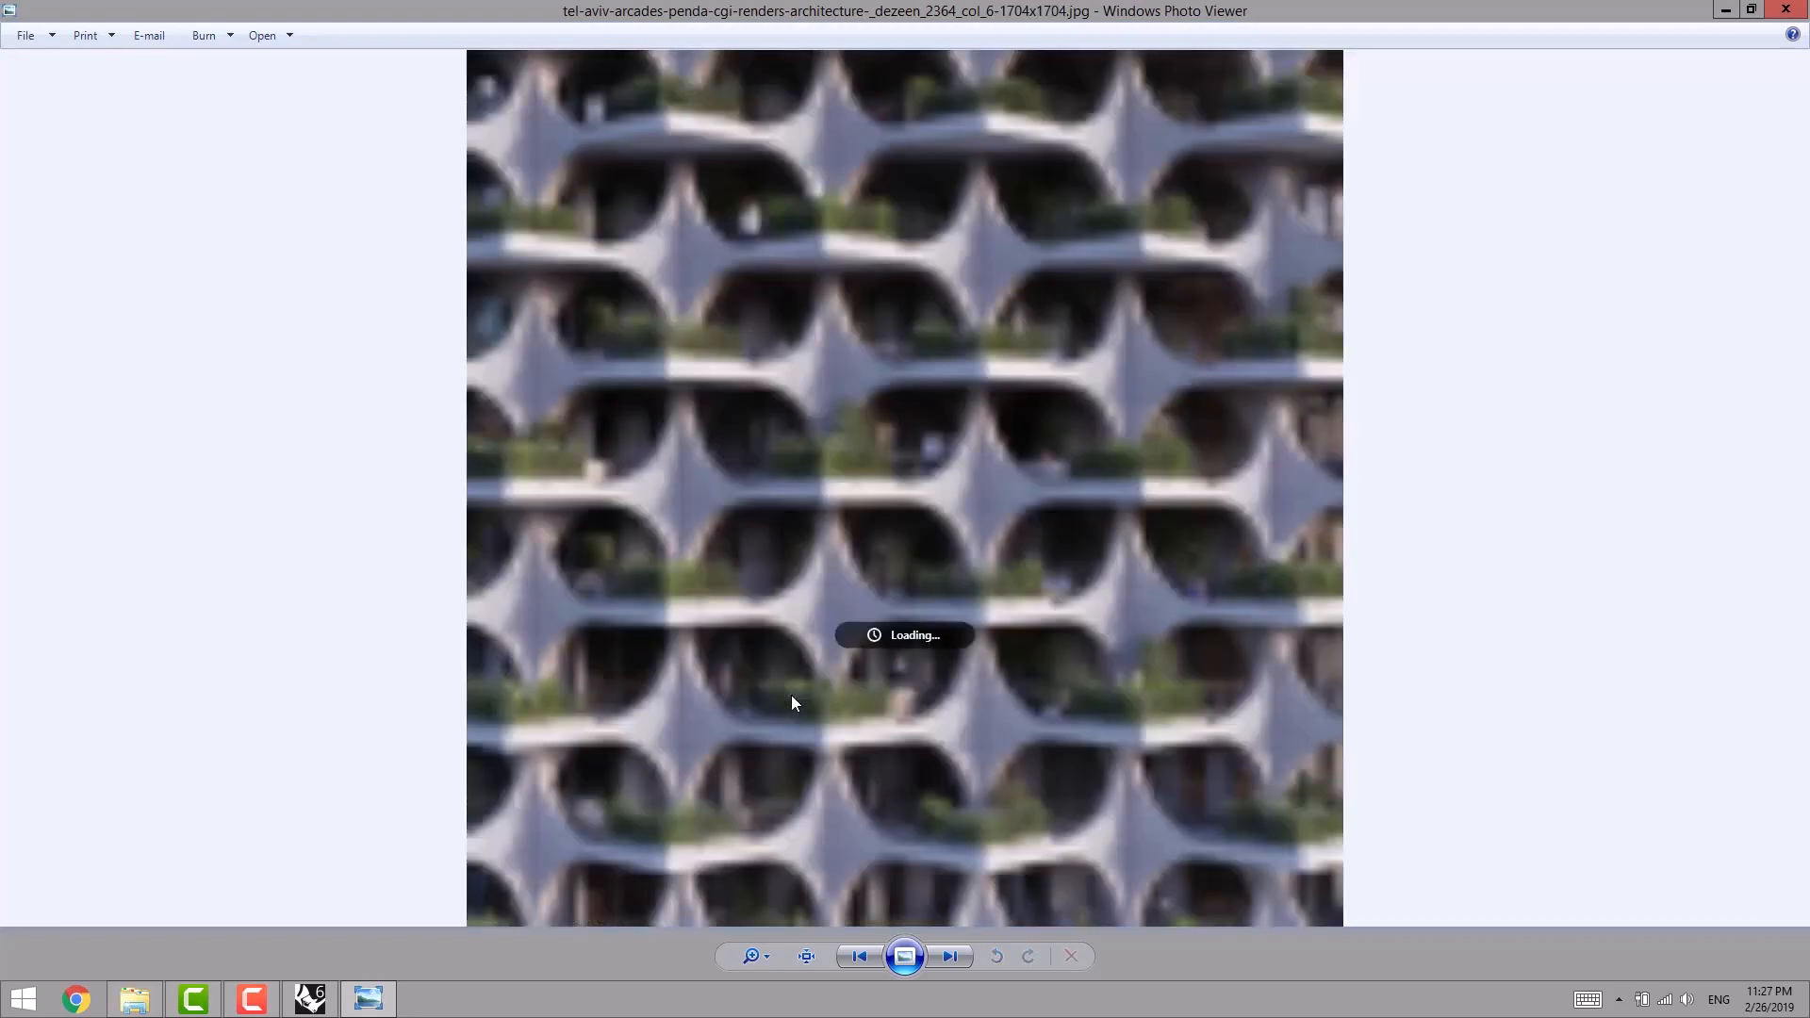
pyautogui.click(948, 956)
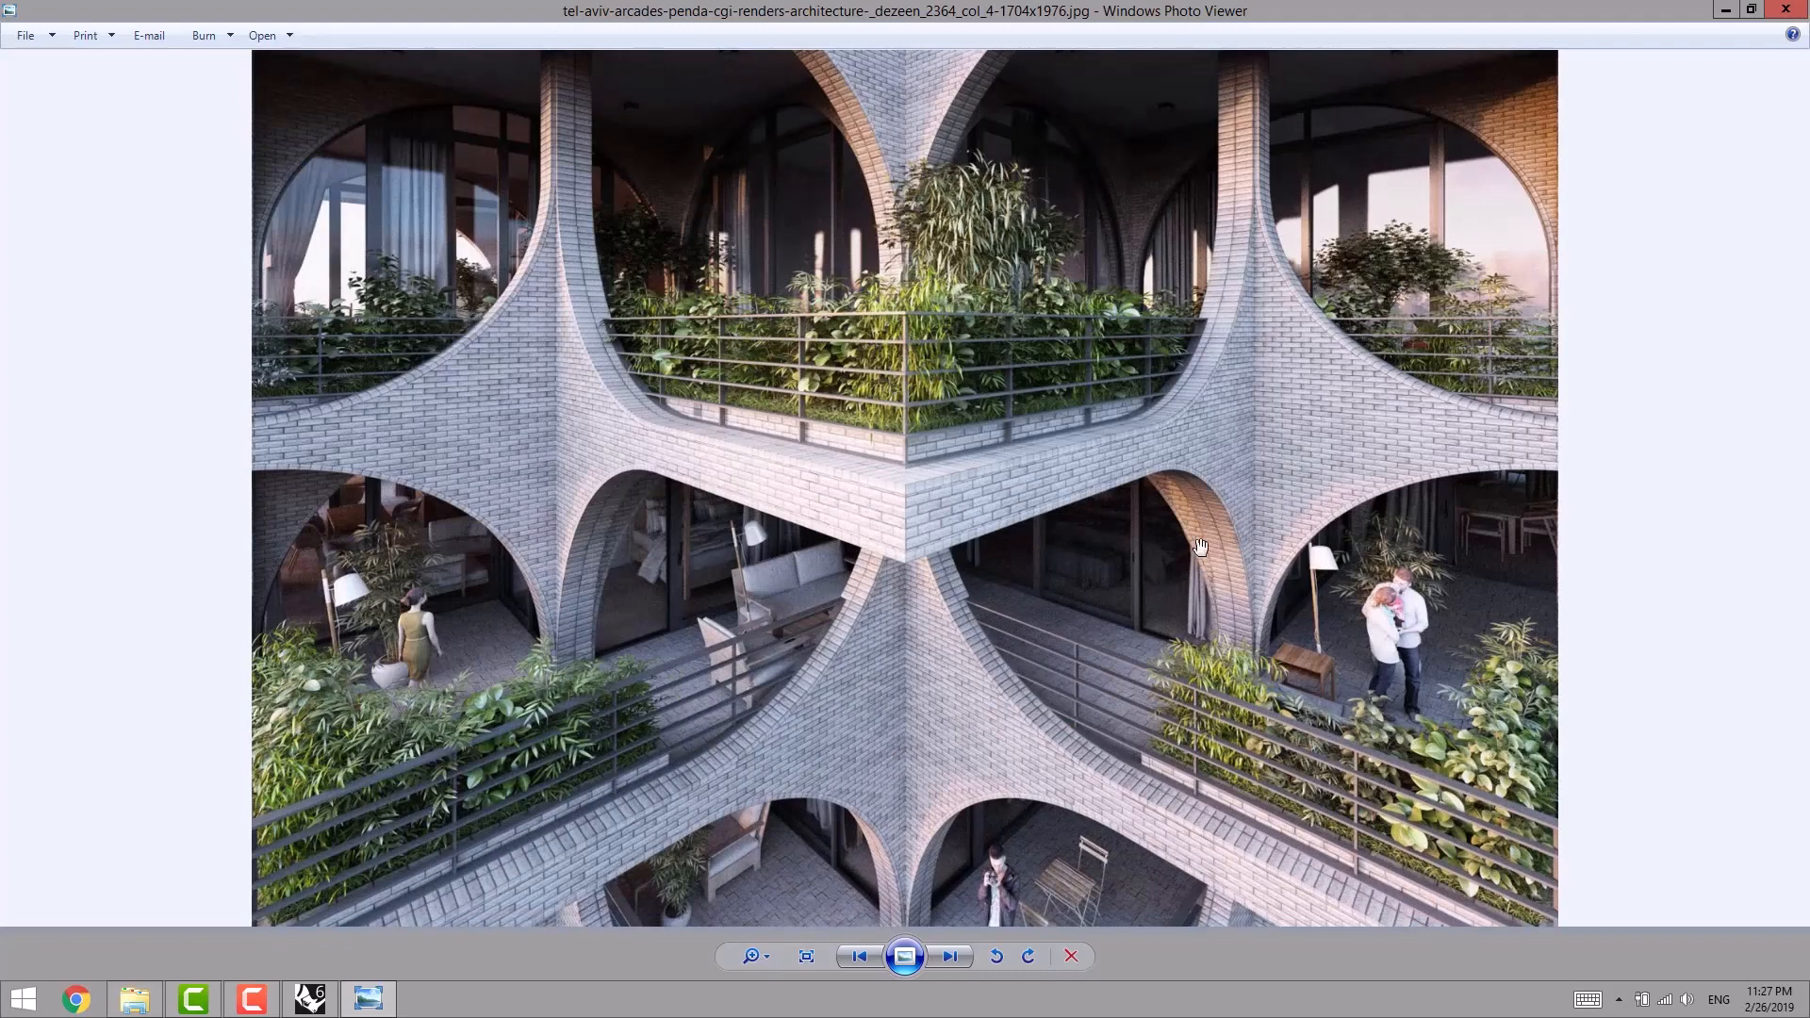
pyautogui.click(950, 956)
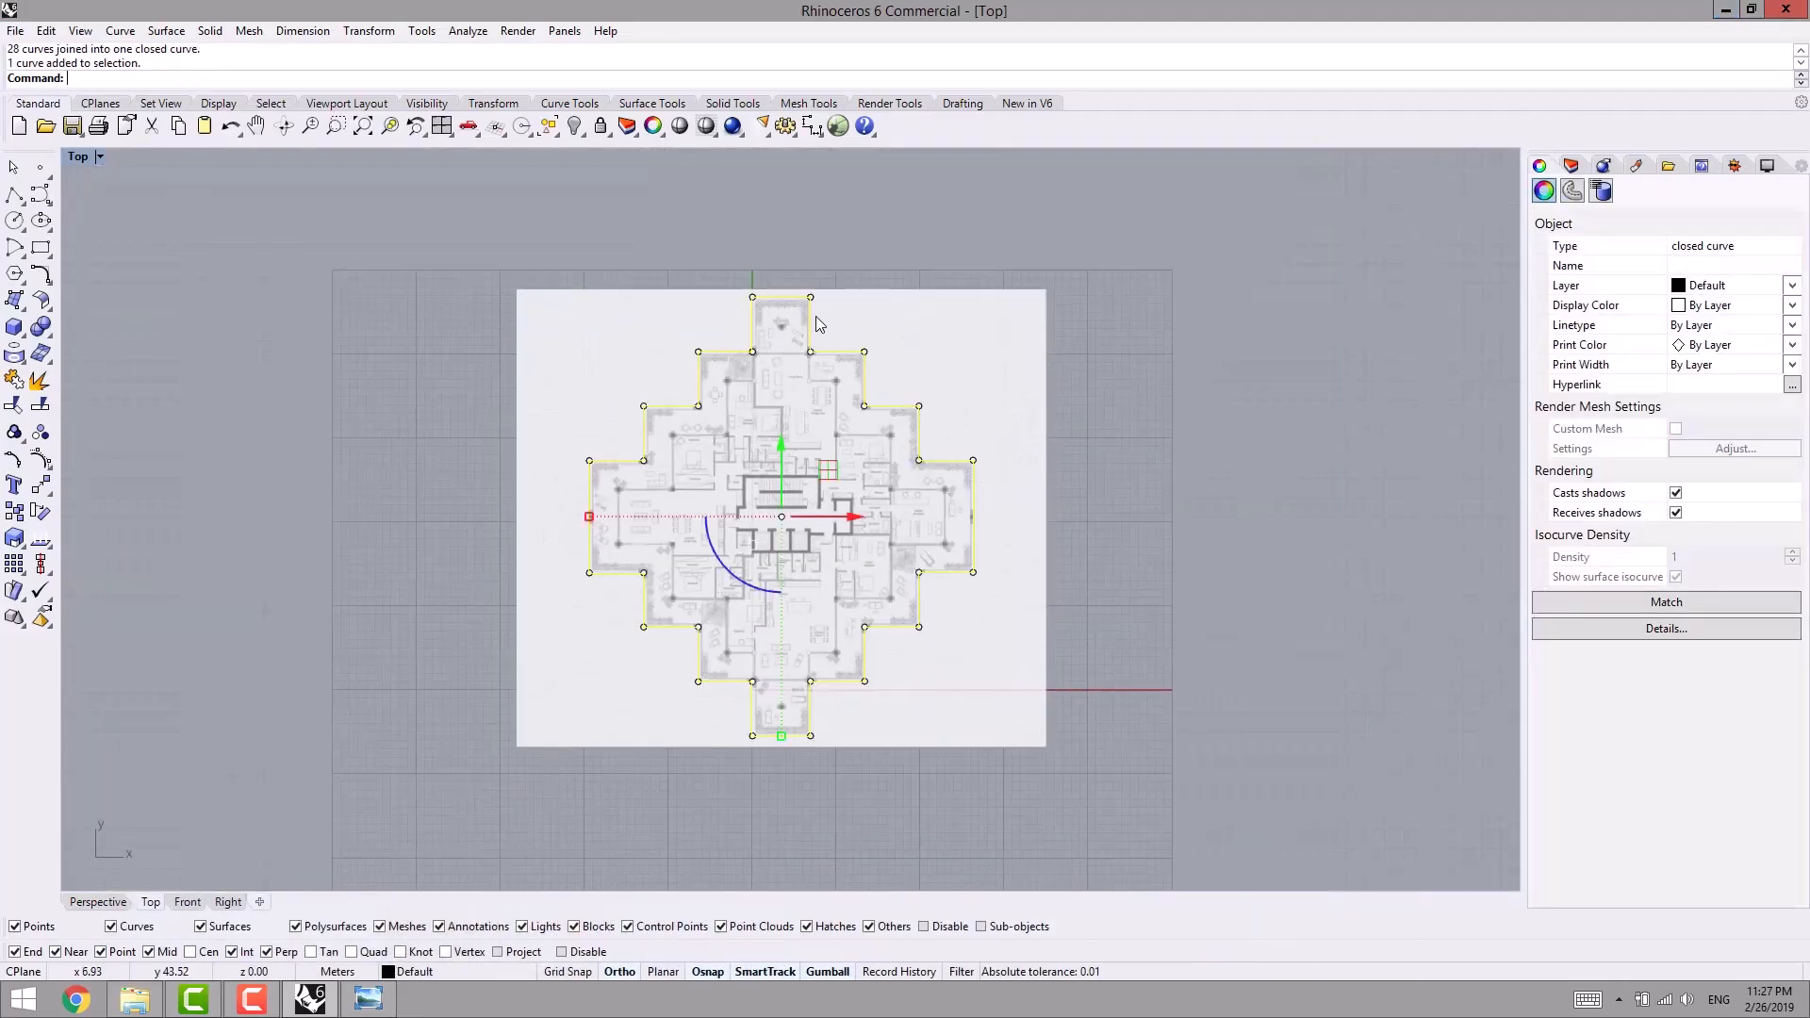
# - Trace the inner living-room wall outline, snapping to the column
pyautogui.write('O')
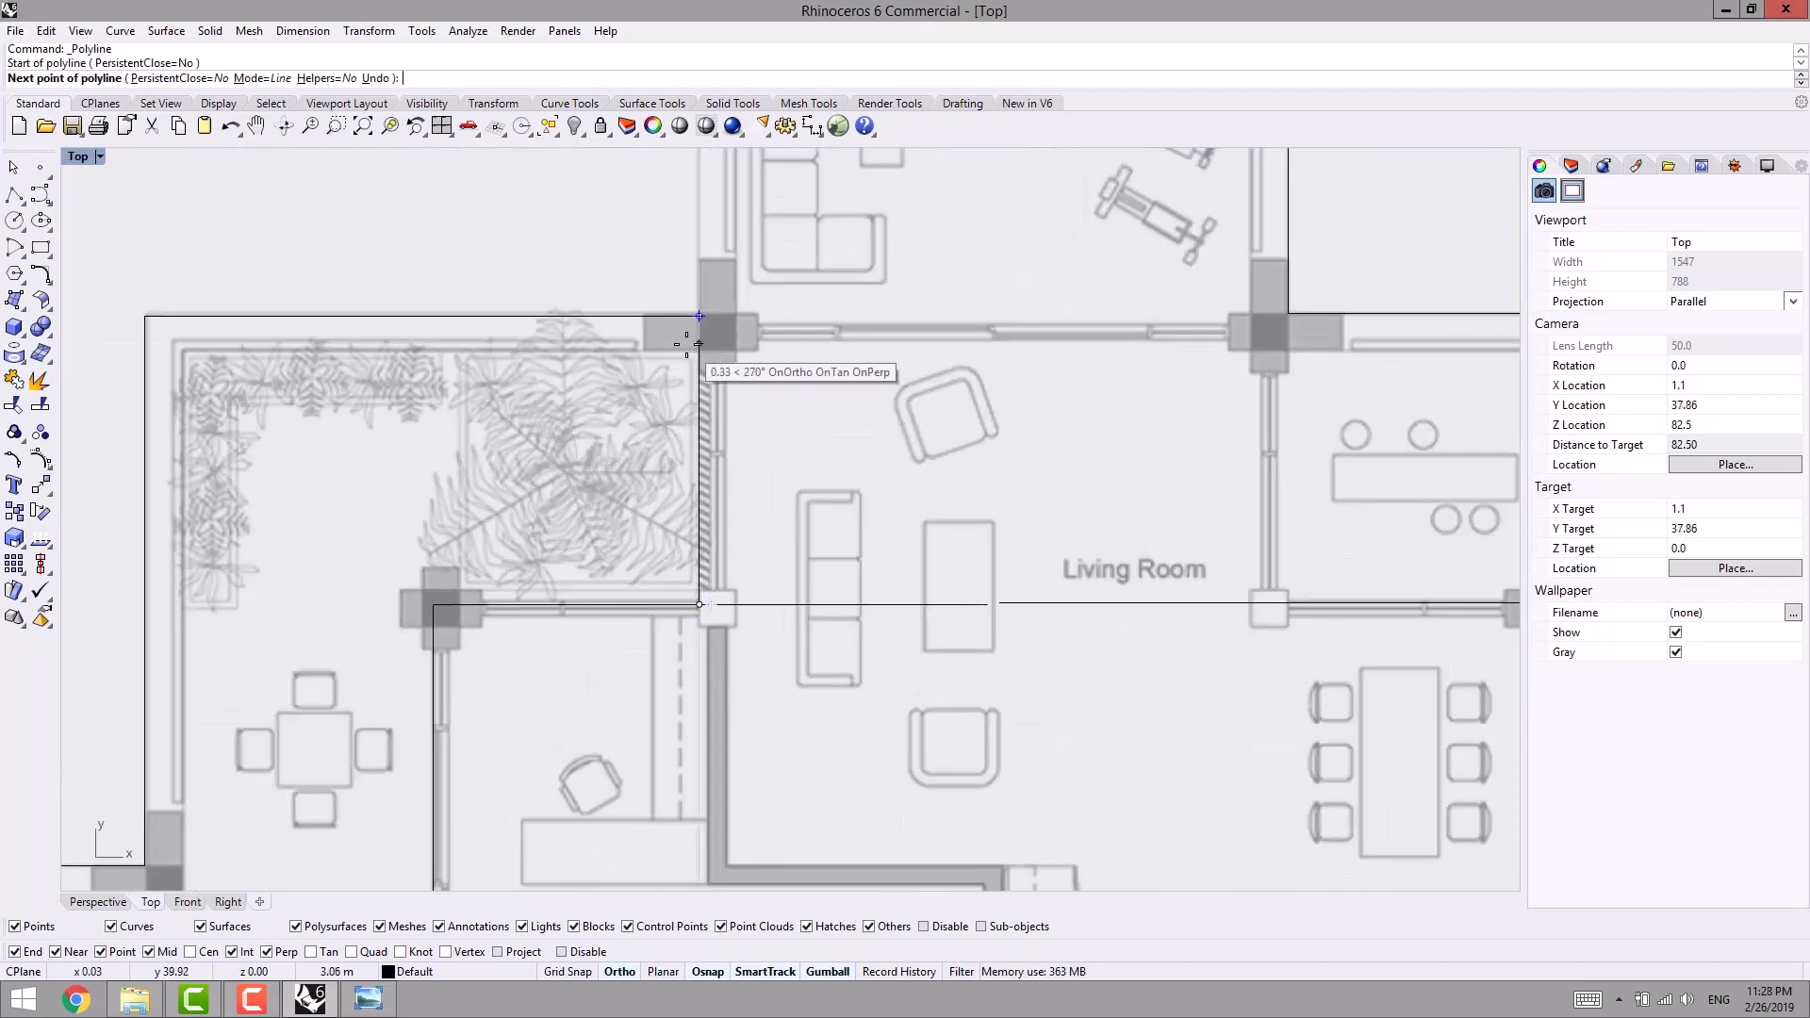
pyautogui.moveTo(701, 352)
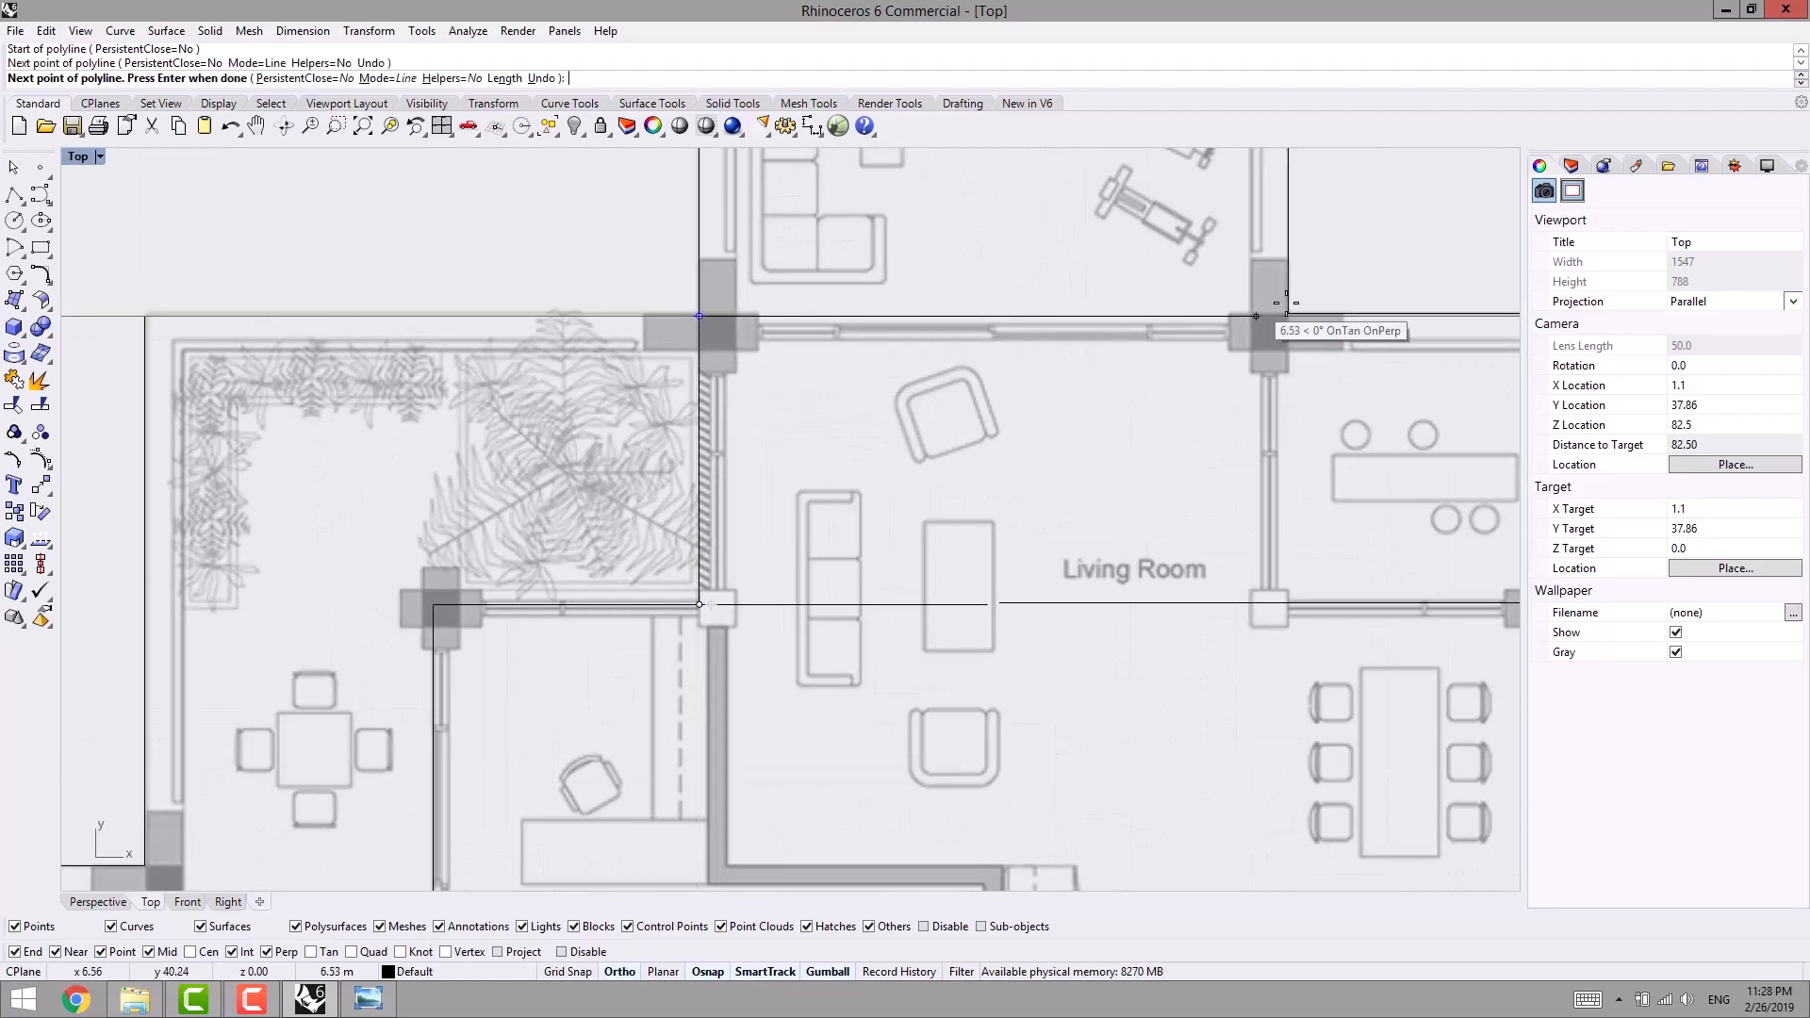
pyautogui.click(1270, 318)
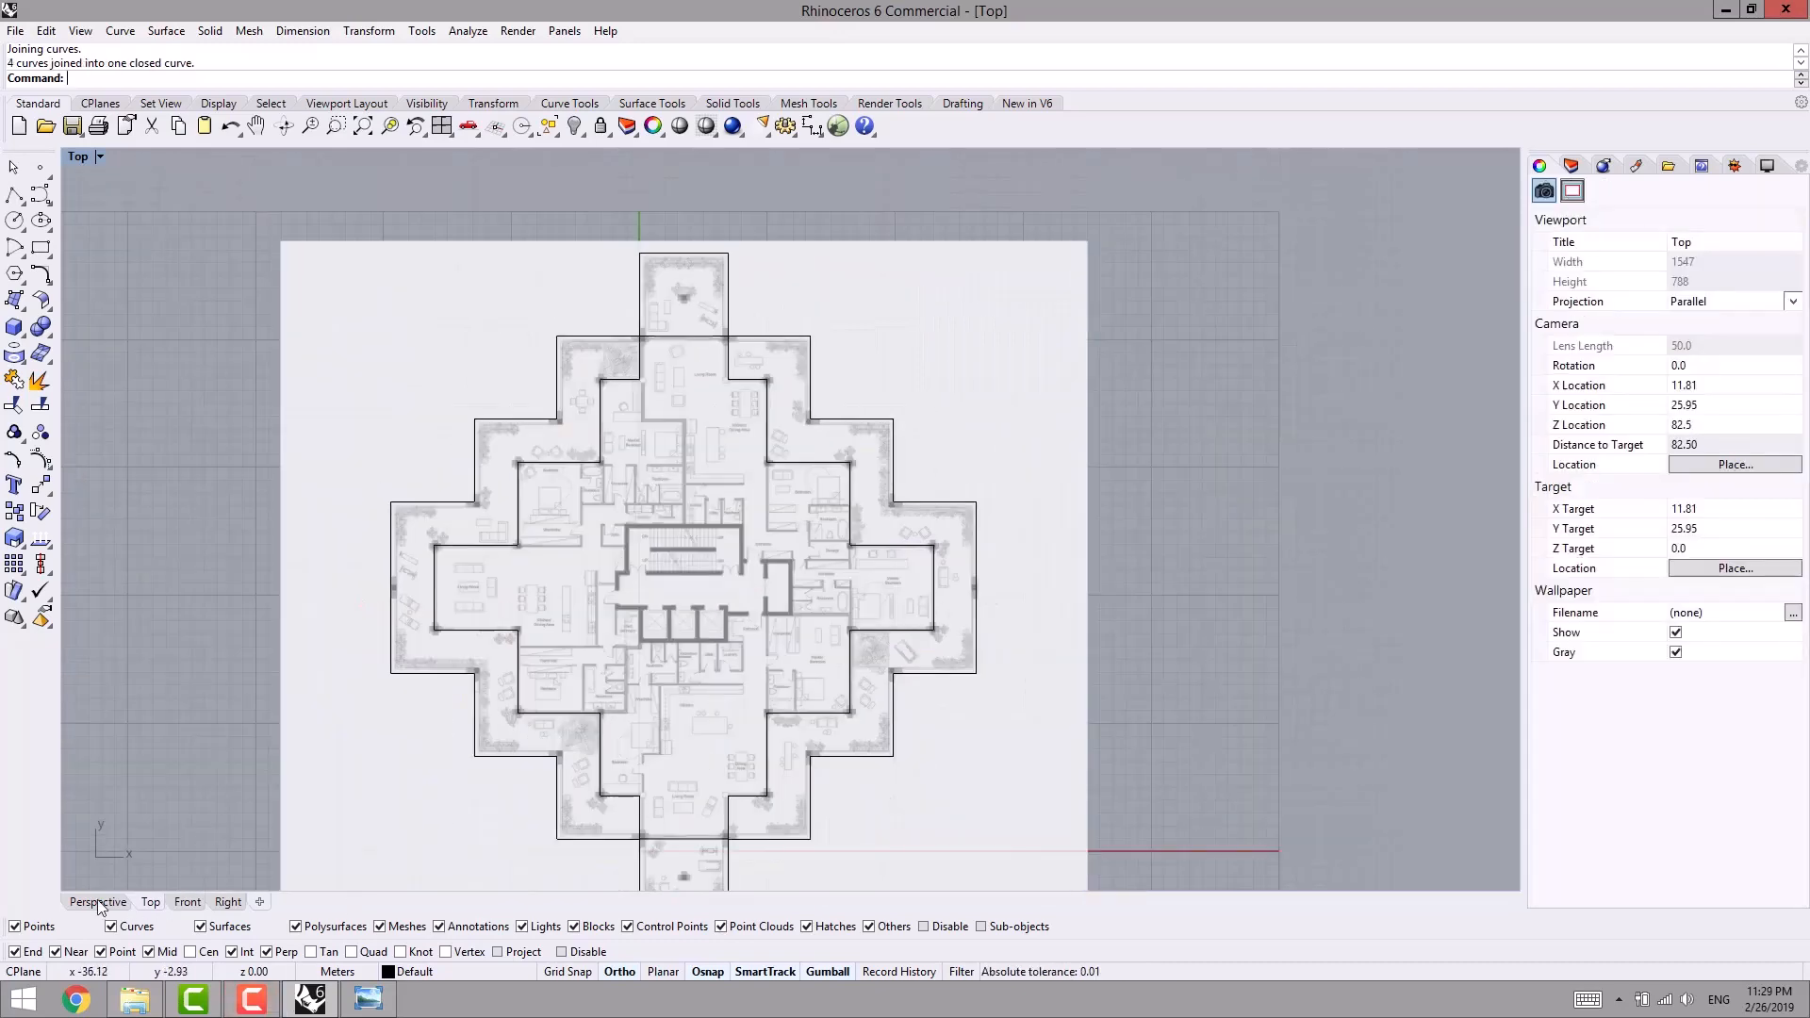
# - Switch to Perspective, orbit to a front view of the plan, and type EX for ExtrudeCrv
pyautogui.click(97, 901)
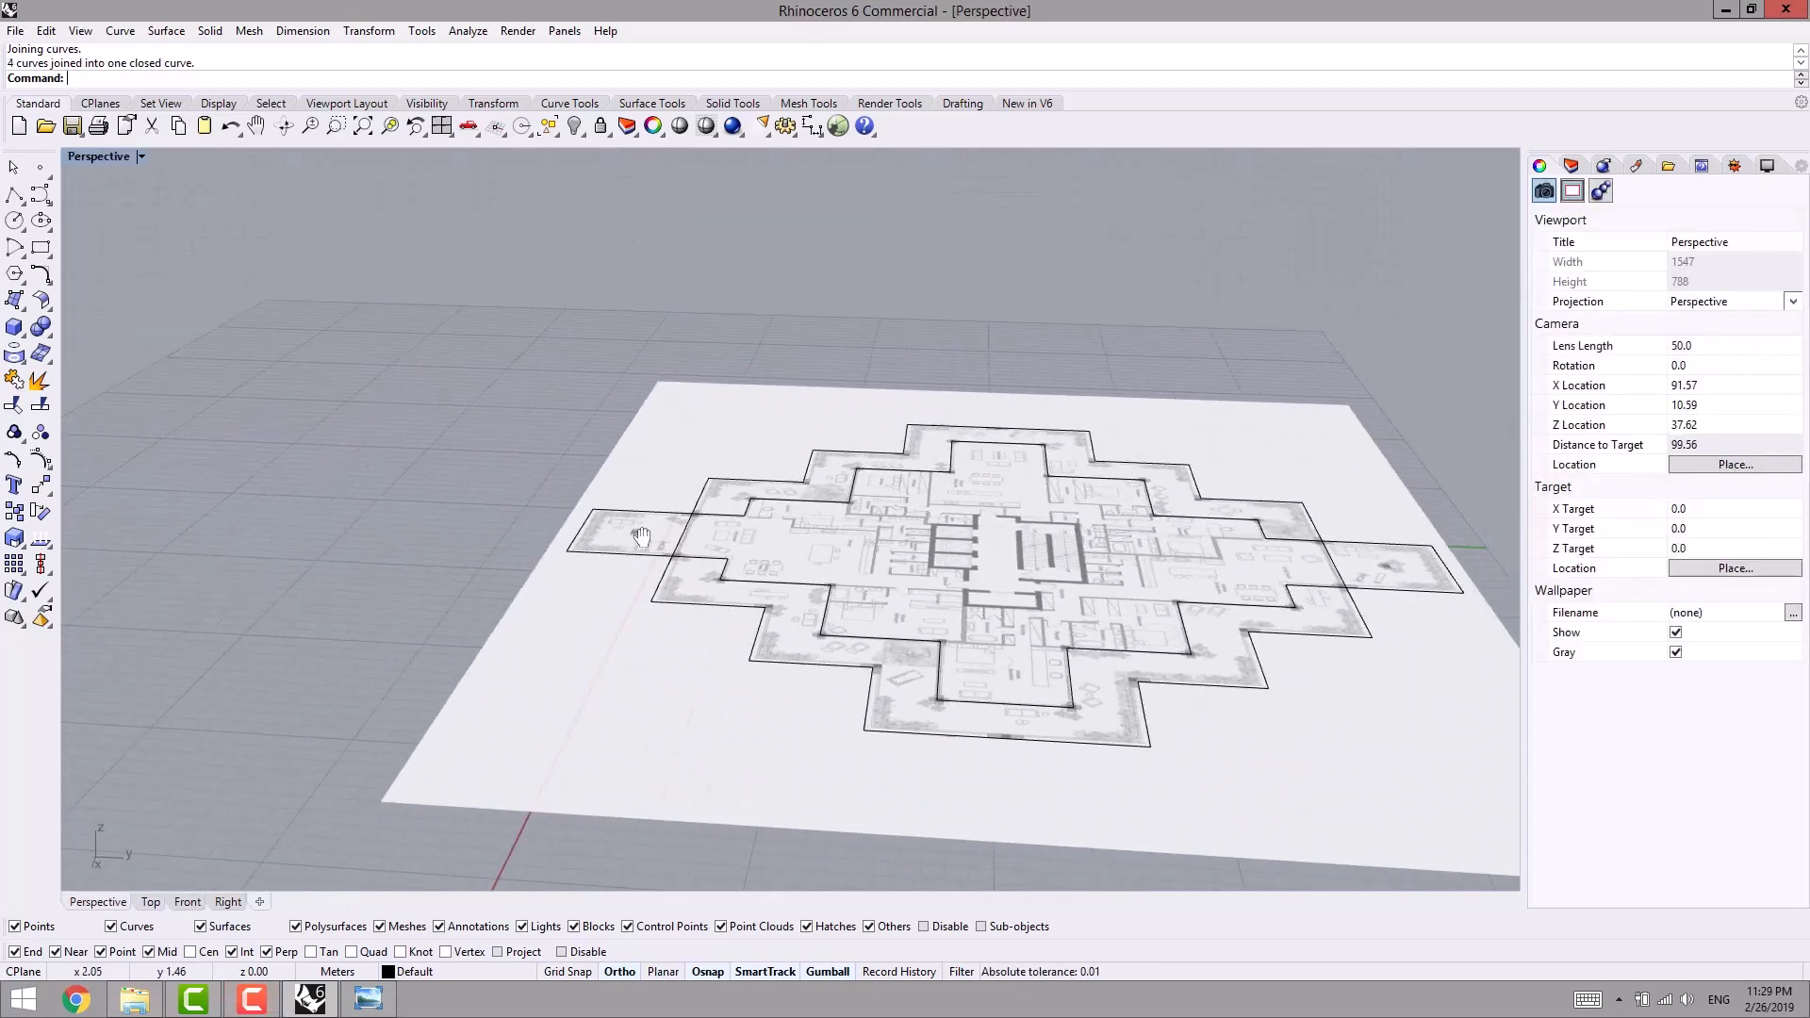
pyautogui.moveTo(643, 534); pyautogui.dragTo(601, 587)
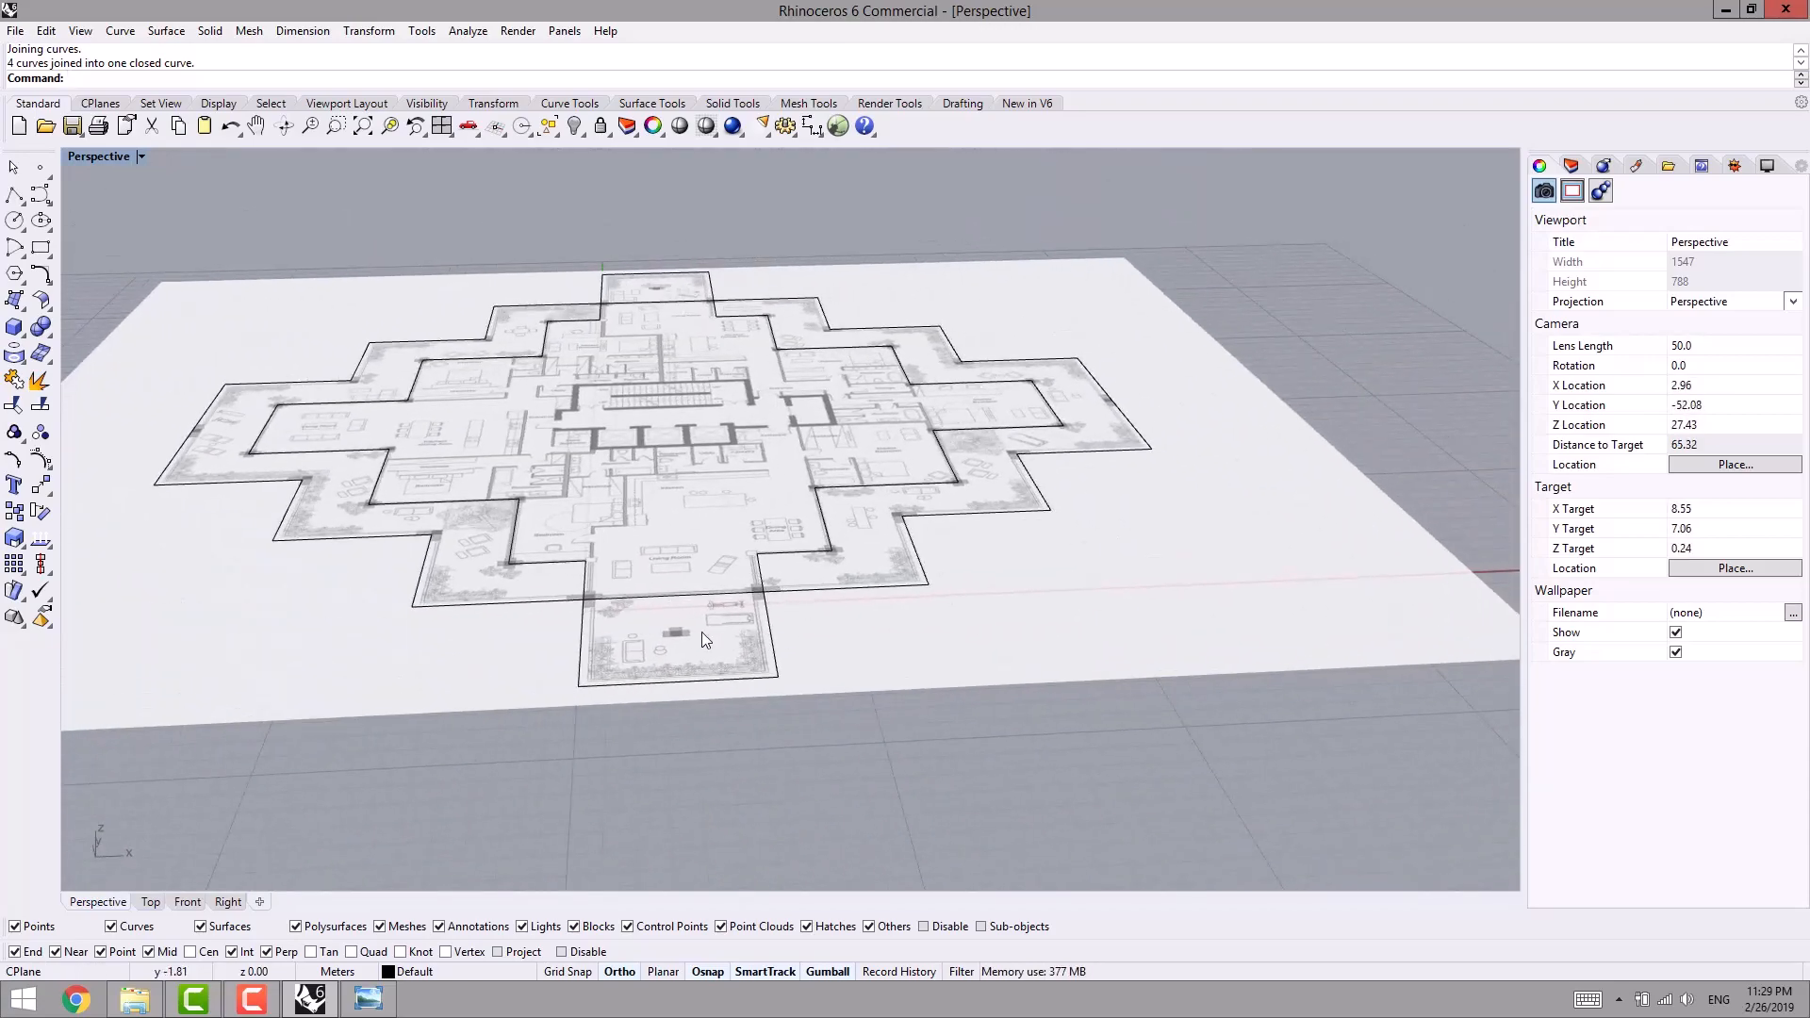
pyautogui.moveTo(704, 641); pyautogui.dragTo(886, 622)
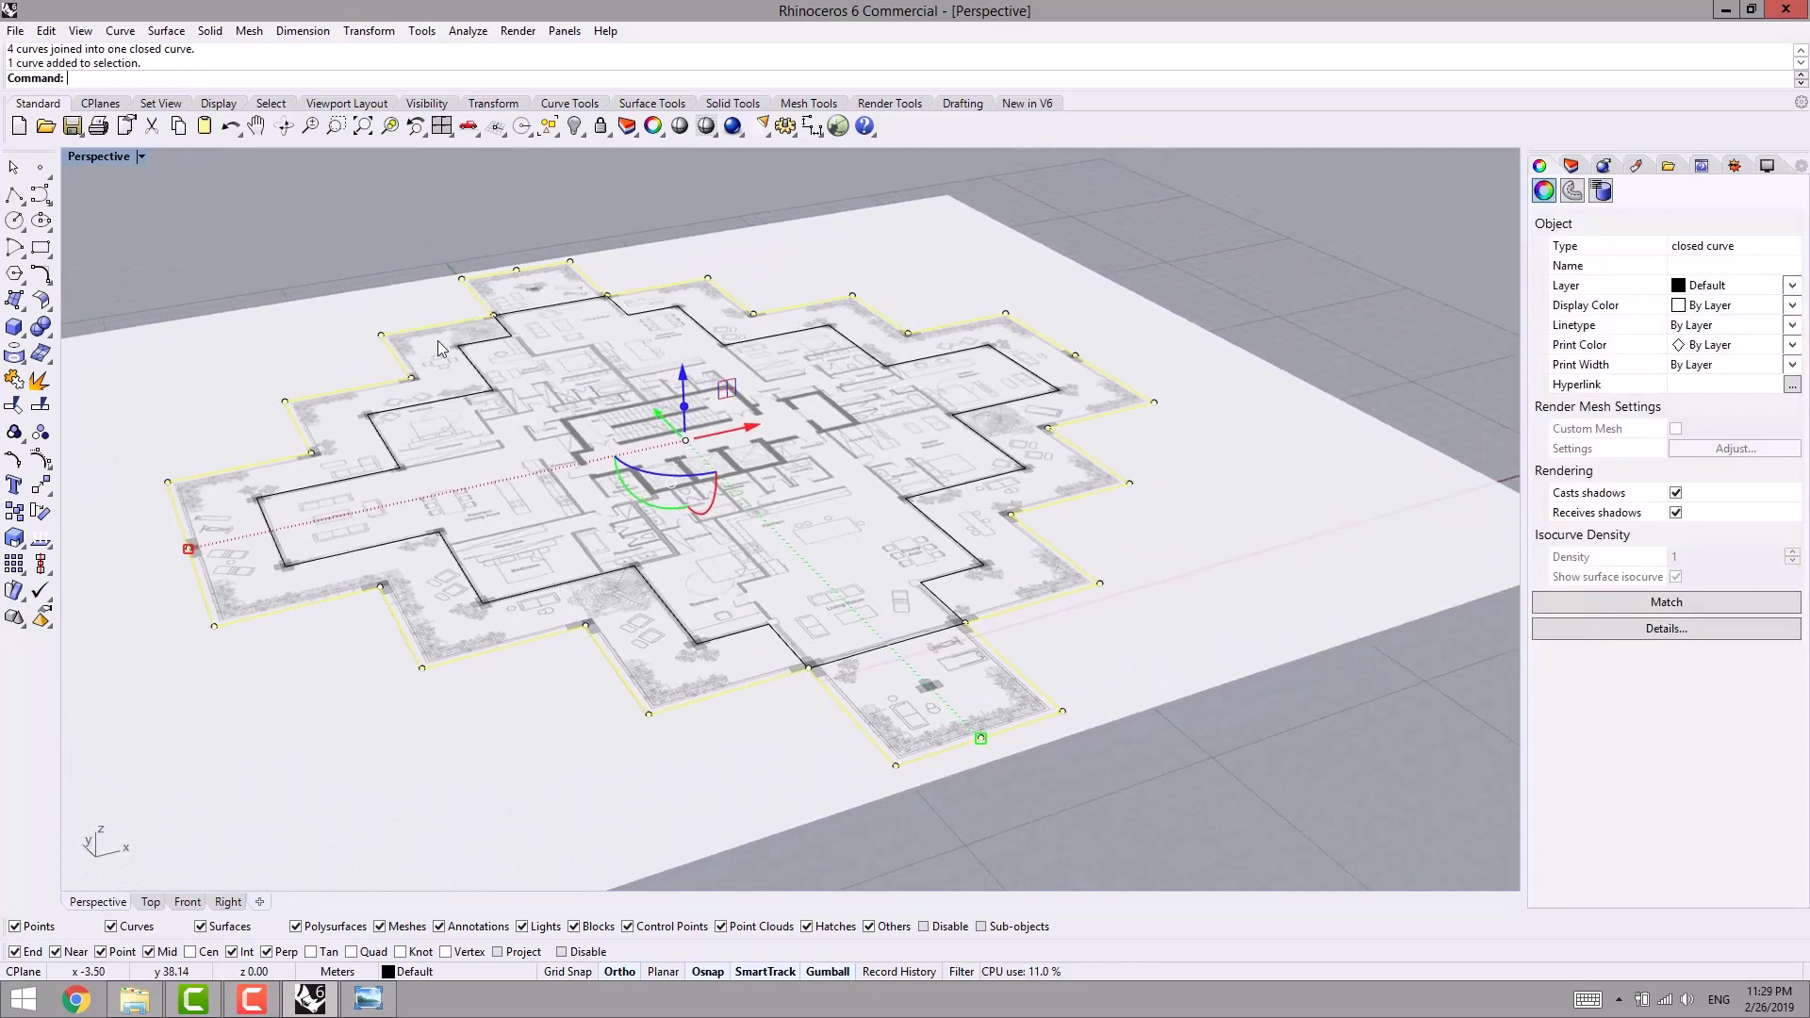
pyautogui.write('EX')
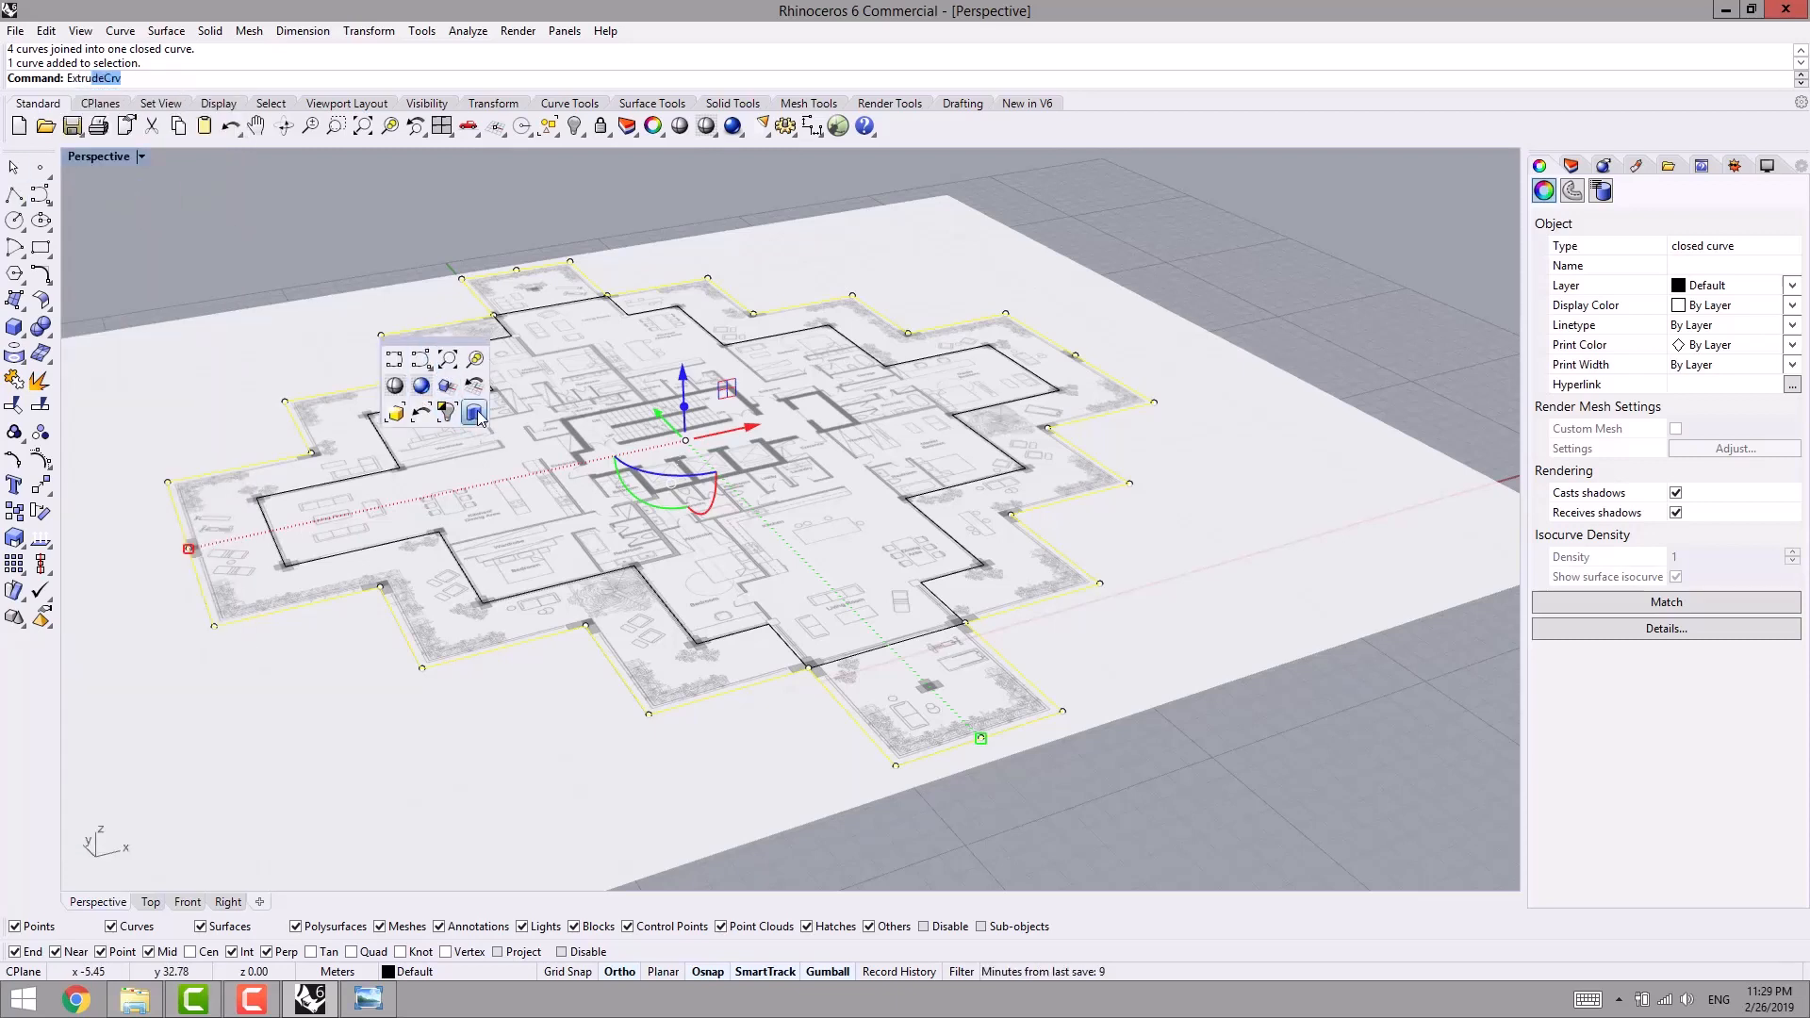
# - Extrude the outer outline into a solid 0.3 slab and set the view to Ghosted
pyautogui.click(474, 411)
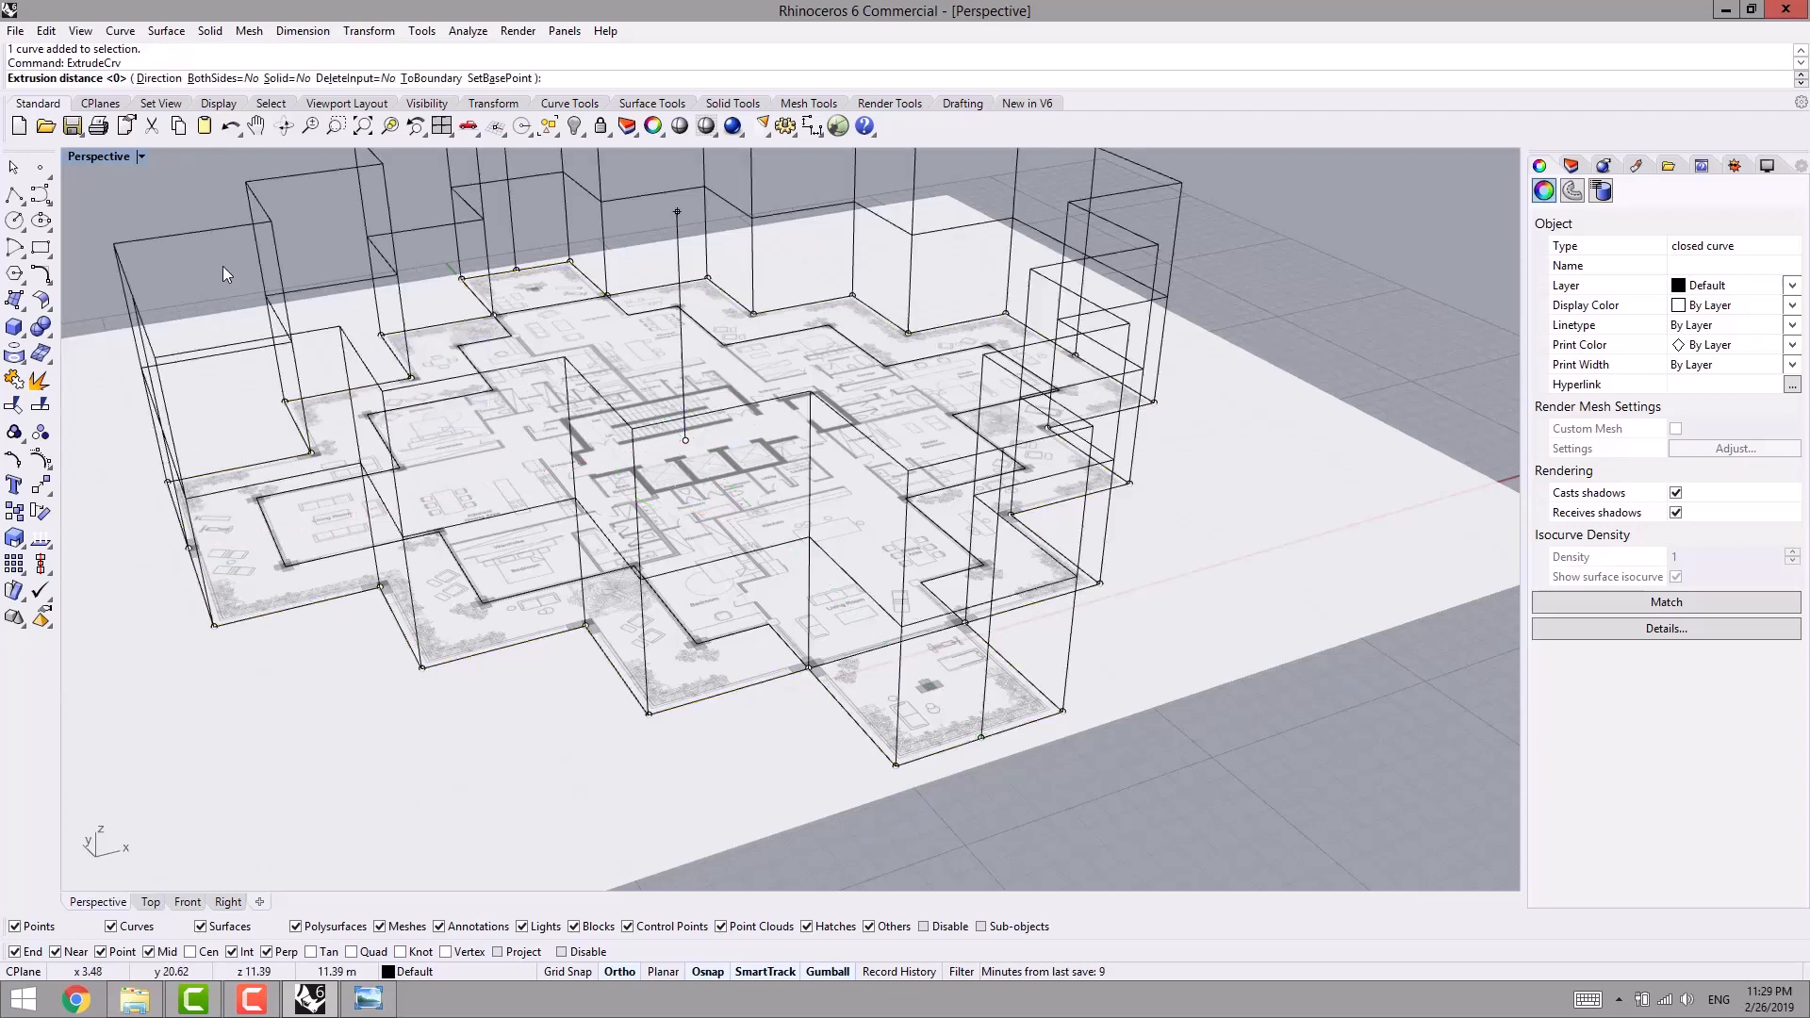
pyautogui.click(1543, 191)
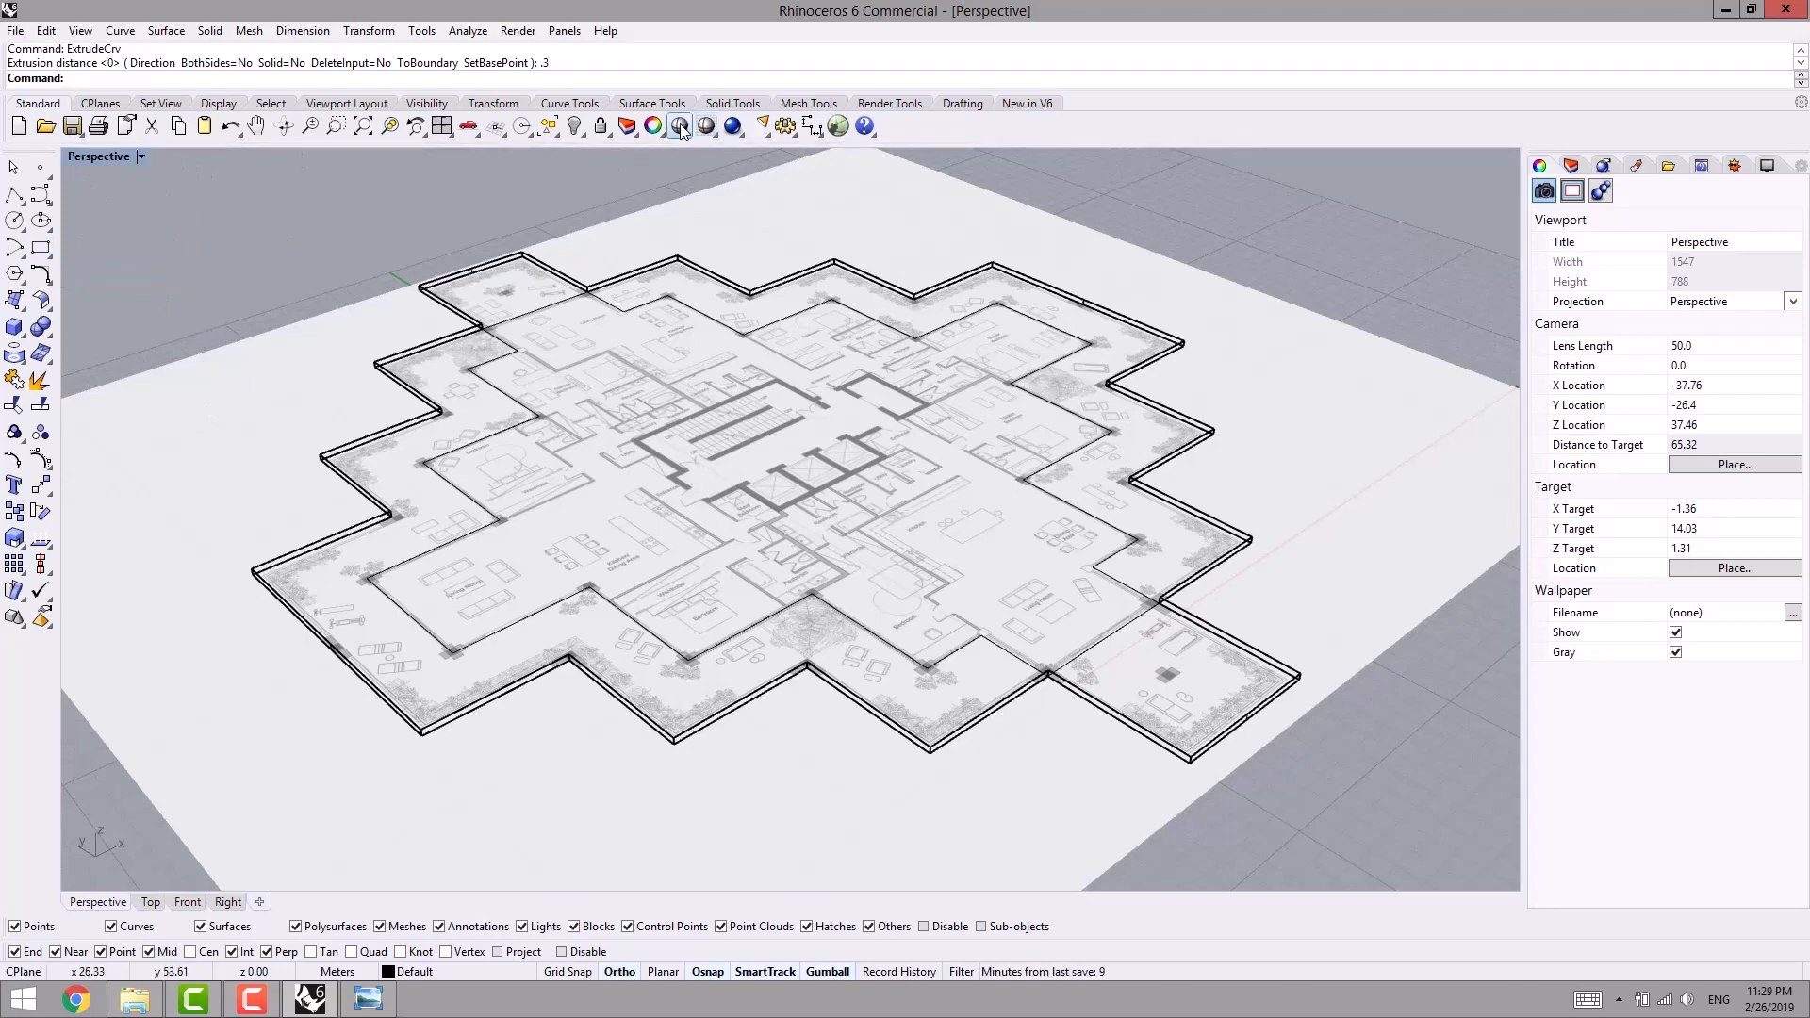
pyautogui.click(679, 125)
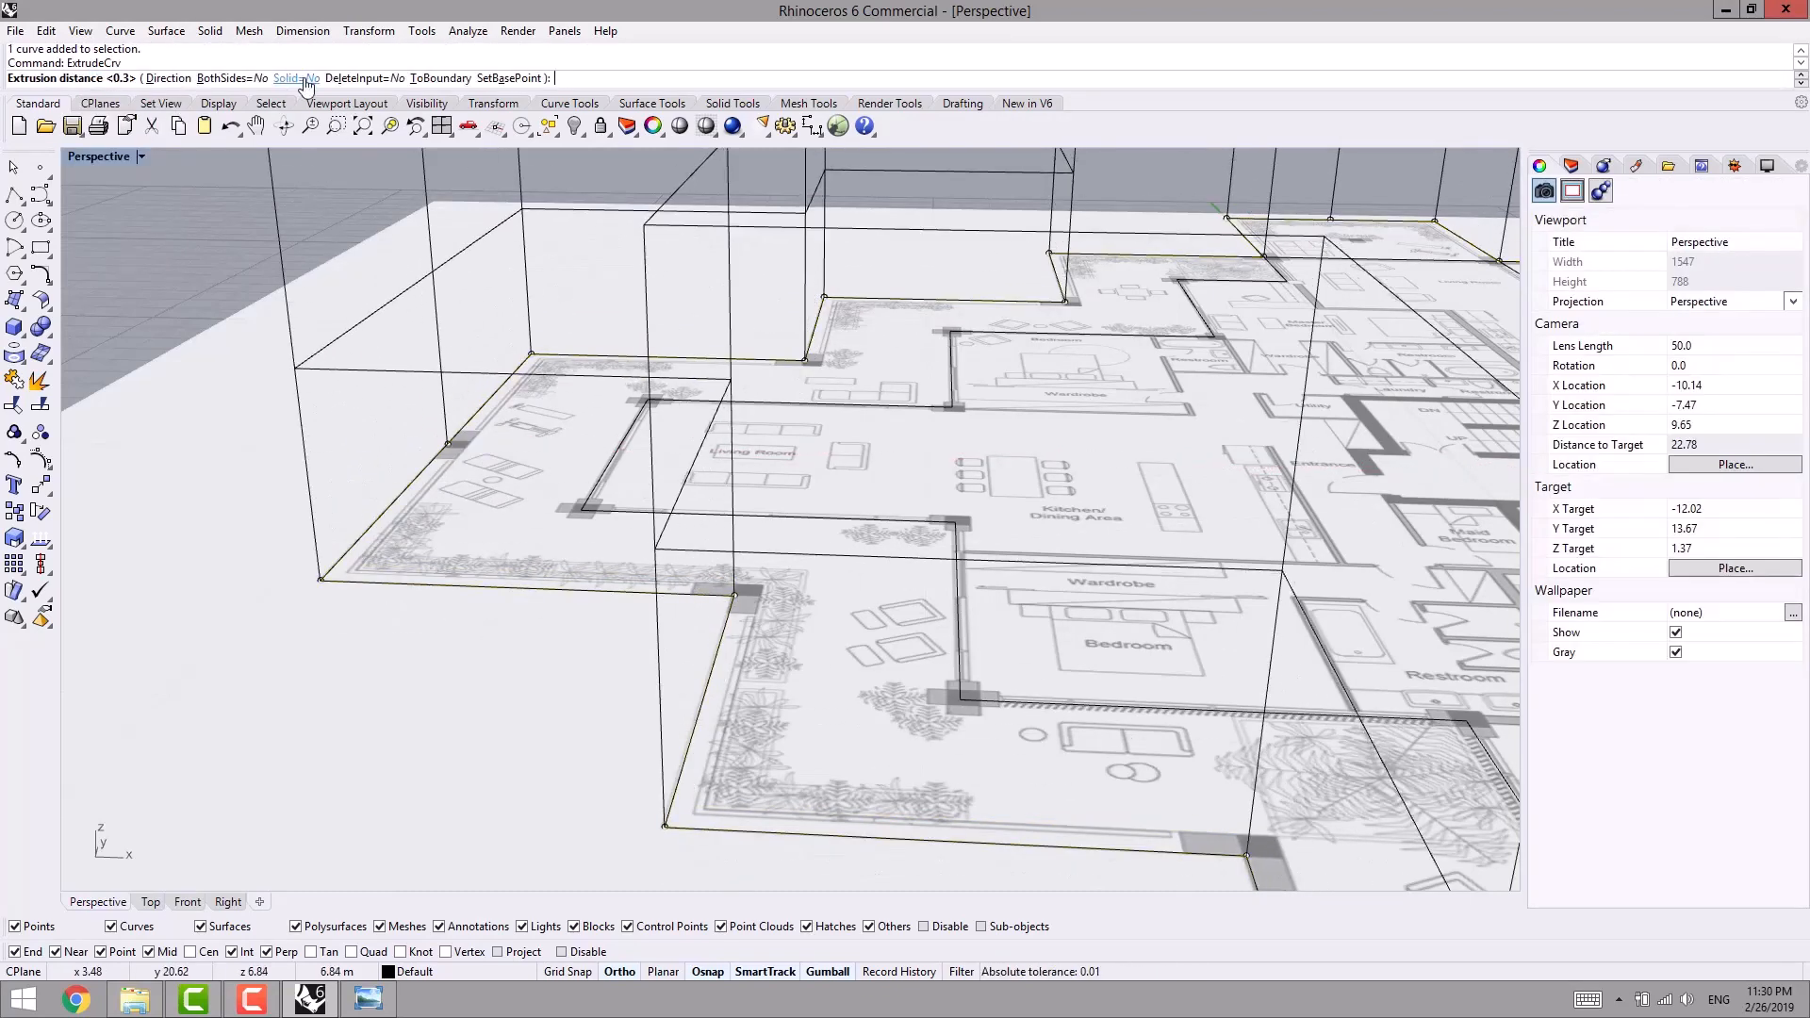
pyautogui.click(285, 77)
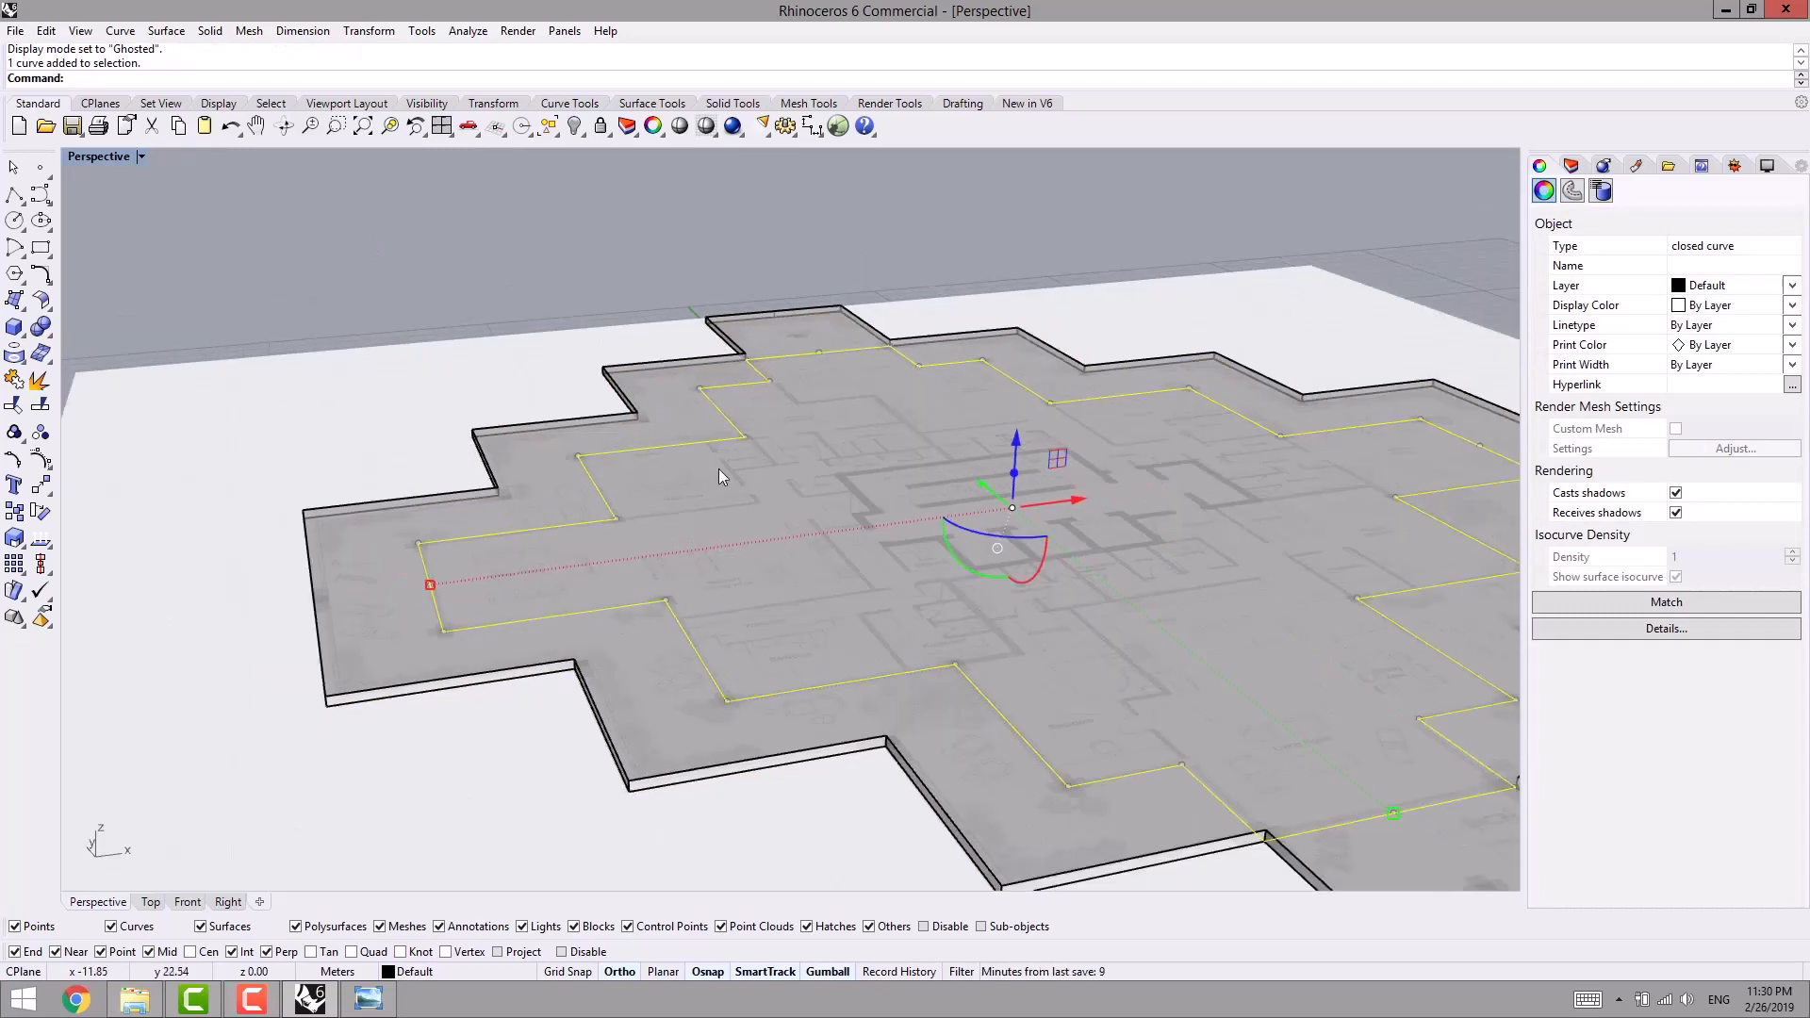
pyautogui.moveTo(600, 549)
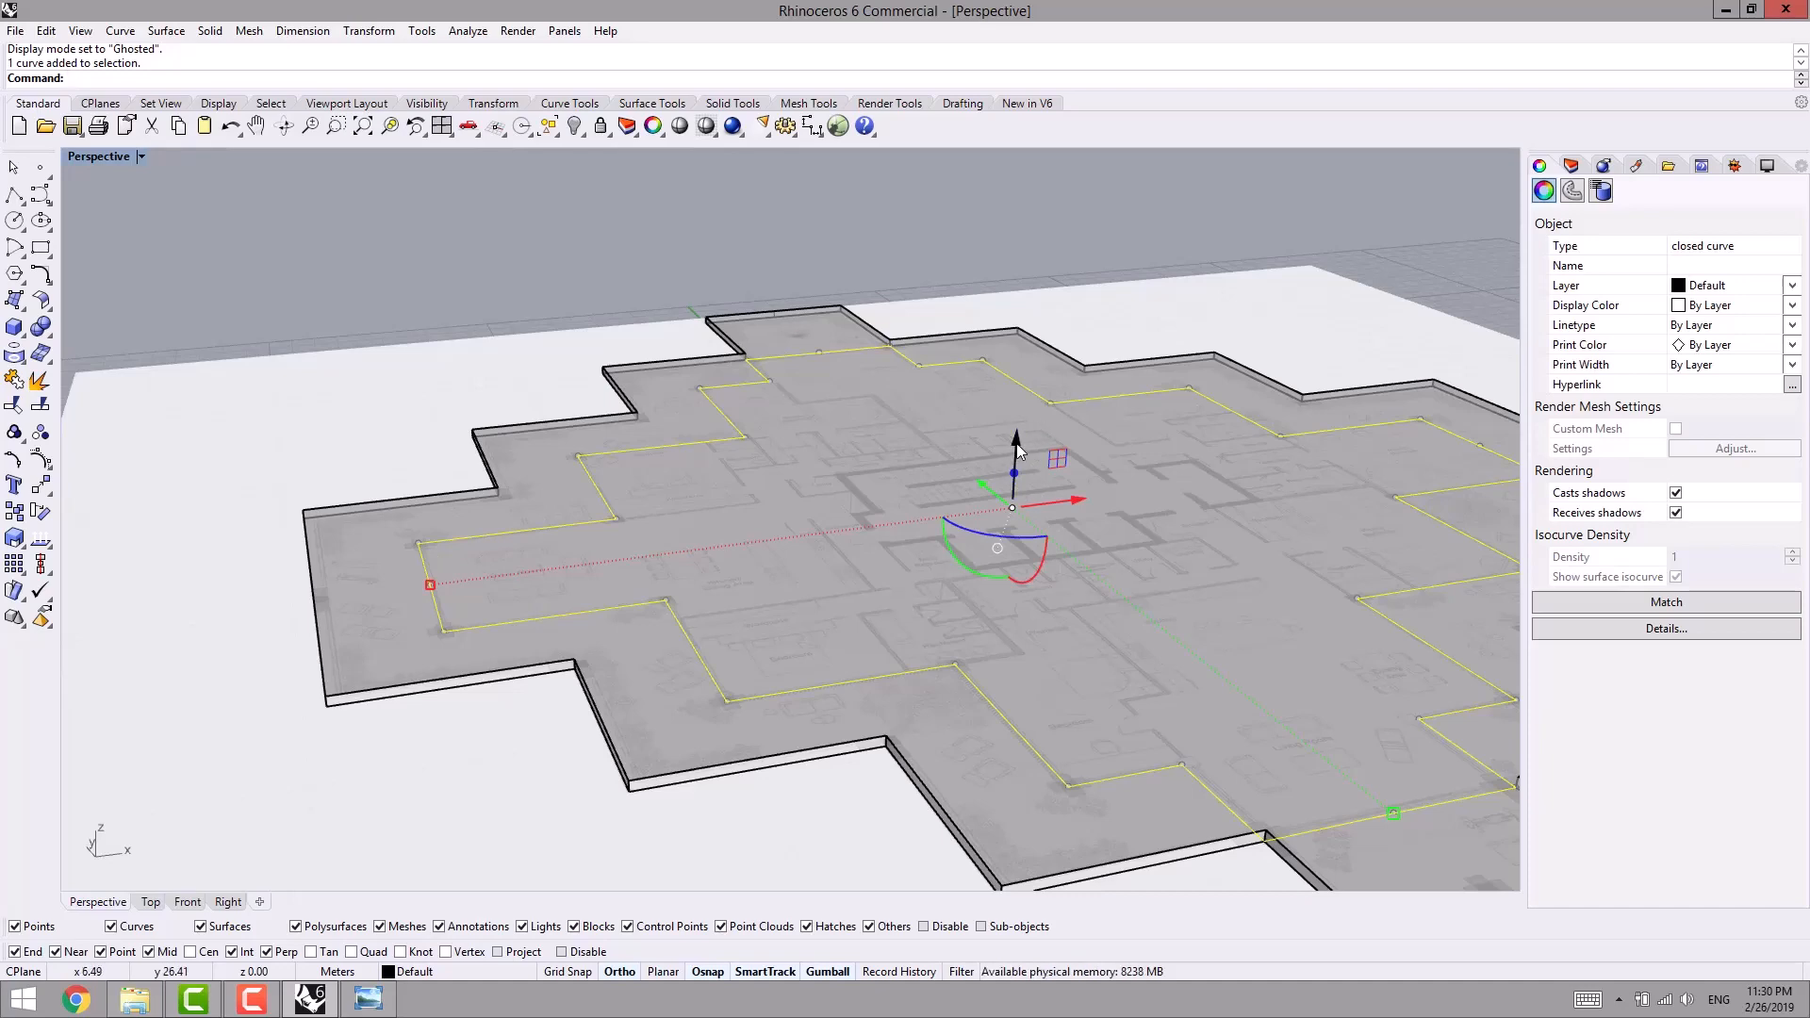
# - Extrude the inner closed outline into a solid 3.6 units tall
pyautogui.click(1016, 444)
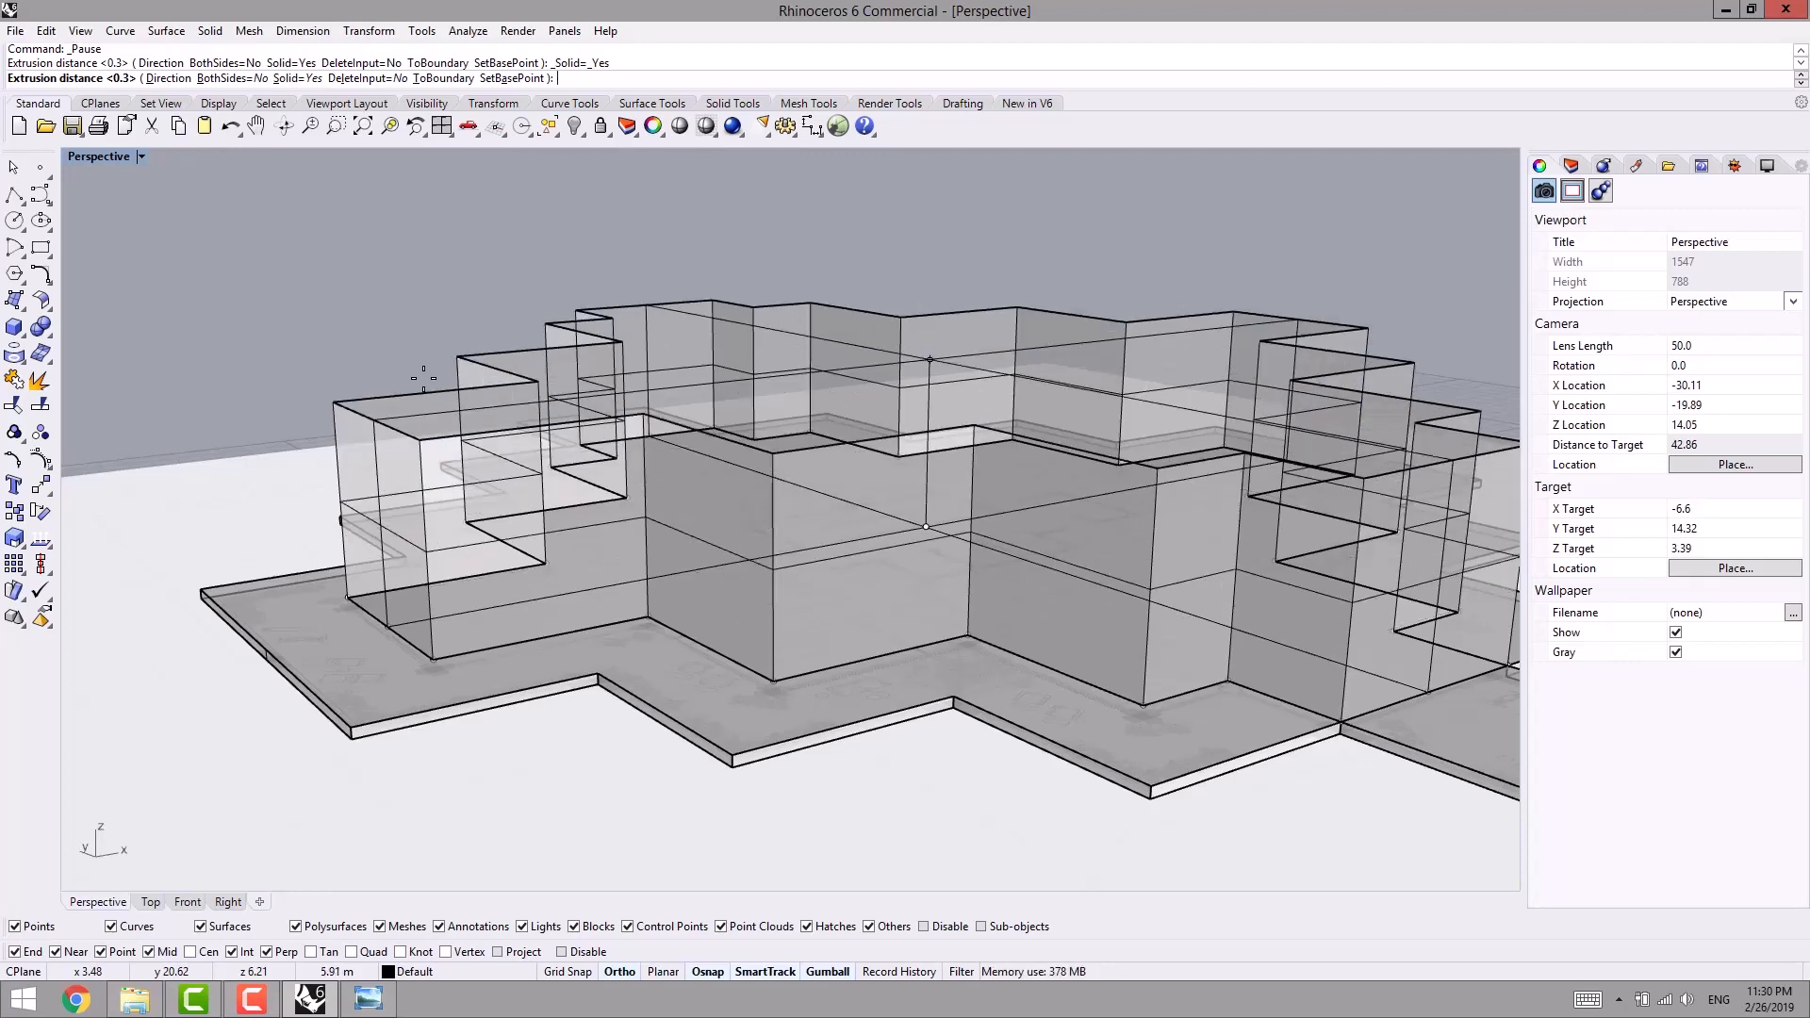
pyautogui.write('3.6')
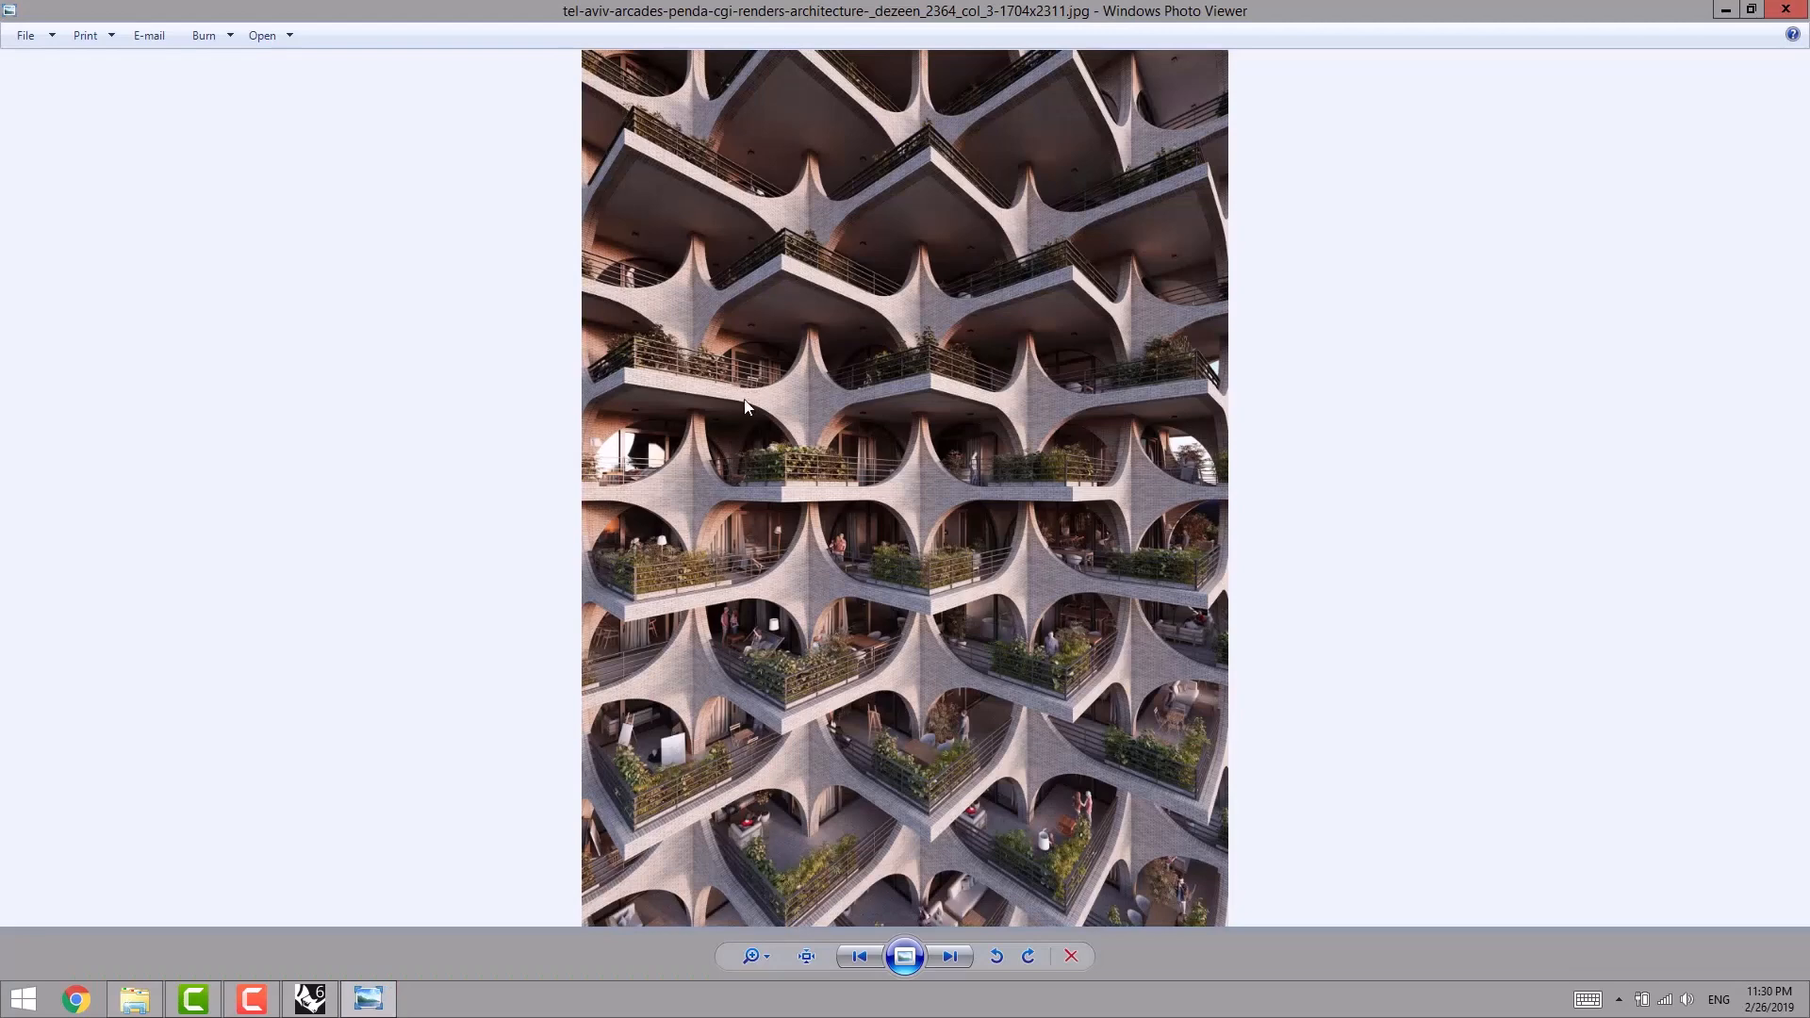
pyautogui.moveTo(1742, 79)
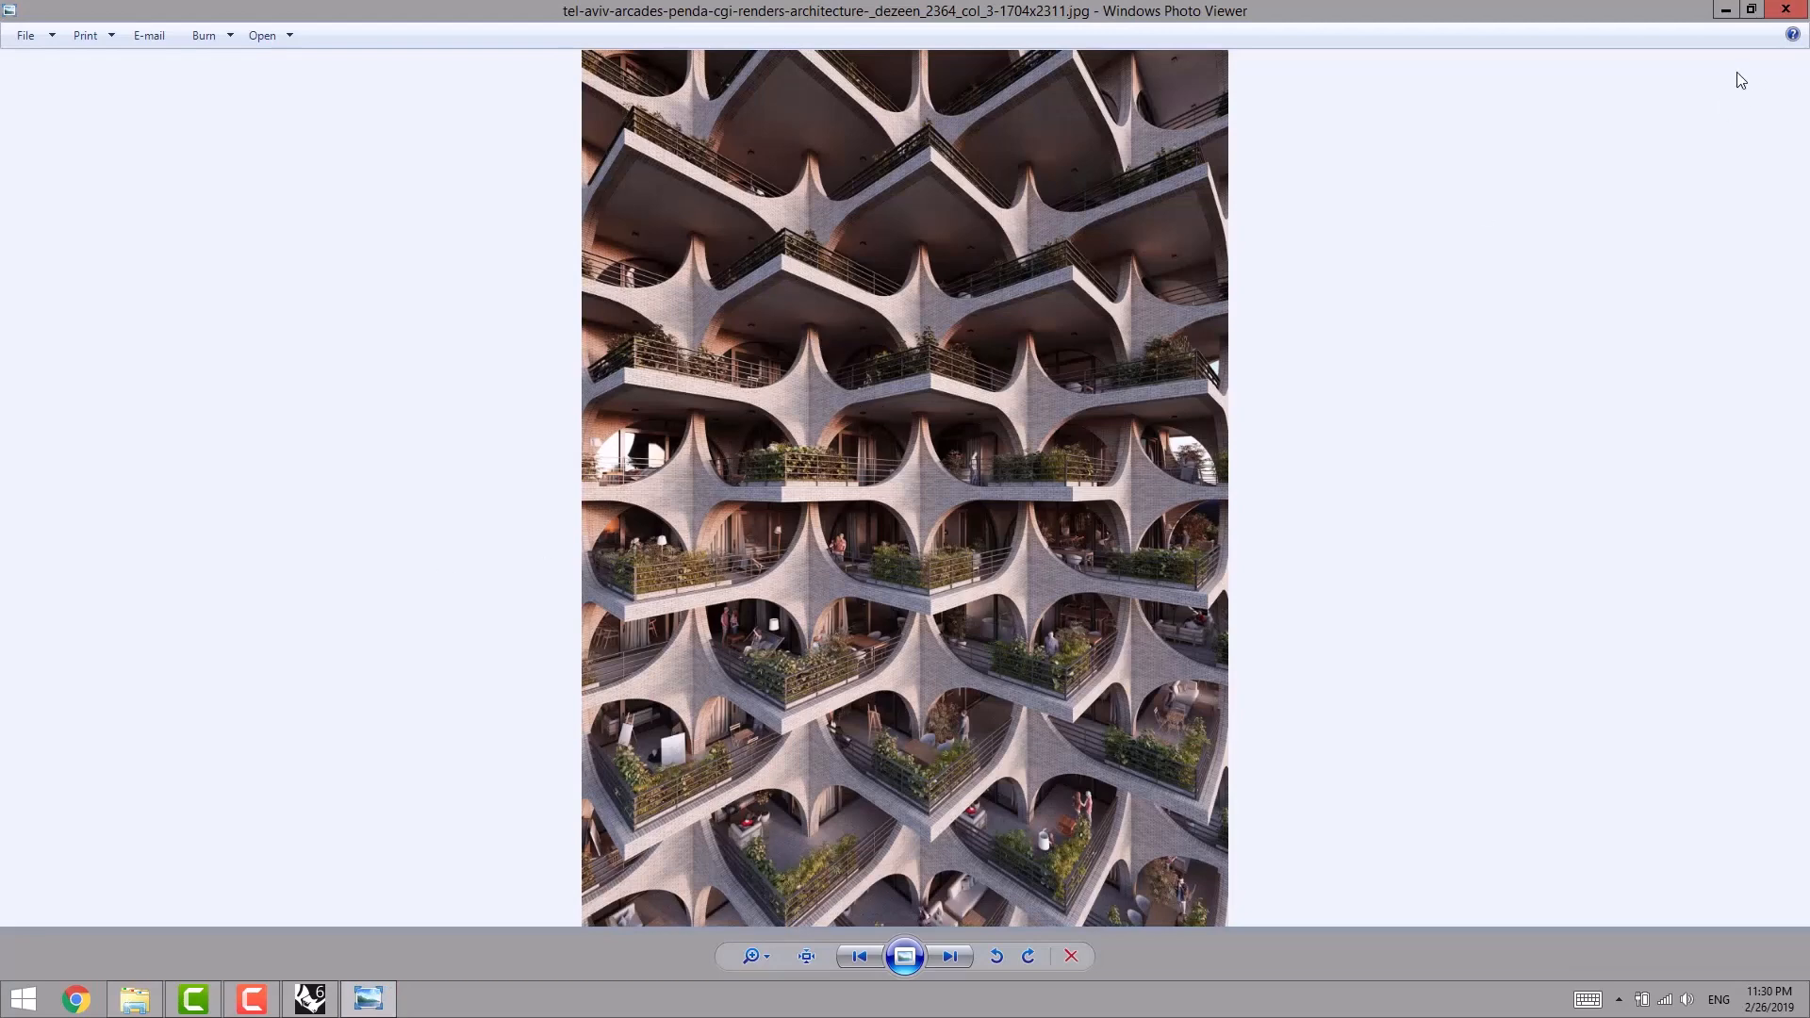
pyautogui.moveTo(1726, 12)
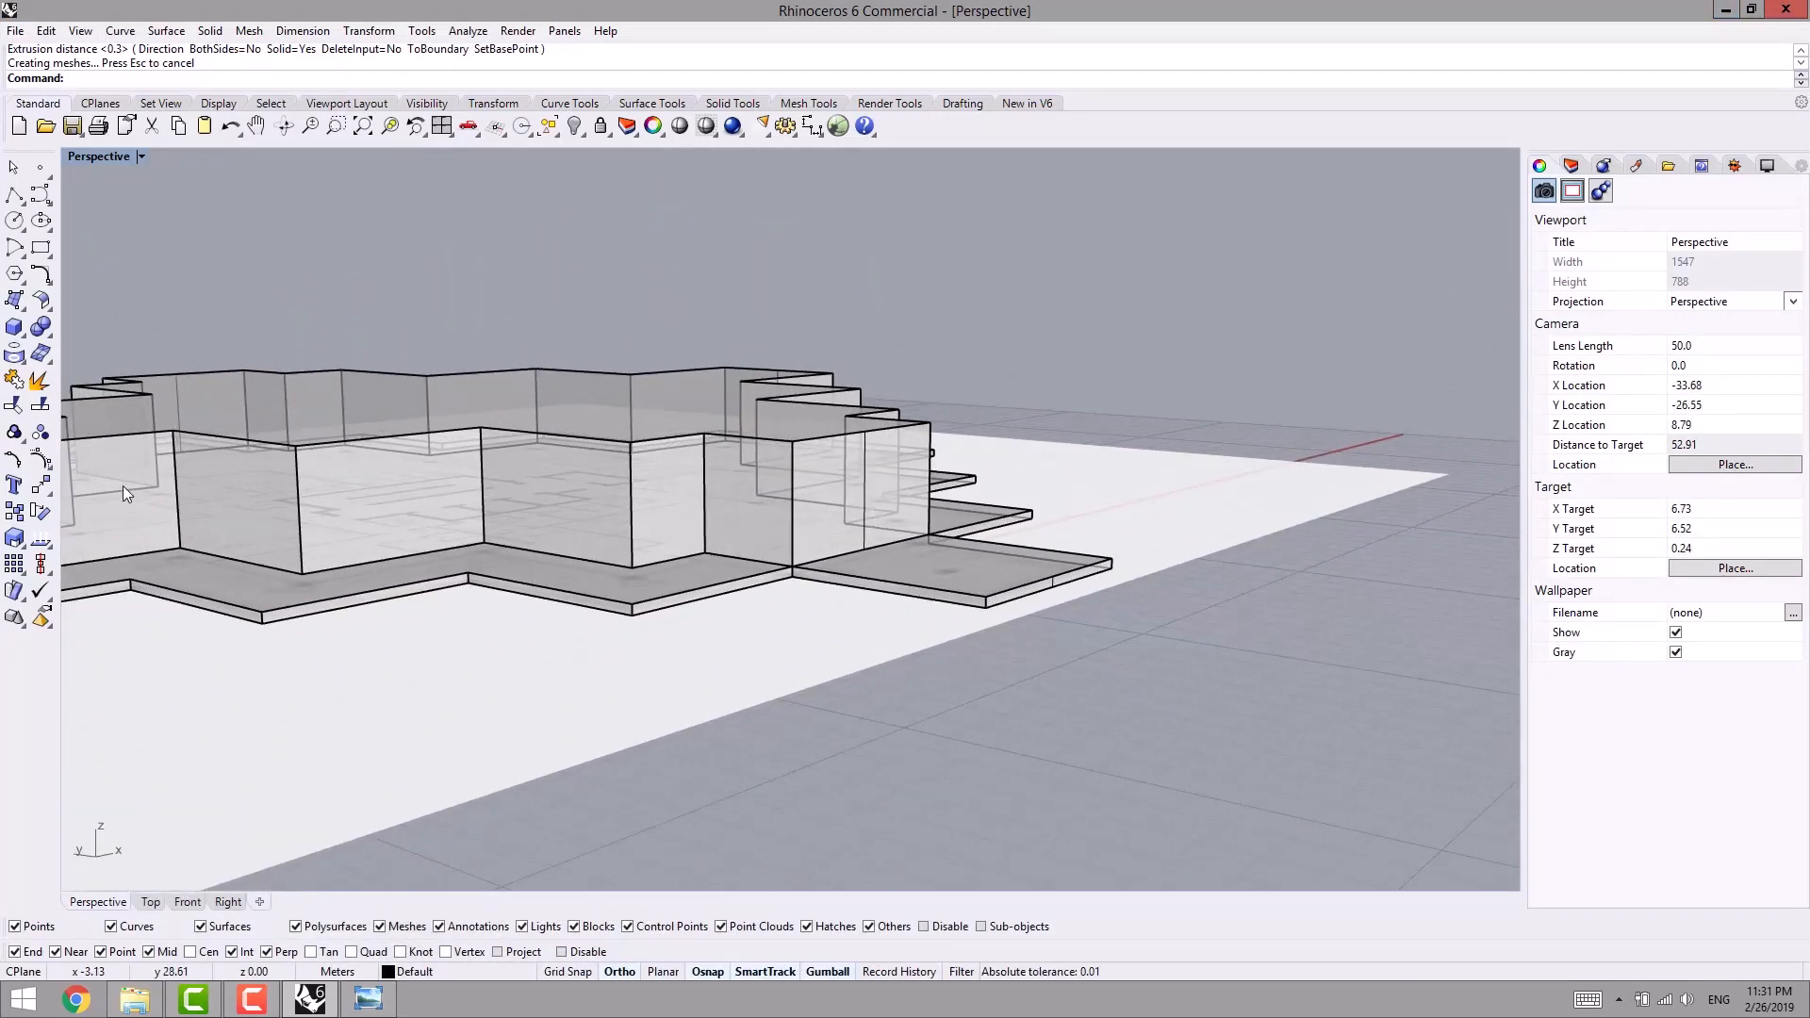
pyautogui.moveTo(15, 185)
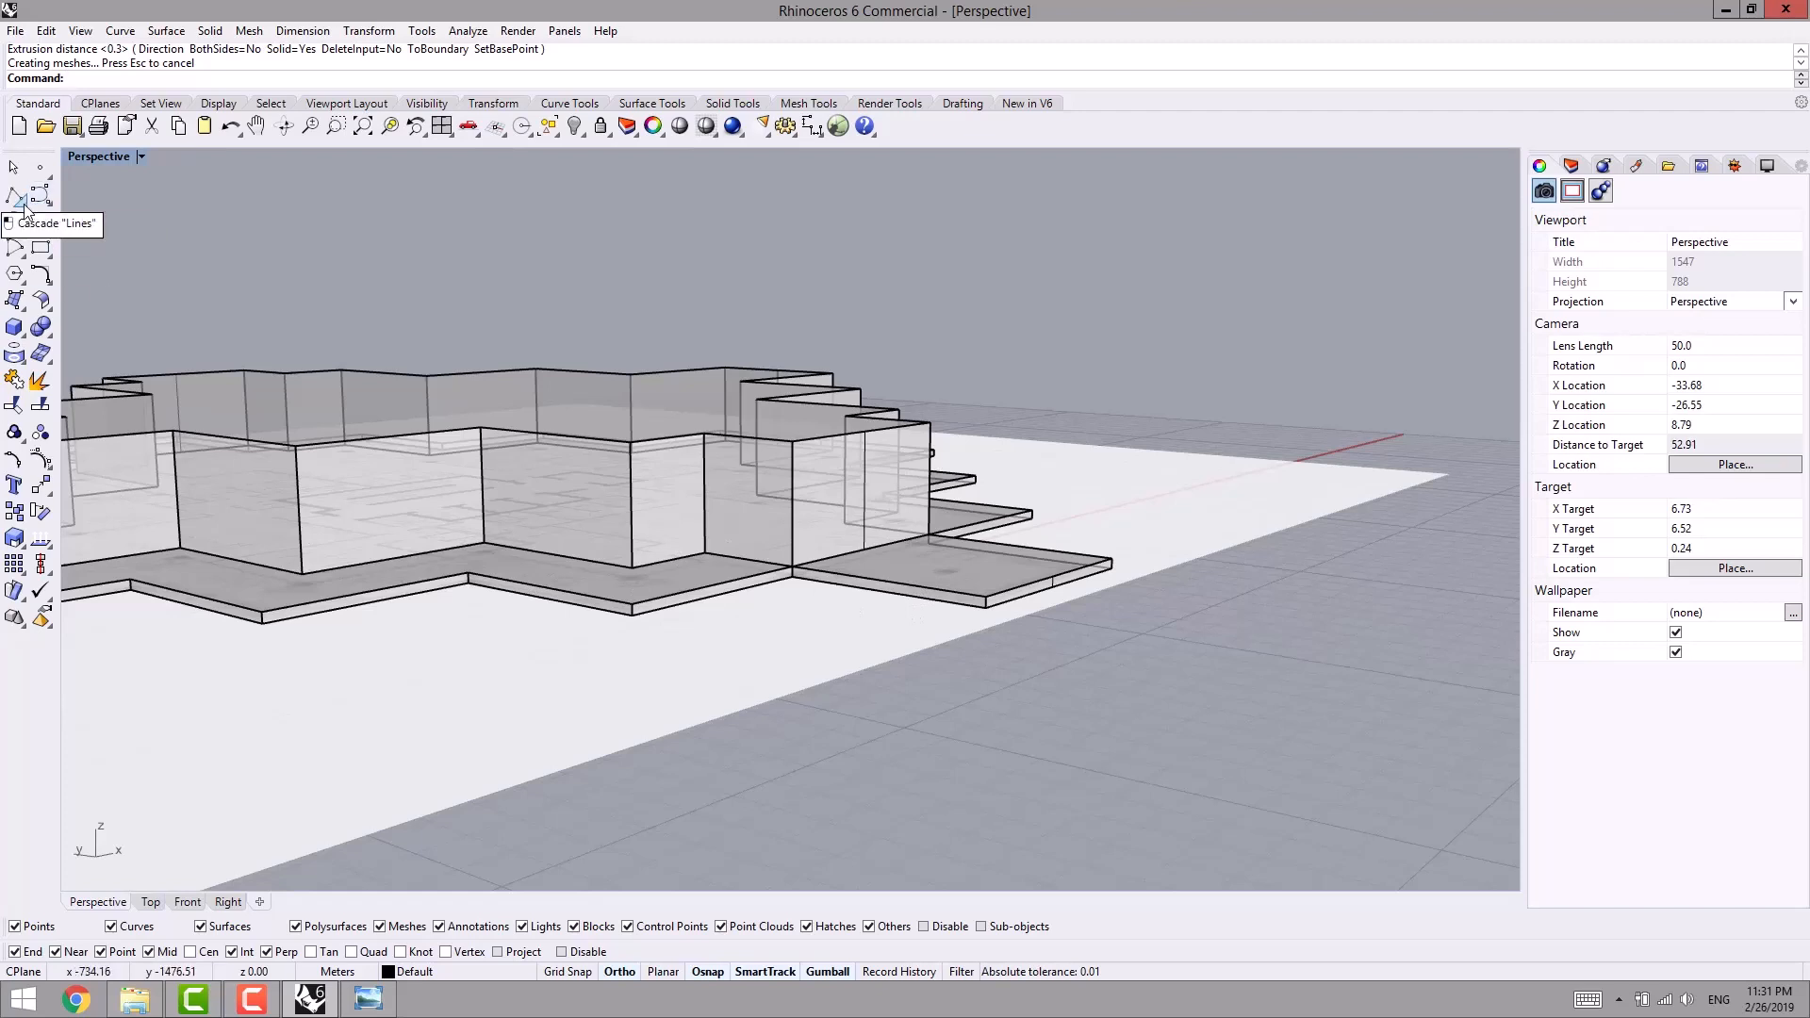
# - Draw a 3.6-unit vertical line from the slab corner, starting a curve at its top
pyautogui.click(15, 186)
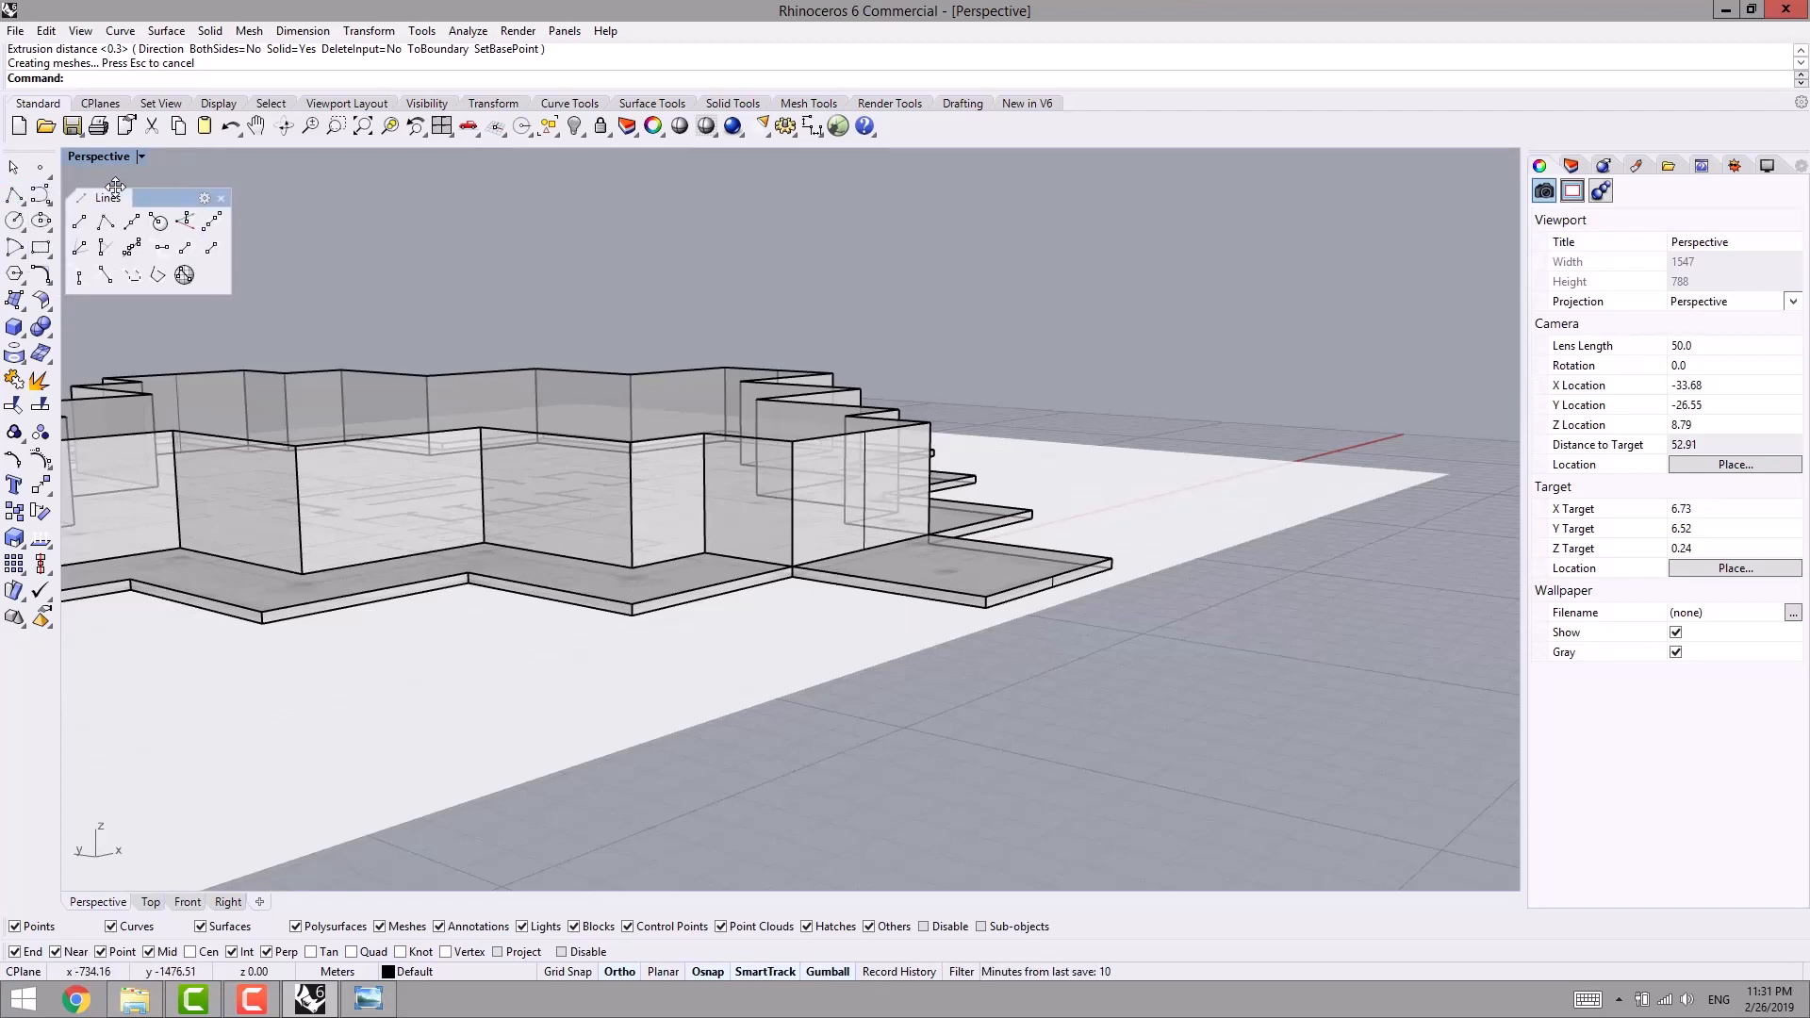
pyautogui.moveTo(191, 221)
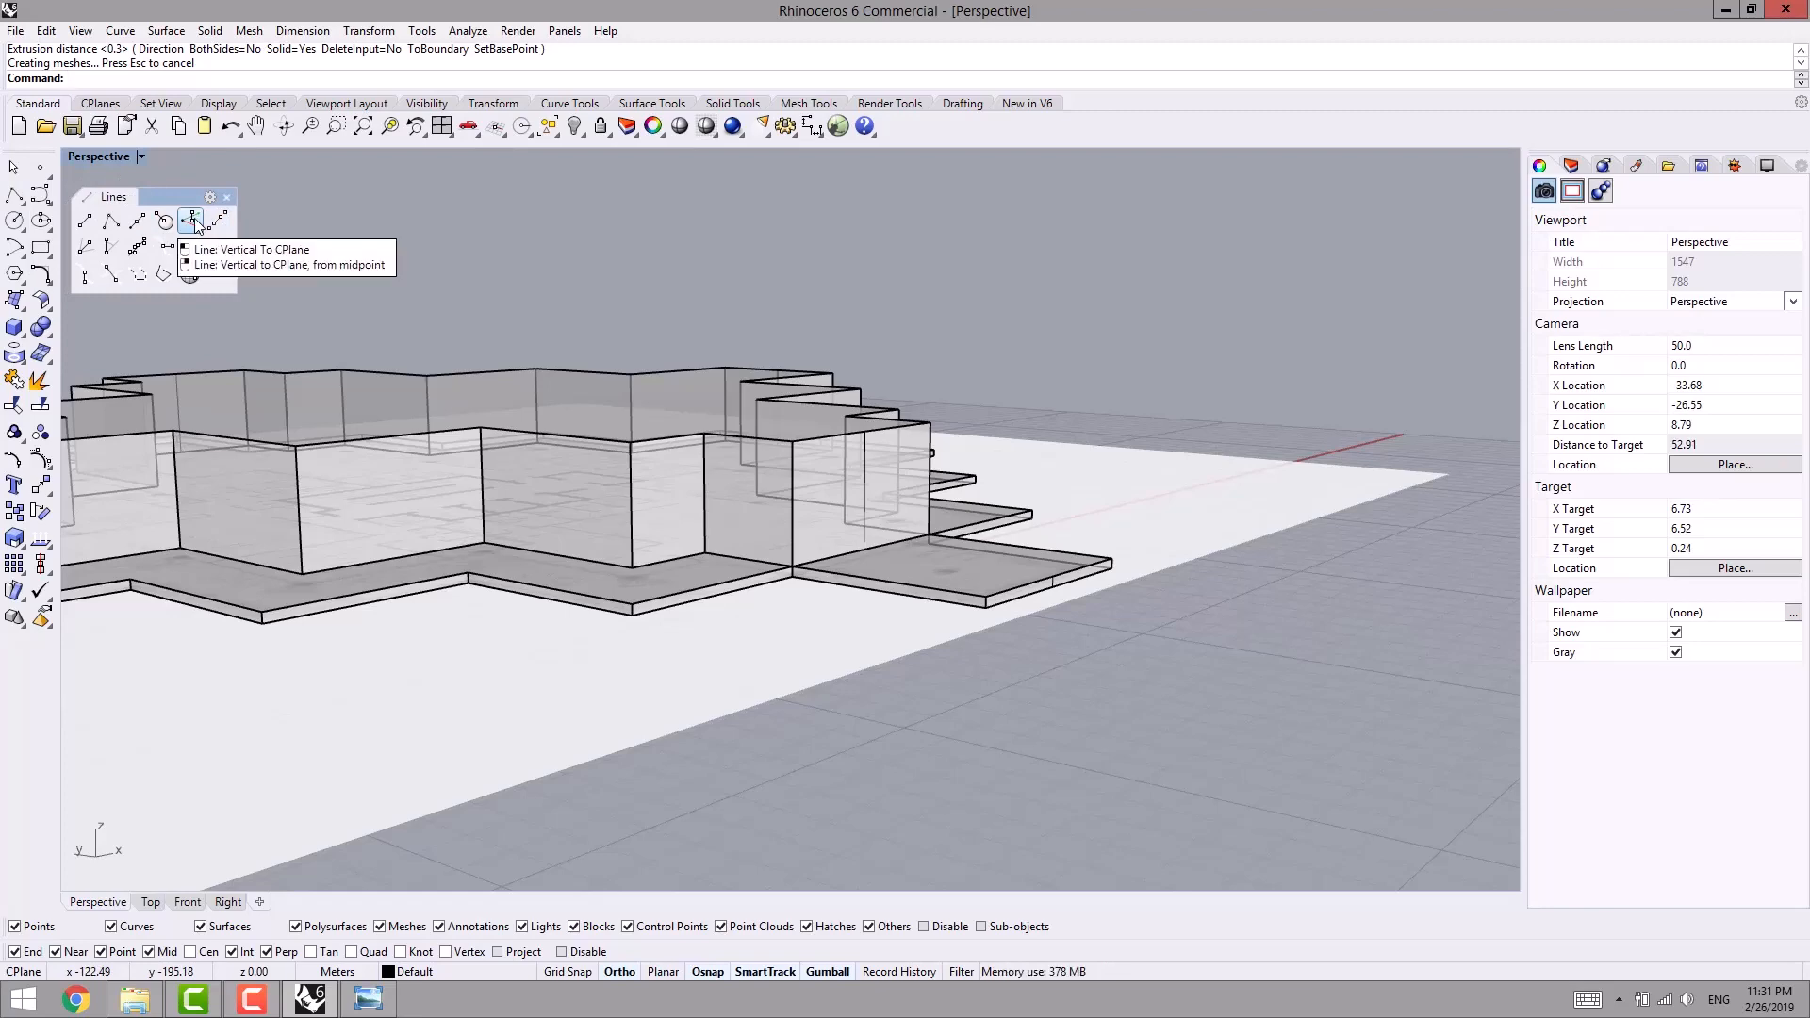
pyautogui.click(190, 221)
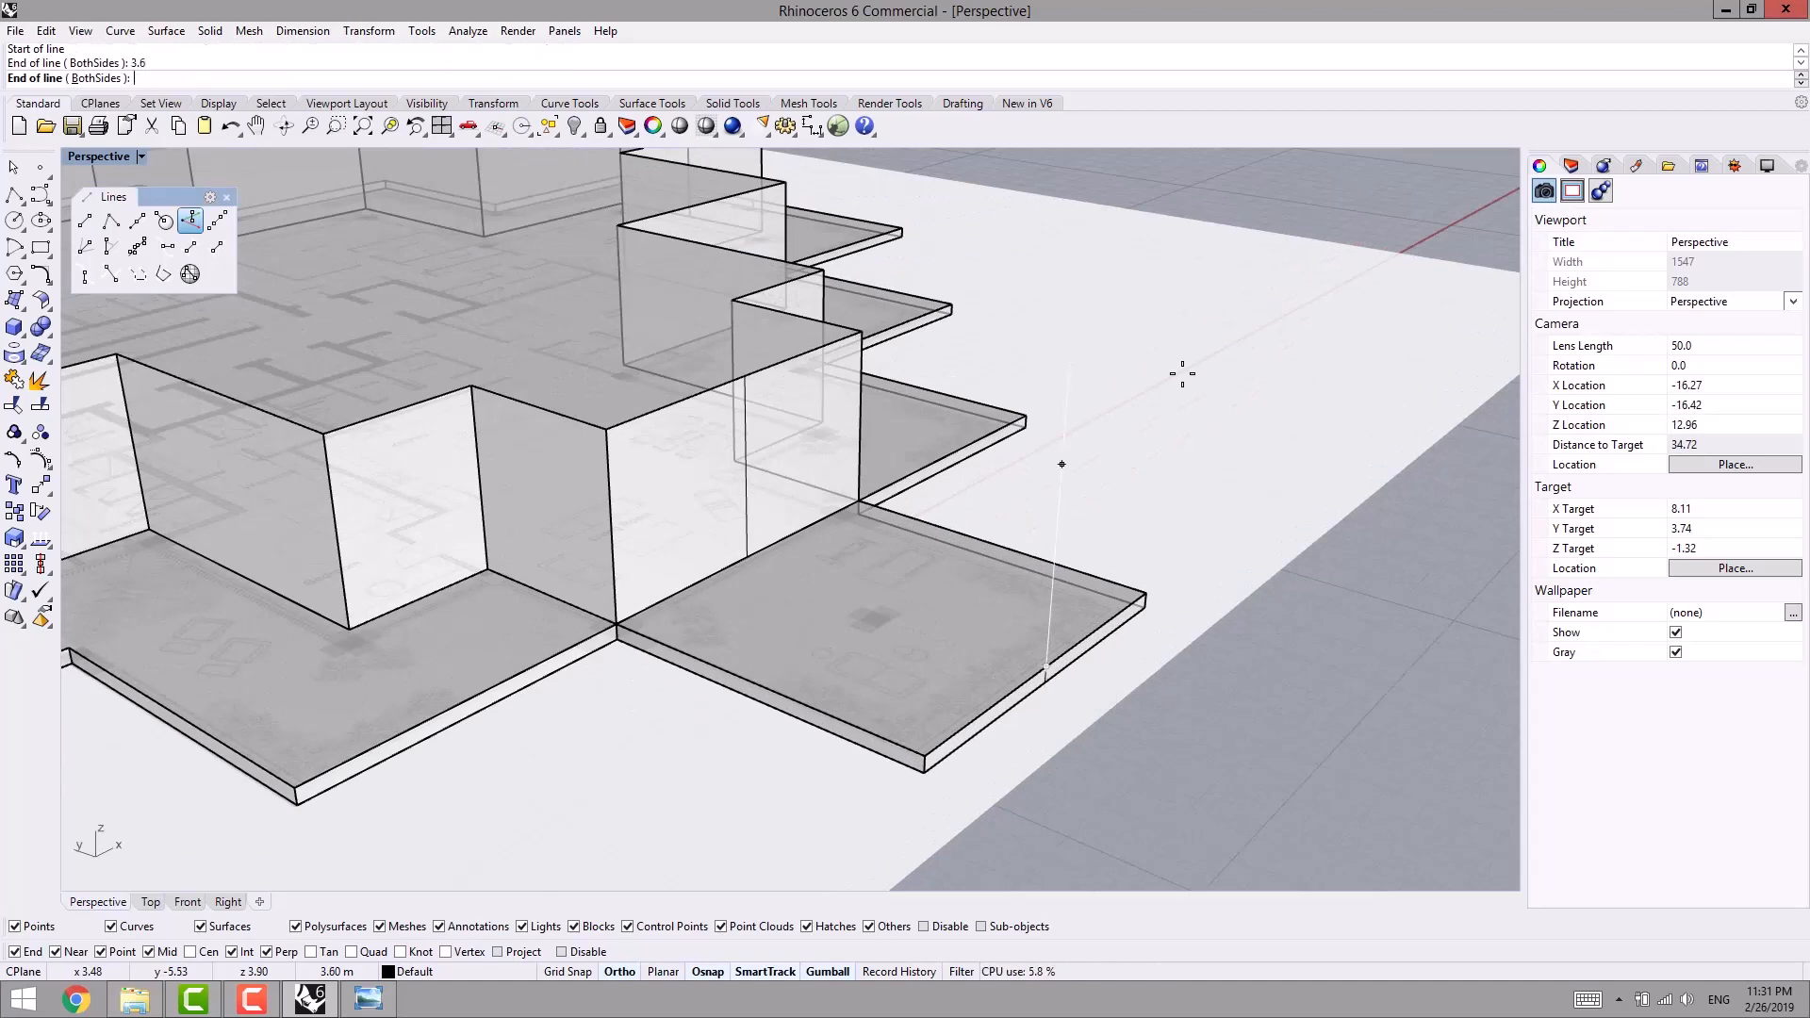
pyautogui.moveTo(1145, 483)
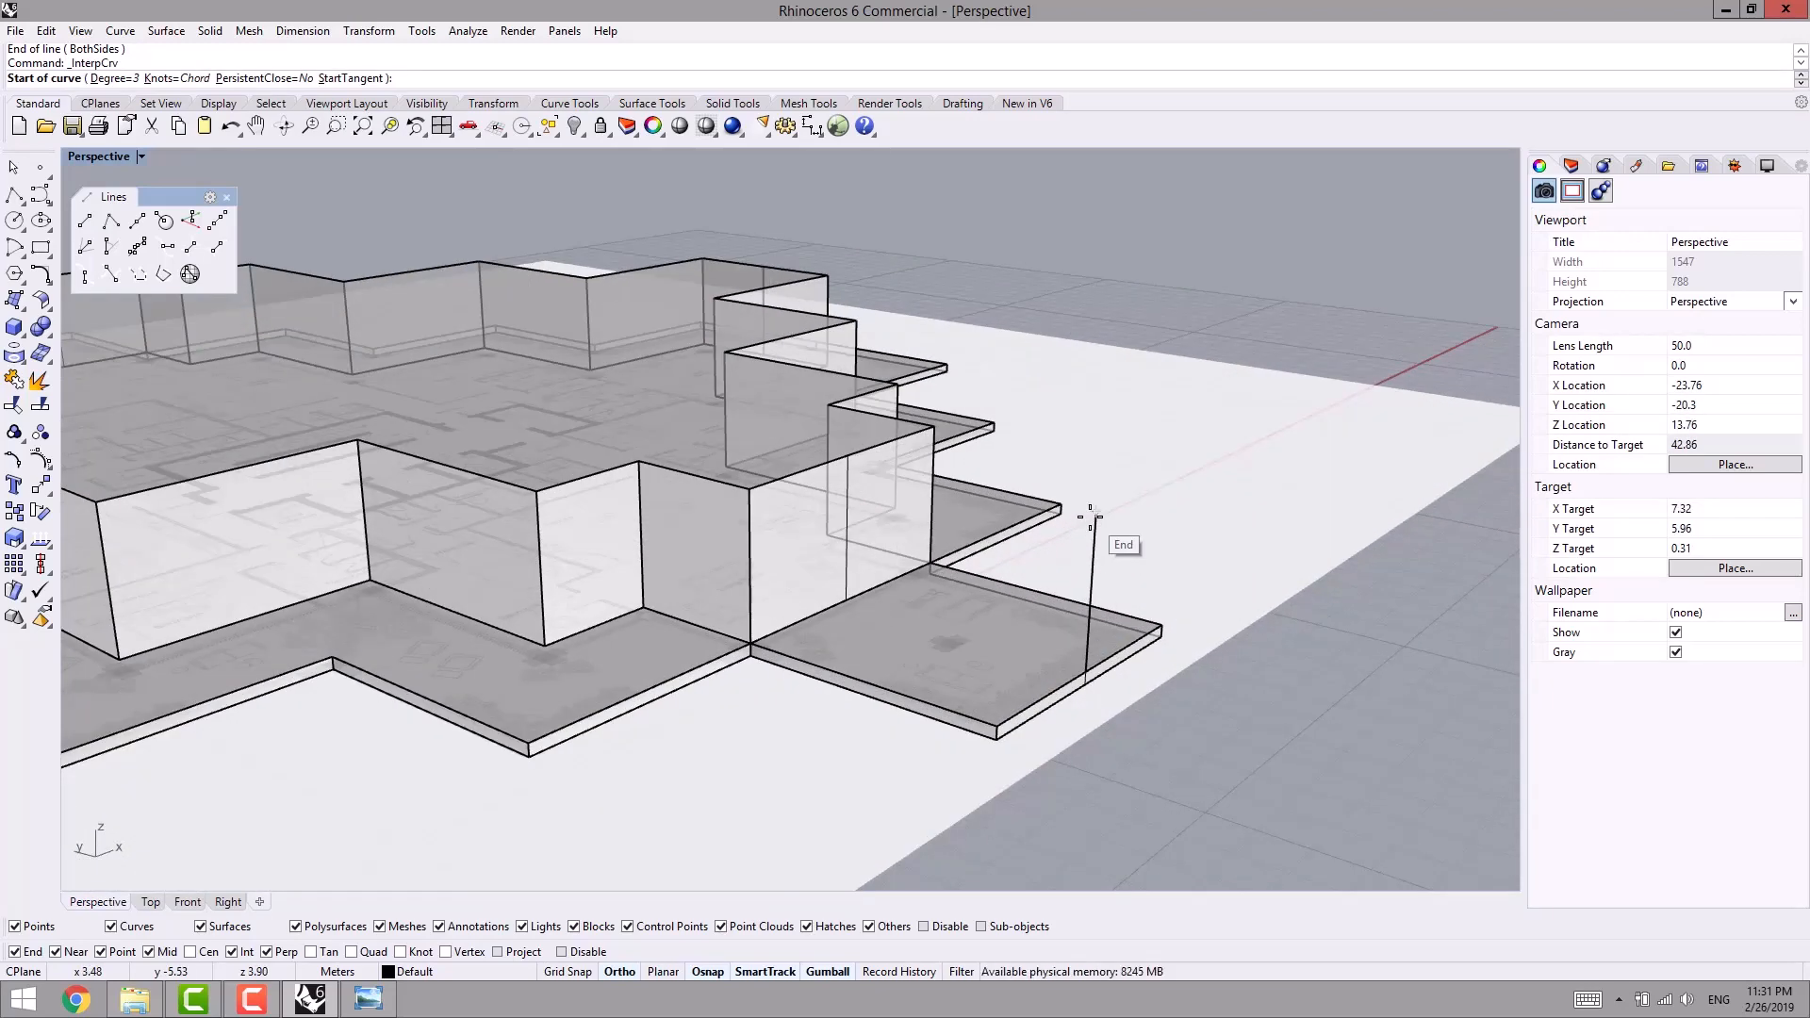
pyautogui.click(997, 733)
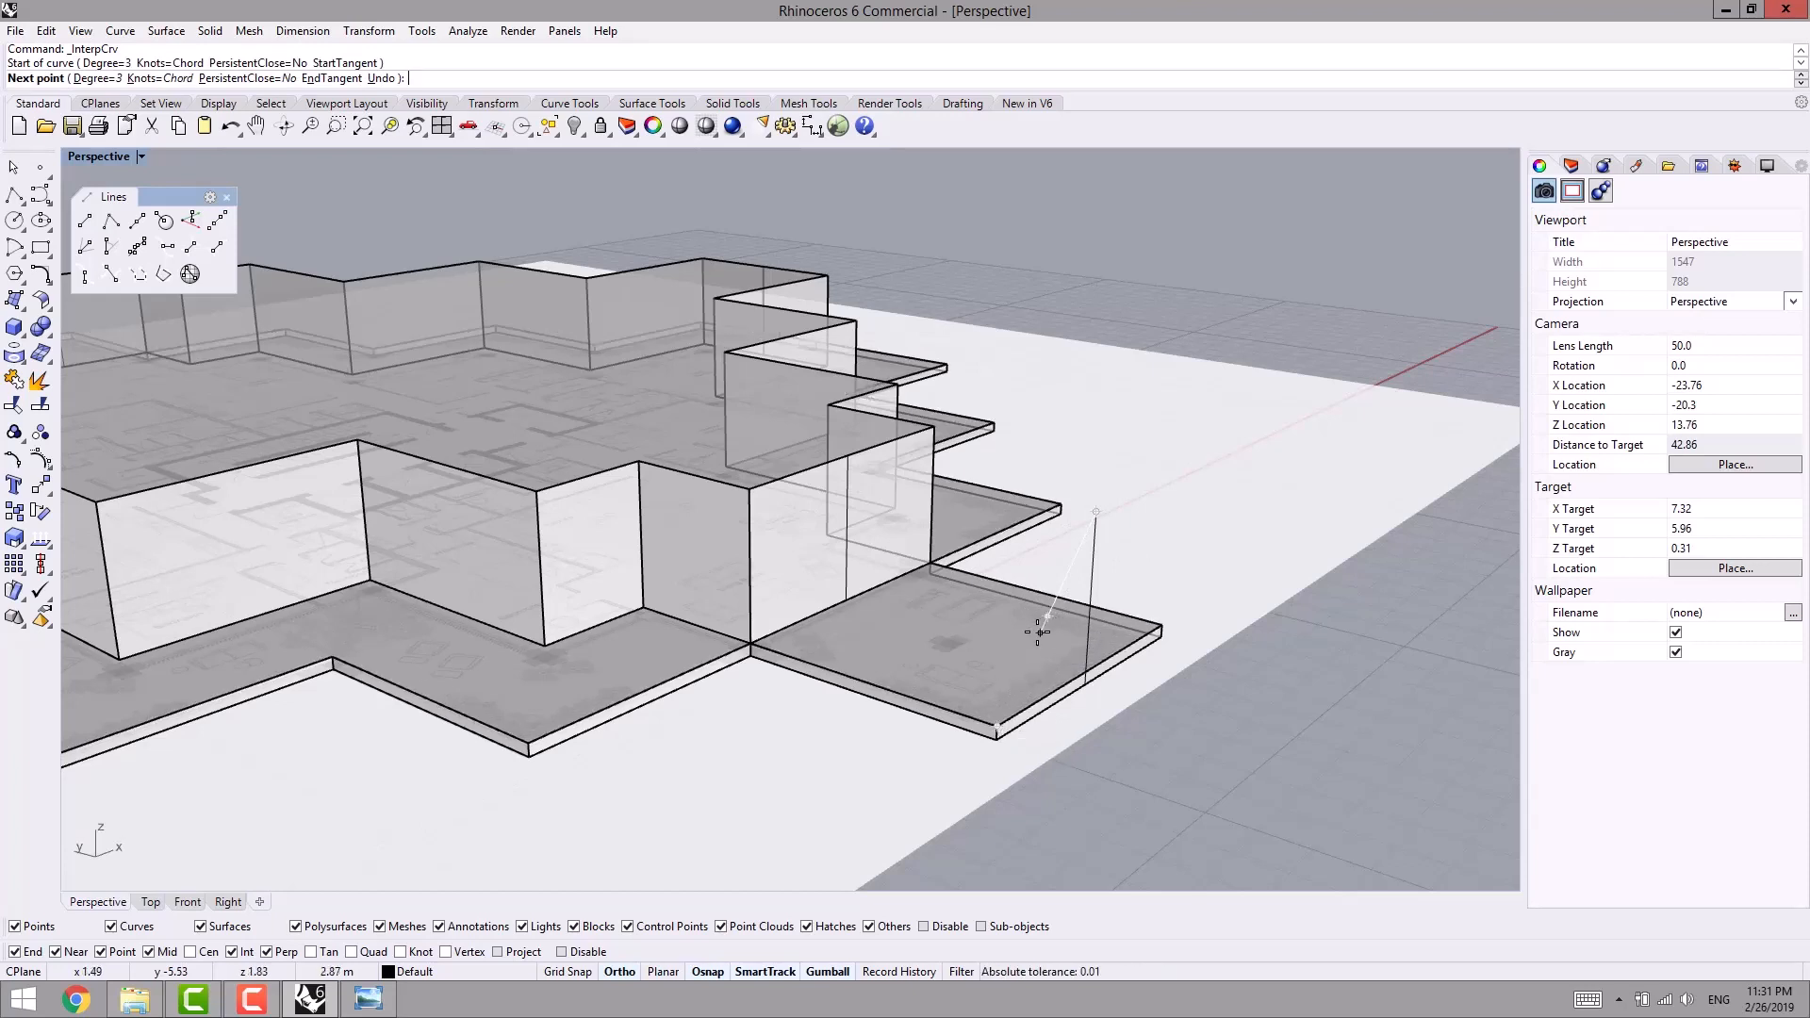
pyautogui.moveTo(1044, 623)
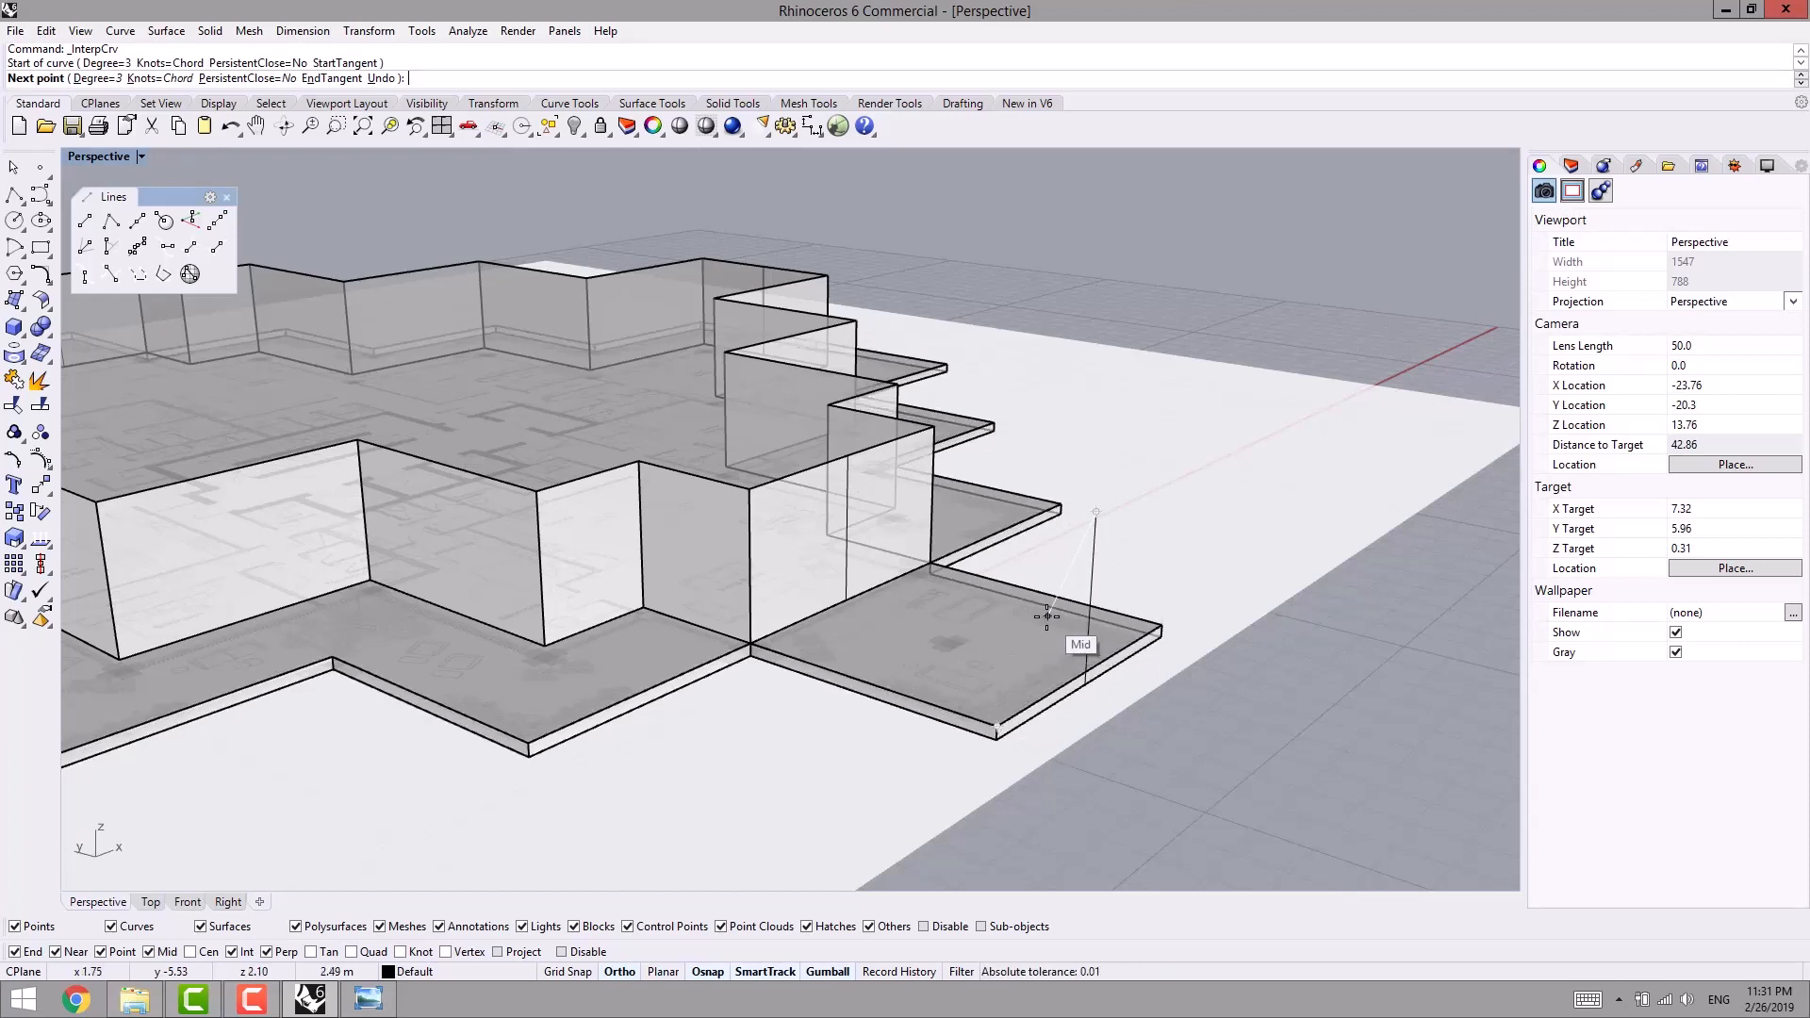
# - Draw an interpolated arch curve from the line's top to the slab edge midpoint, then reshape it
pyautogui.click(999, 724)
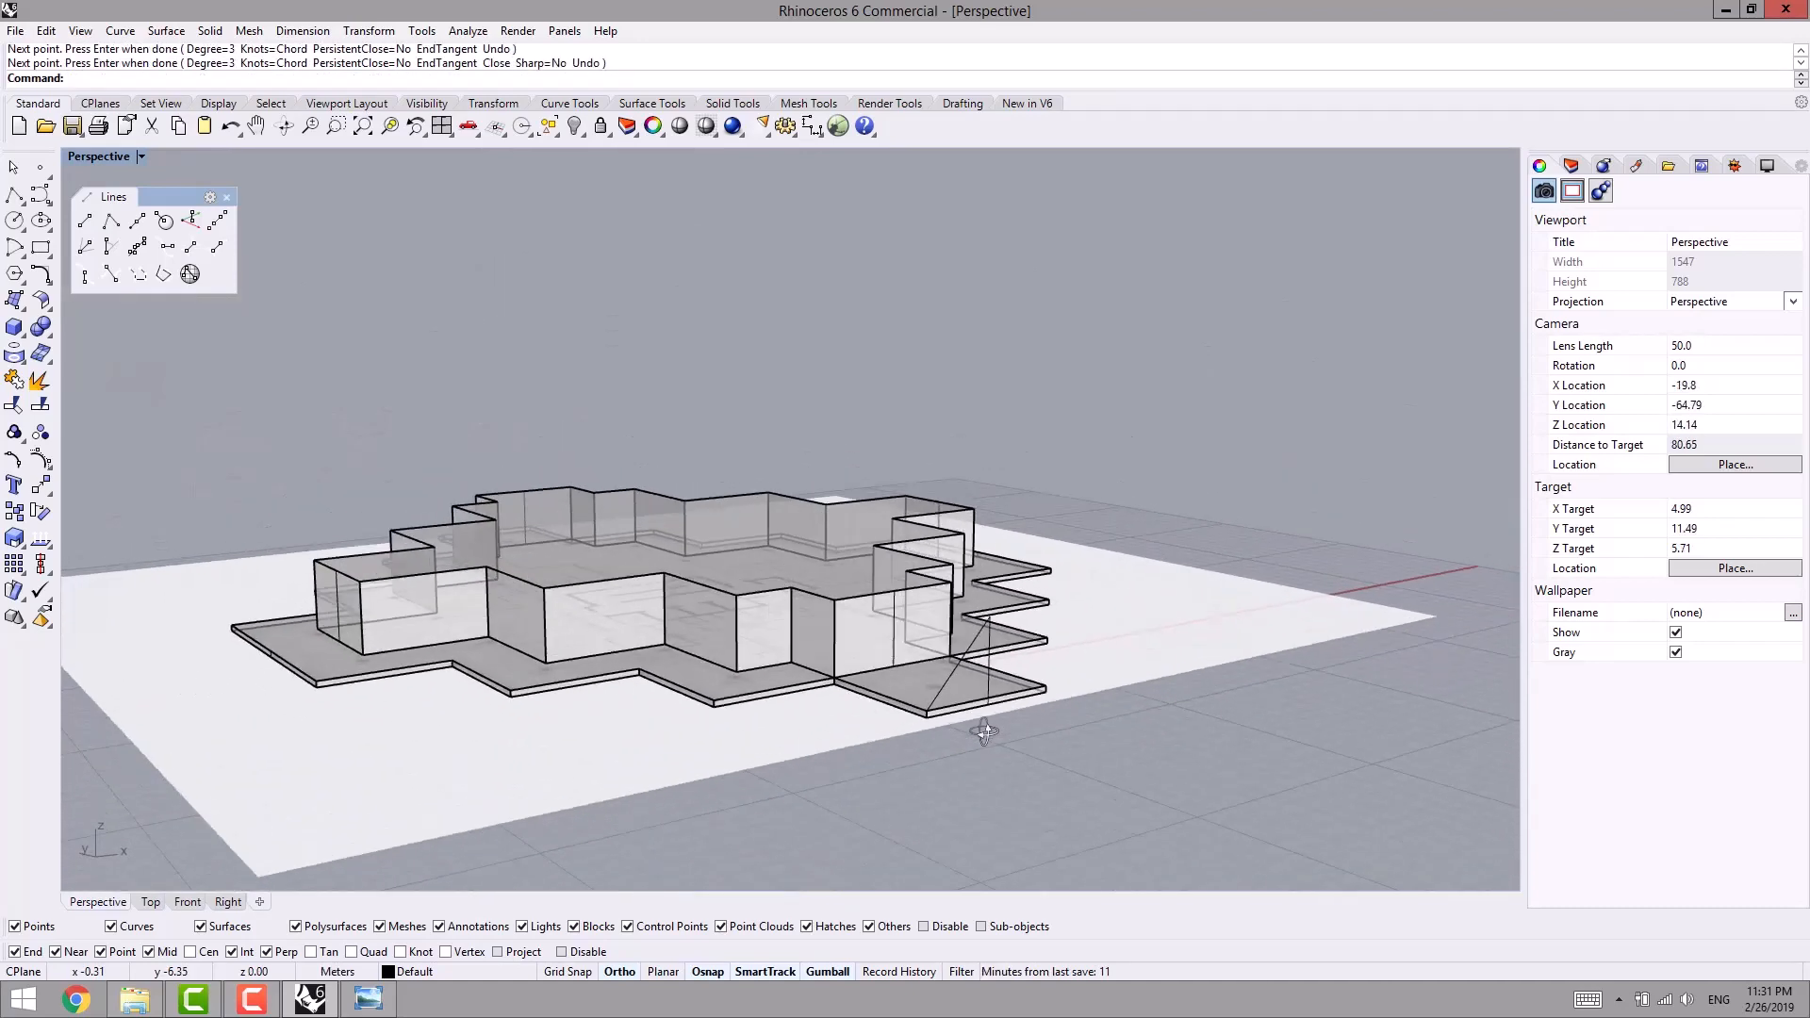
pyautogui.click(984, 734)
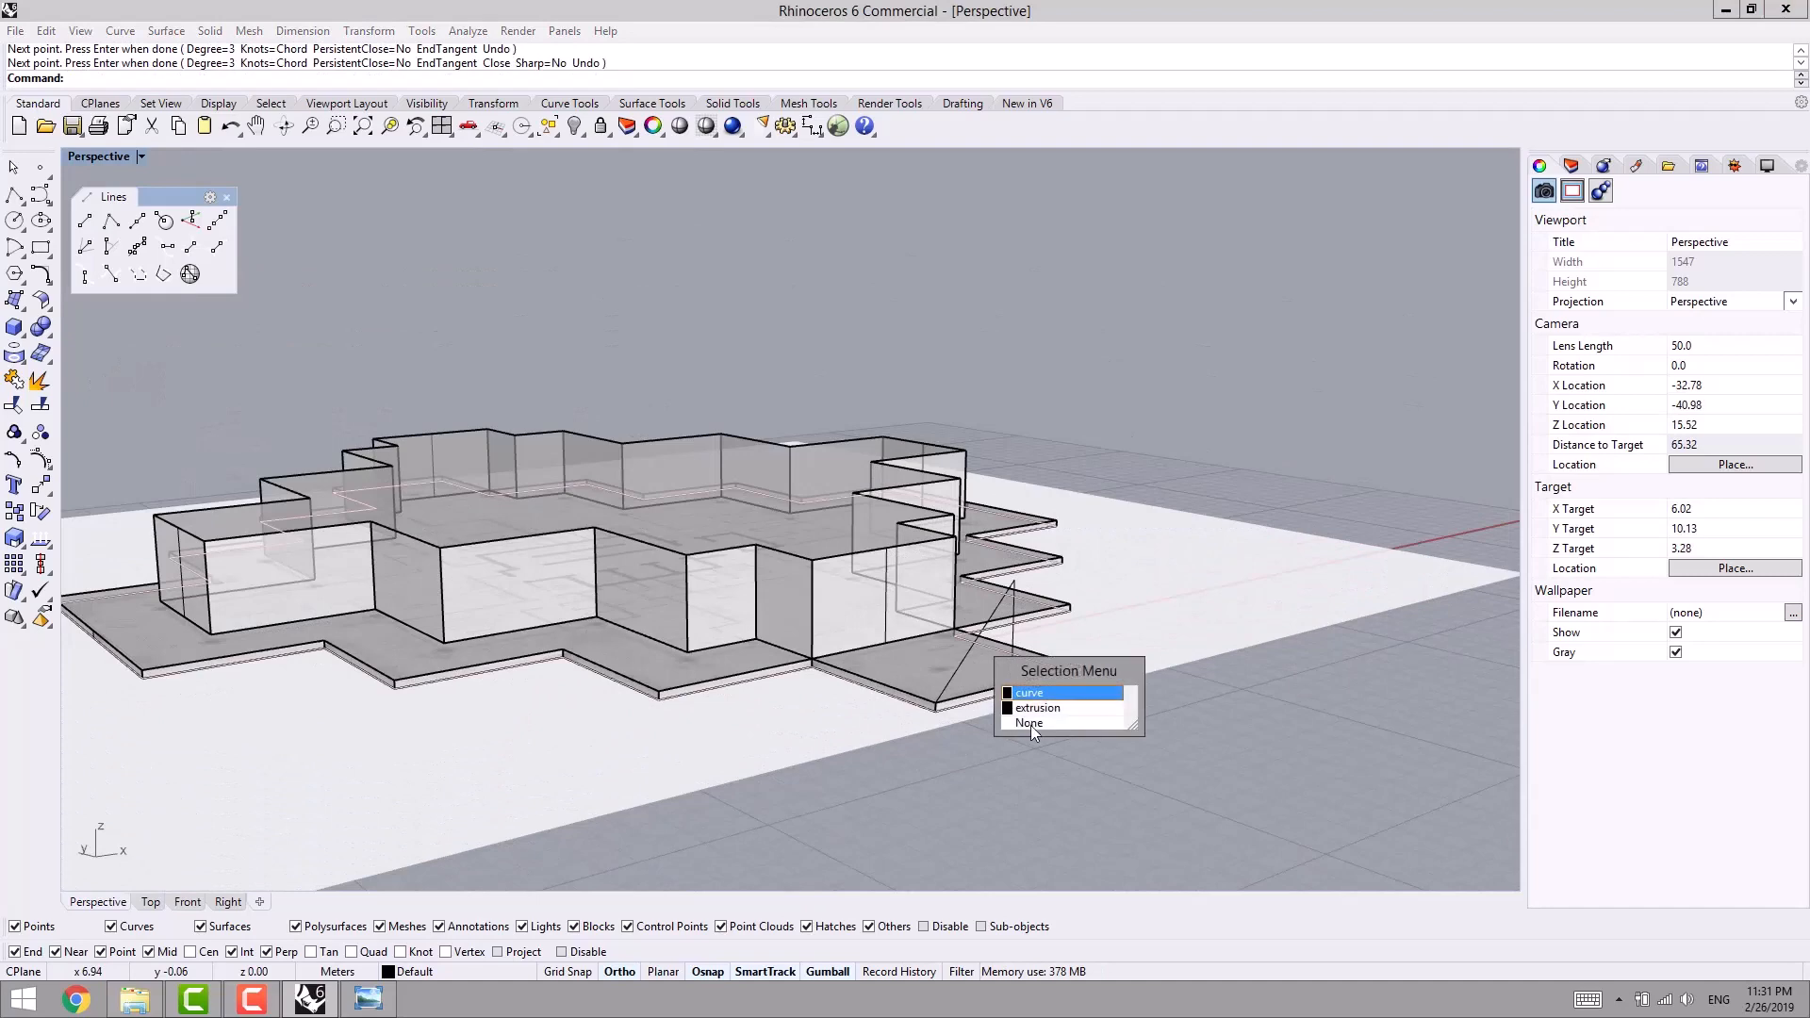
pyautogui.click(1028, 693)
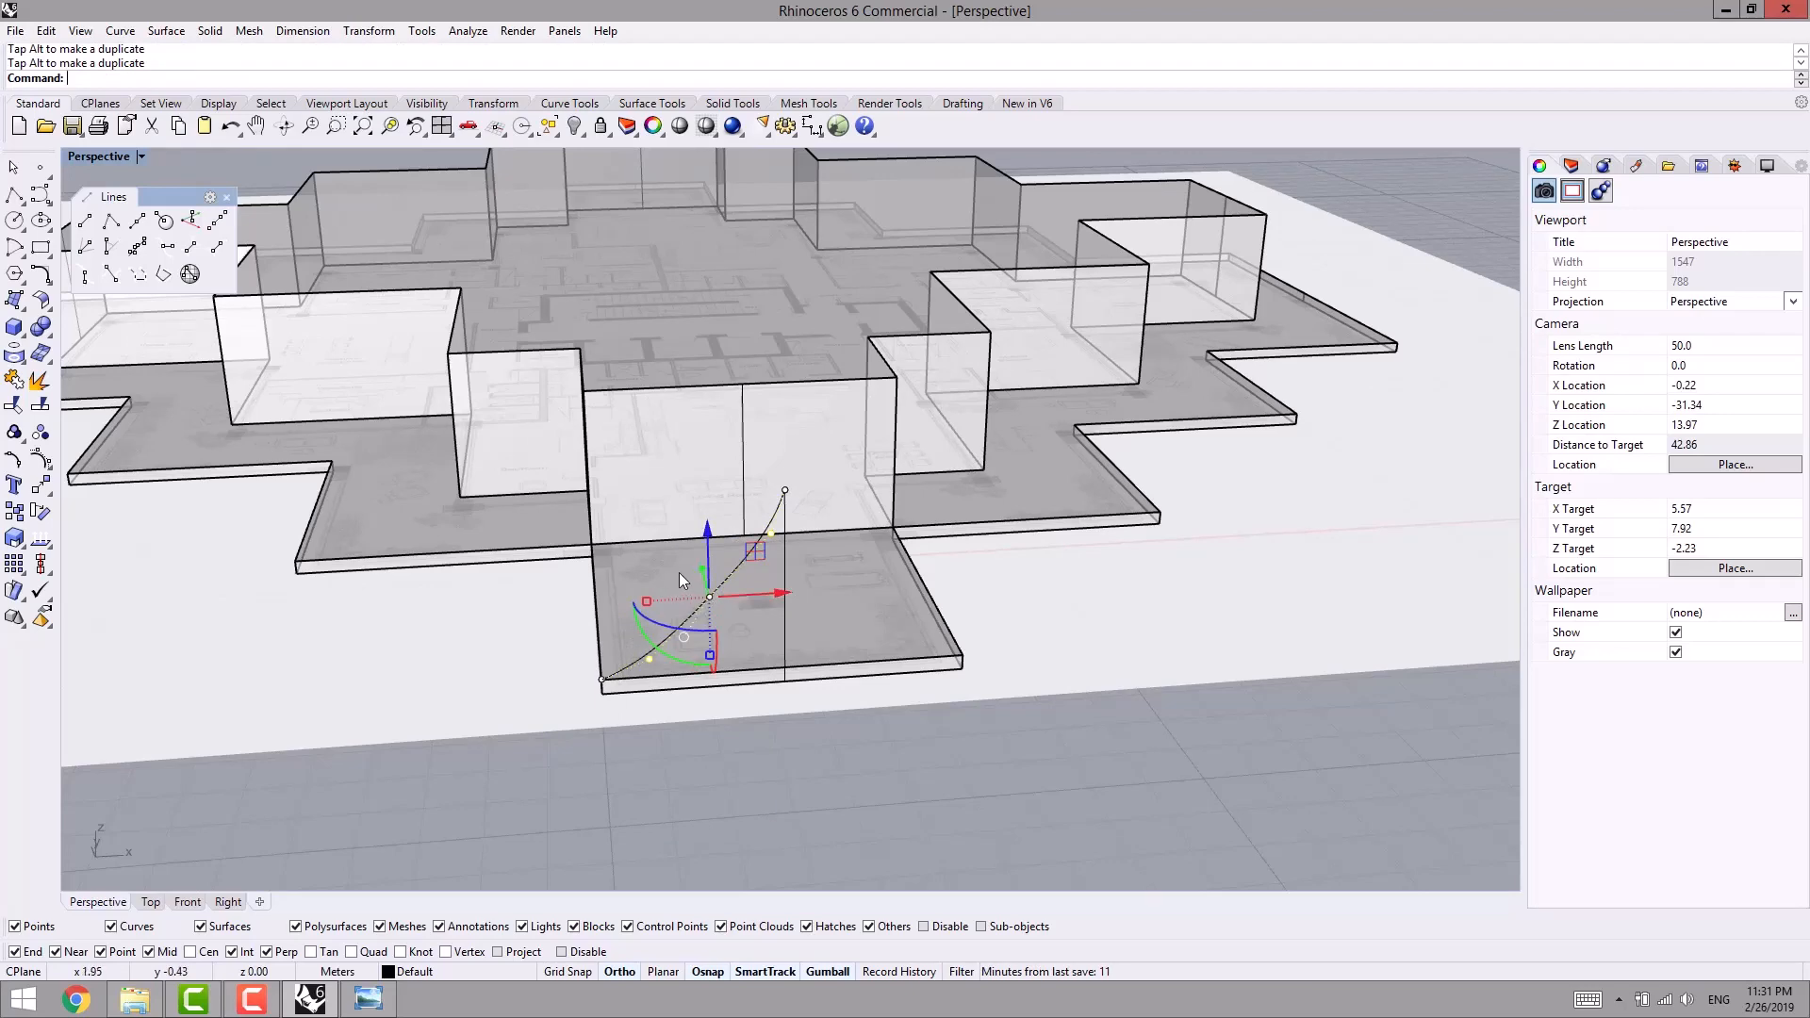
pyautogui.press('ctrl+z')
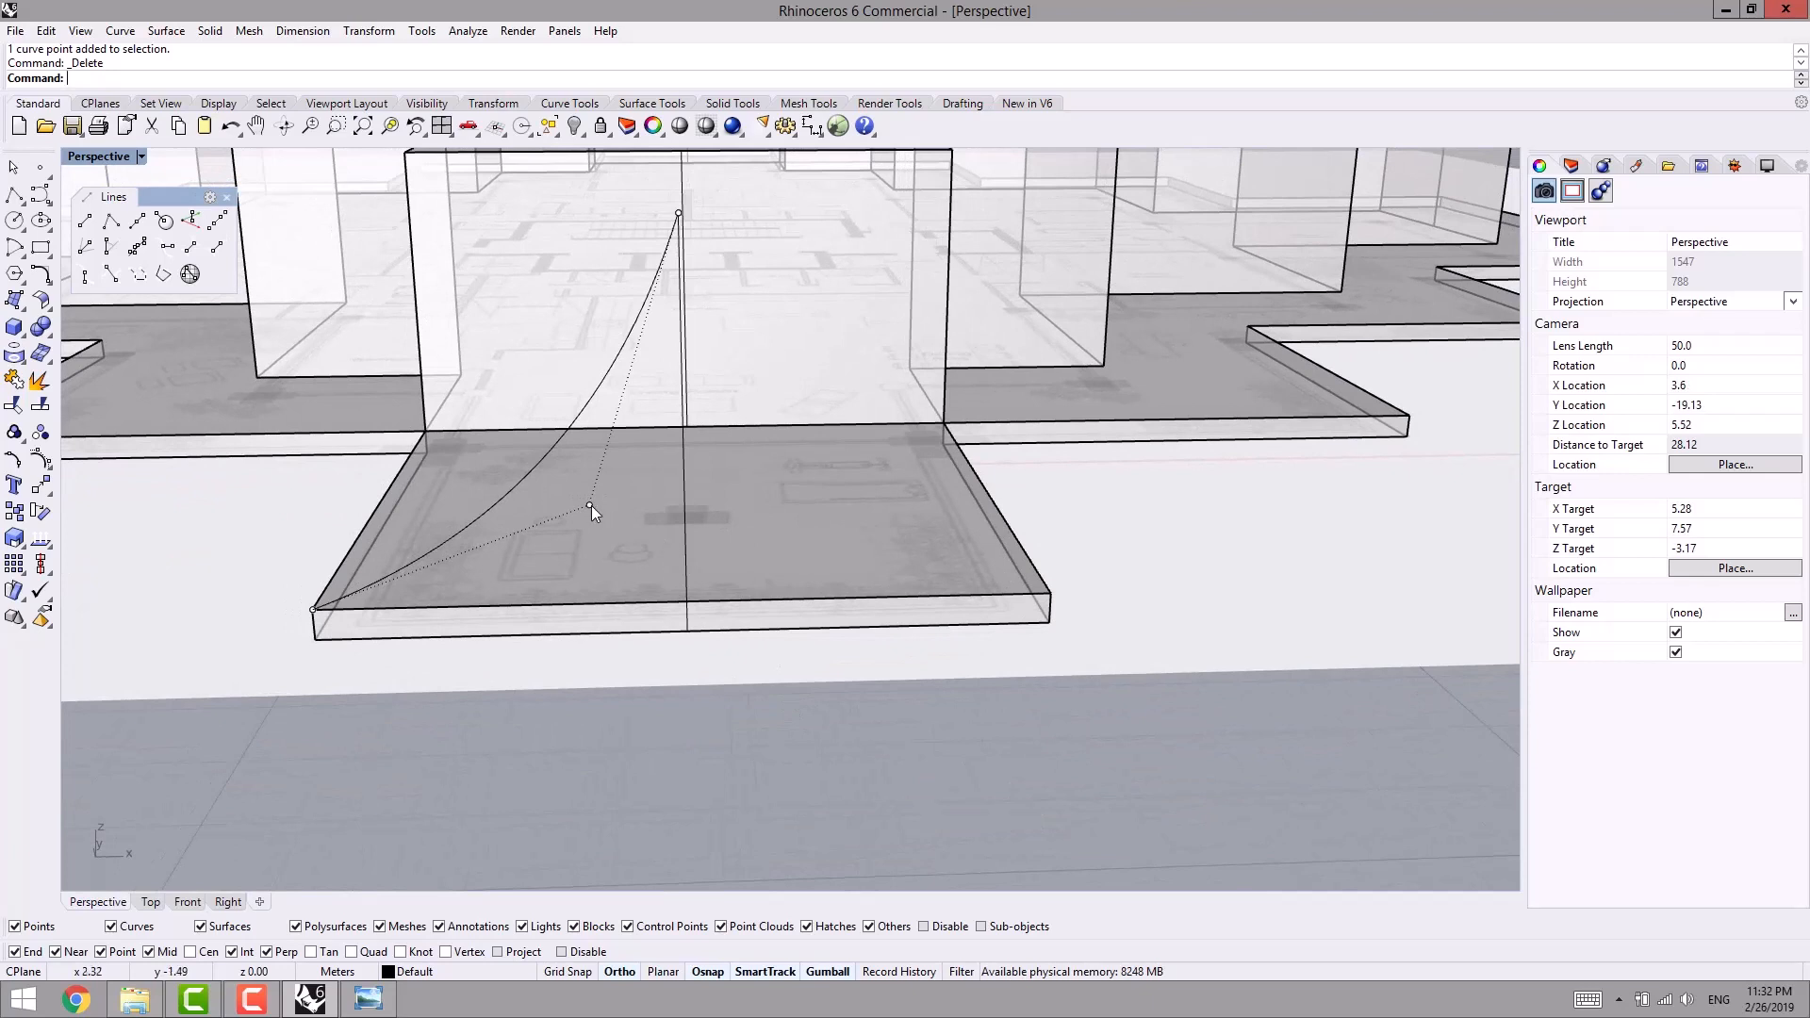
pyautogui.write('M')
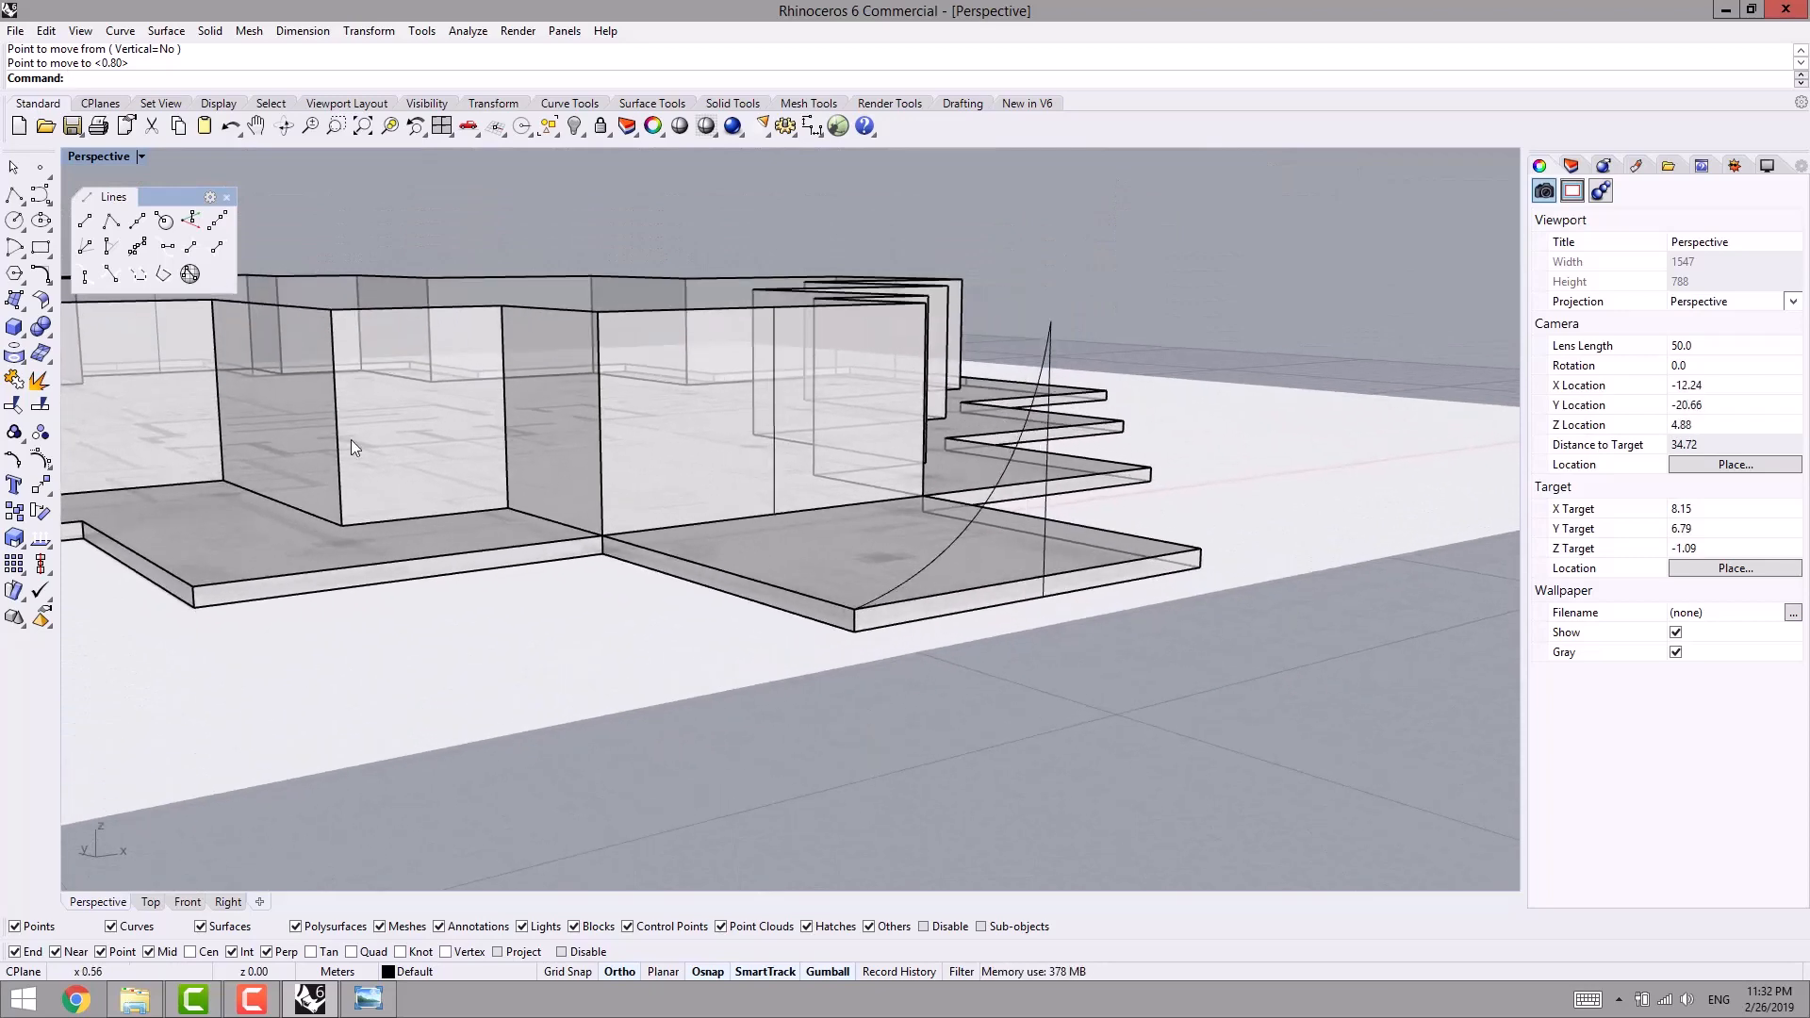
# - Join the three profile curves and extrude them 0.35 into a solid arch piece
pyautogui.click(860, 607)
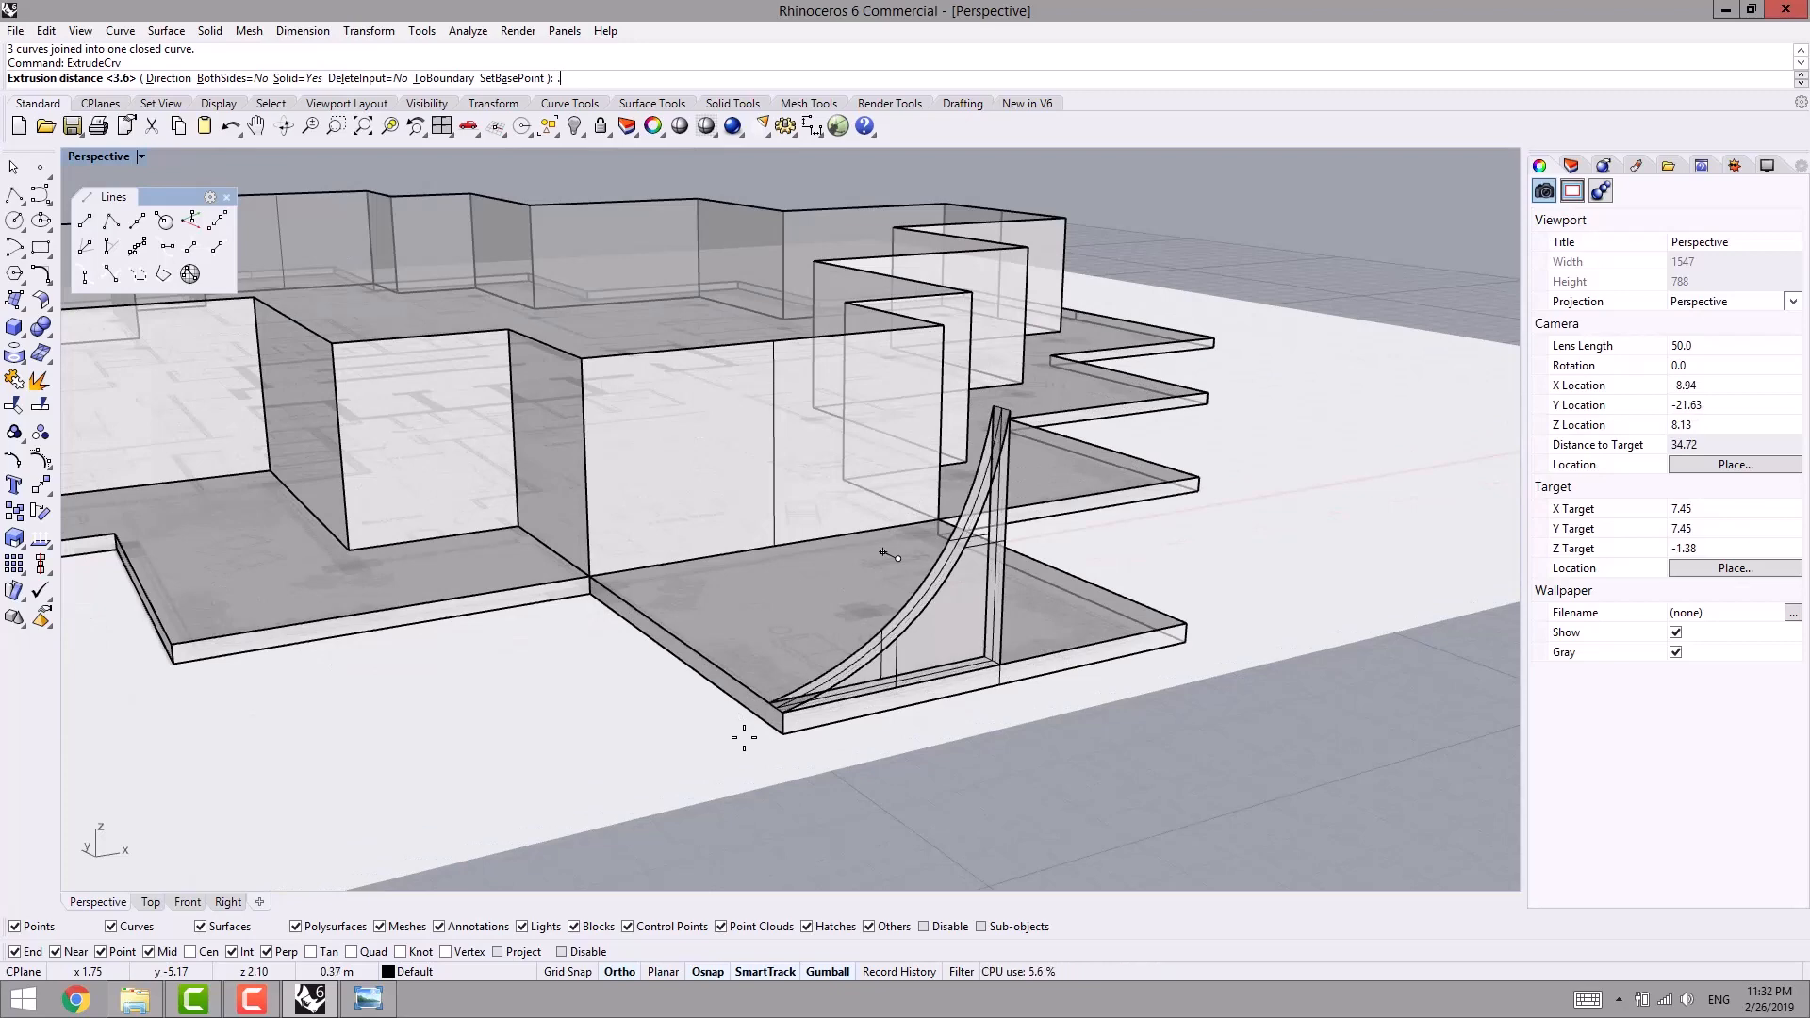
pyautogui.write('.35')
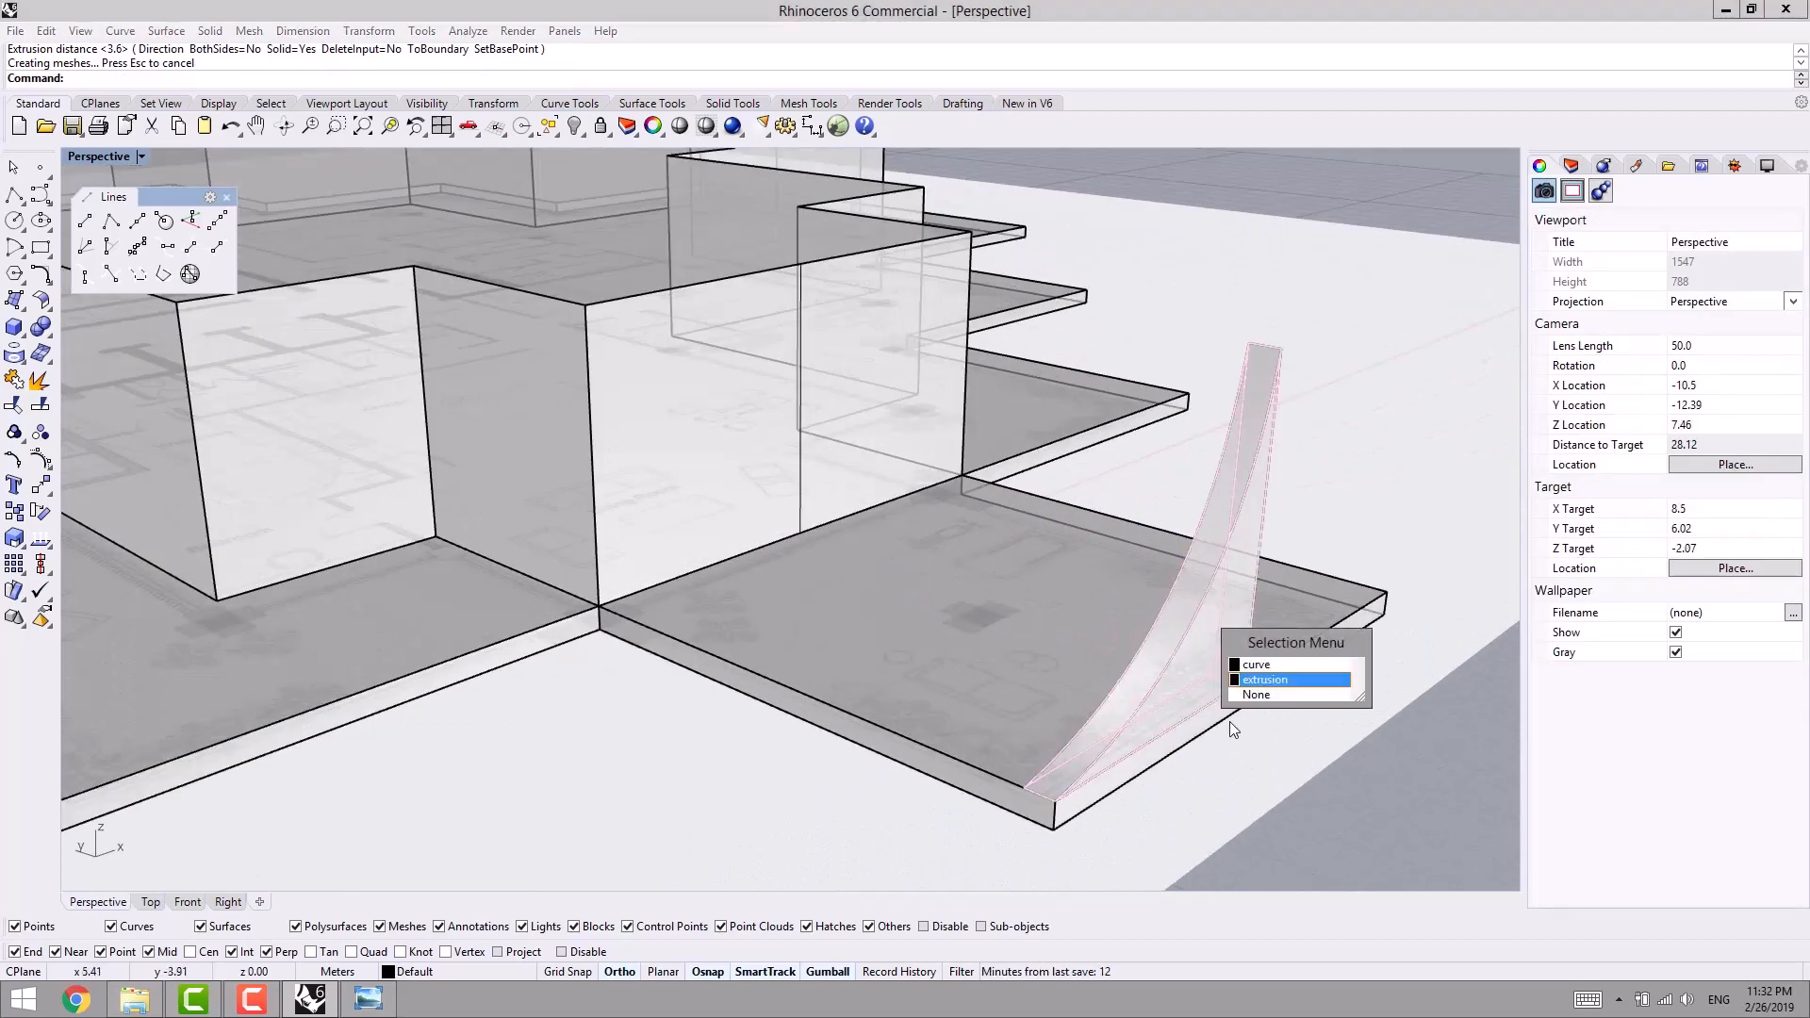
pyautogui.click(1265, 678)
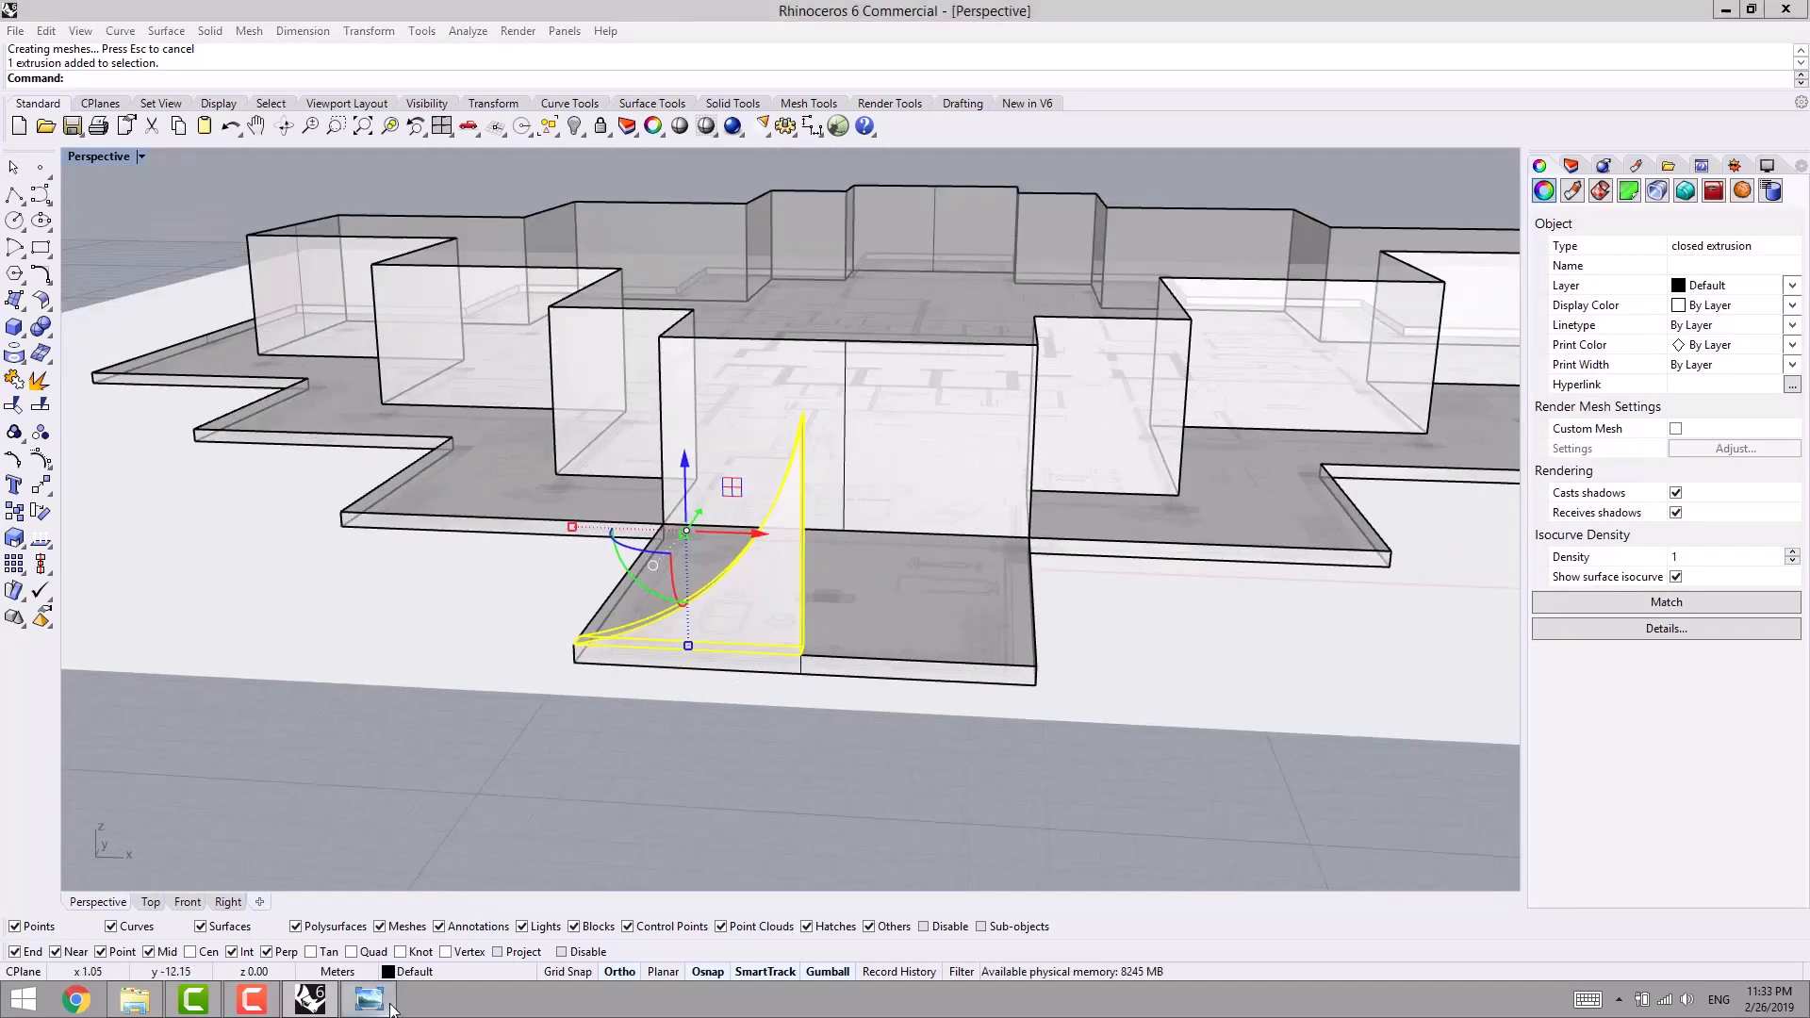
# - Mirror the arch piece across the vertical line, then undo the mirror and extrusion
pyautogui.click(367, 999)
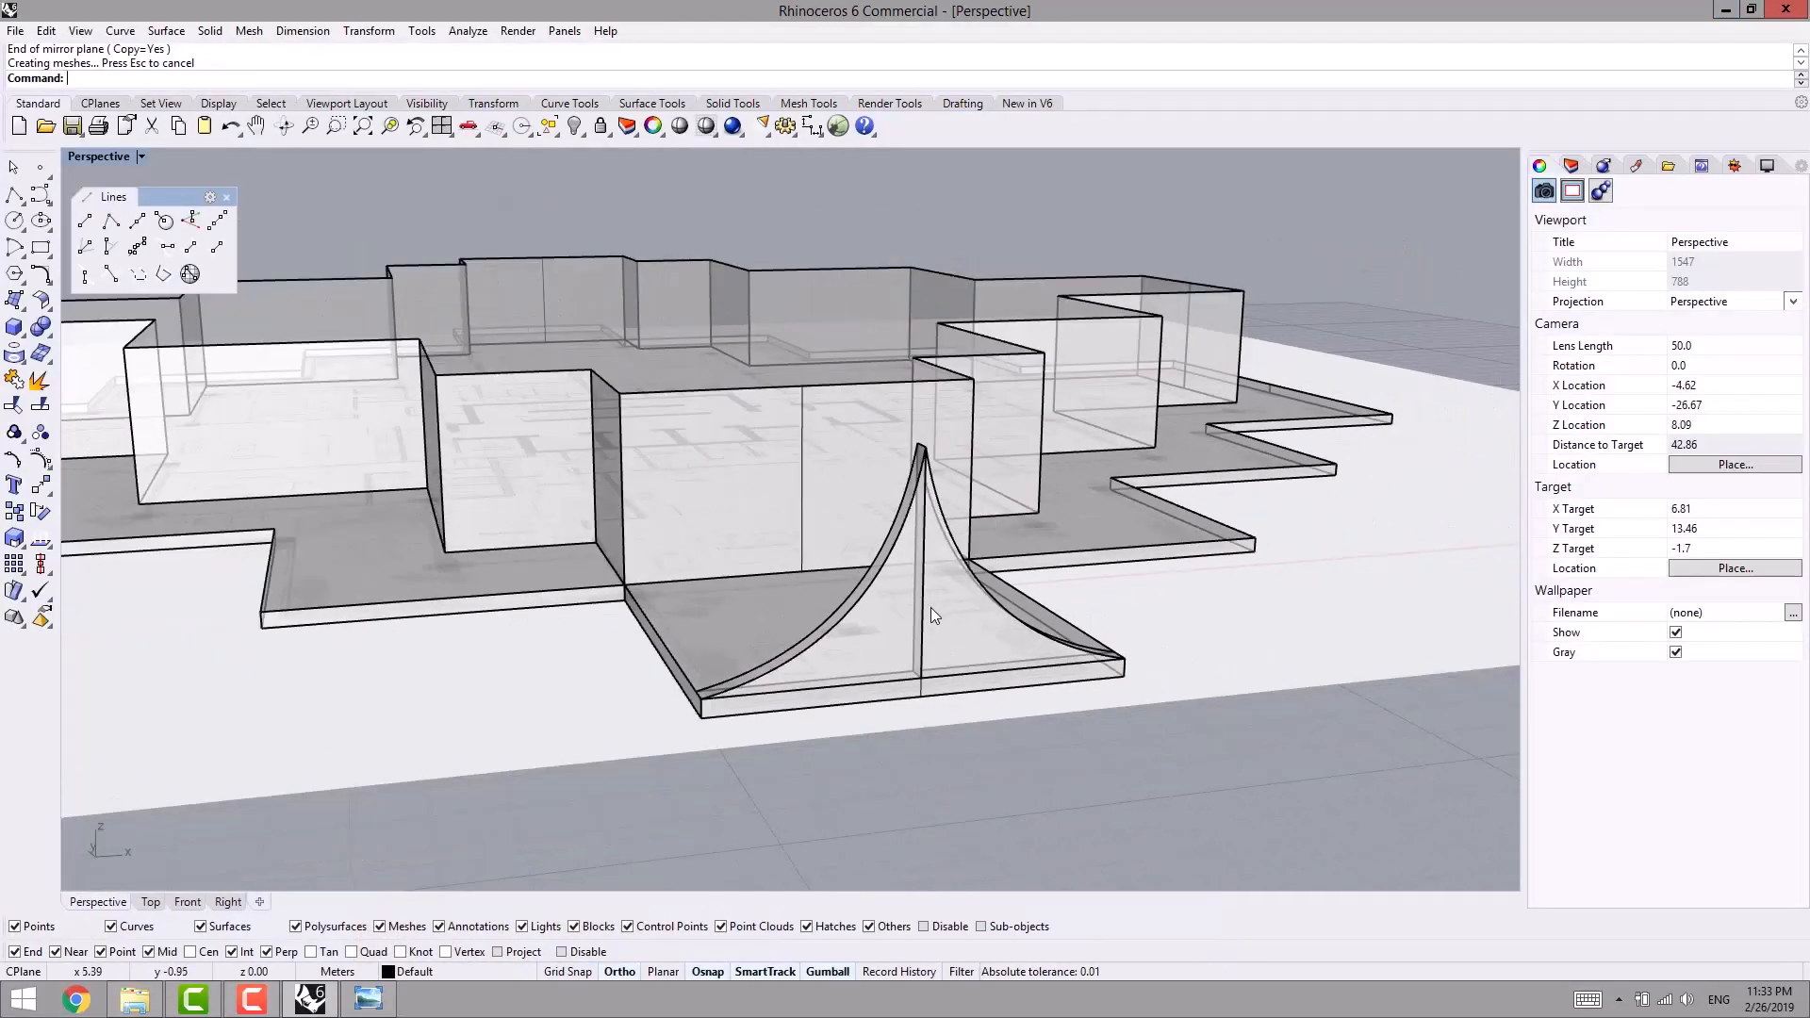
pyautogui.press('ctrl+z')
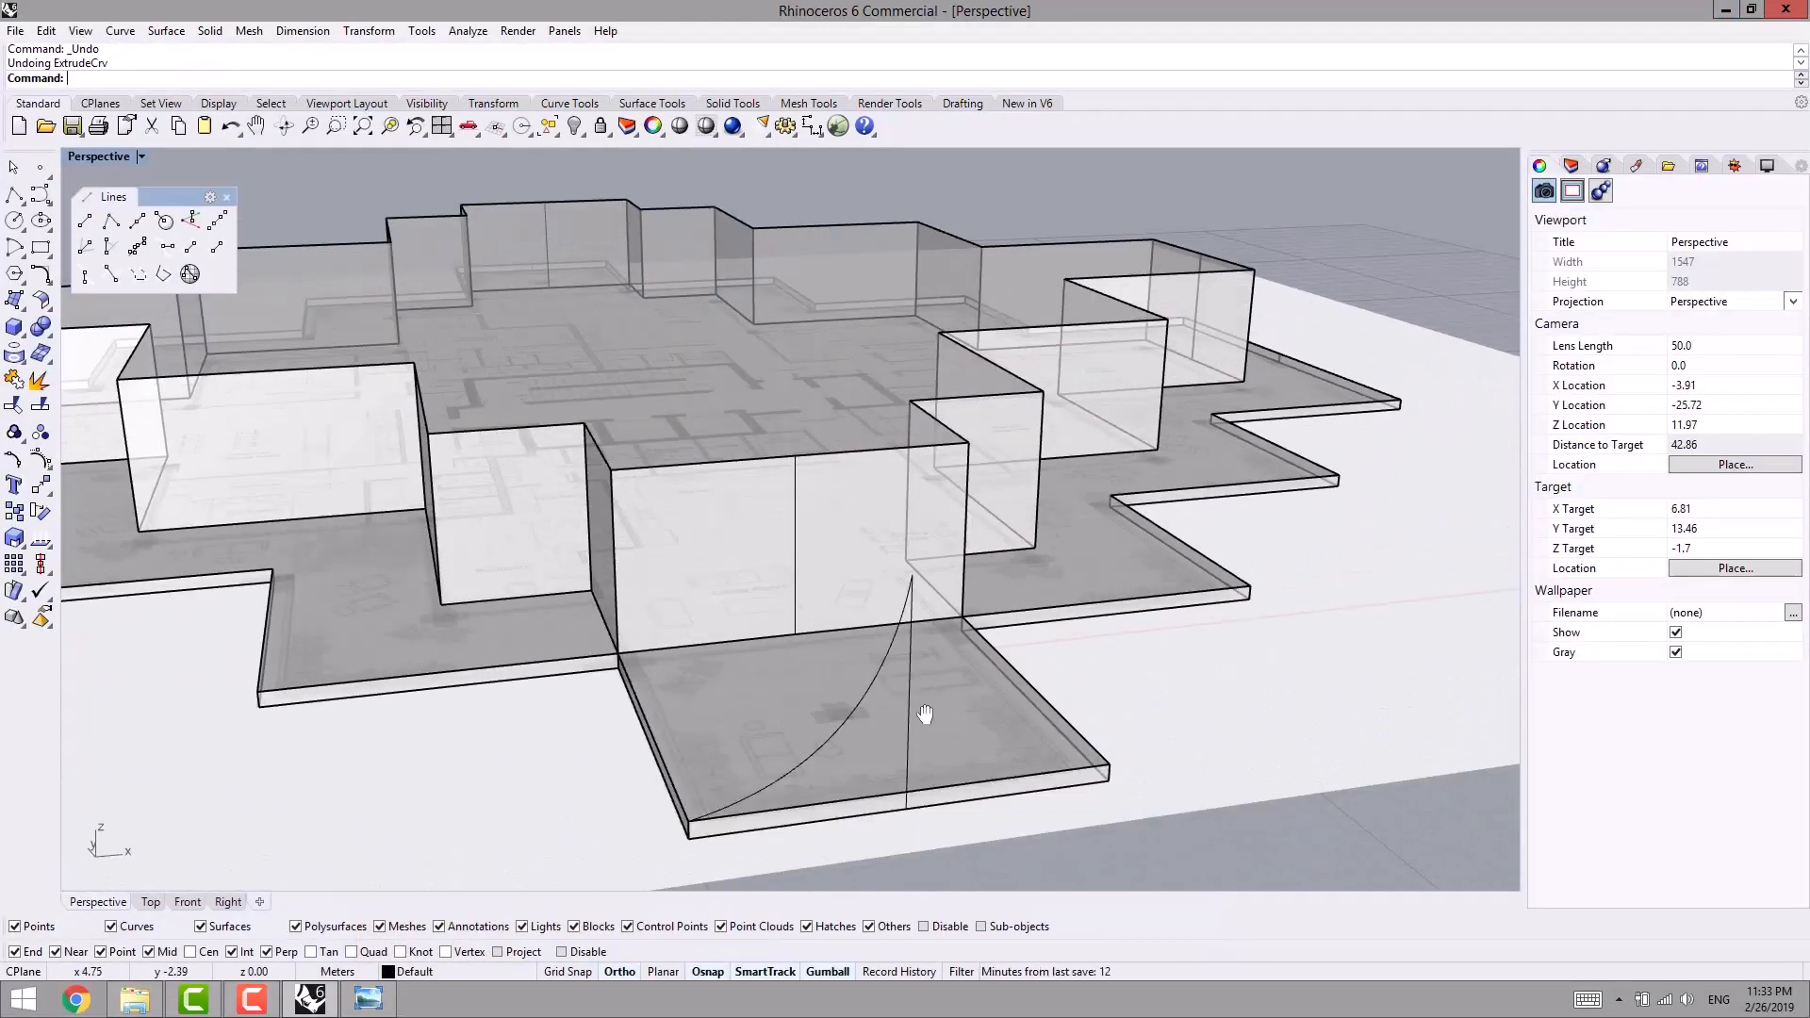
# - Draw a 0.35 by 0.35 rectangle at the line's base and extrude it into a pier
pyautogui.moveTo(924, 713); pyautogui.dragTo(693, 673)
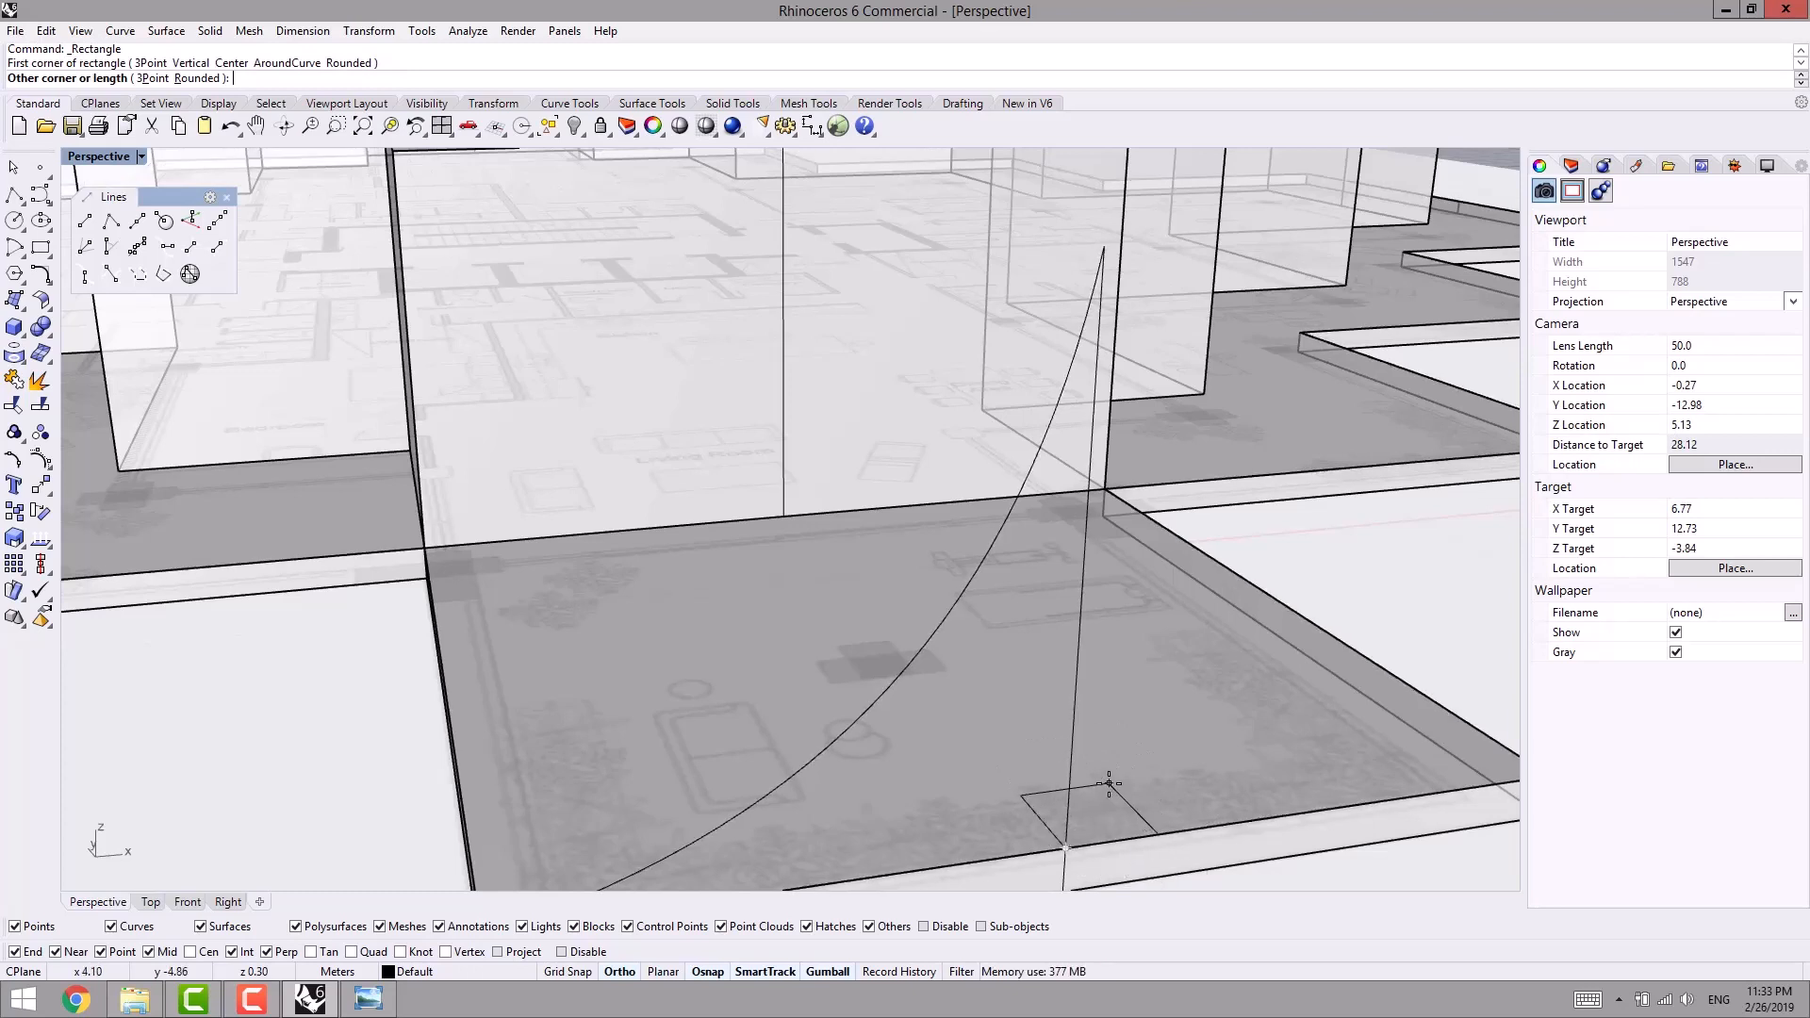
pyautogui.write('@.')
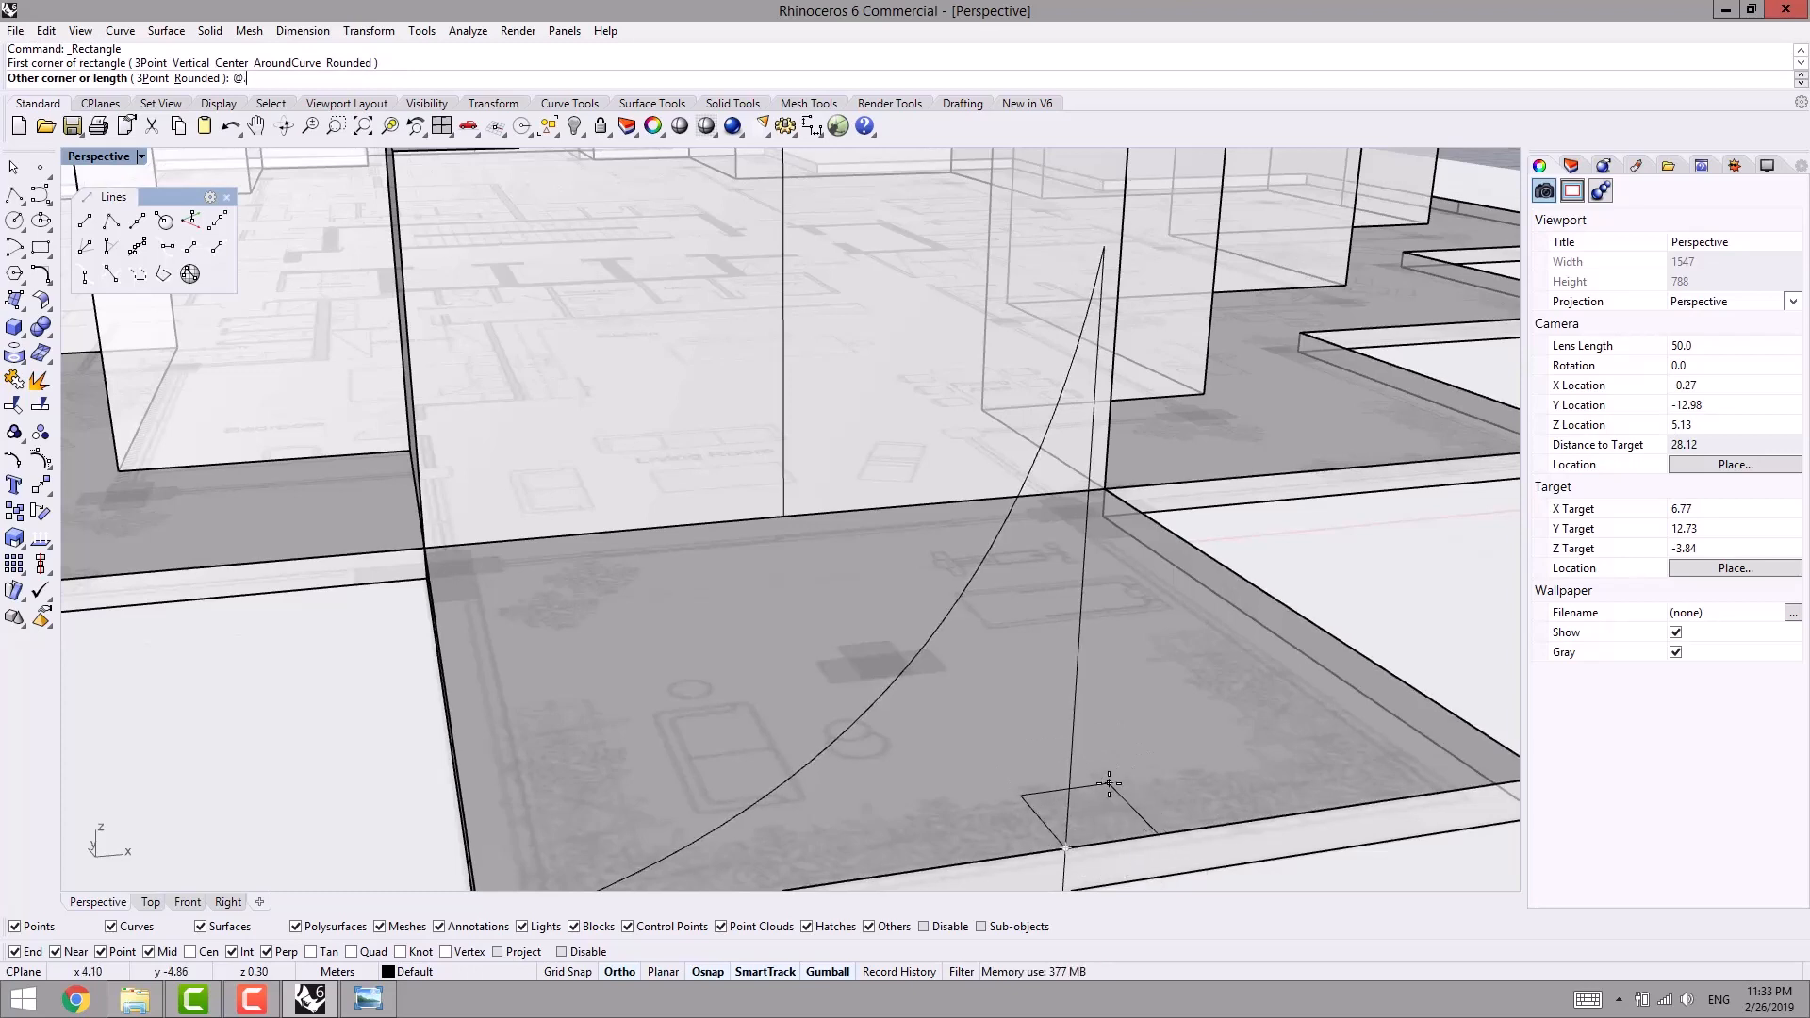
pyautogui.write('35')
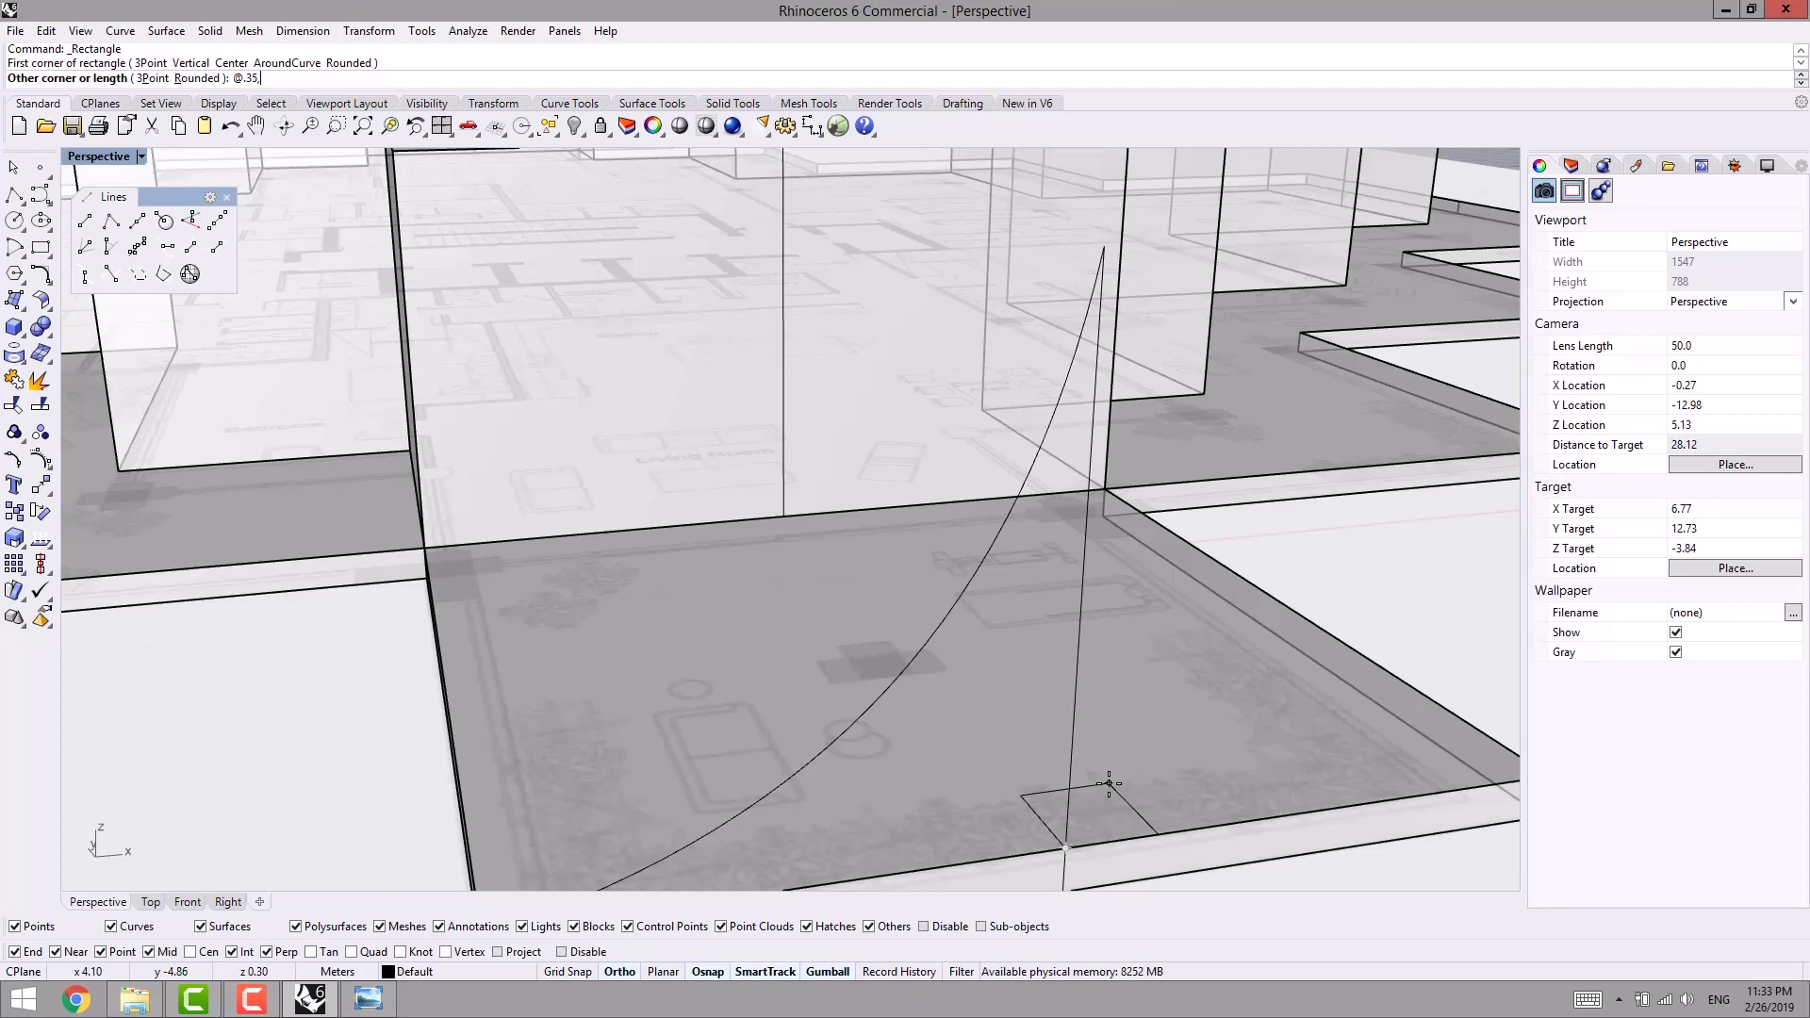
pyautogui.write(',.')
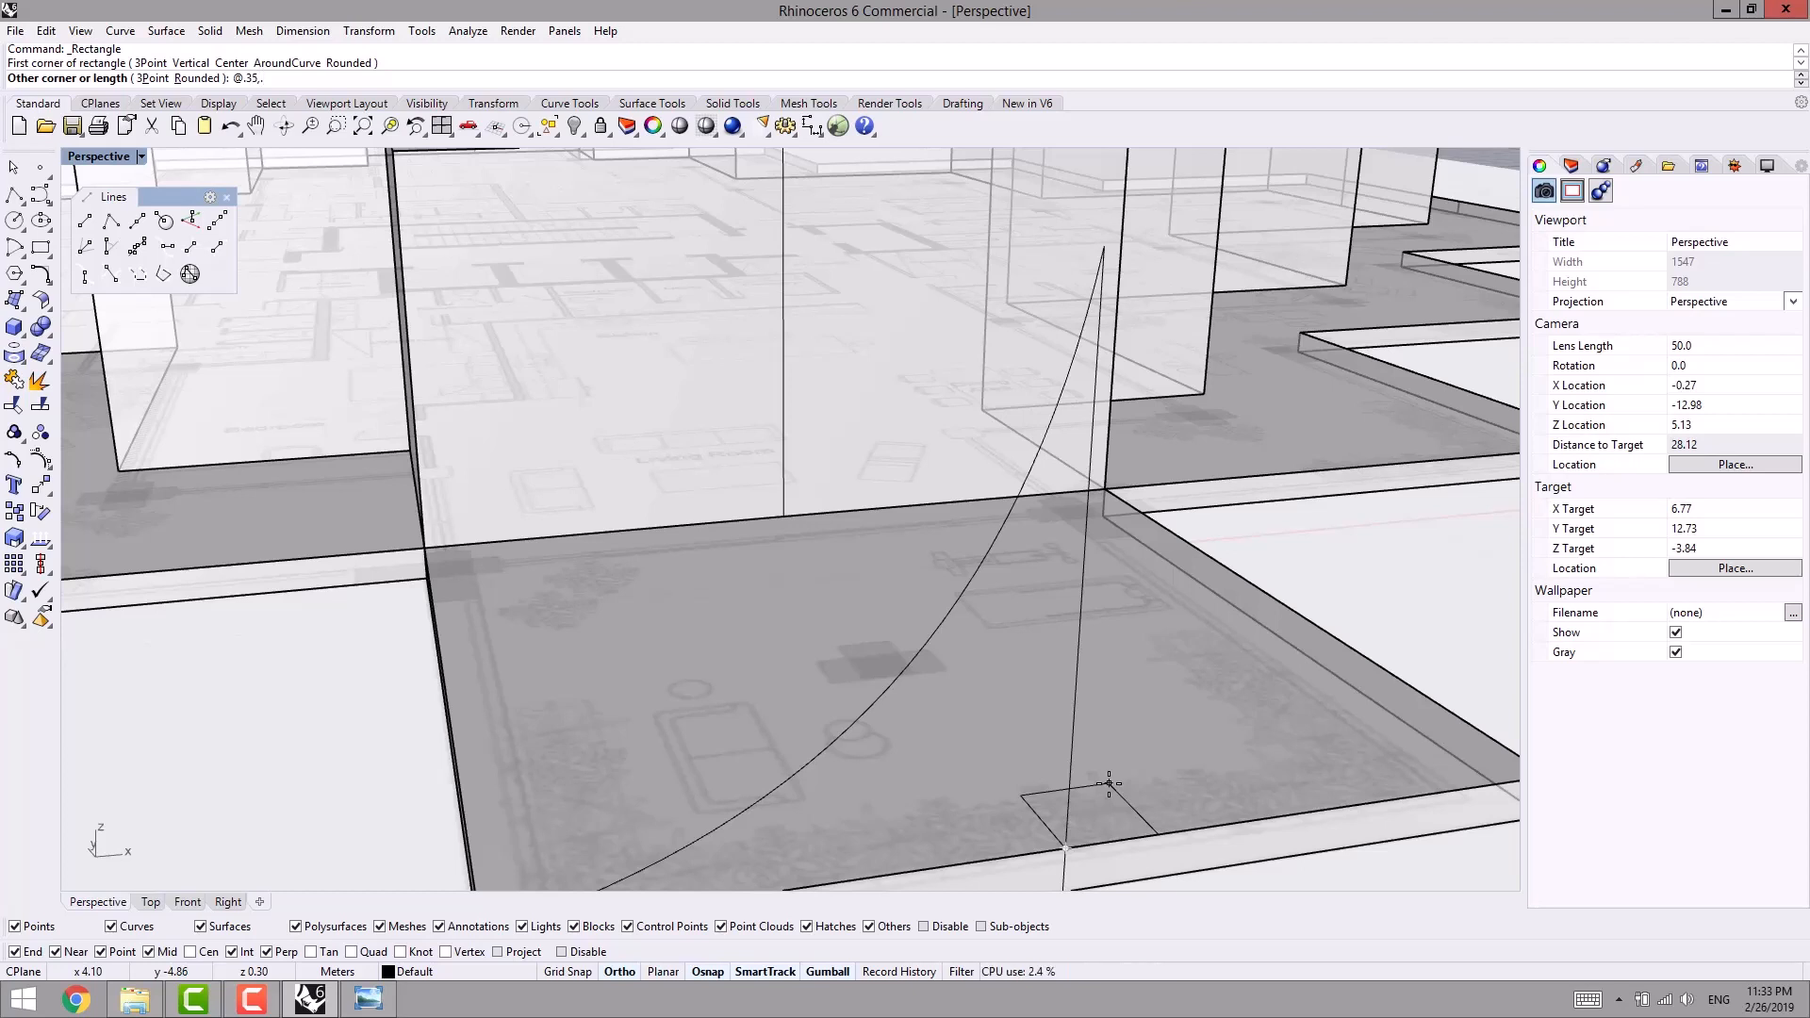
pyautogui.press('enter')
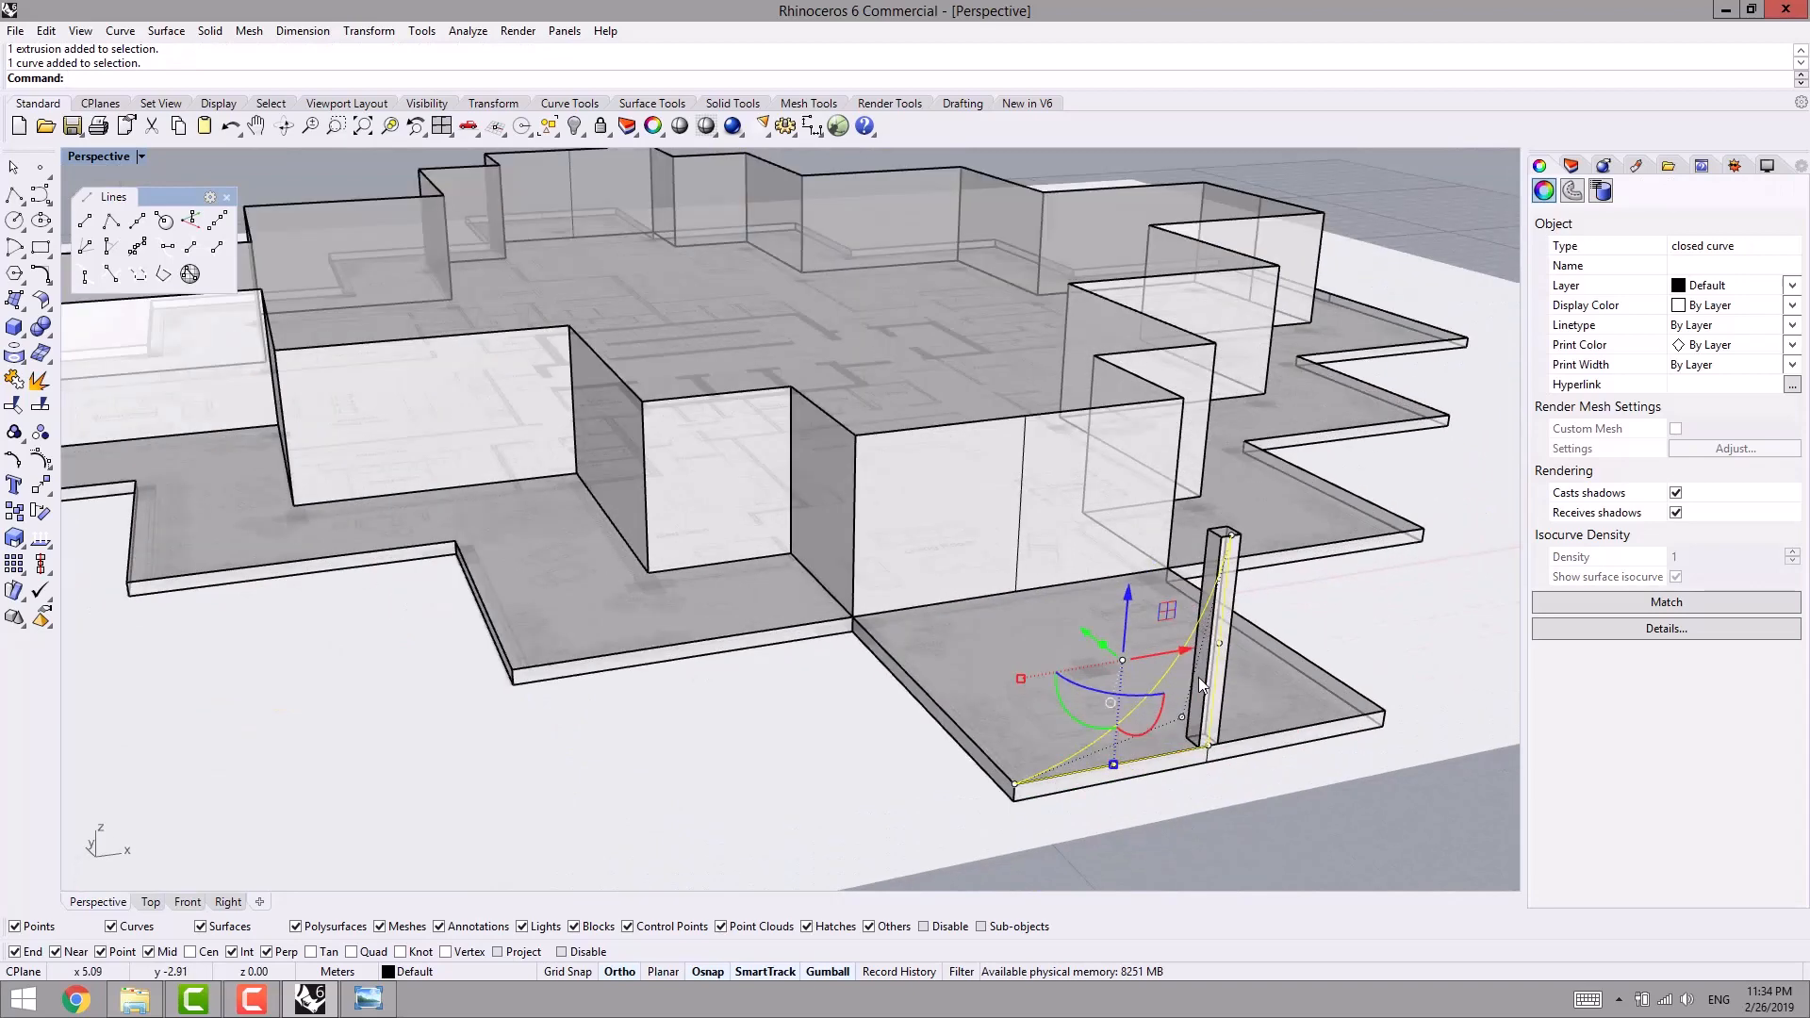
pyautogui.moveTo(1199, 750)
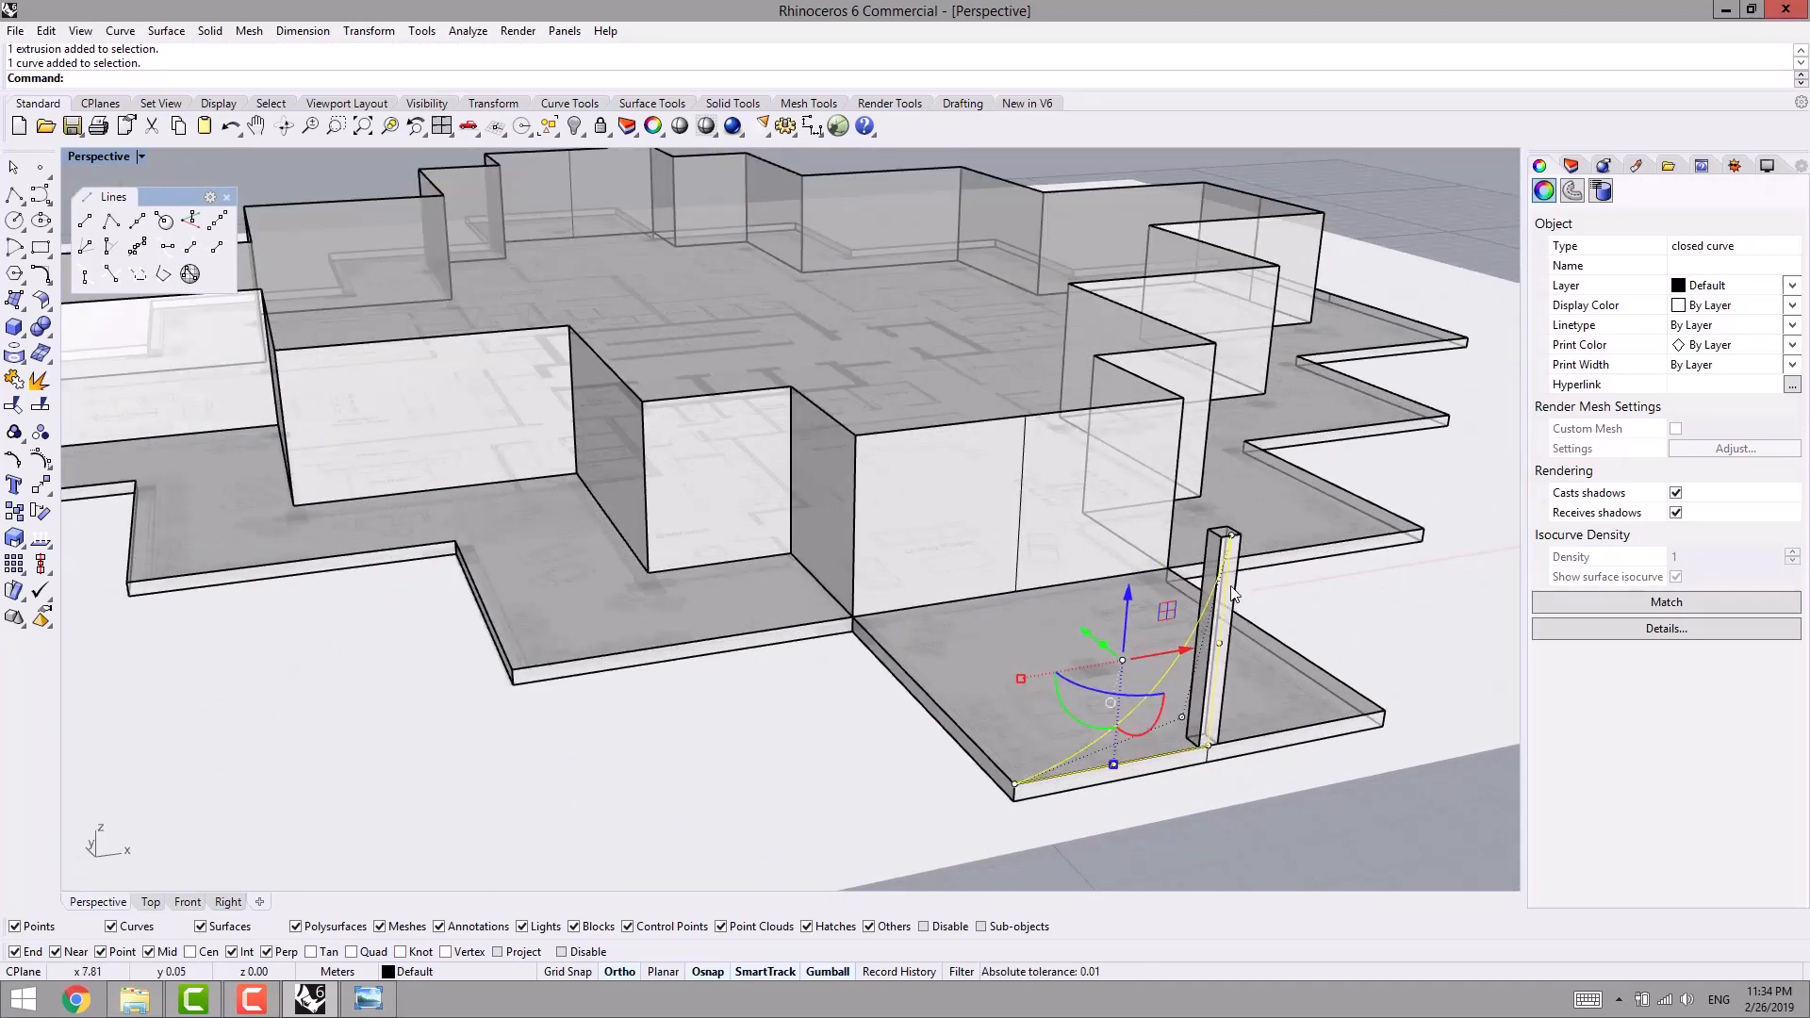
# - Scale the arc with Scale1D and extrude the arch profile 0.35 beside the pier
pyautogui.write('SC')
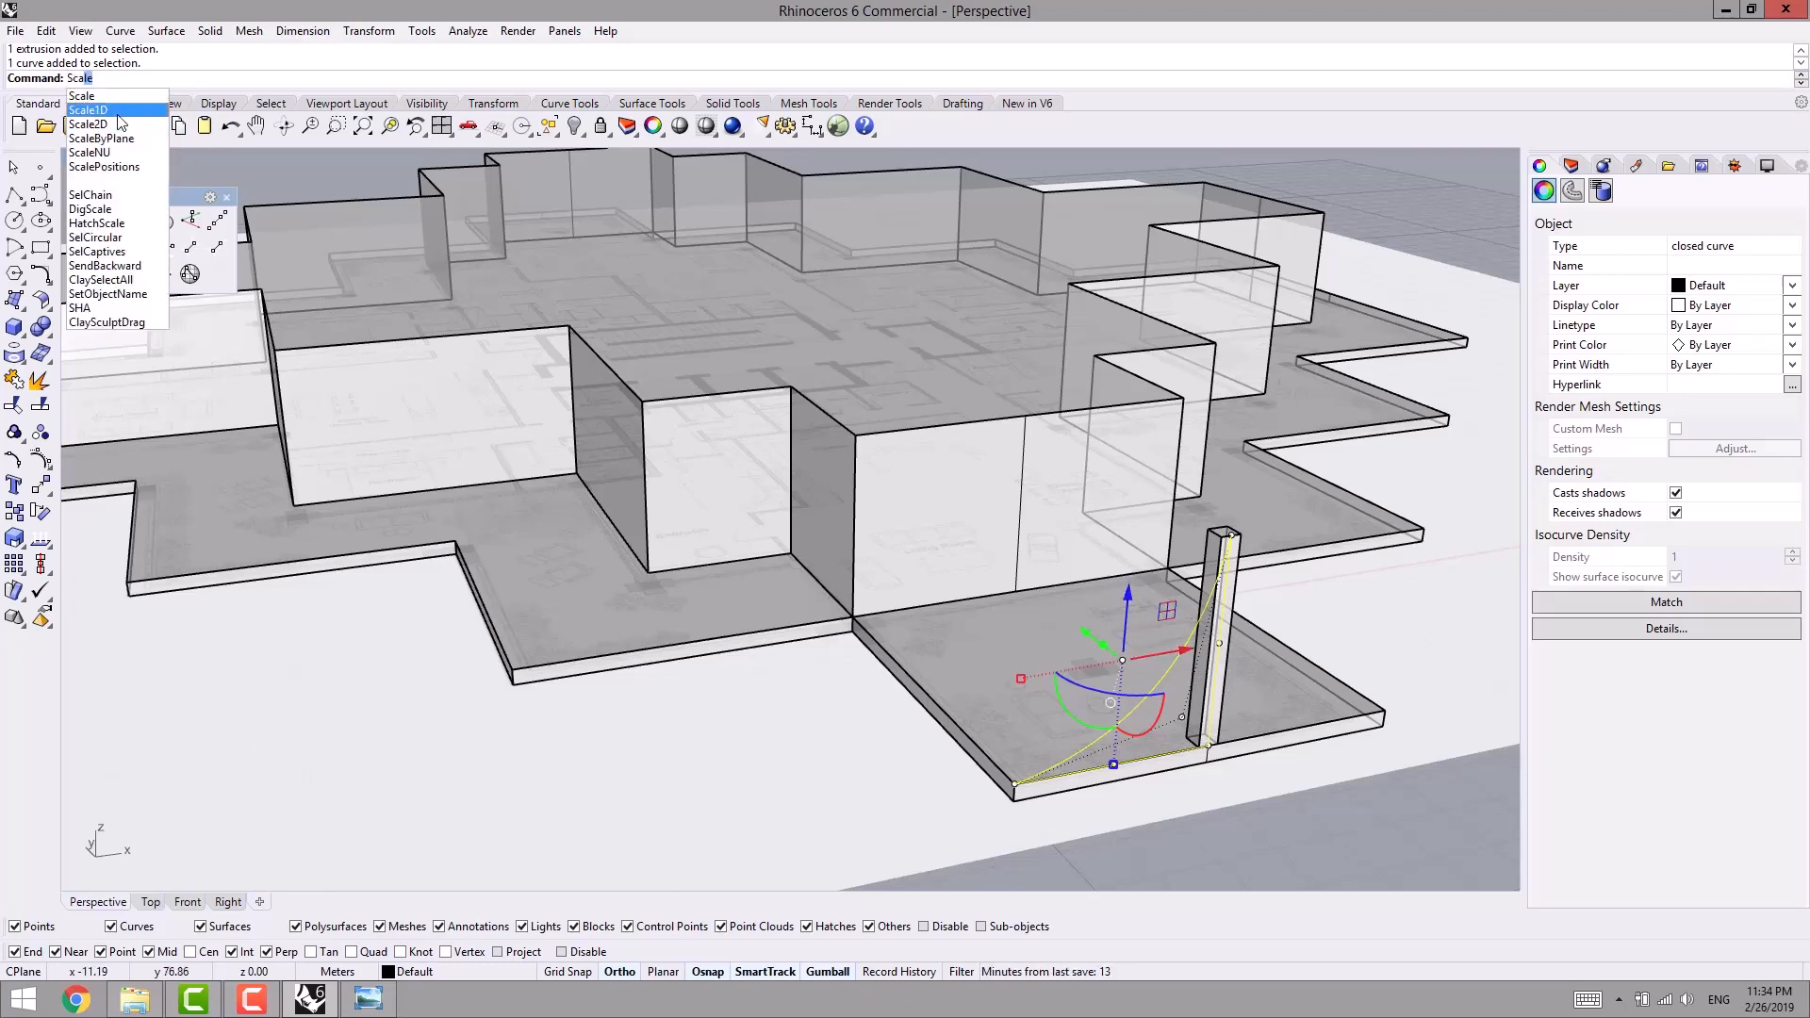
pyautogui.click(89, 108)
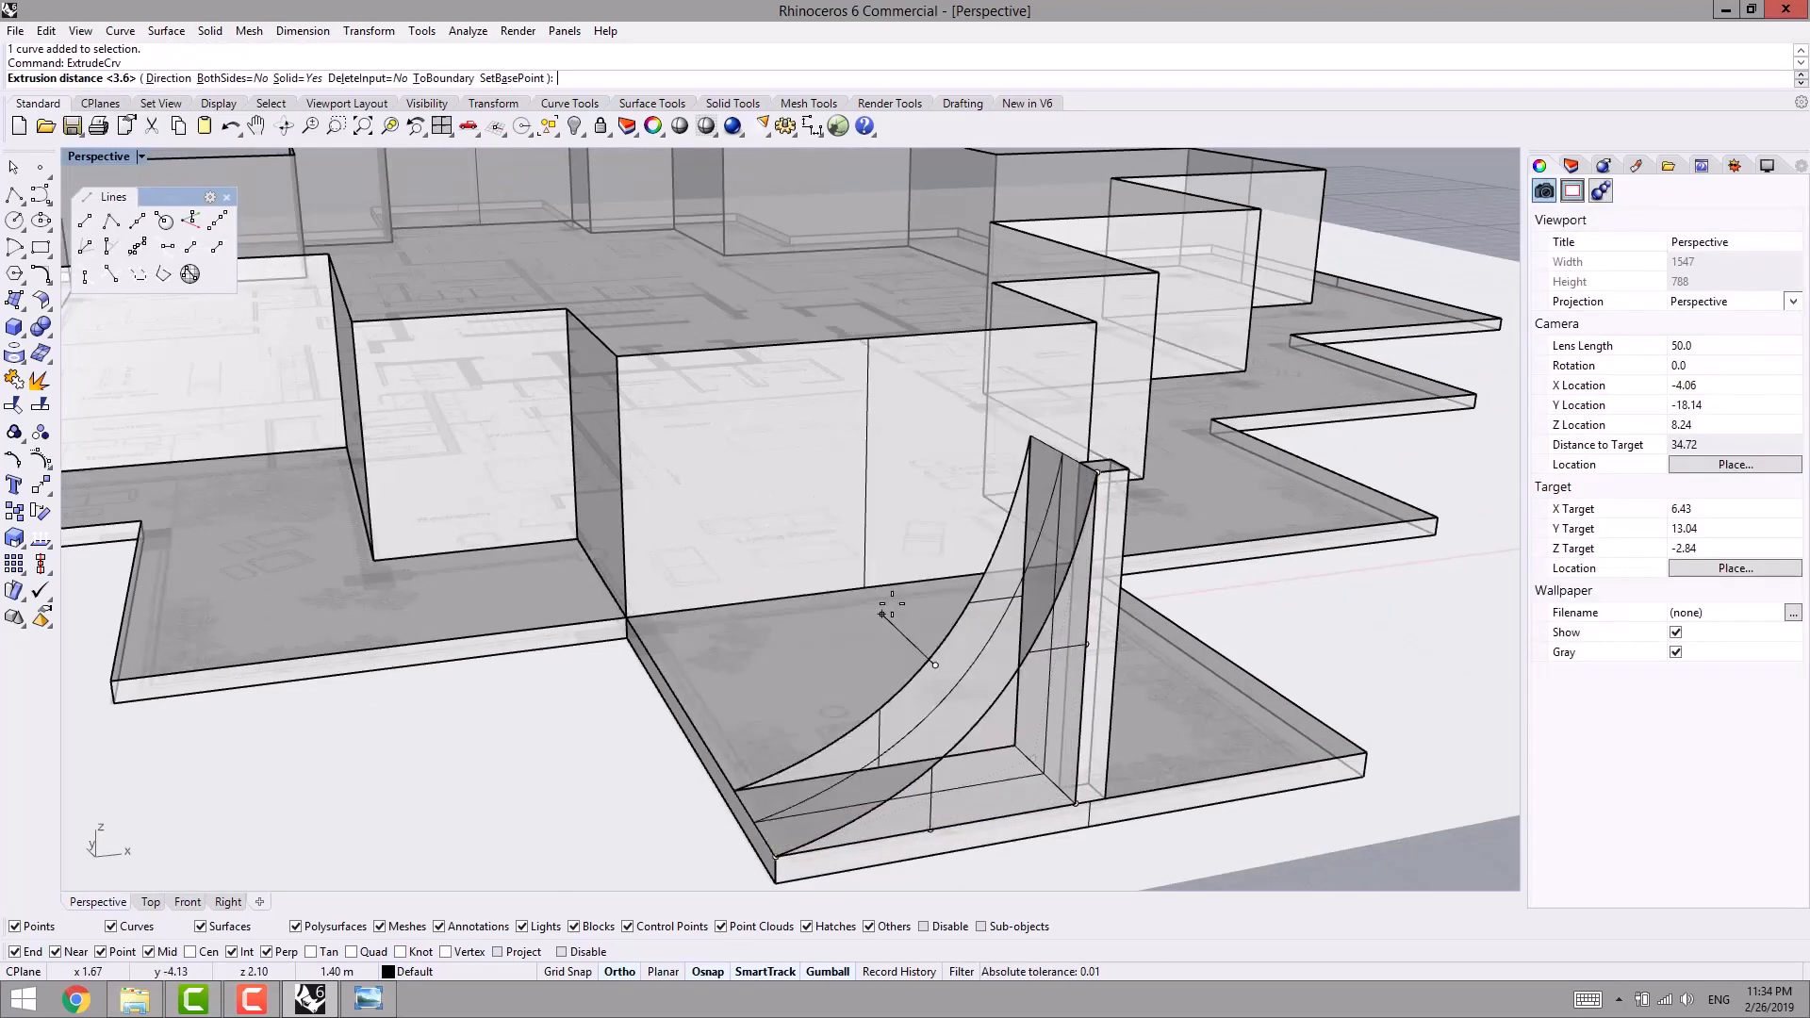
pyautogui.write('.35')
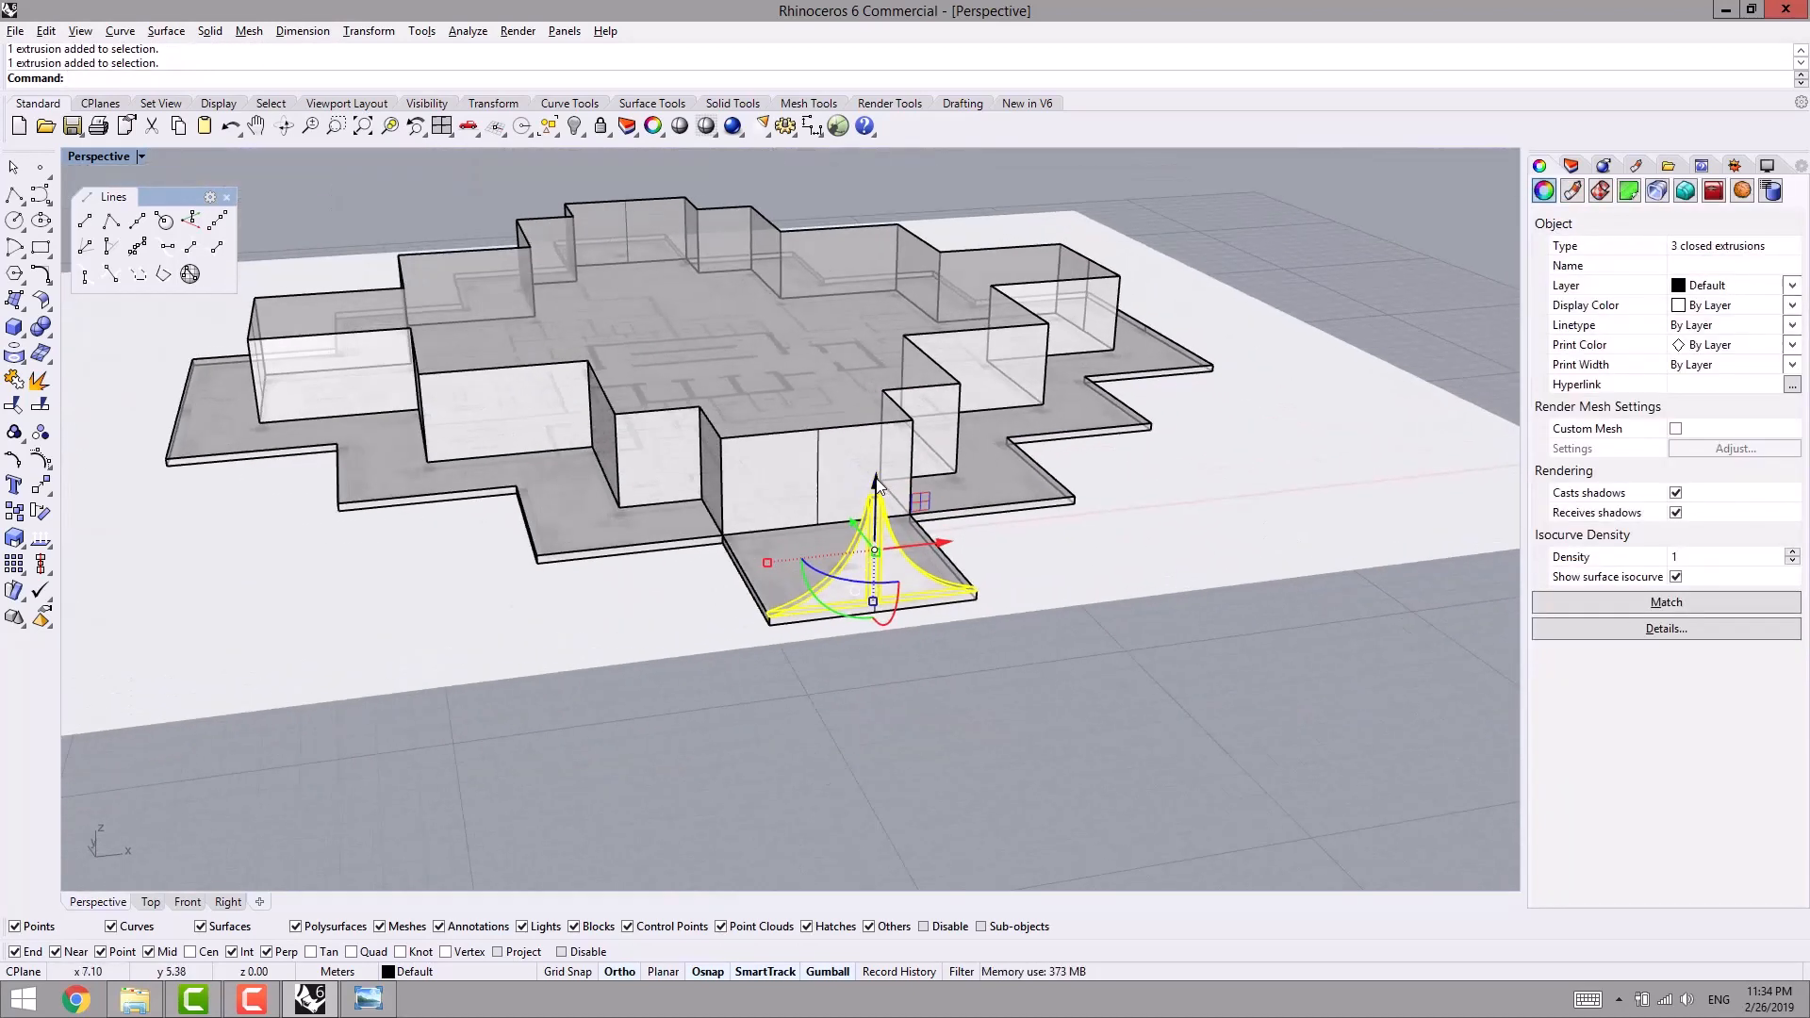
# - Duplicate the arch column, flip it with scale -1, and move it beneath the slab corner
pyautogui.moveTo(874, 554); pyautogui.dragTo(873, 716)
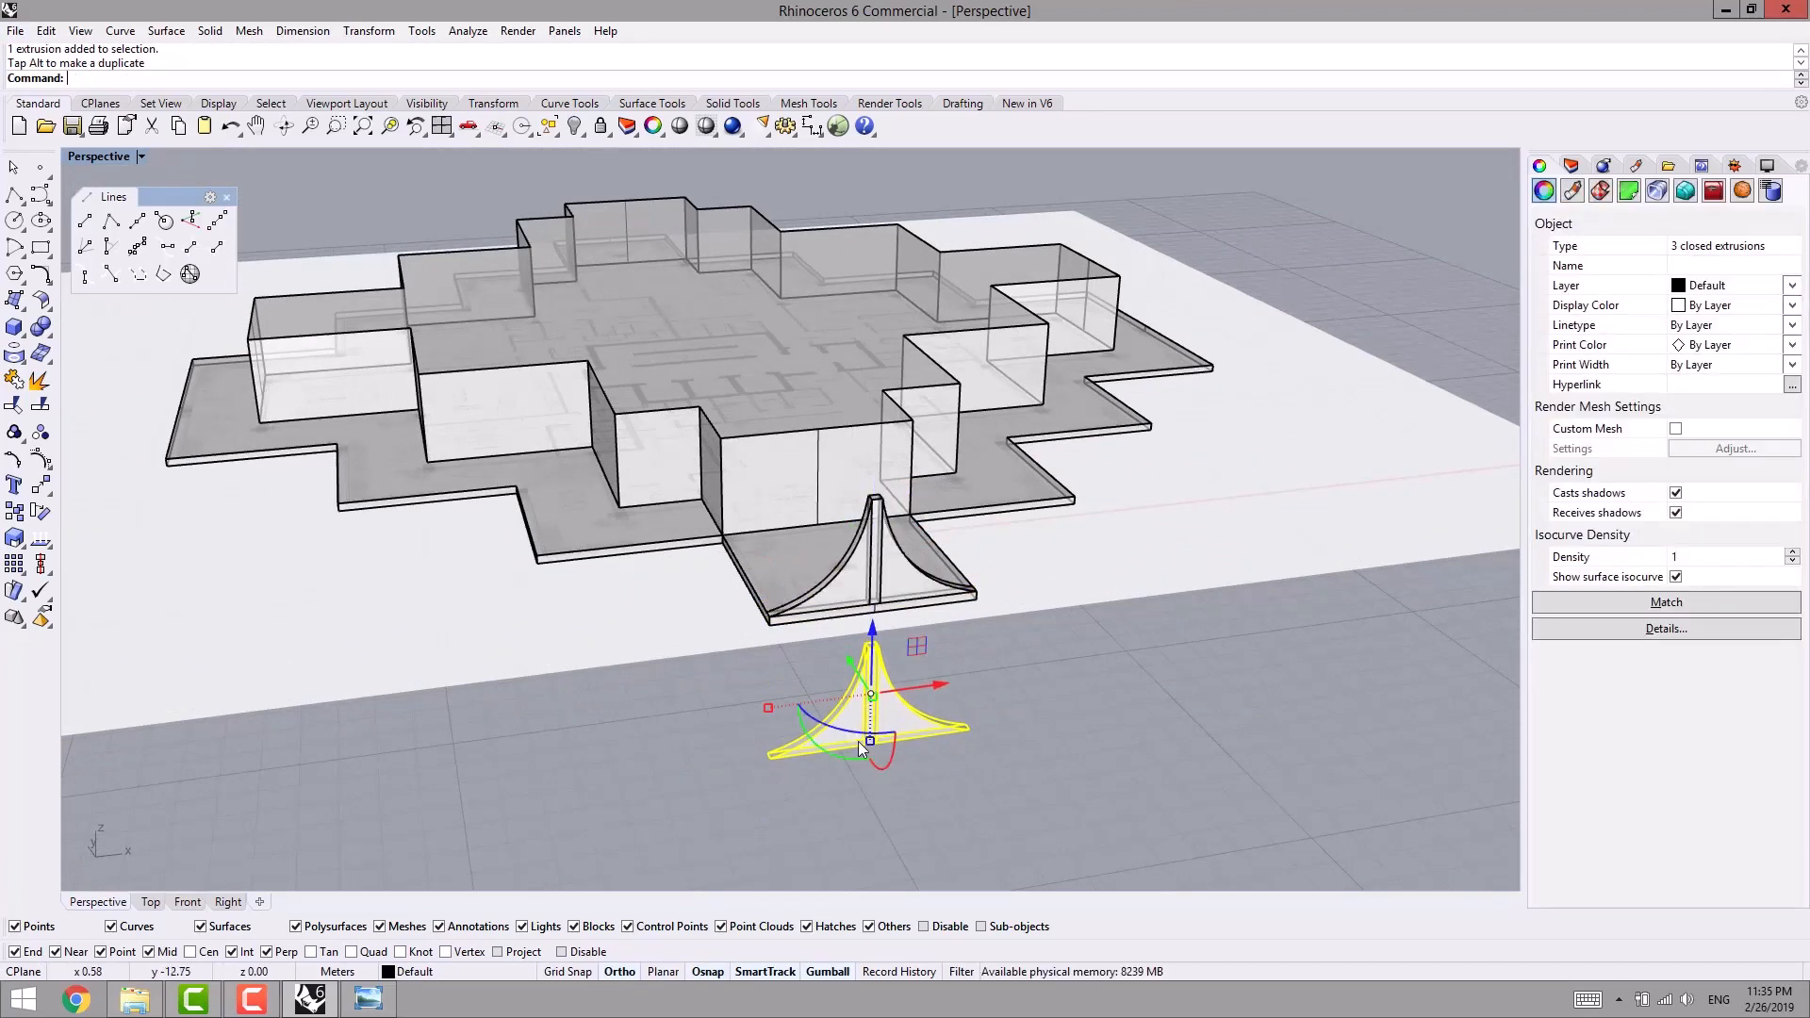
pyautogui.write('-1')
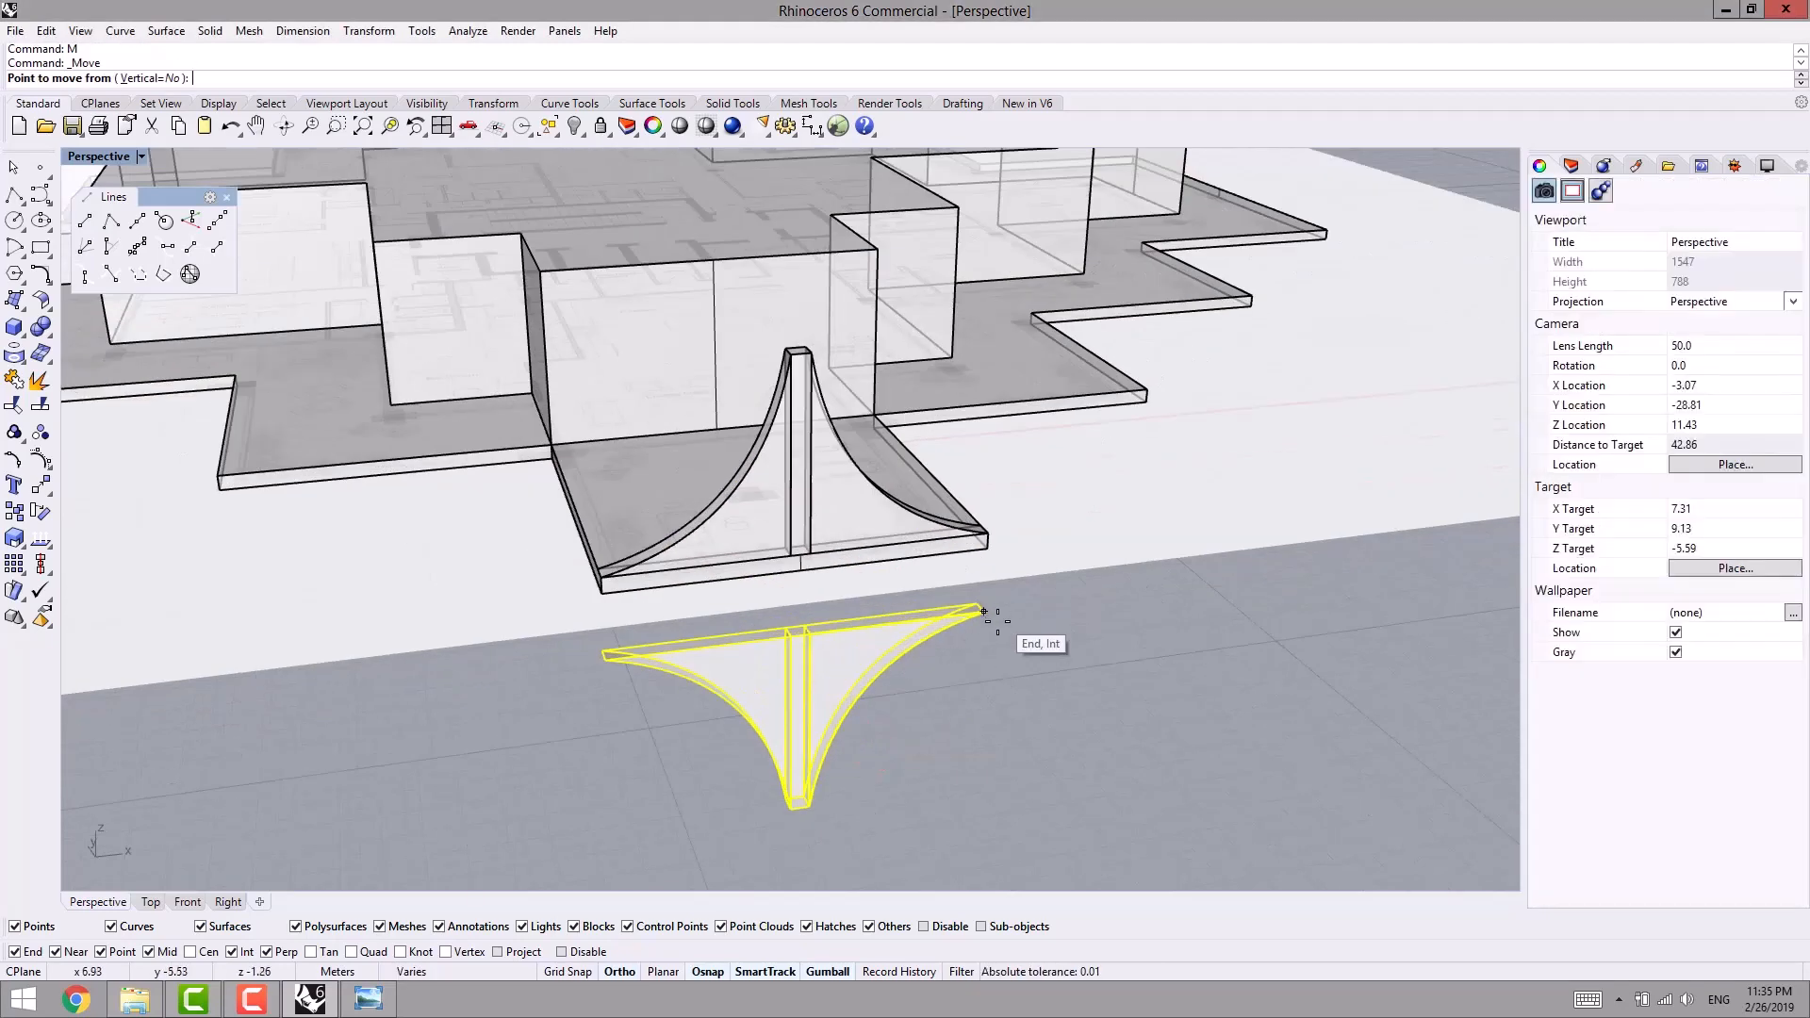
pyautogui.click(981, 612)
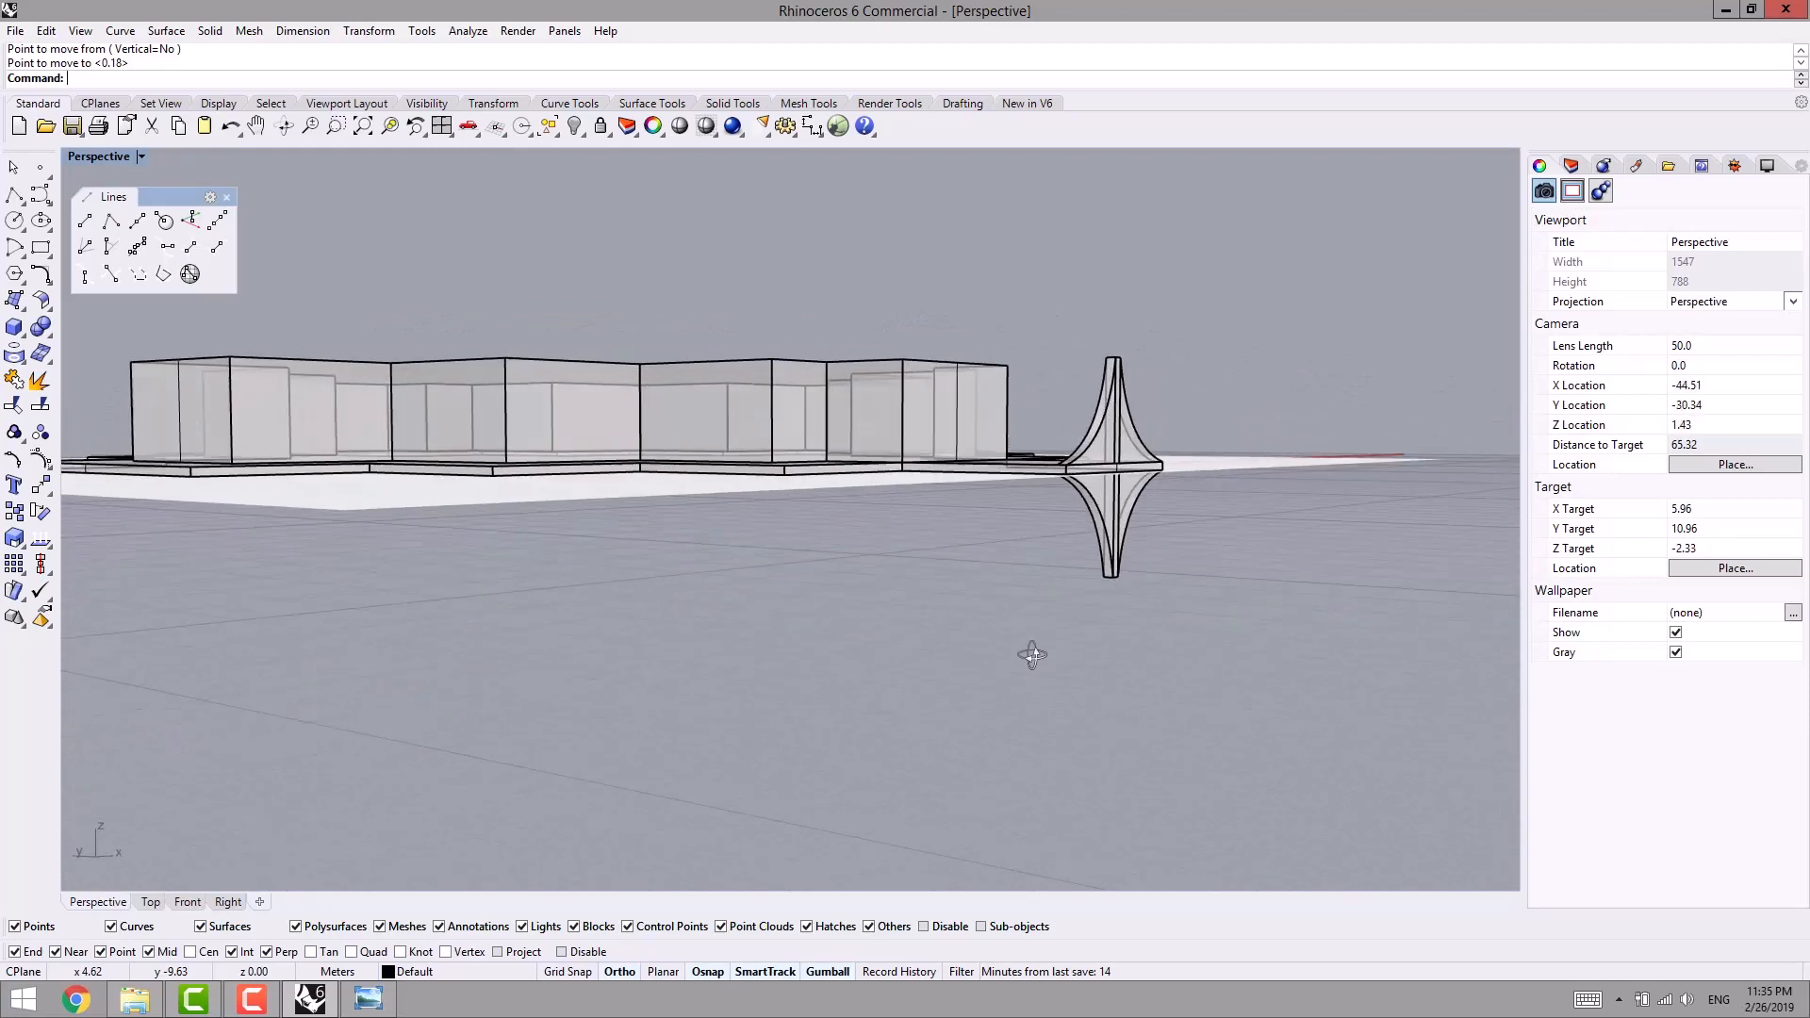
pyautogui.moveTo(1030, 654); pyautogui.dragTo(924, 710)
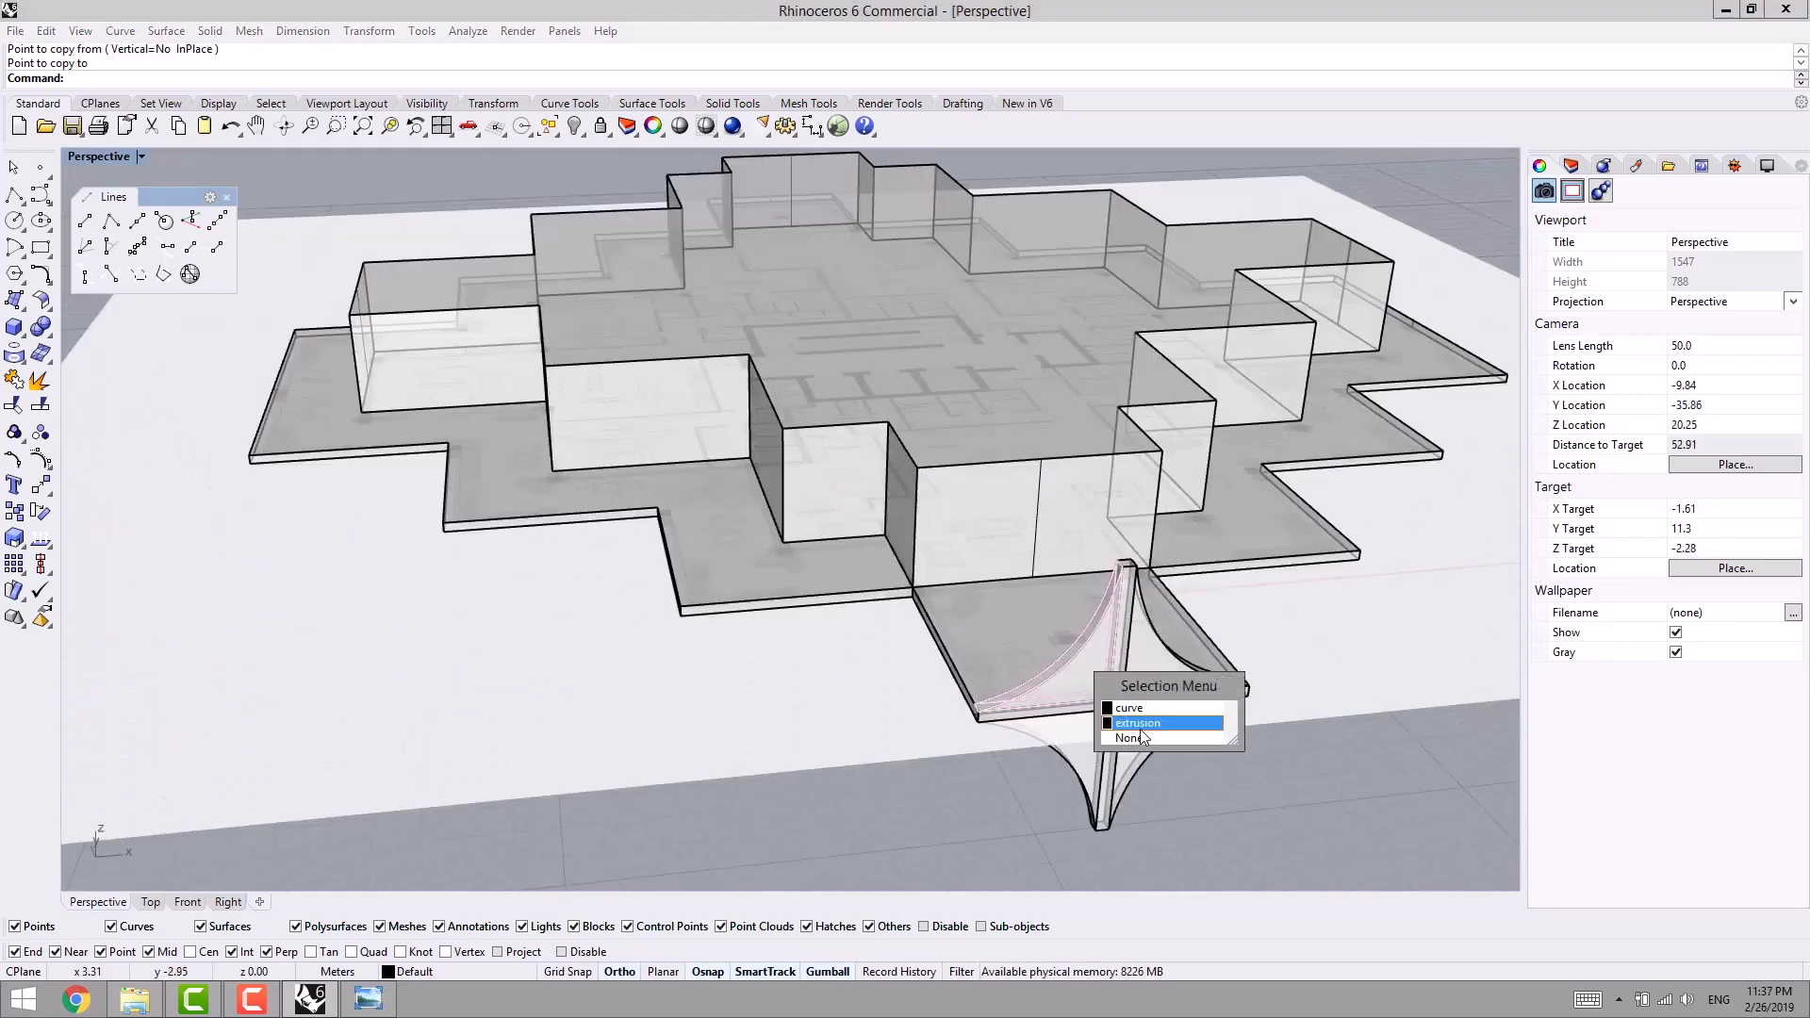
pyautogui.click(1137, 723)
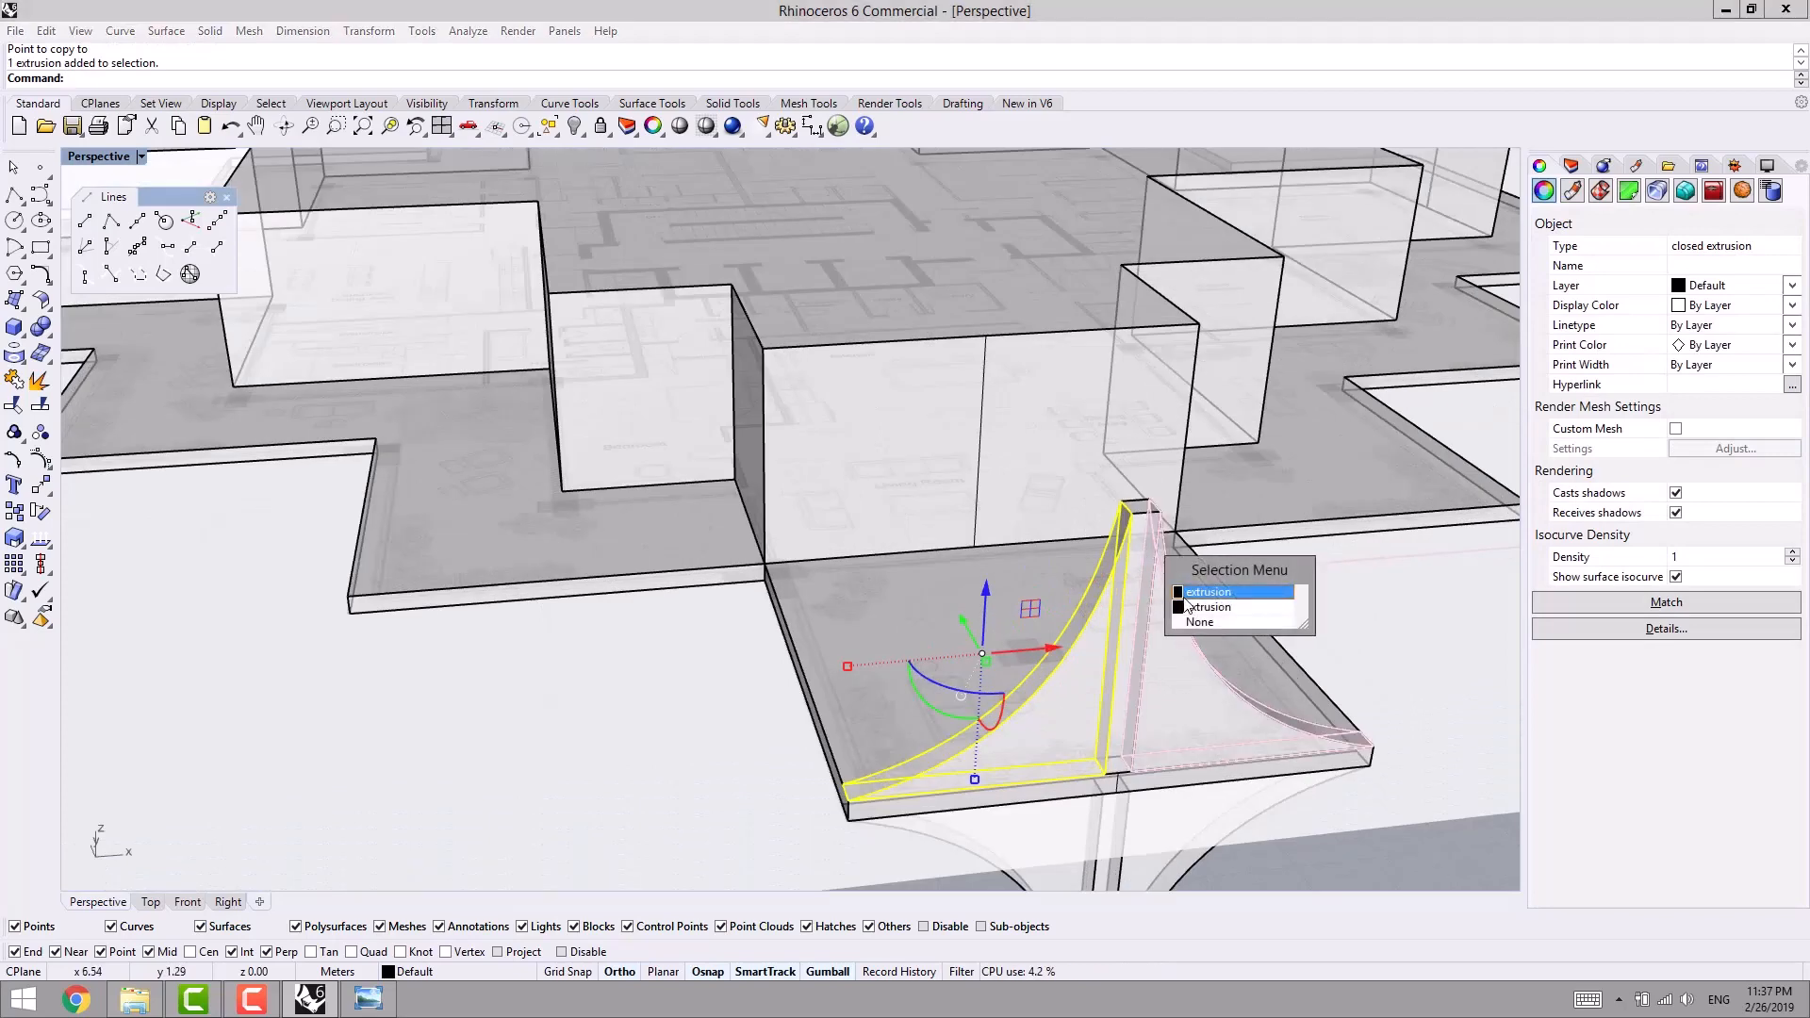
# - Copy the double arch column to the outer corners along the slab edge
pyautogui.click(1208, 592)
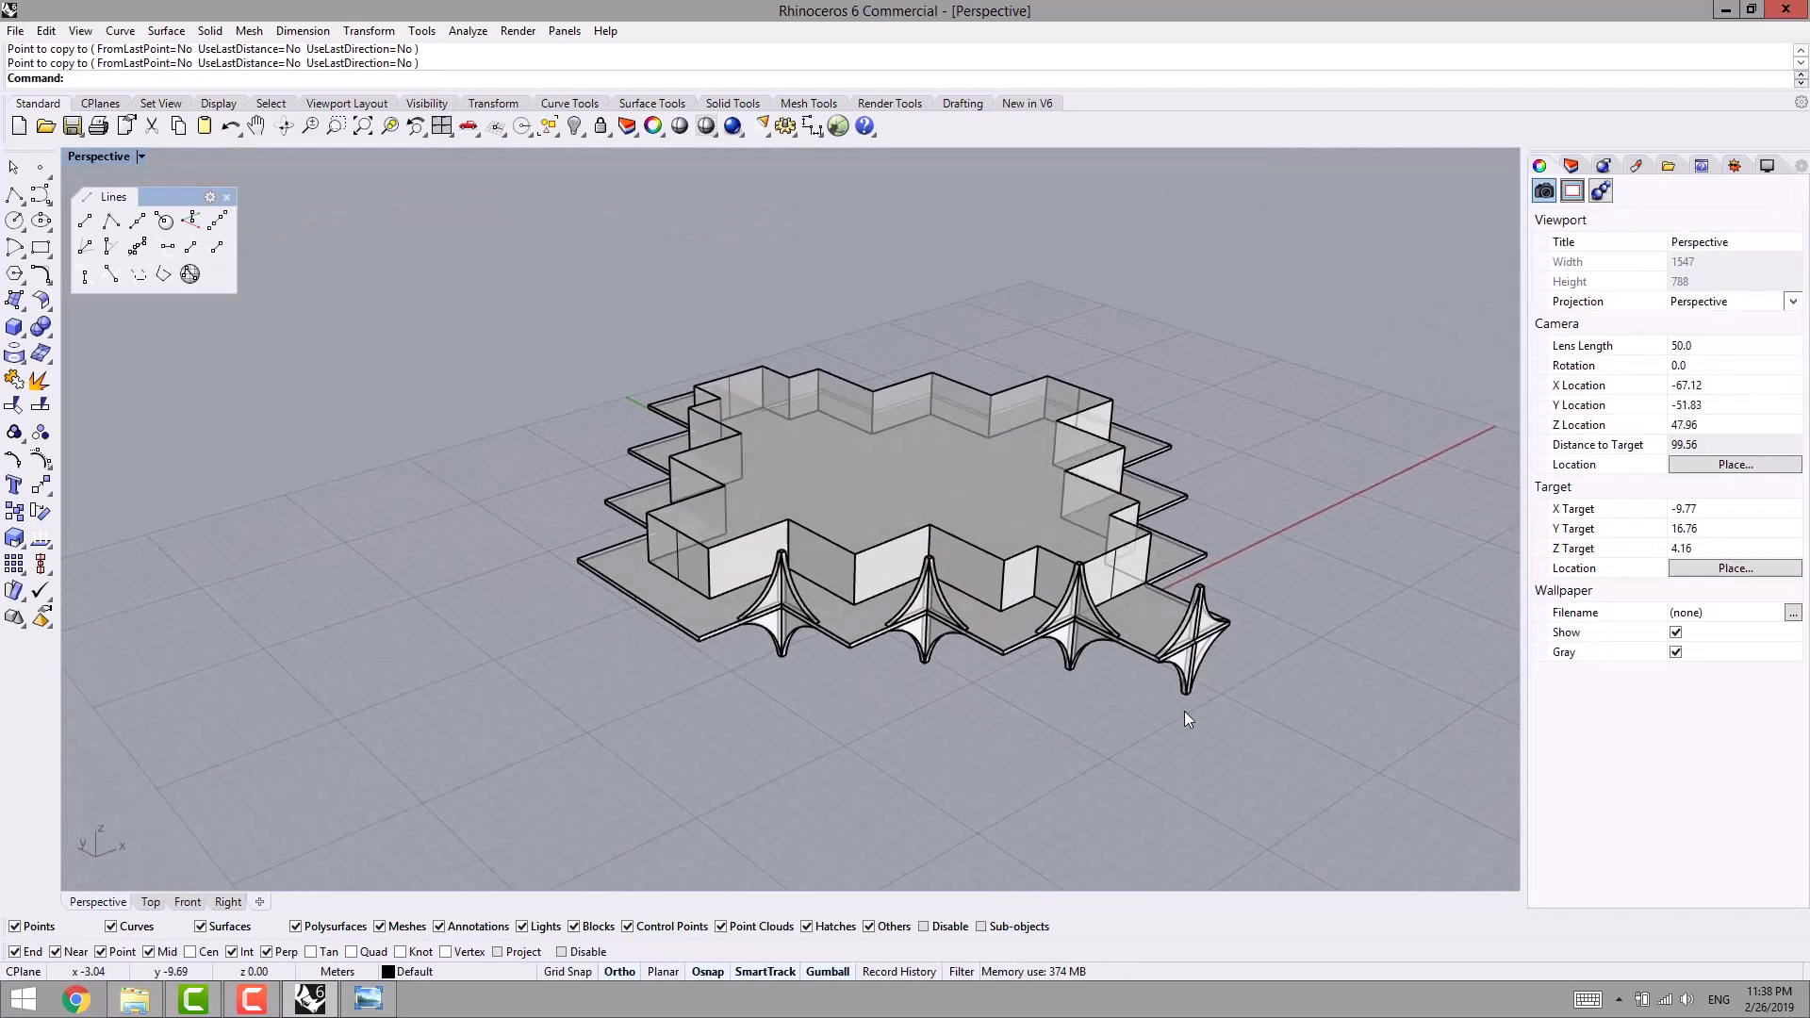
pyautogui.click(1177, 647)
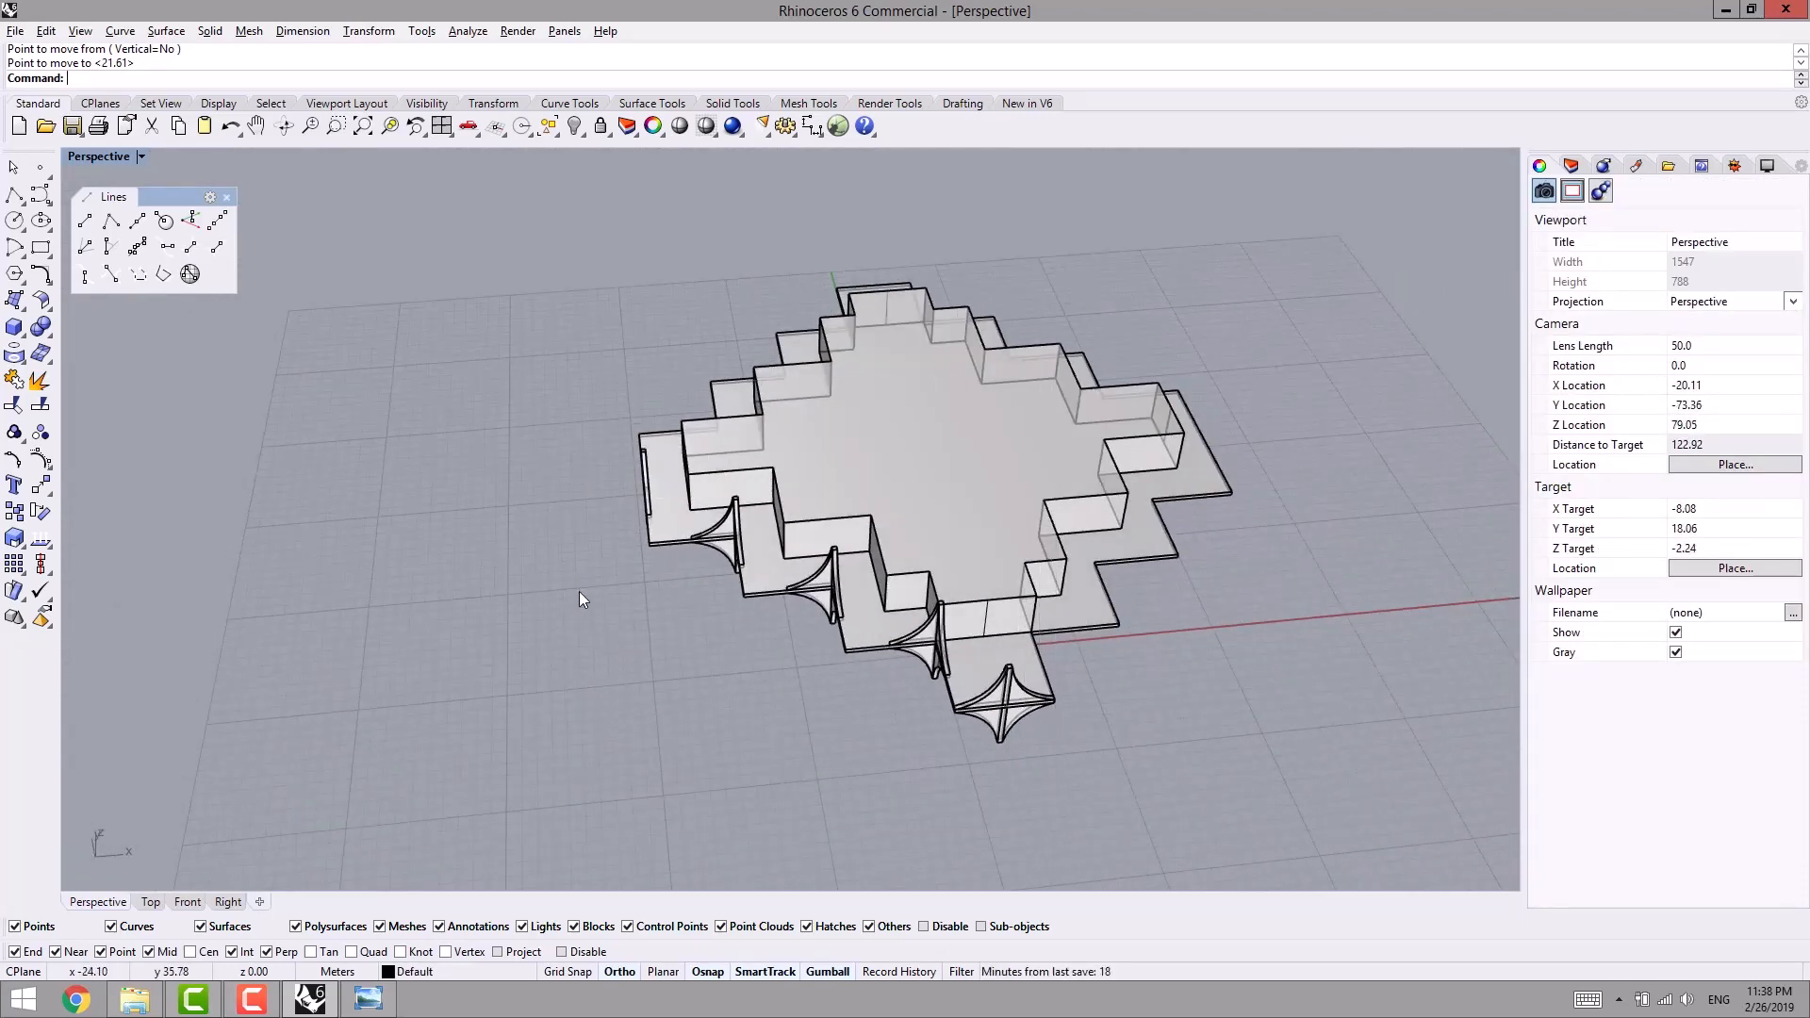
pyautogui.moveTo(695, 776)
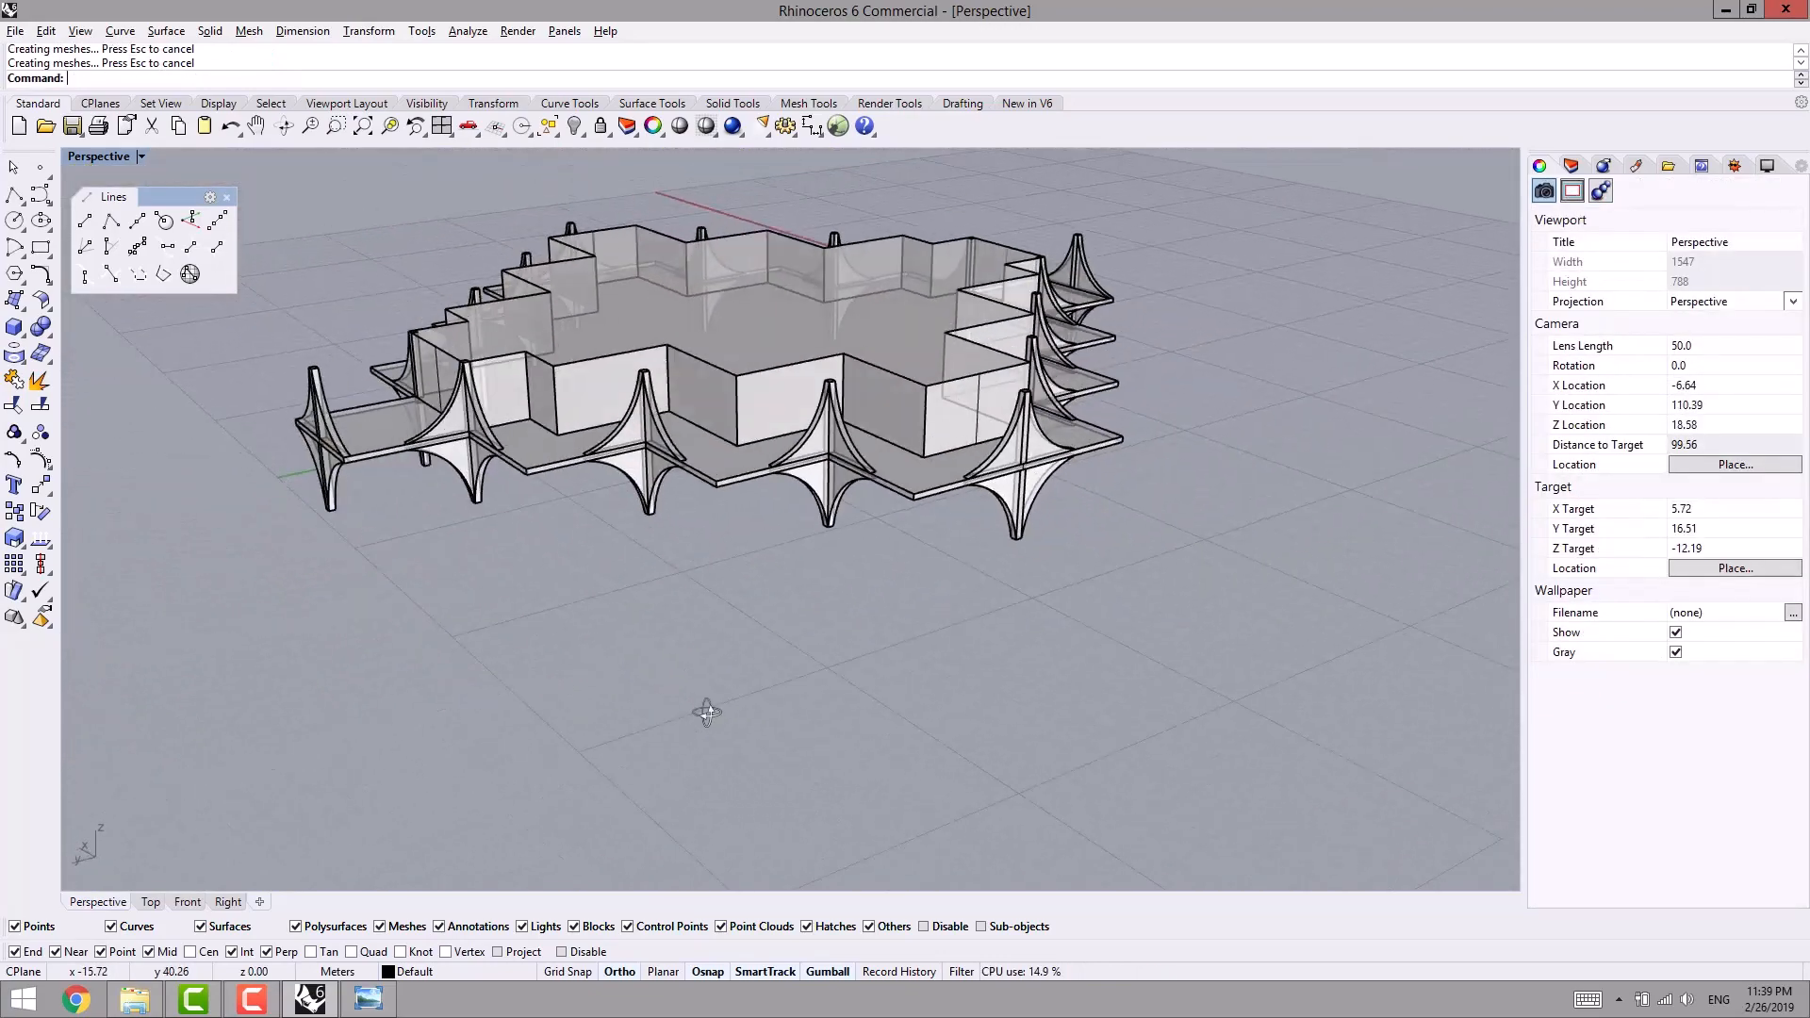
# - Zoom in on the column row and select the slab outline curve
pyautogui.moveTo(706, 713); pyautogui.dragTo(623, 555)
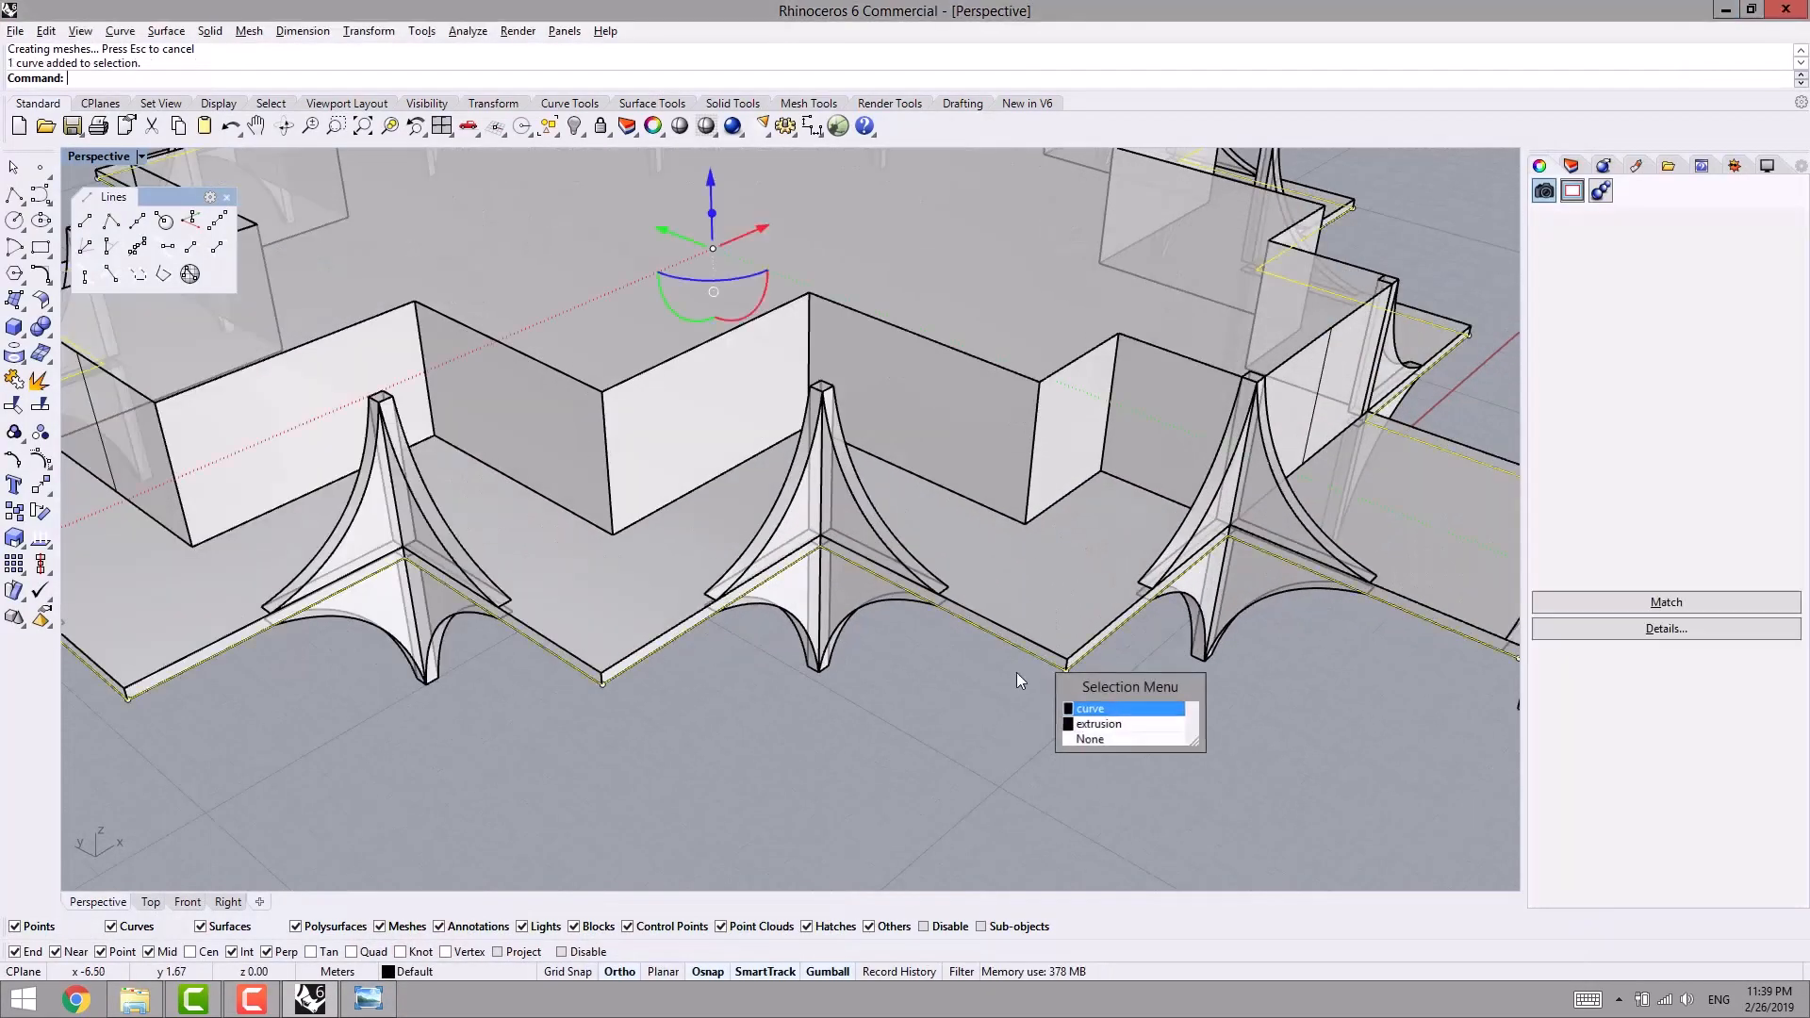
pyautogui.click(1090, 708)
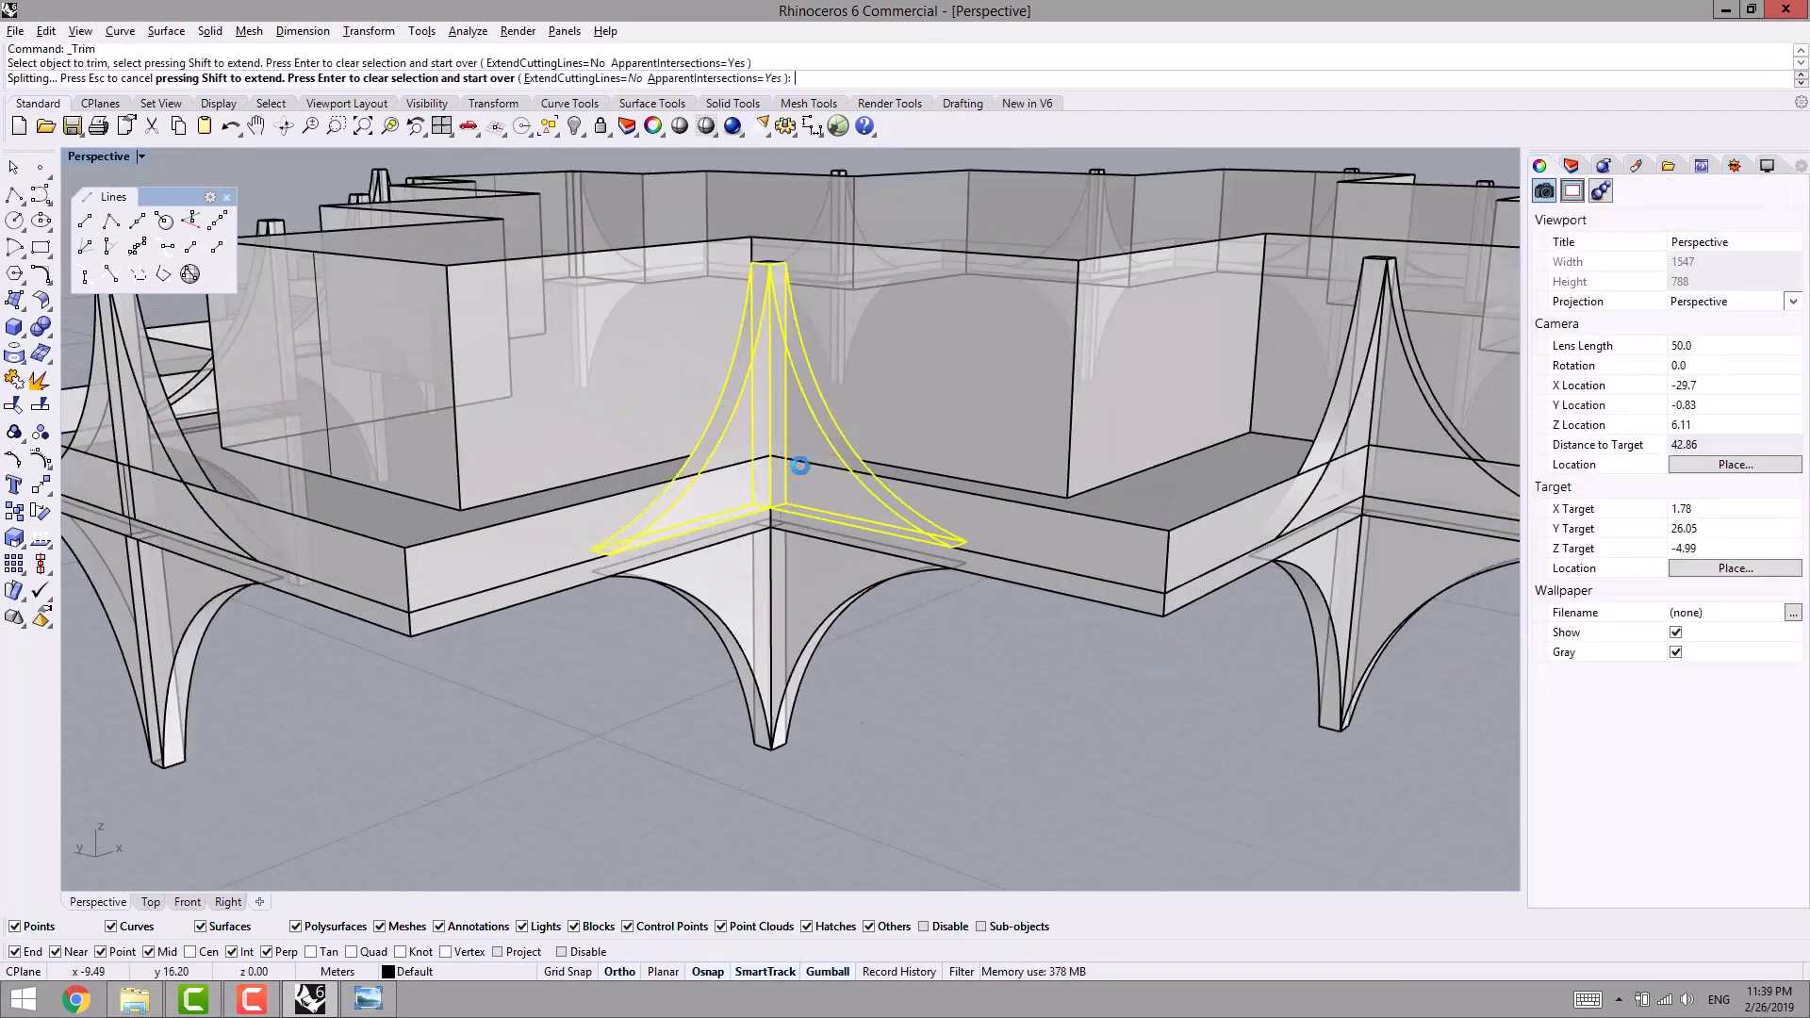
# - Trim away the overlapping slab and extrusion pieces inside each arch column
pyautogui.click(797, 468)
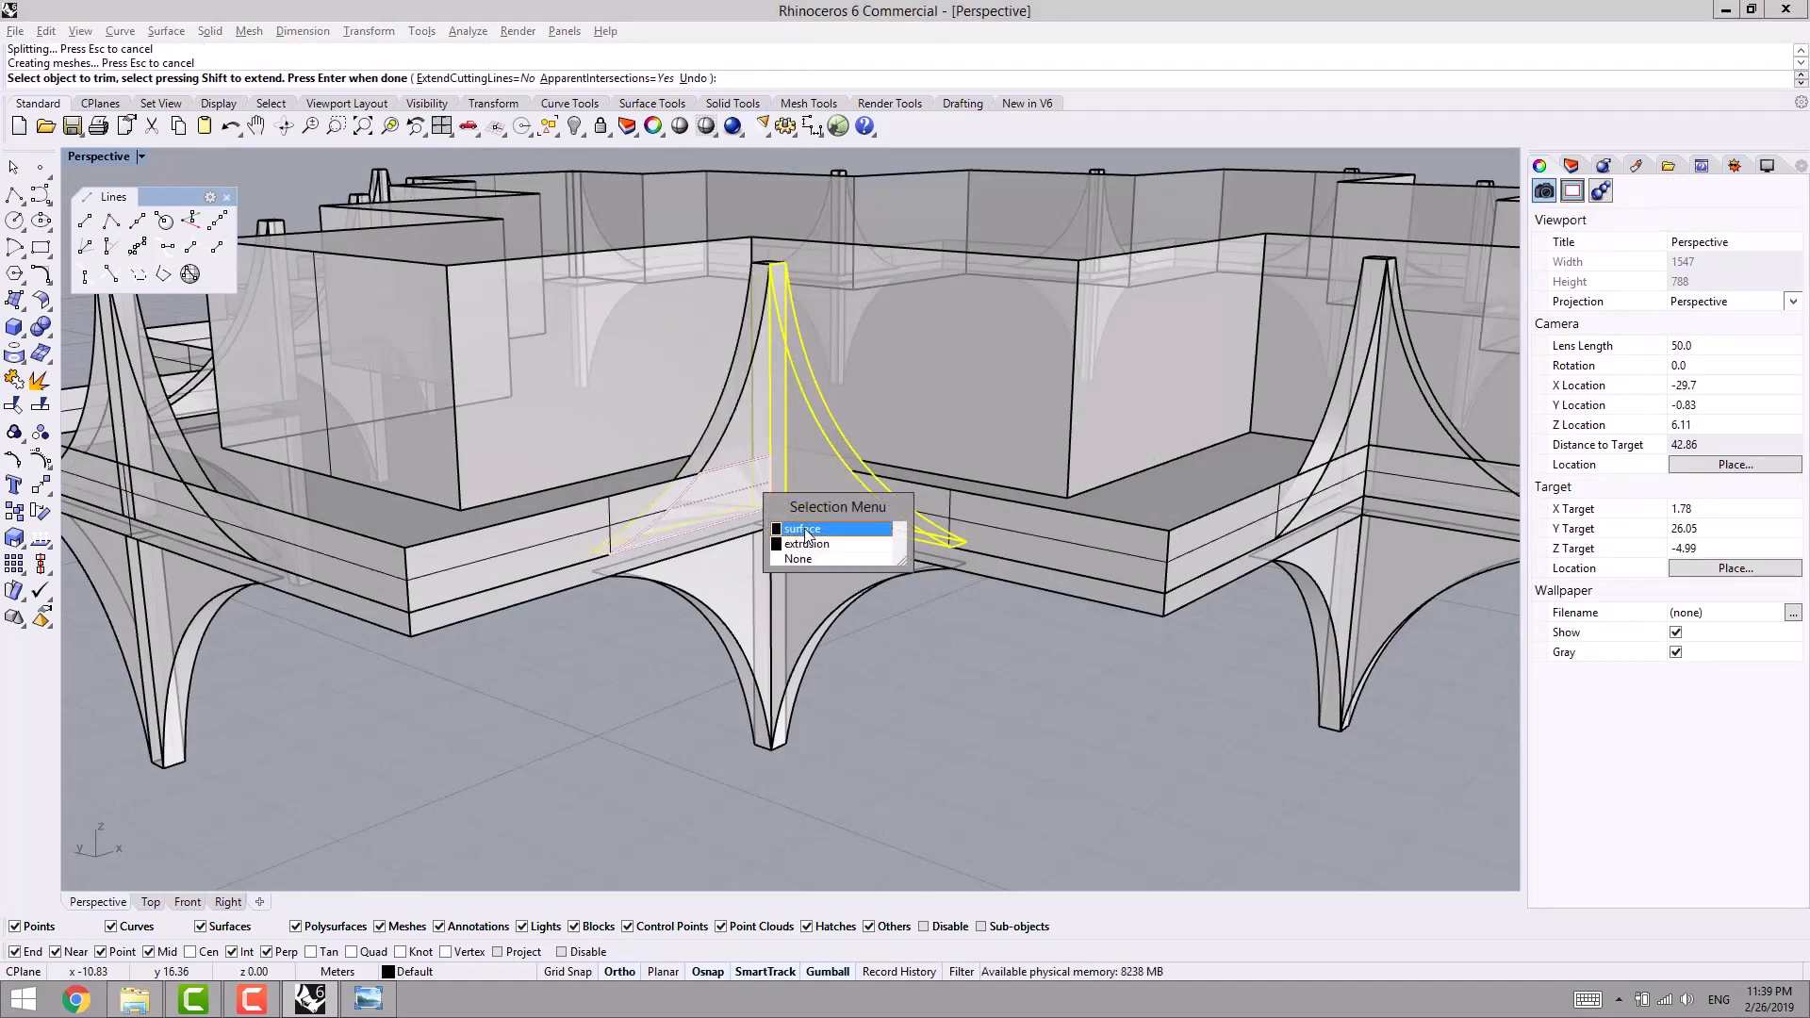
pyautogui.click(802, 529)
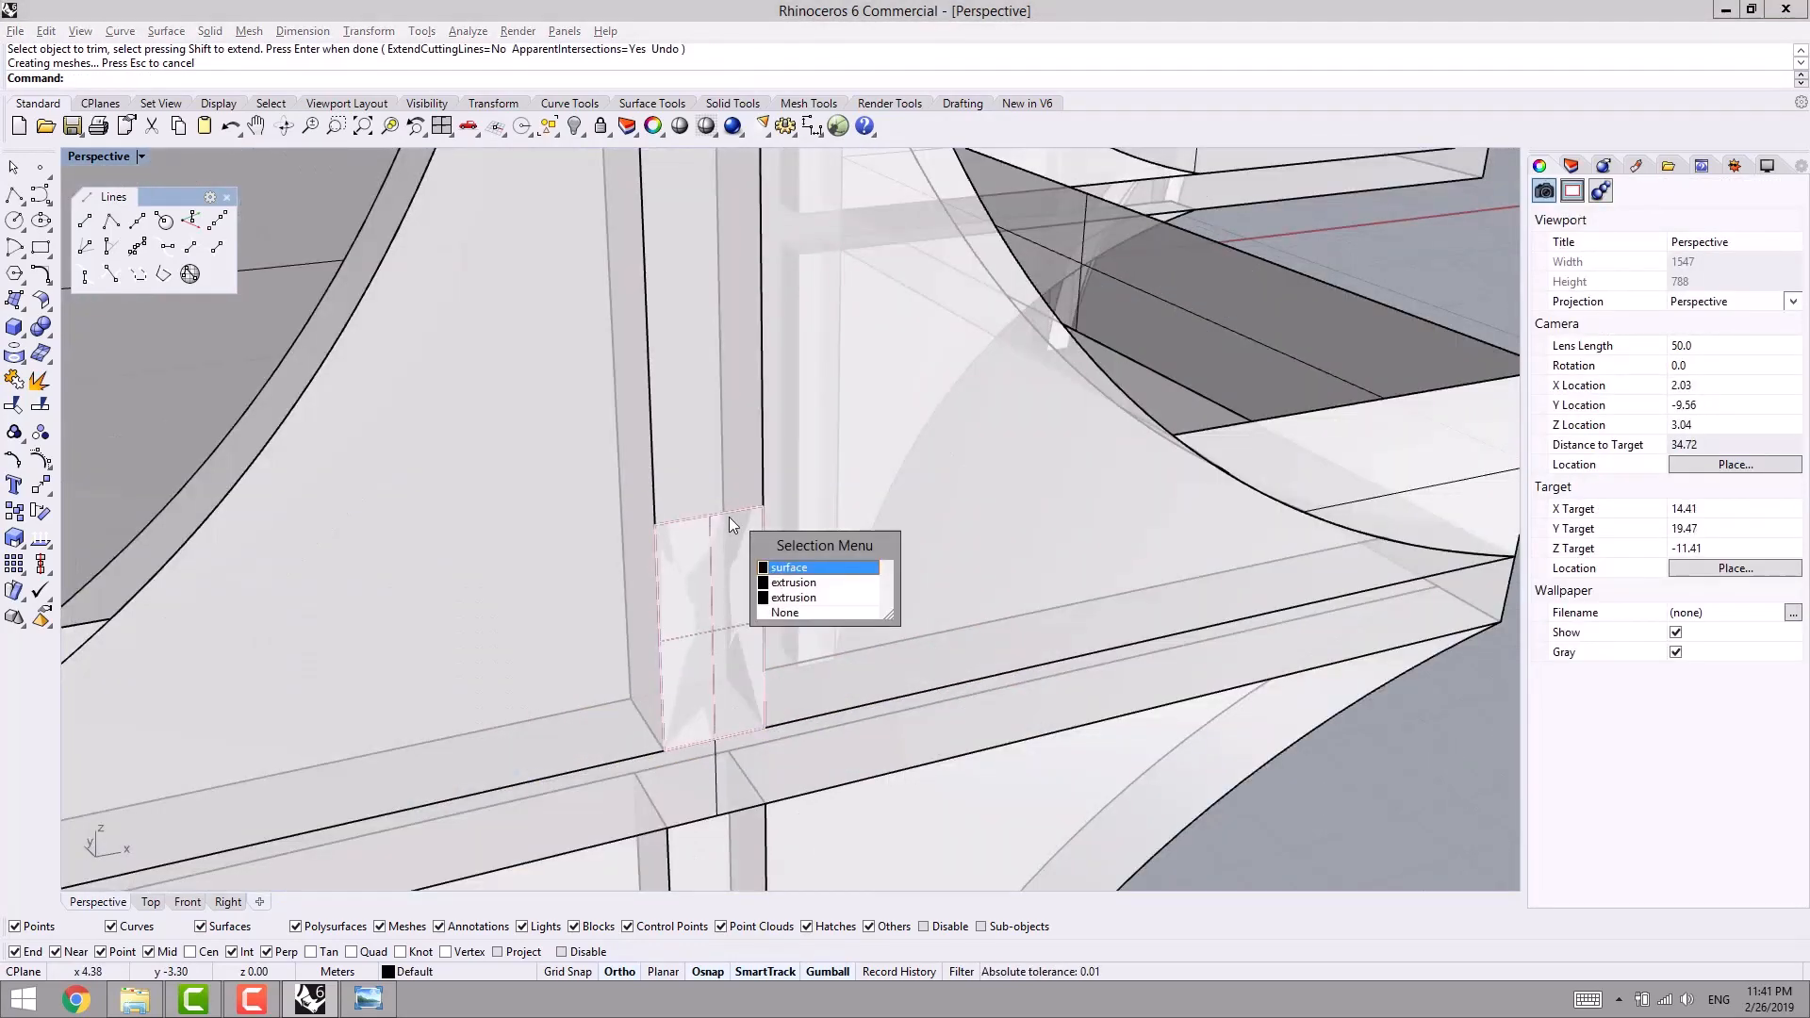
pyautogui.click(794, 582)
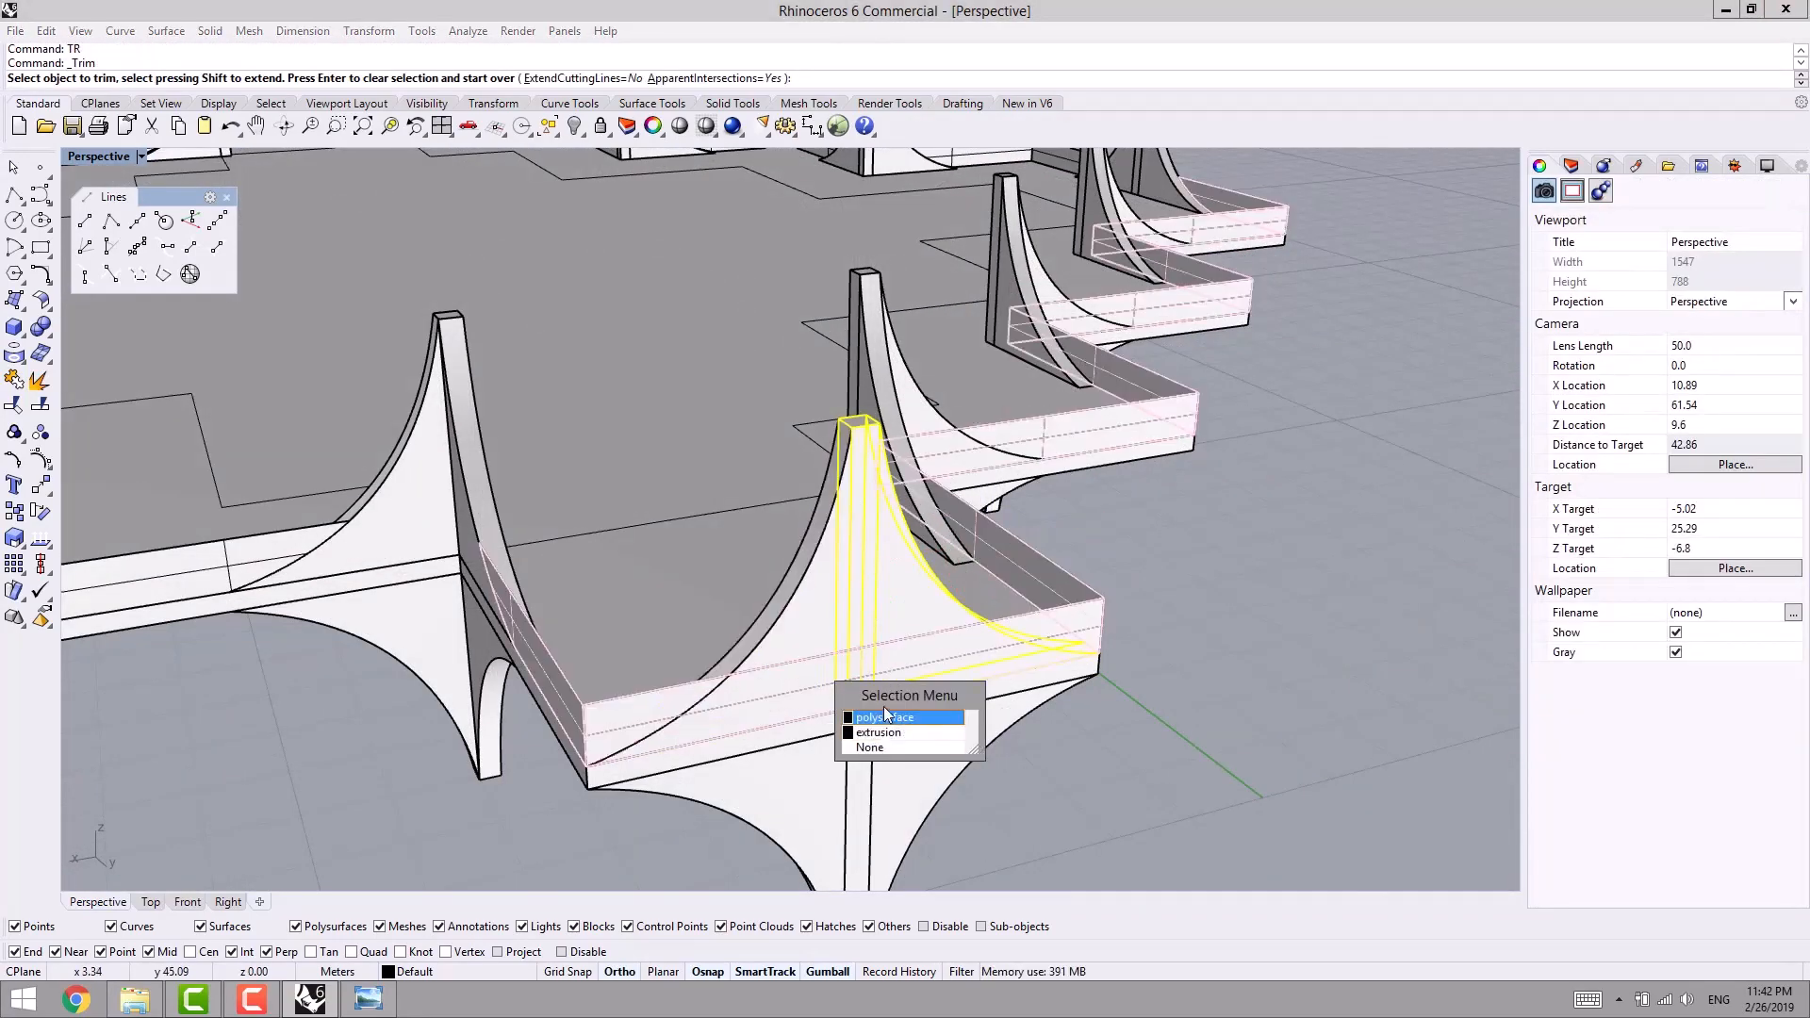
pyautogui.click(878, 731)
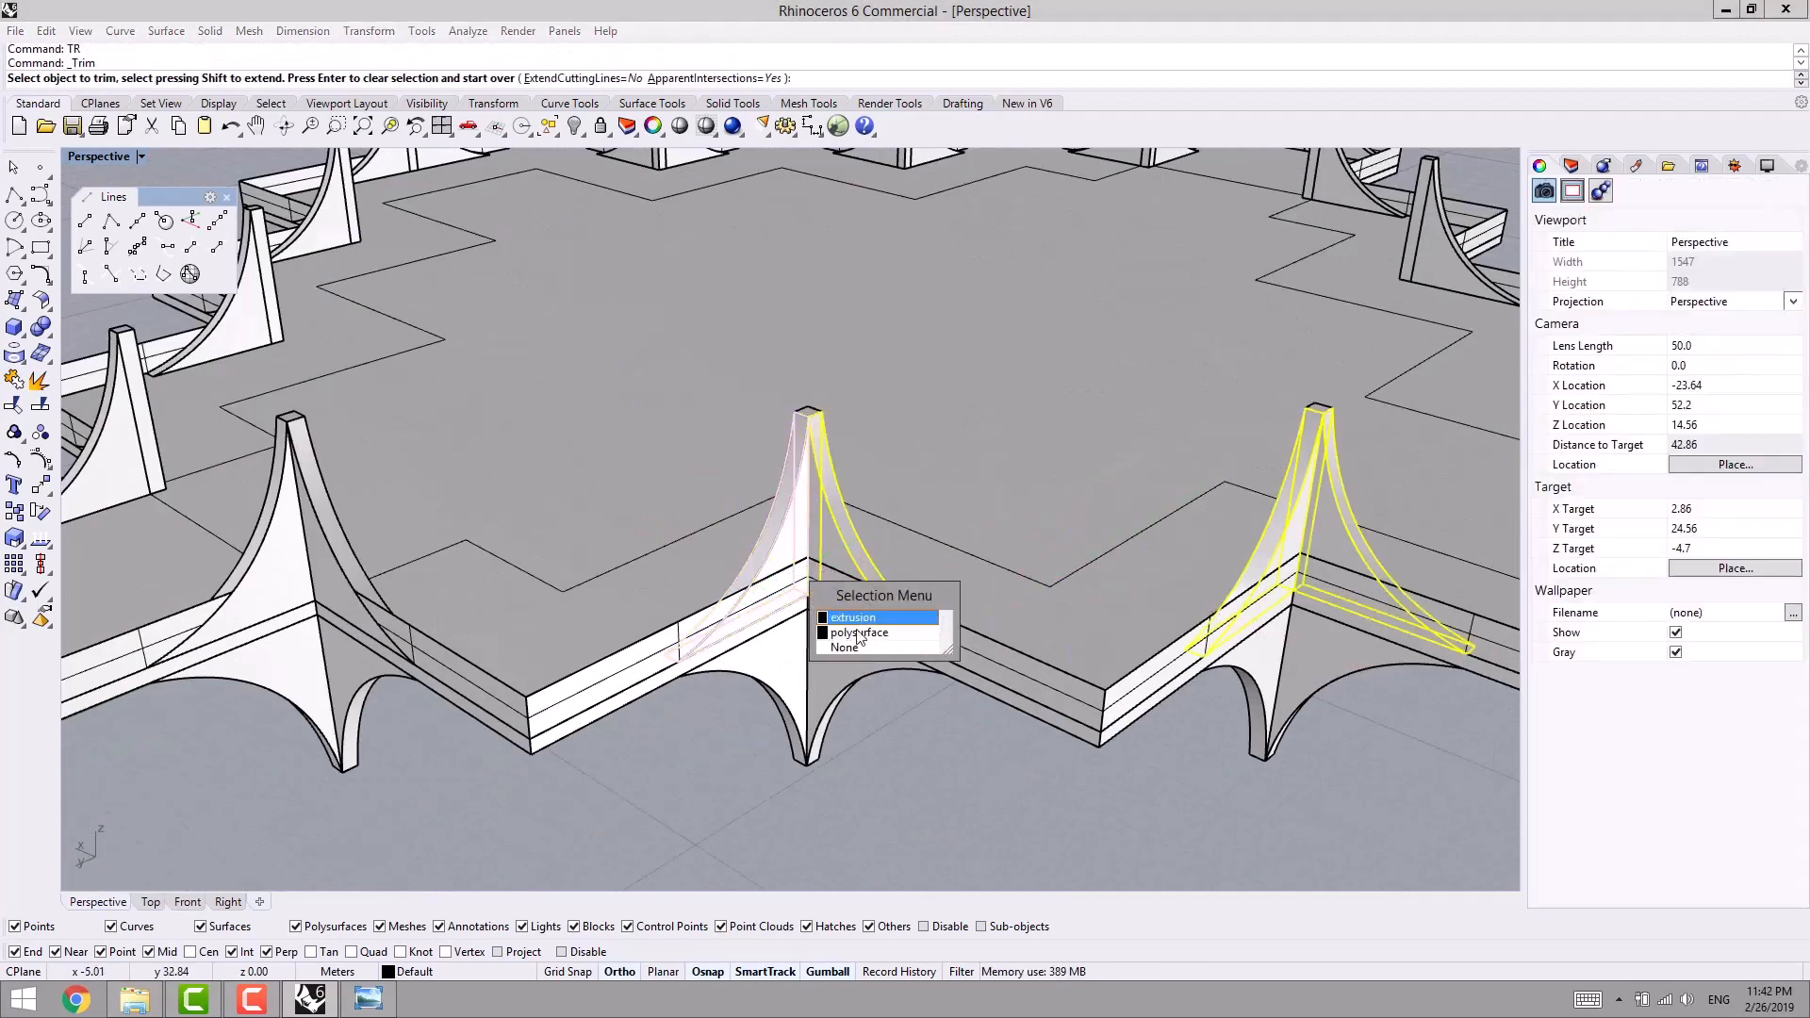
pyautogui.click(852, 617)
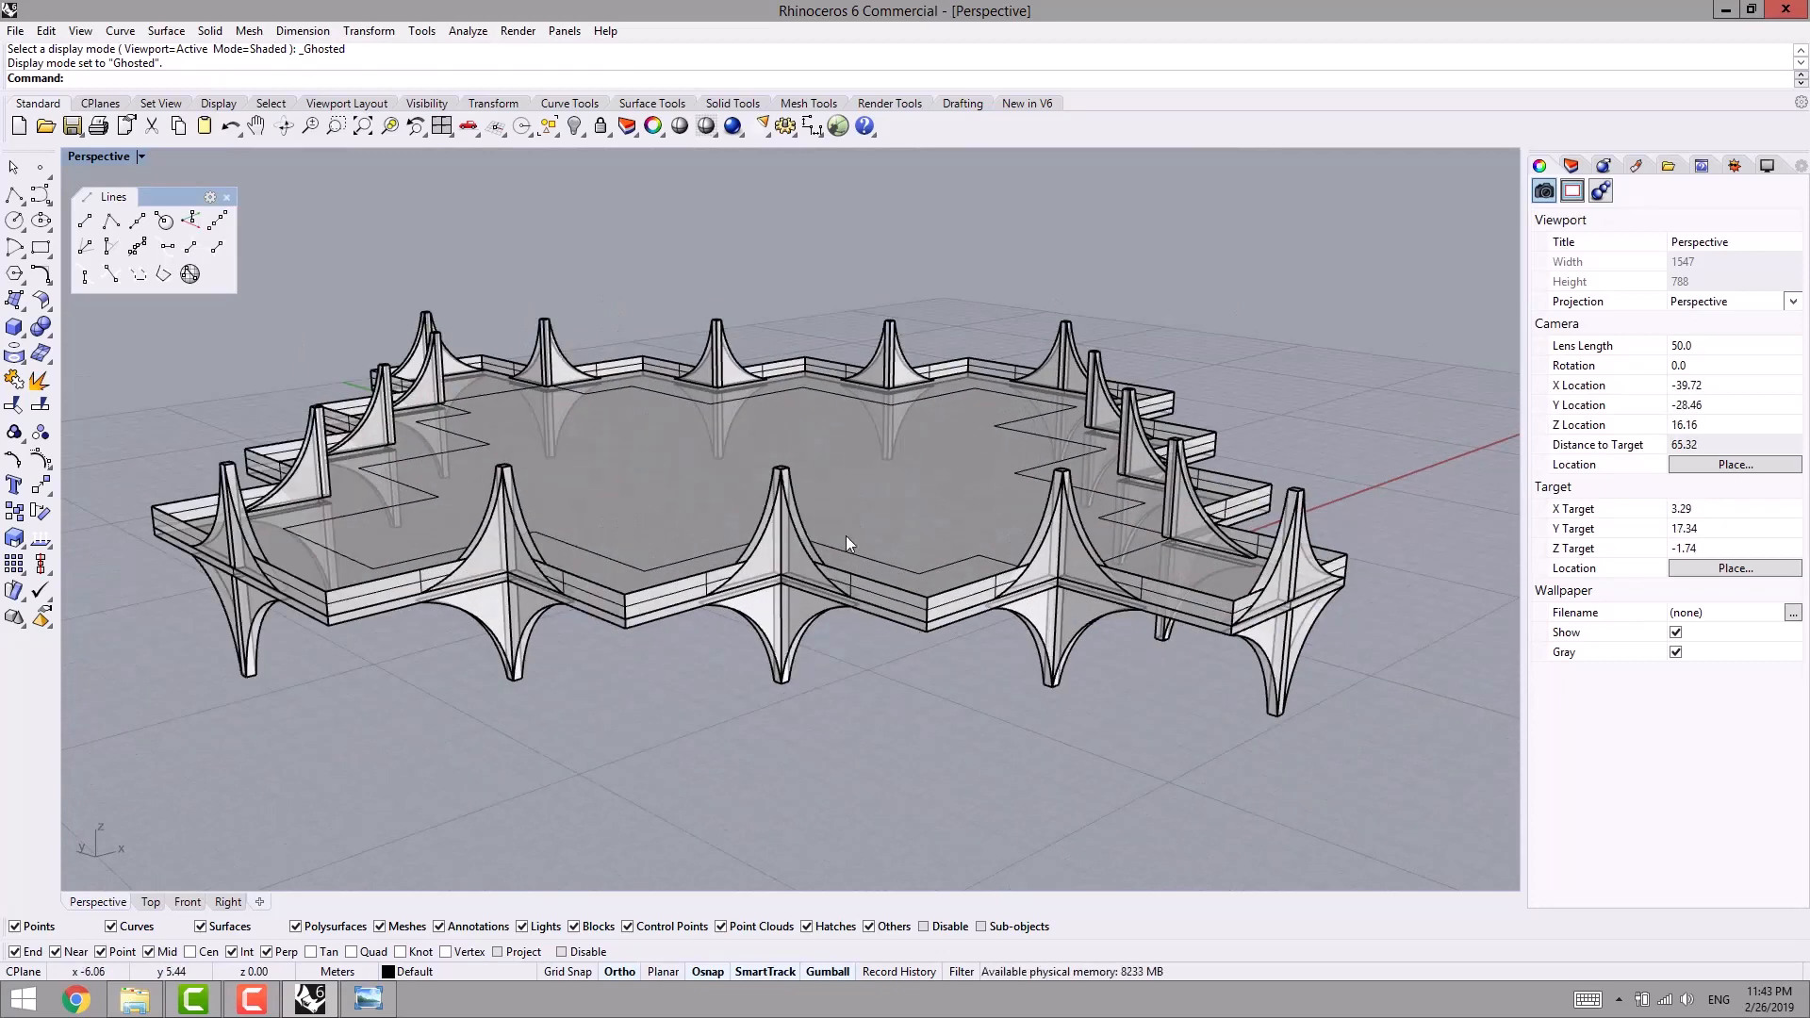
# - Move the arch-columns onto Layer 05 and turn that layer's lightbulb off
pyautogui.moveTo(843, 520); pyautogui.dragTo(1247, 392)
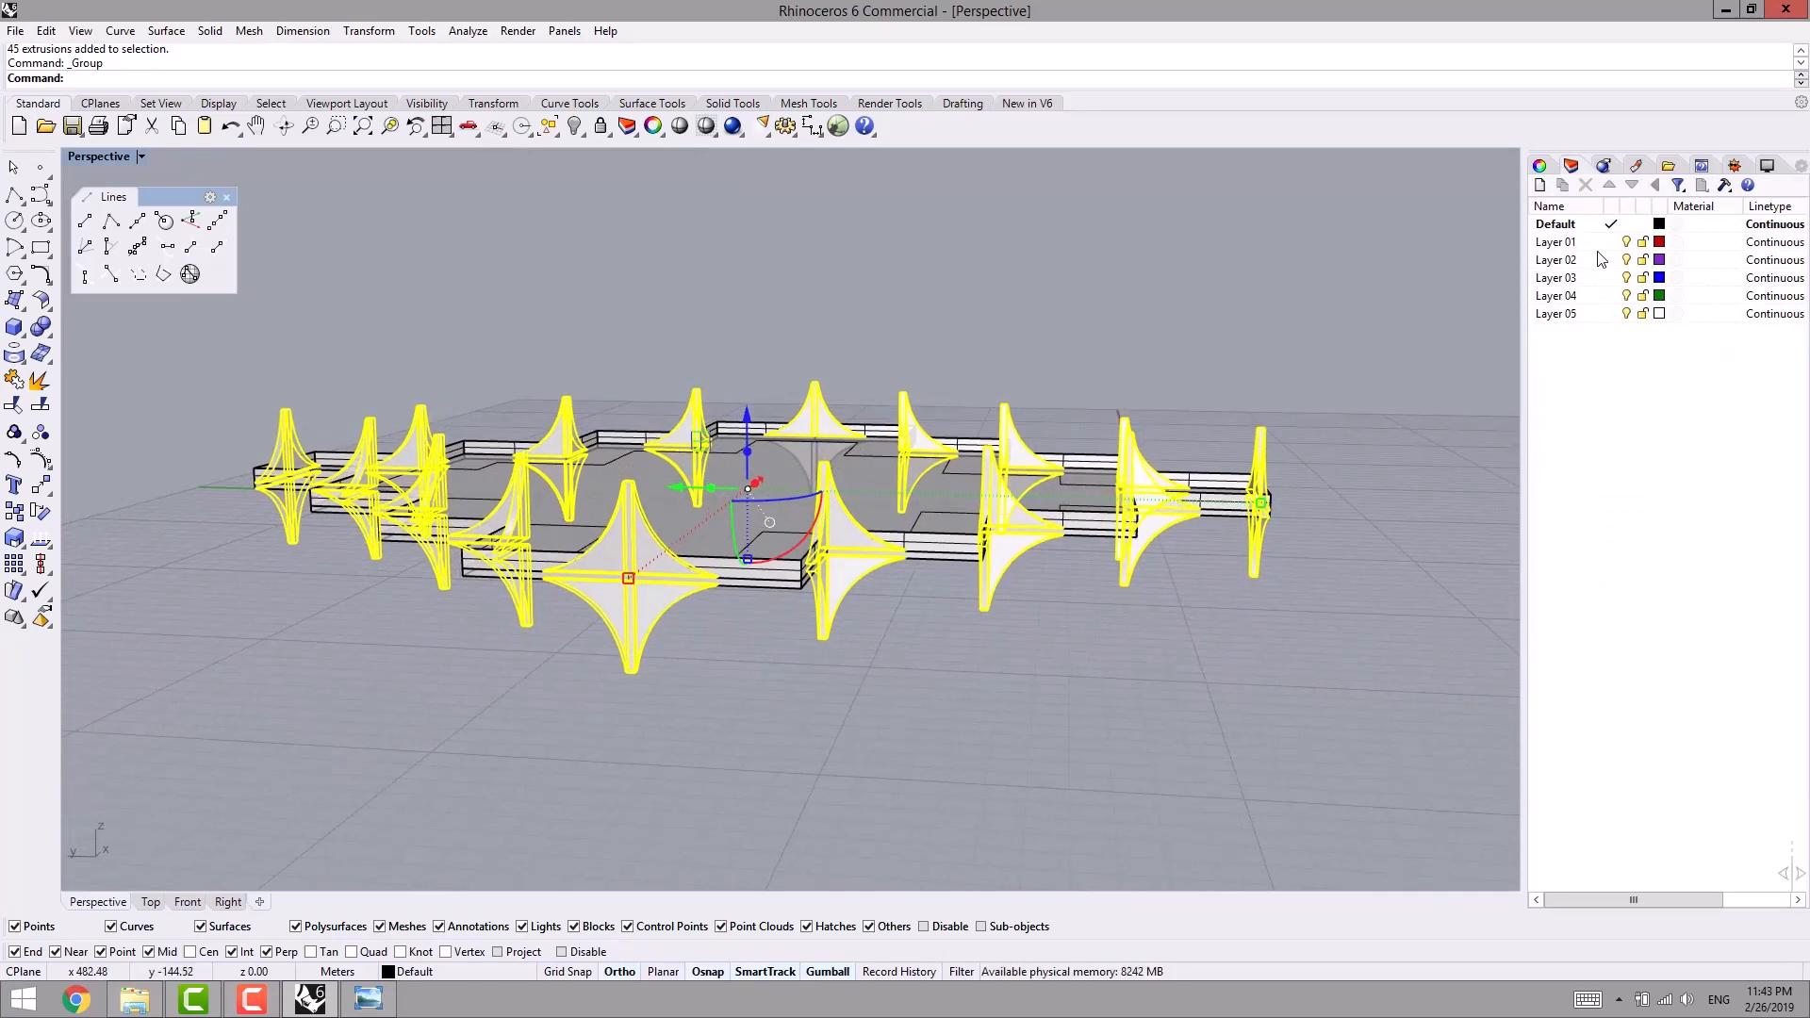
pyautogui.rightClick(1557, 313)
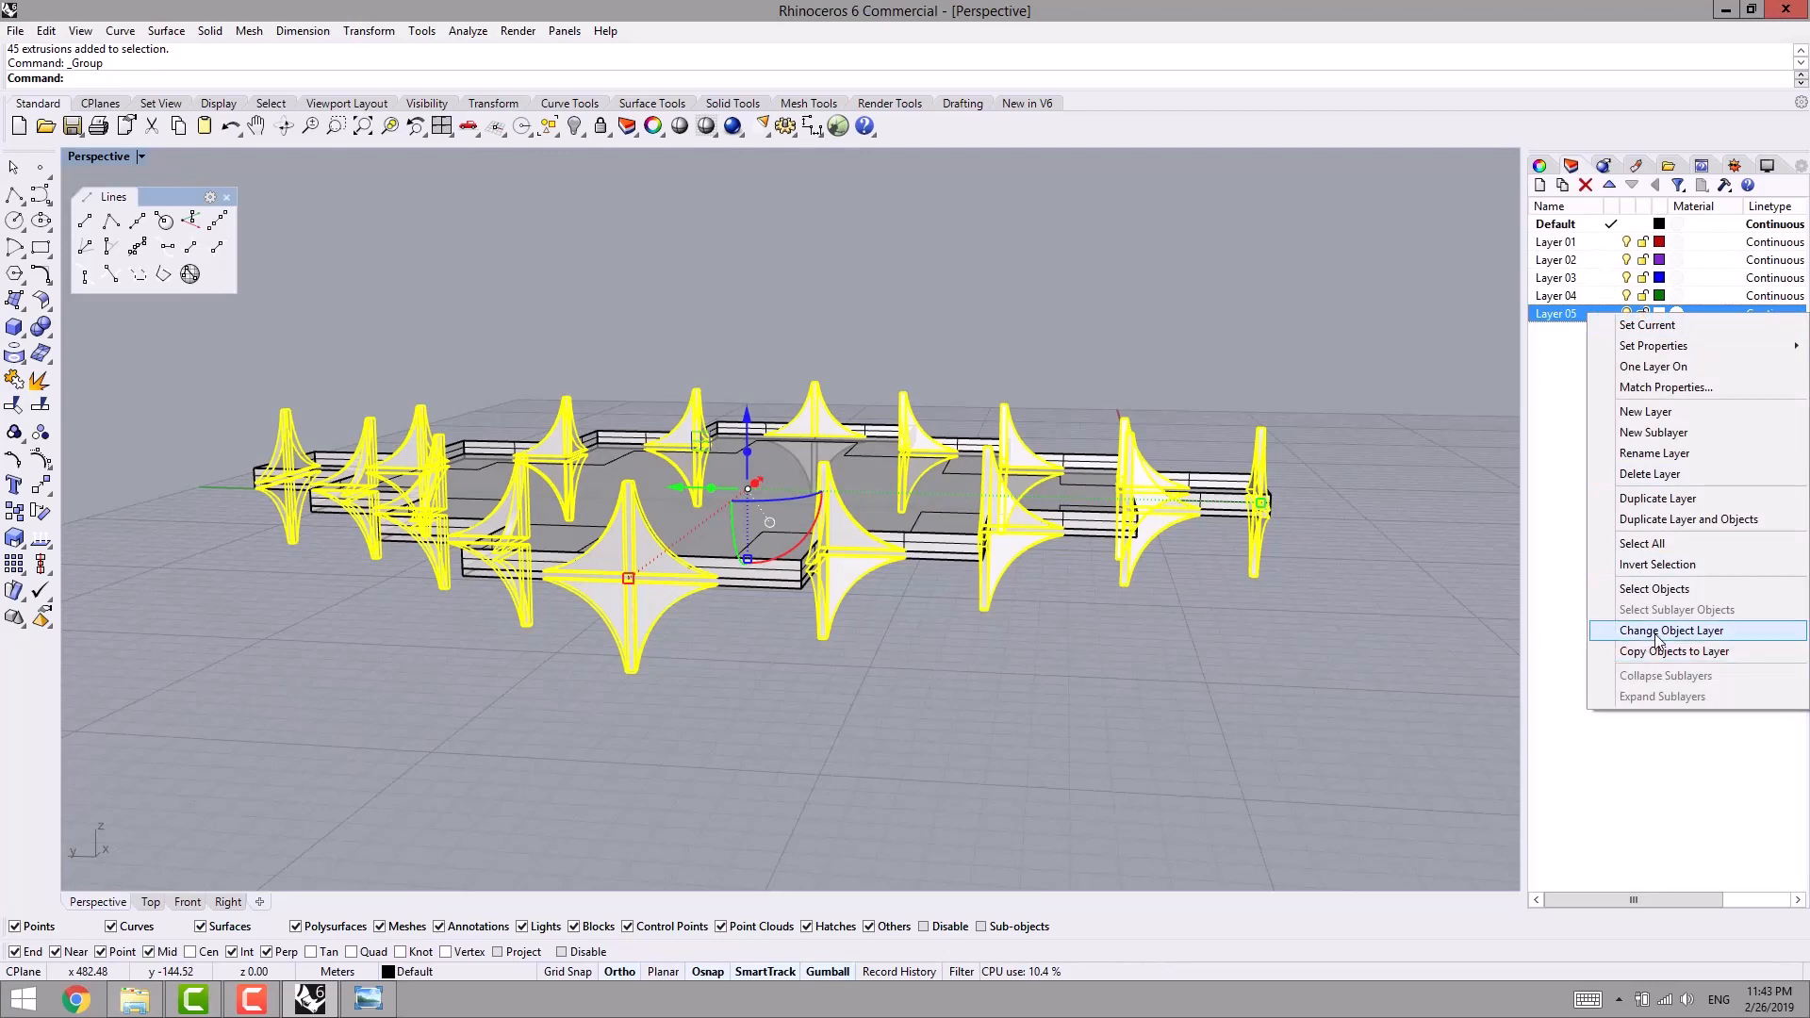
pyautogui.click(1672, 631)
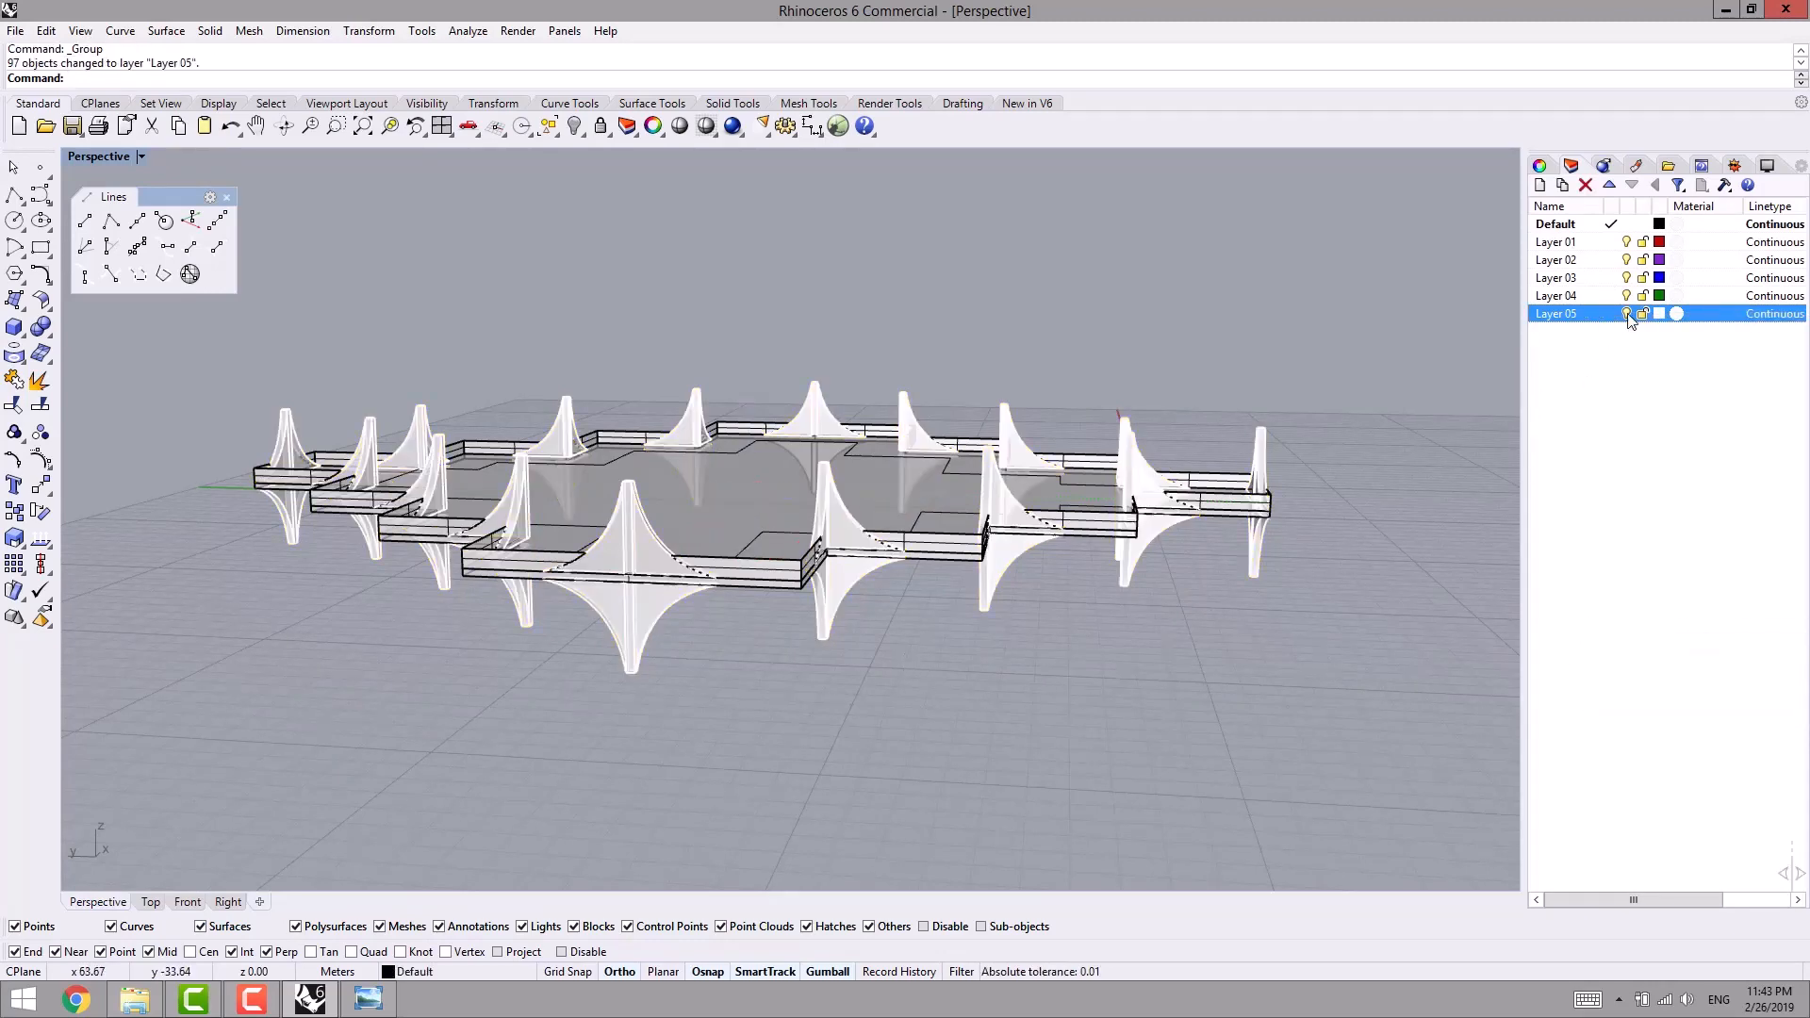
pyautogui.click(1626, 314)
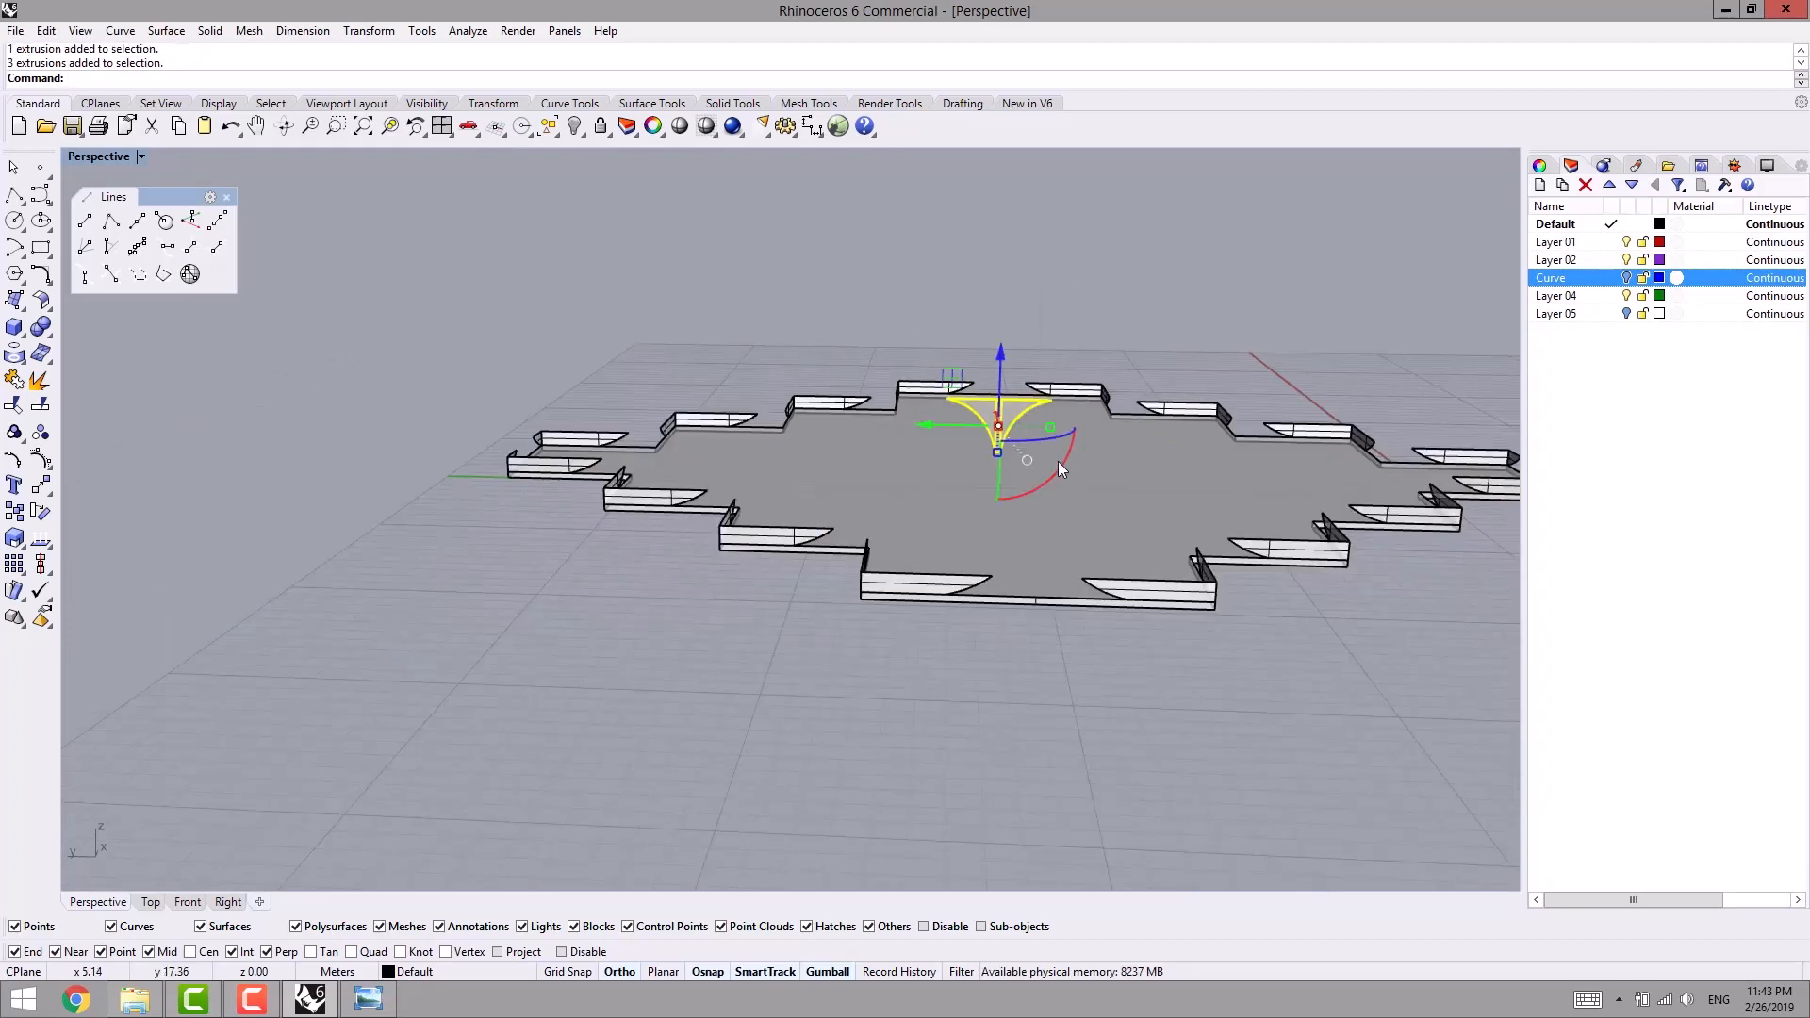
# - Change the selected slab edge polysurfaces to Layer 02 and turn Layer 05 back on
pyautogui.rightClick(1555, 313)
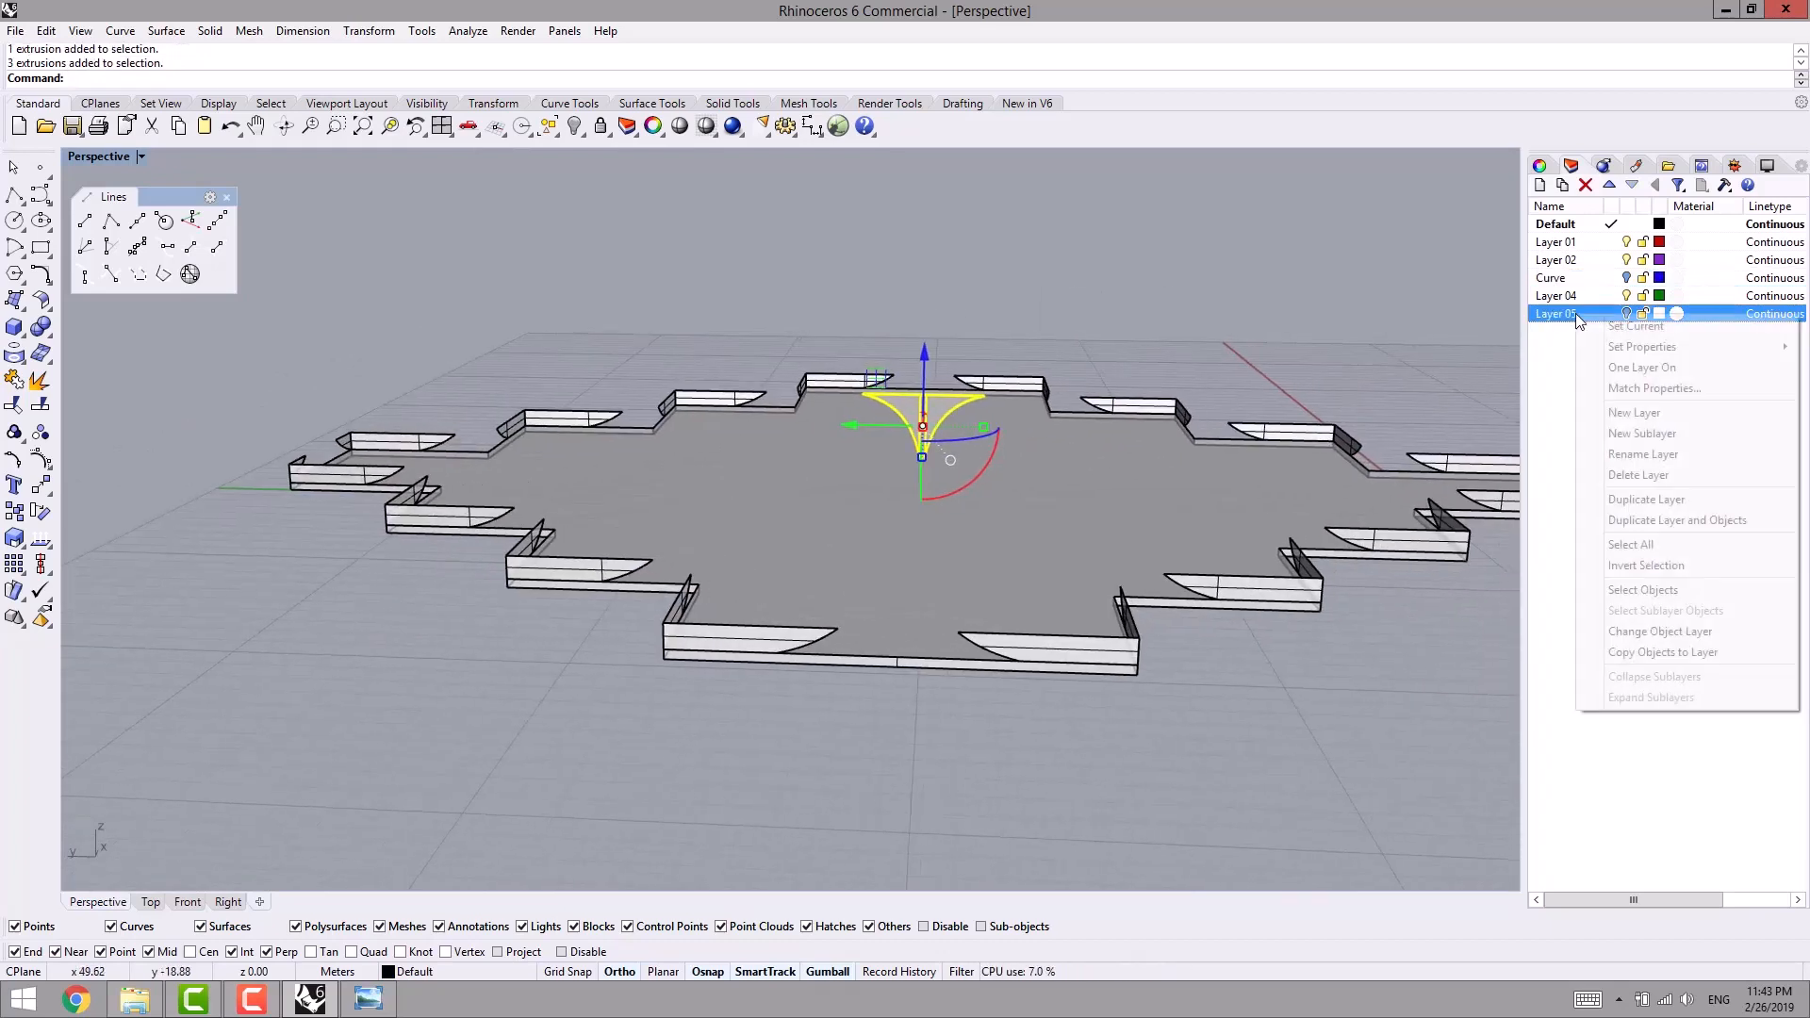
pyautogui.click(1661, 630)
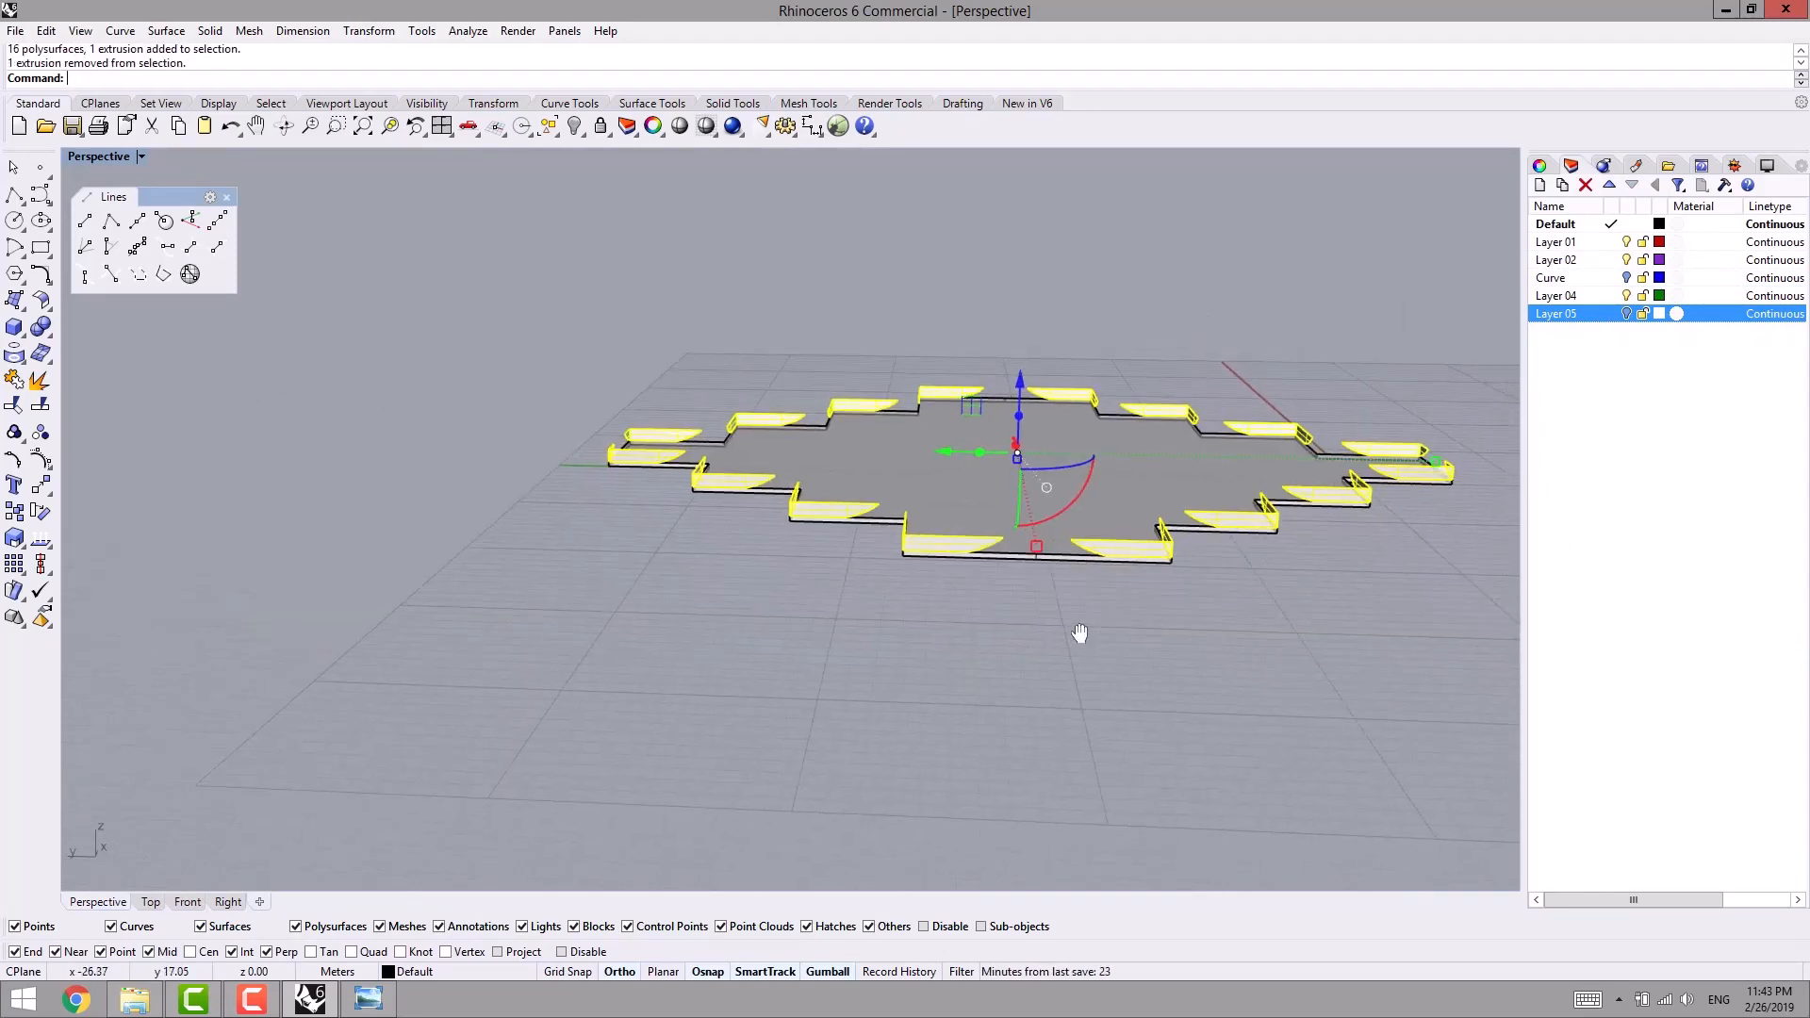
pyautogui.rightClick(1557, 260)
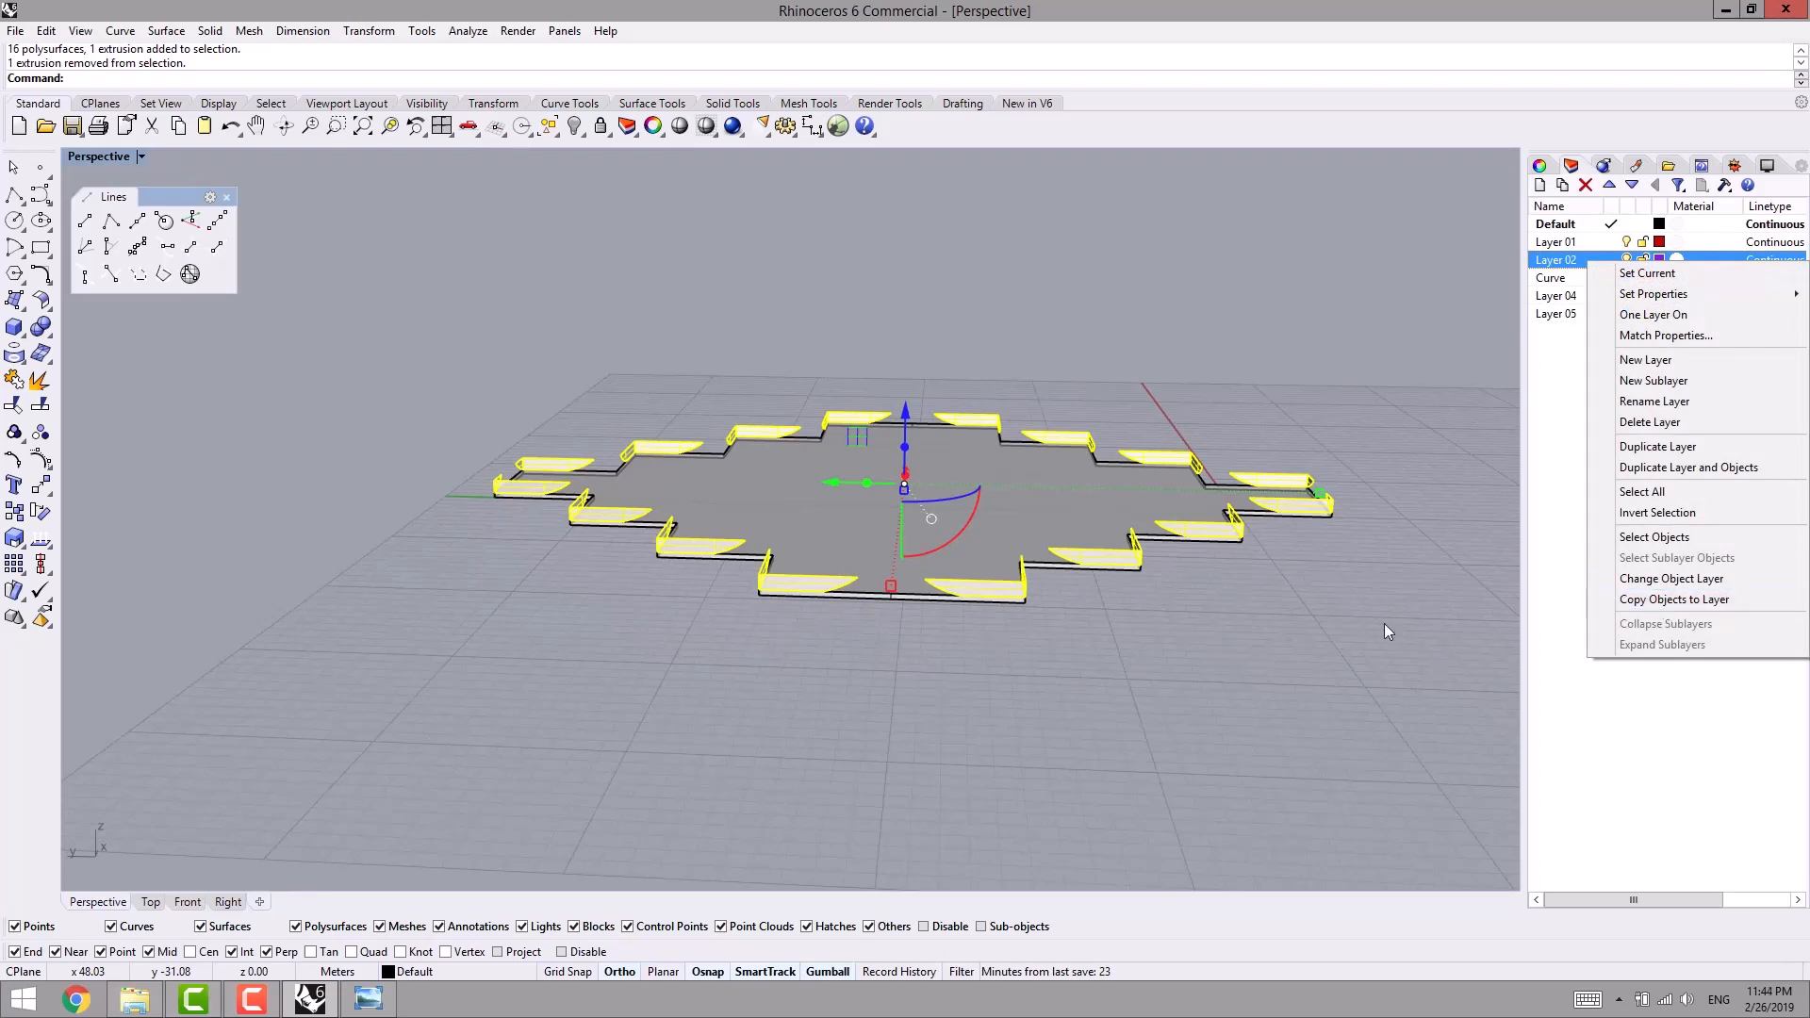
pyautogui.moveTo(1671, 578)
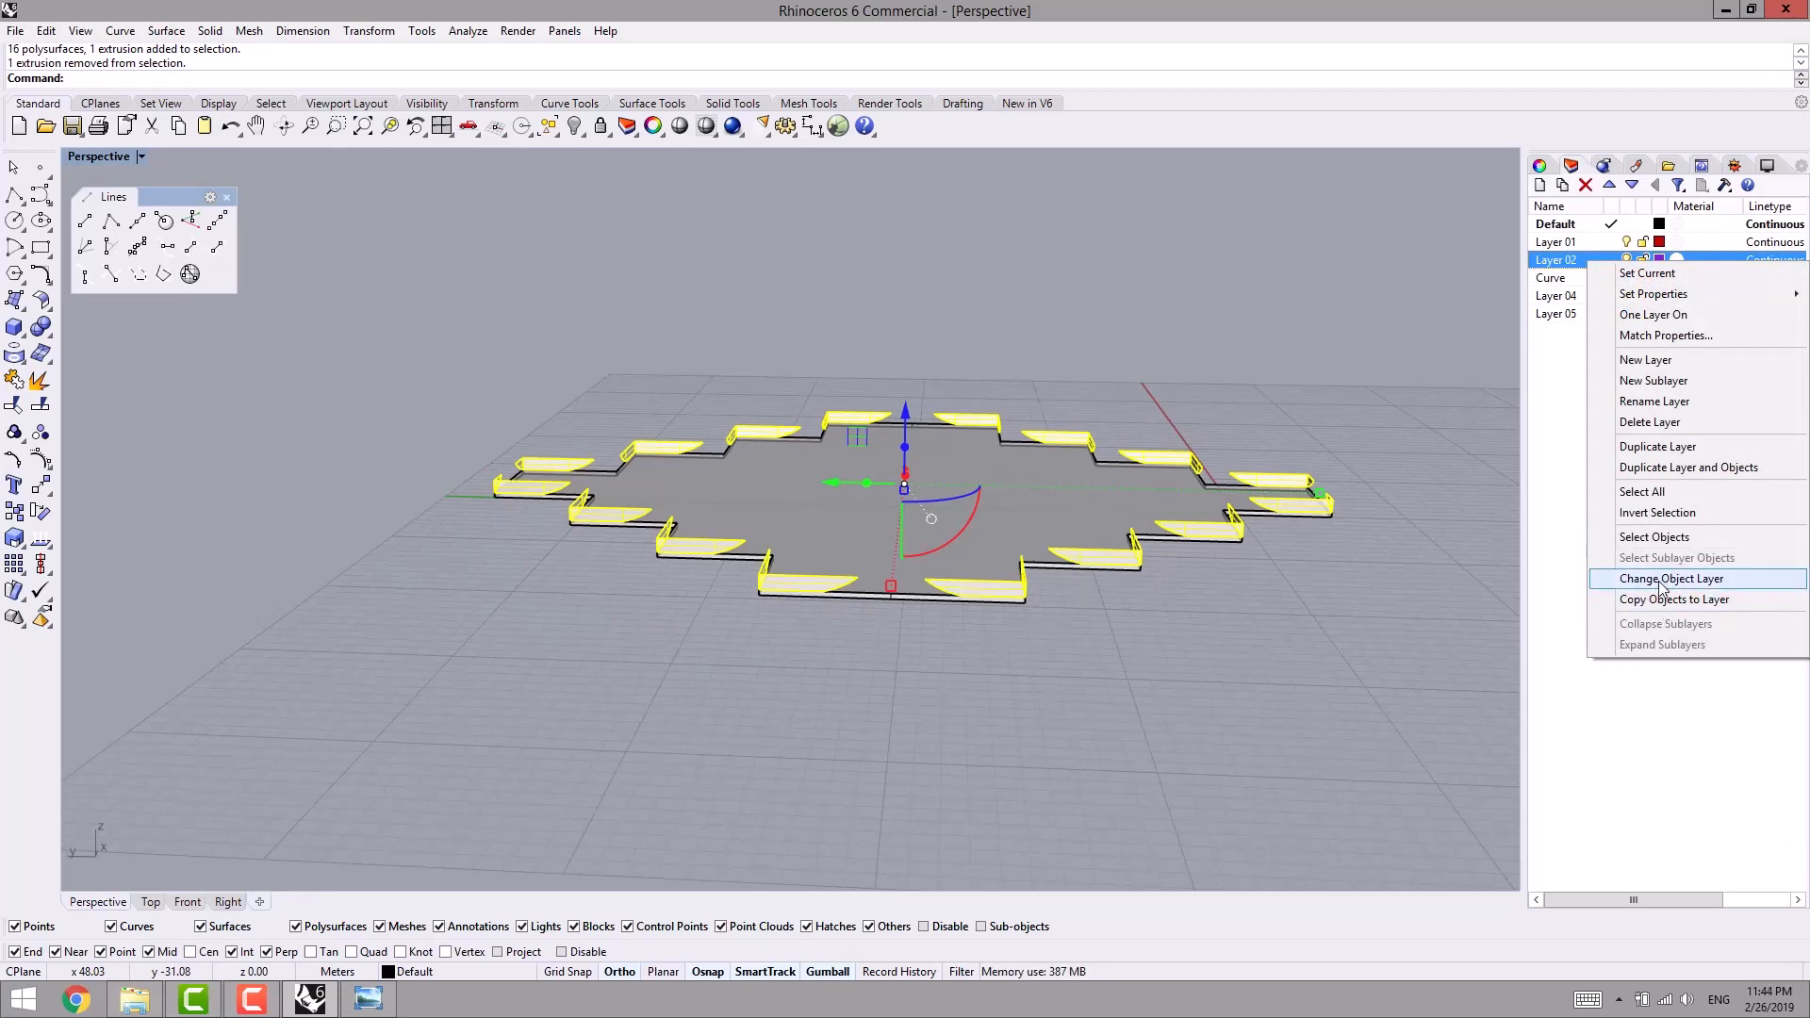
pyautogui.click(1672, 578)
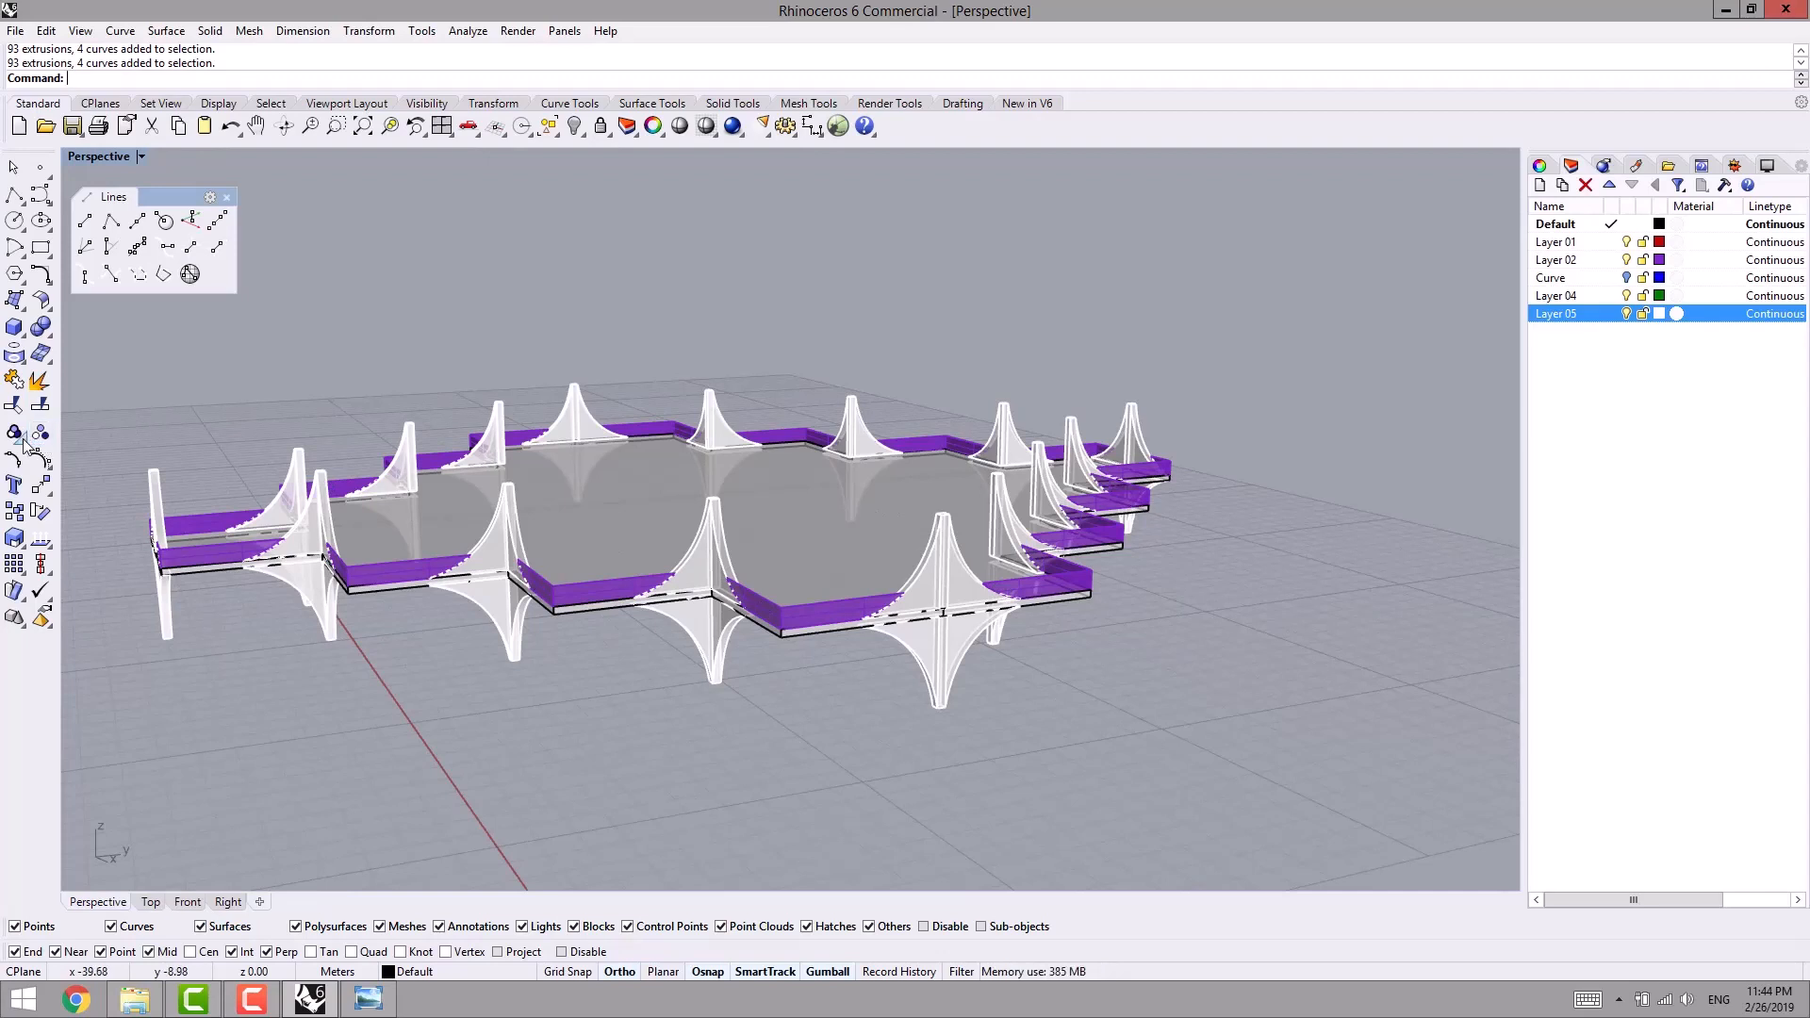
# - Run AddToGroup on the floor's slabs, outline curves and arch-columns
pyautogui.click(16, 434)
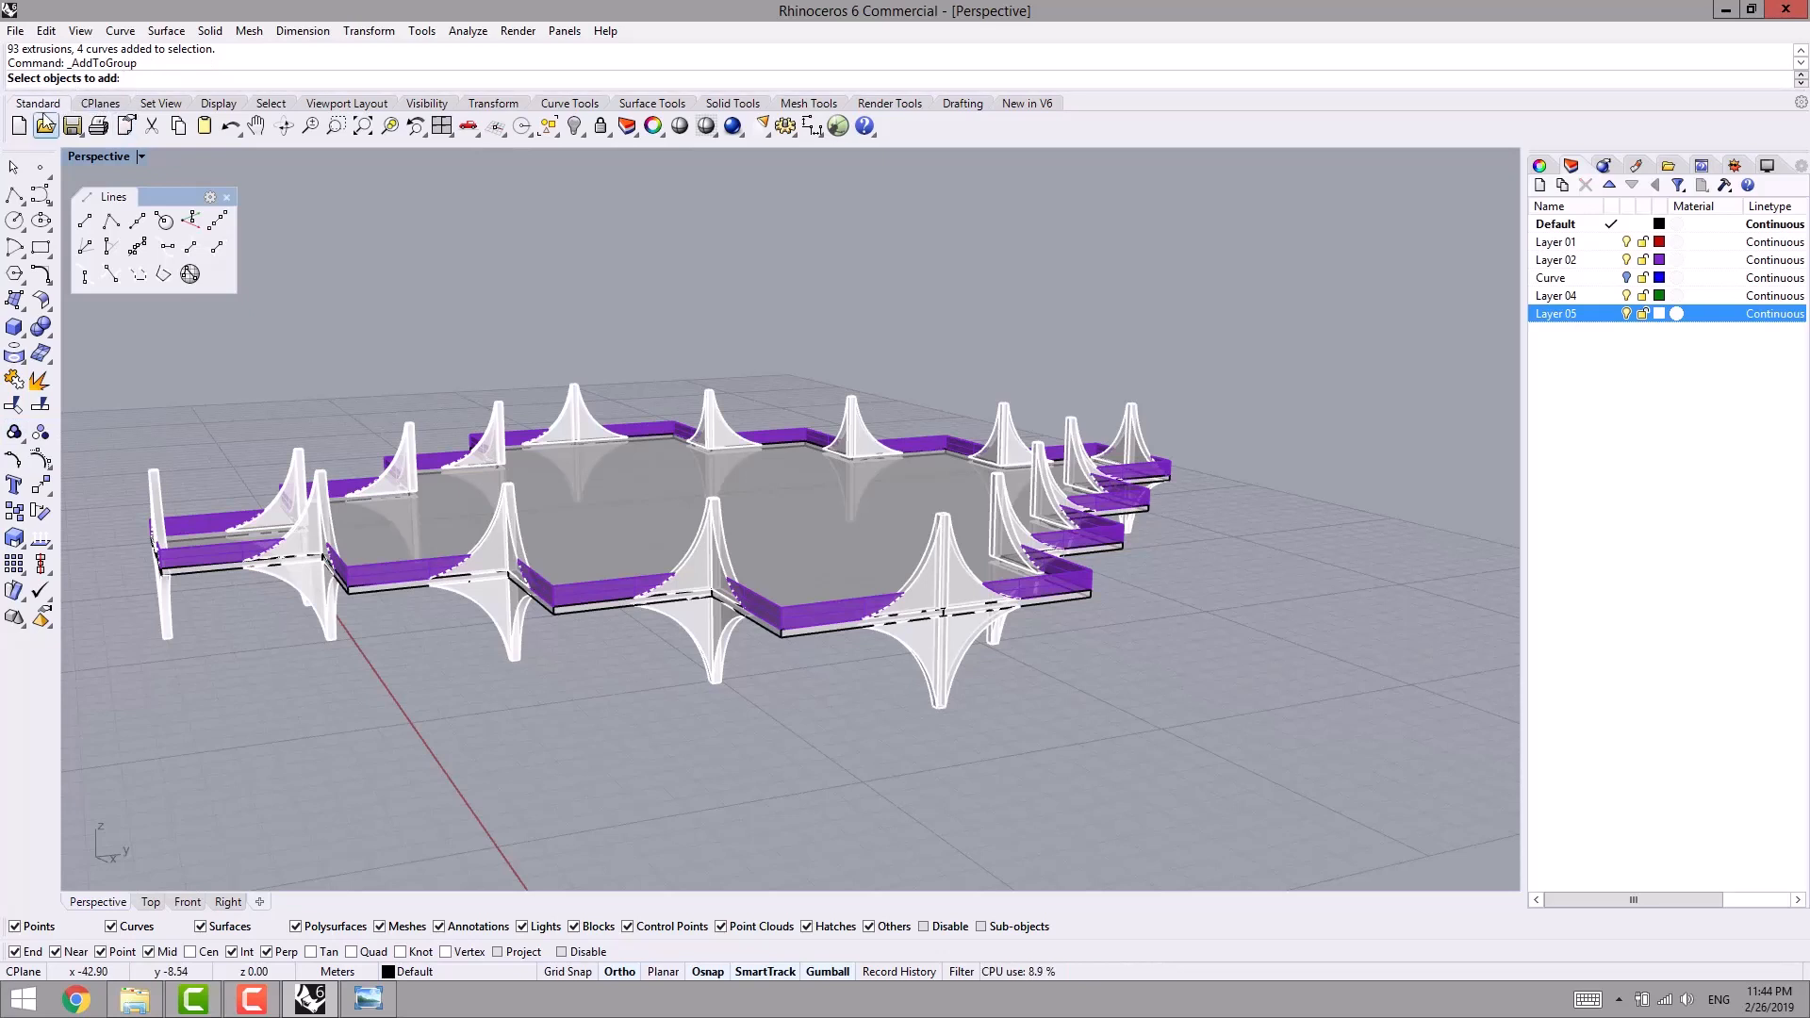
pyautogui.click(937, 658)
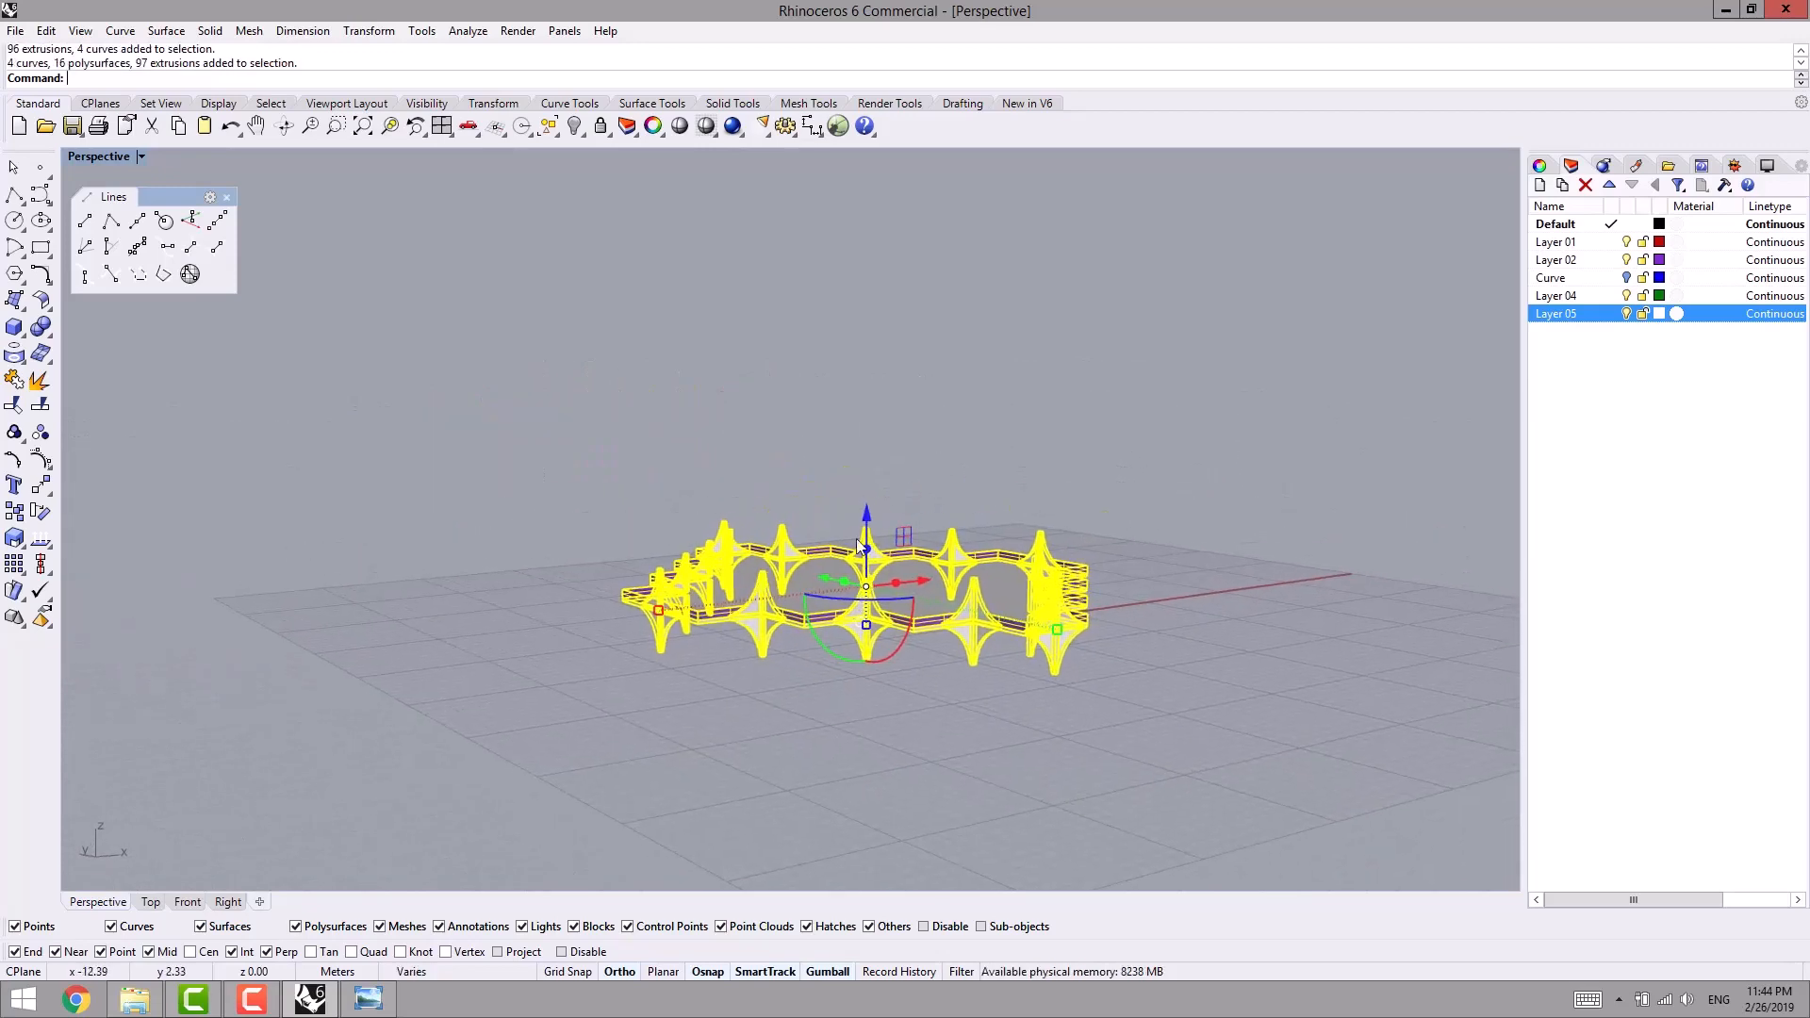
pyautogui.moveTo(869, 514)
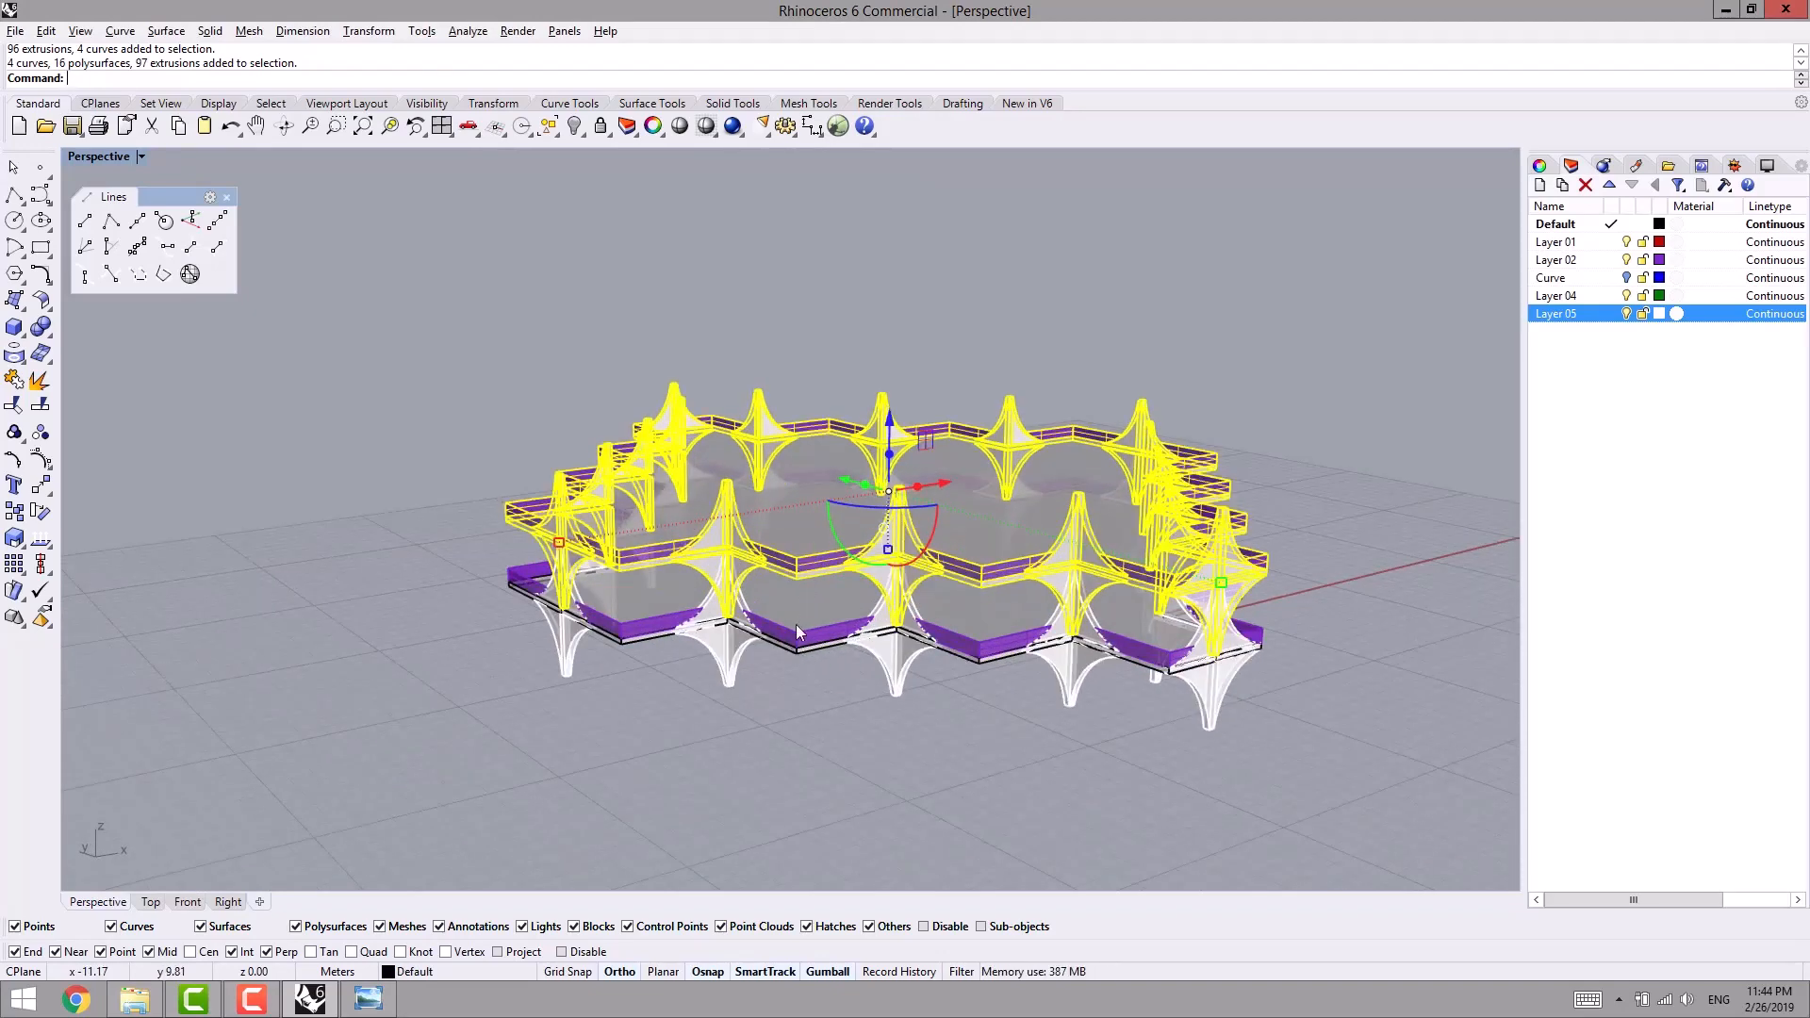
pyautogui.moveTo(802, 653)
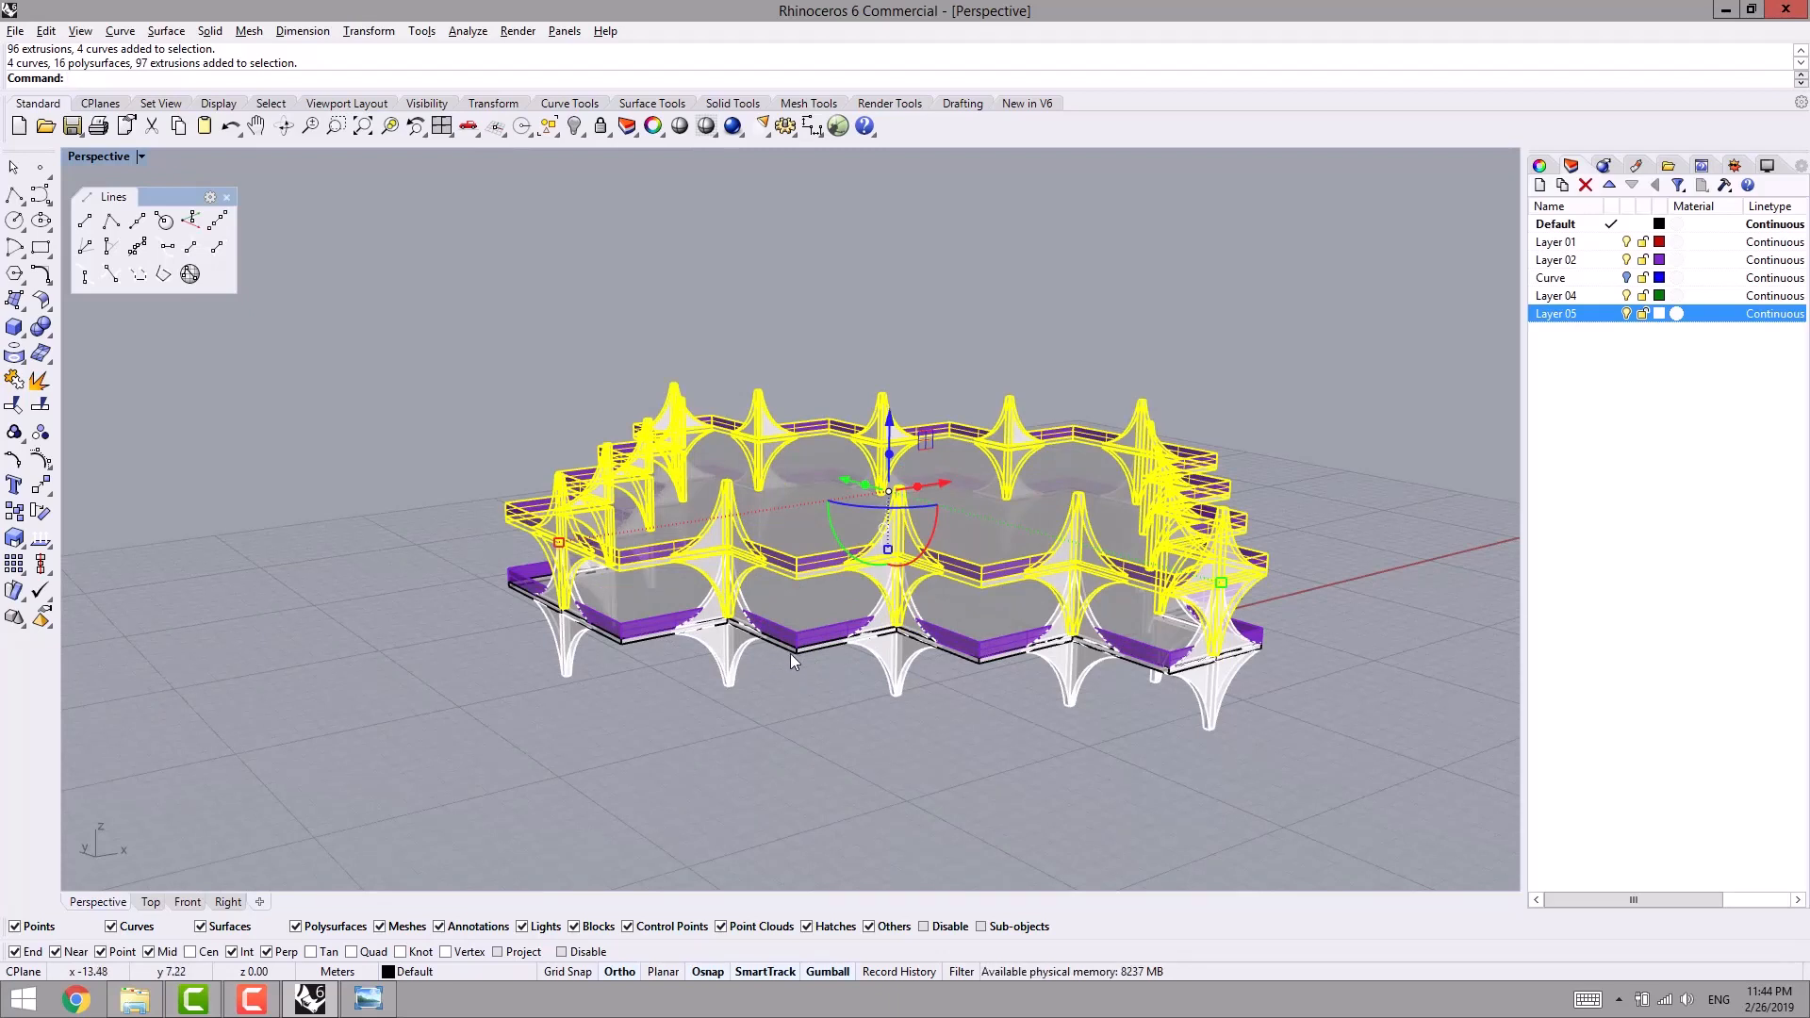
pyautogui.moveTo(786, 658)
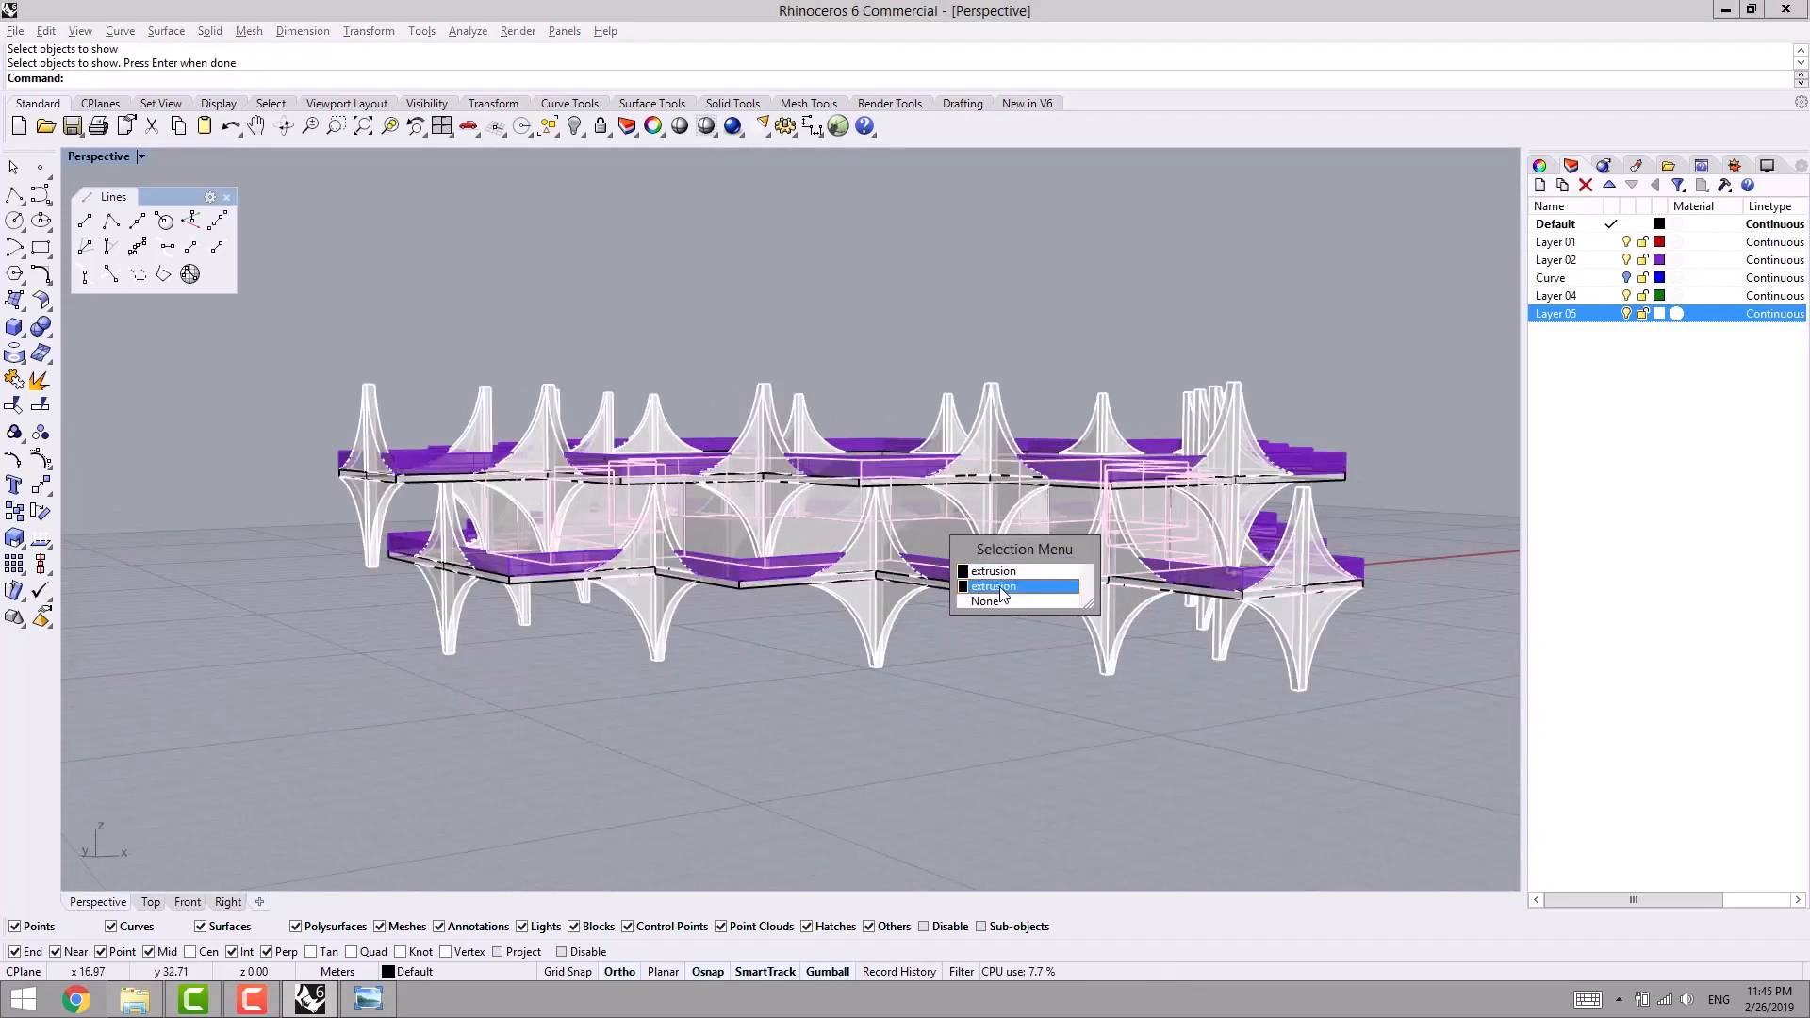
# - Pick the overlapping extrusion from the Selection Menu while copying the floor up one storey
pyautogui.click(993, 586)
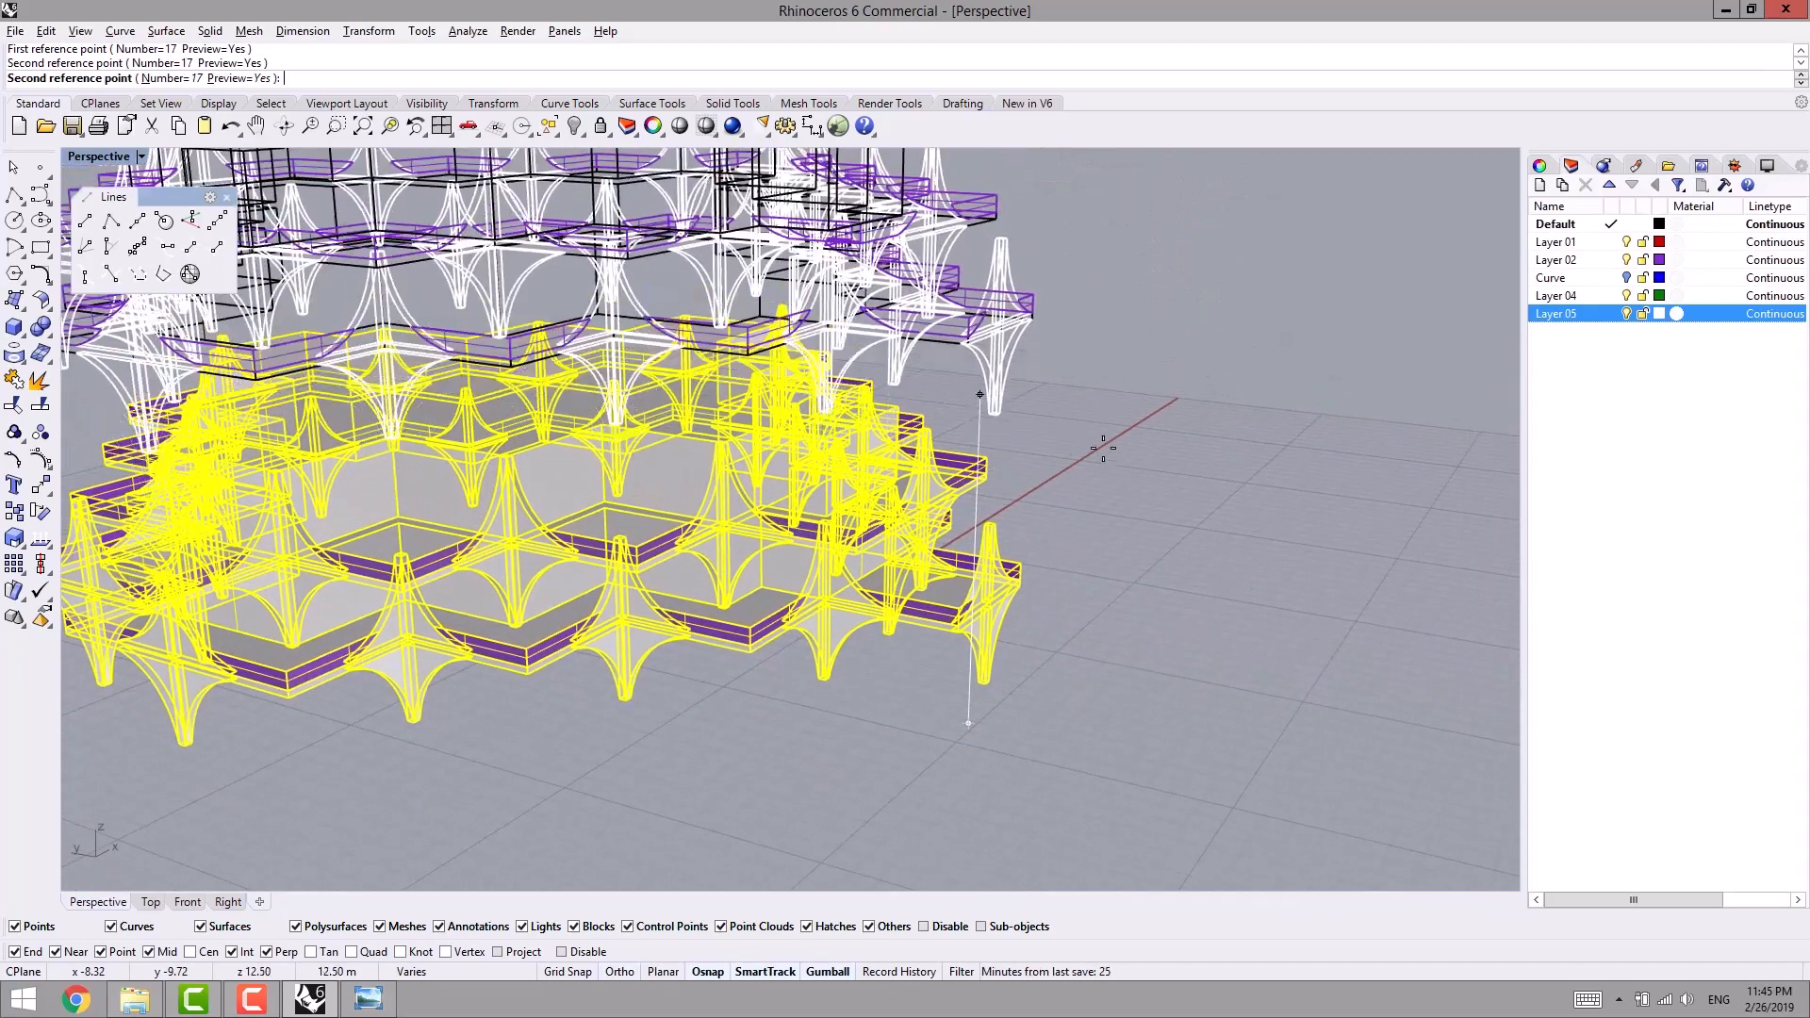
# - Enter the 3.9*2 spacing for the 17-copy linear array and reapply it
pyautogui.write('3.9*2')
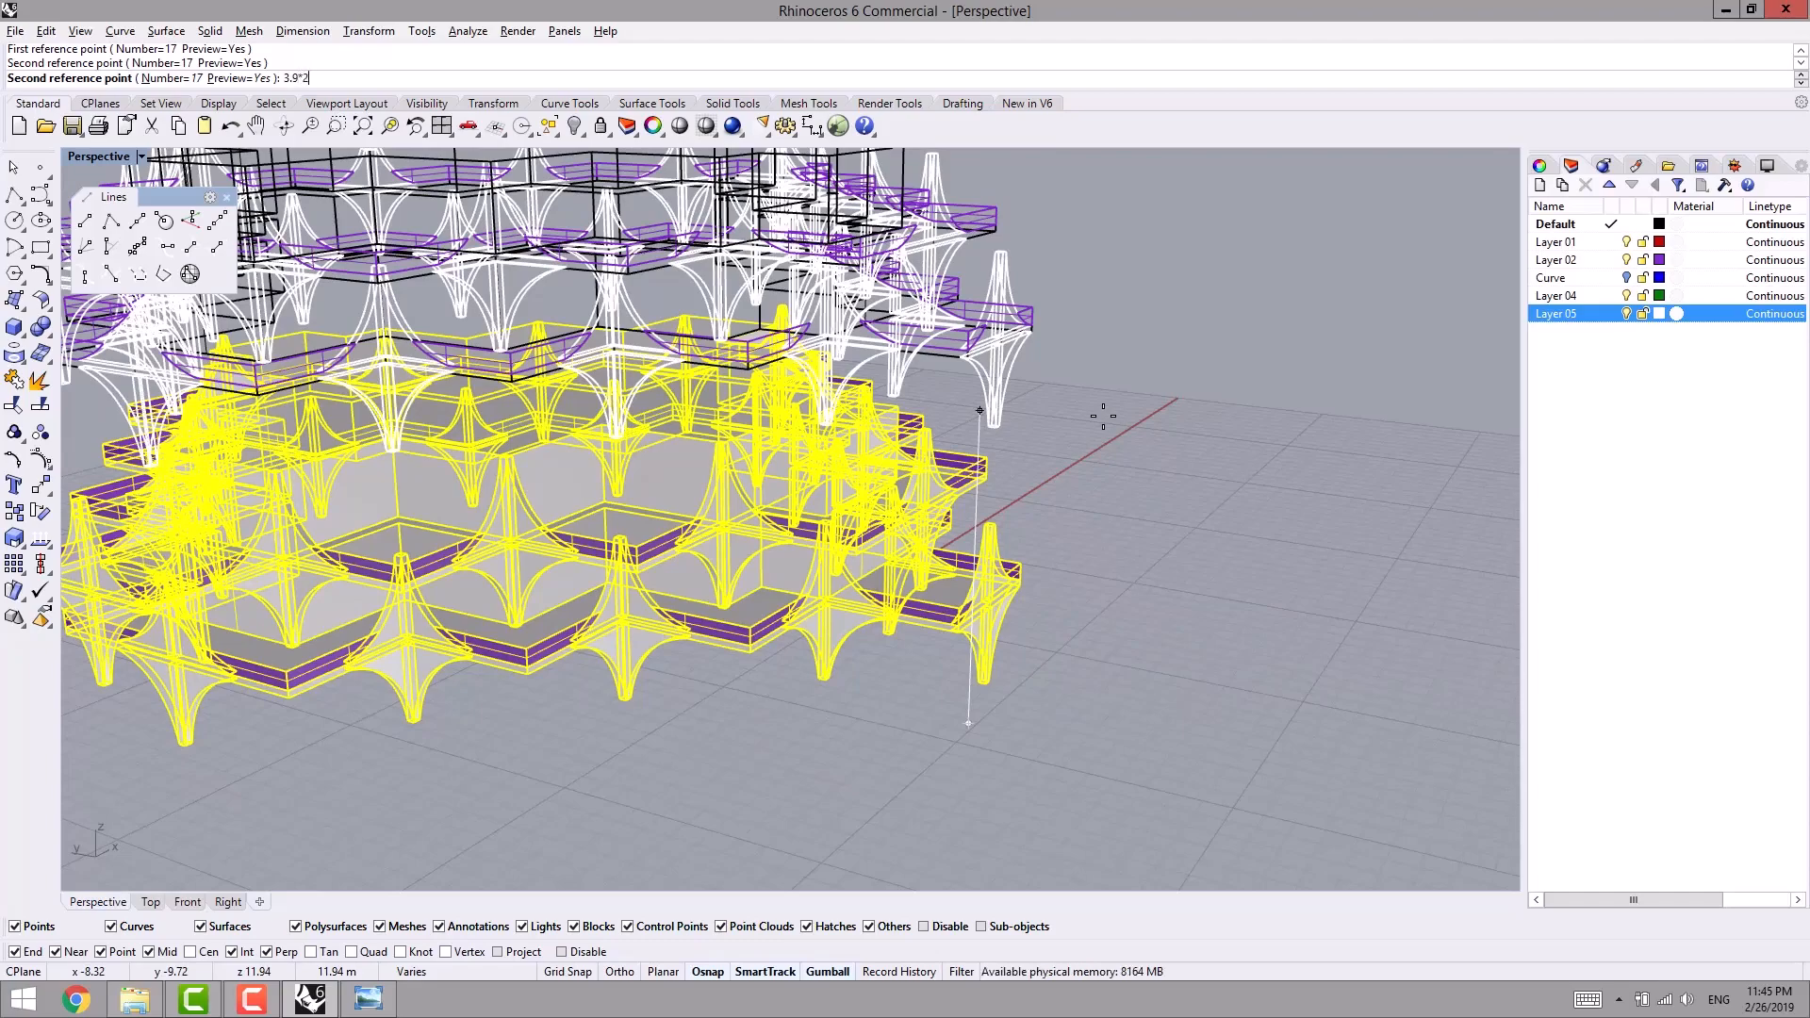
pyautogui.press('Enter')
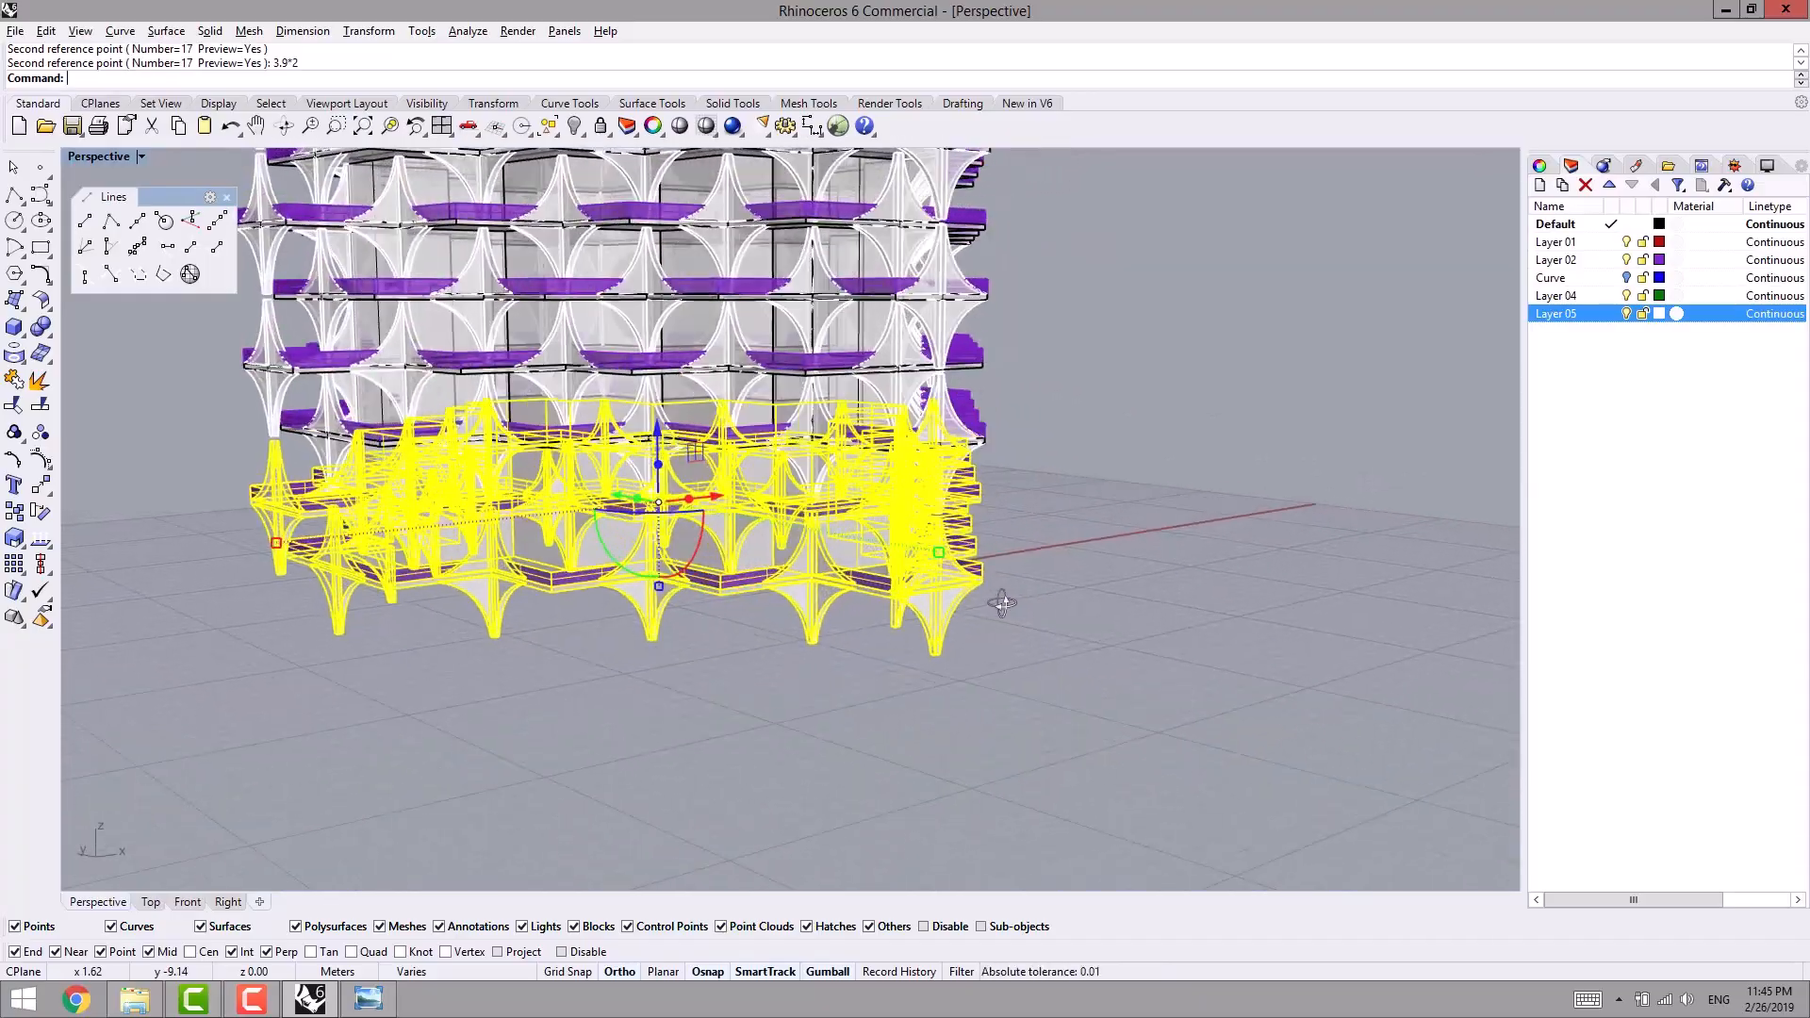
pyautogui.press('ctrl+y')
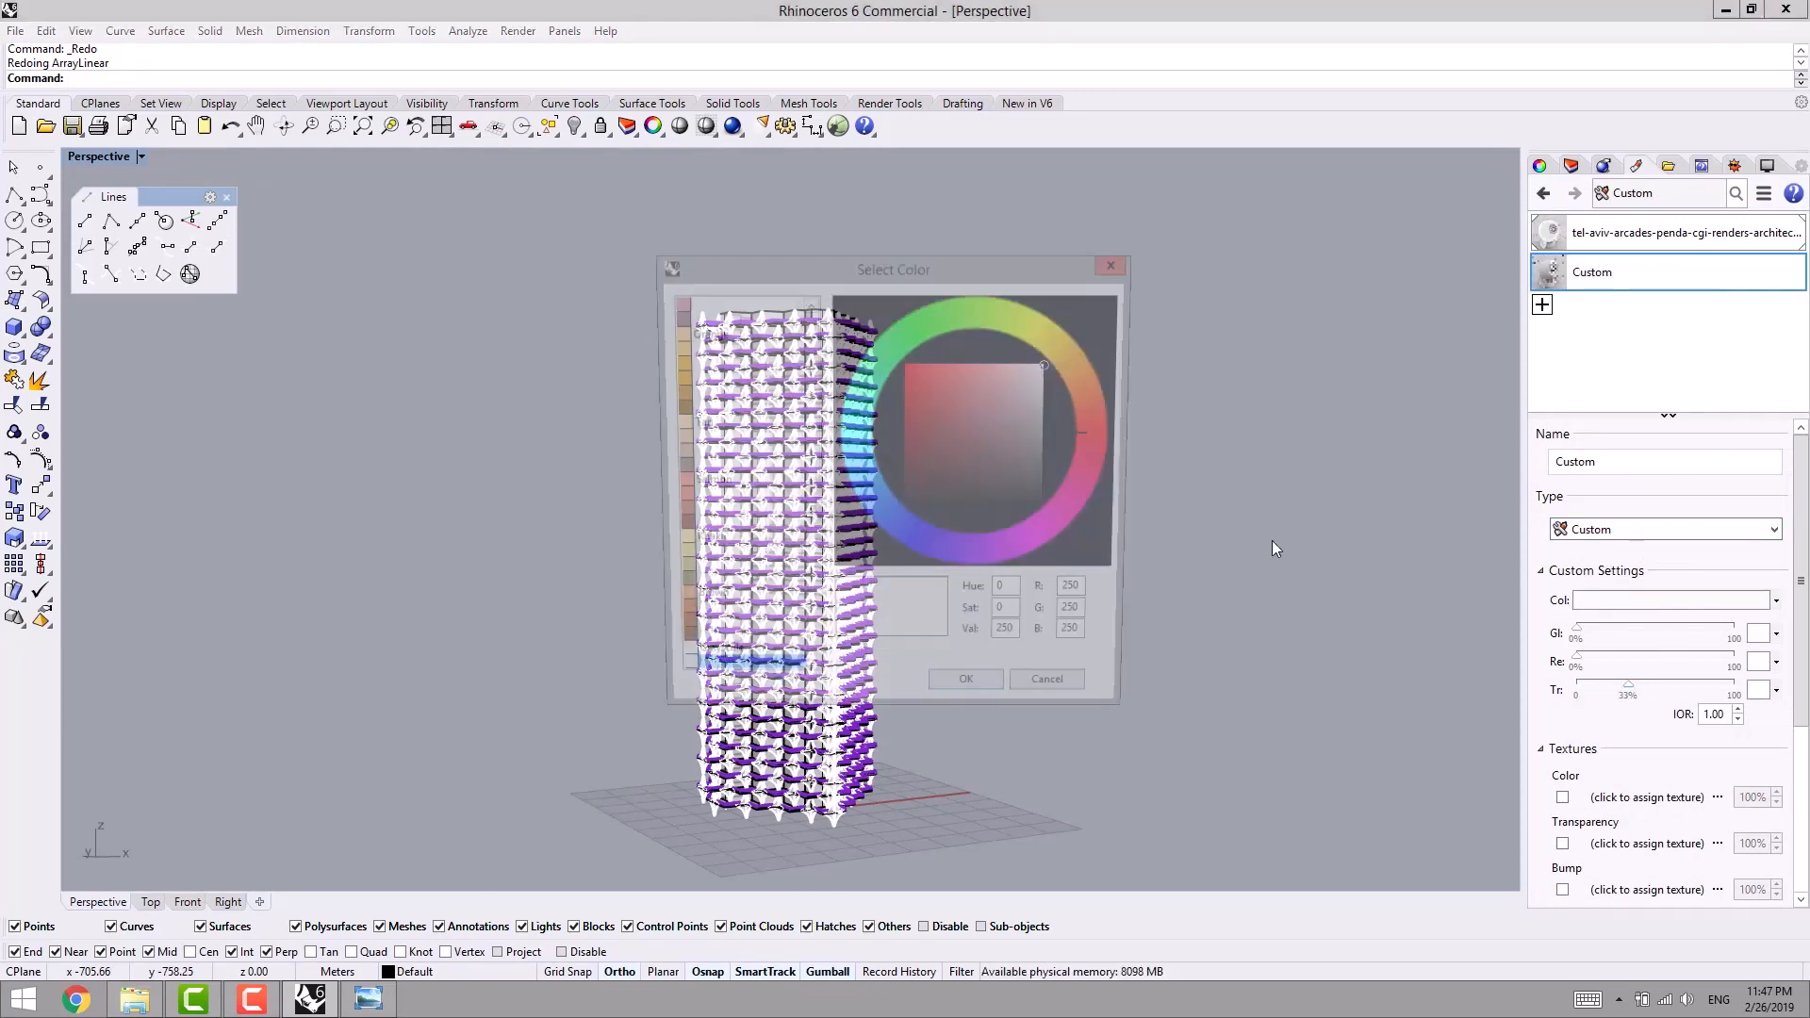
# - Set the Custom material colour to muted purple and select all objects on Layer 02
pyautogui.click(1004, 437)
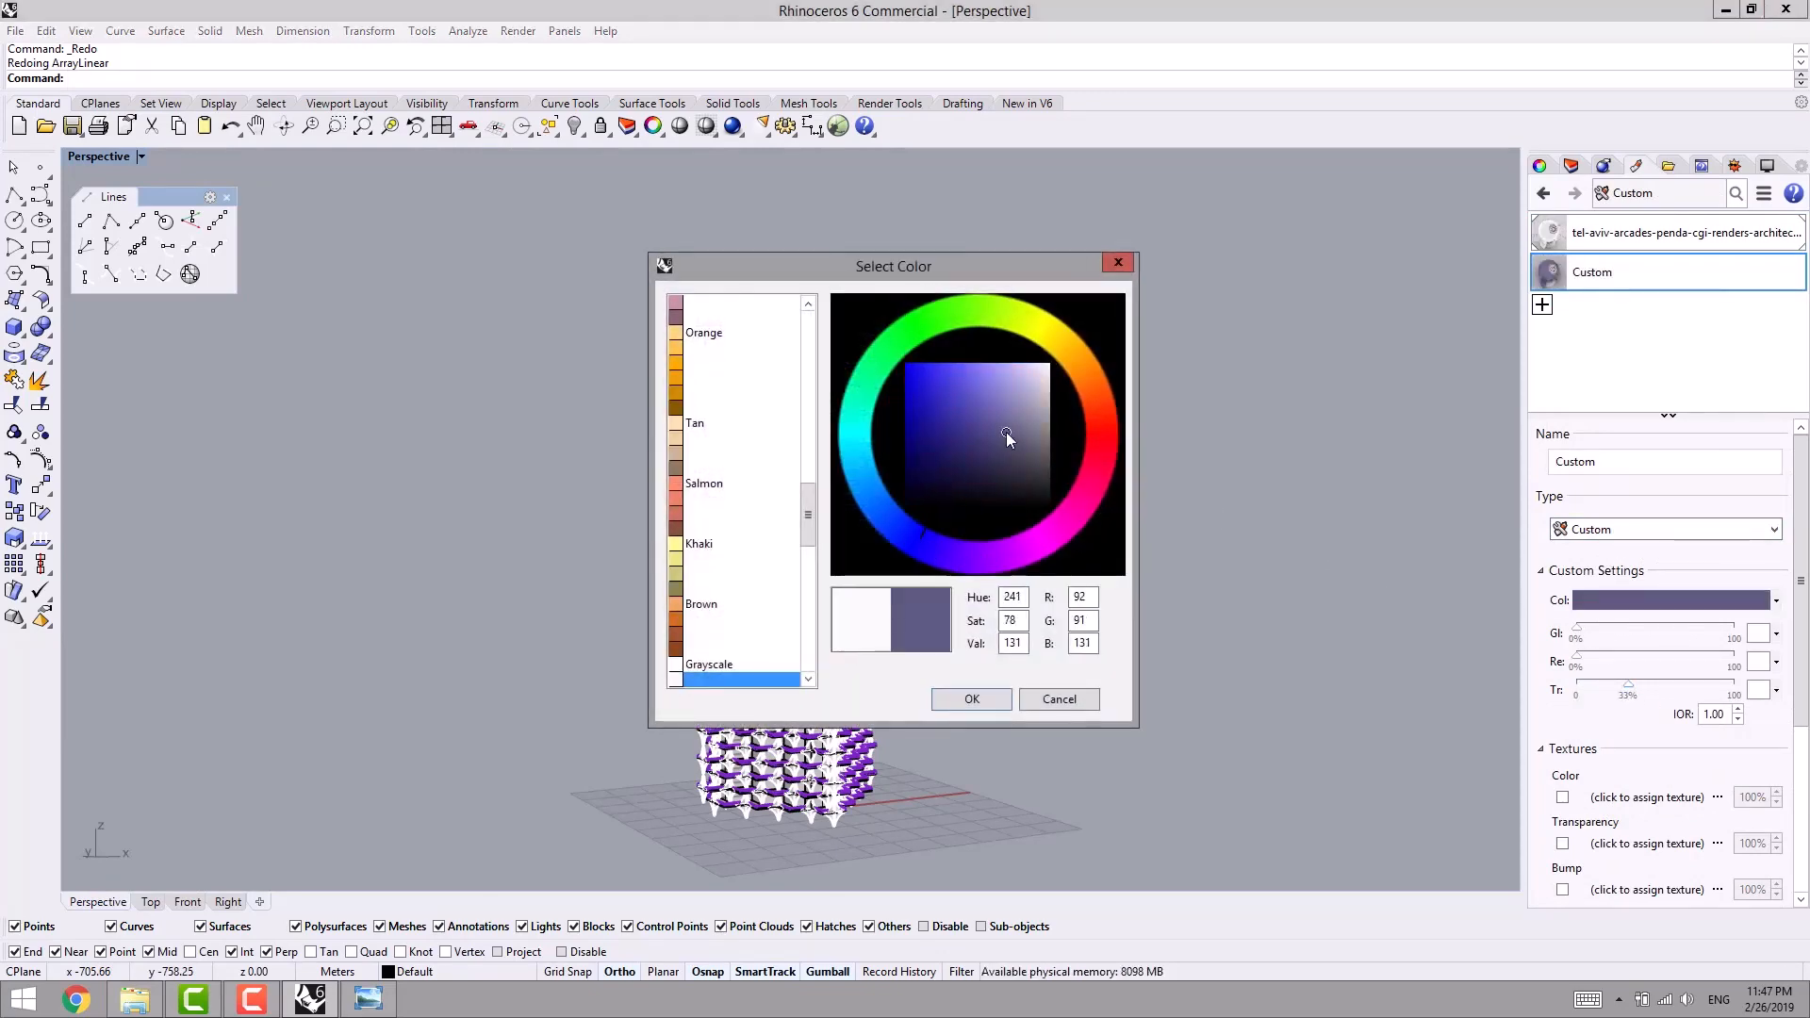
pyautogui.click(970, 698)
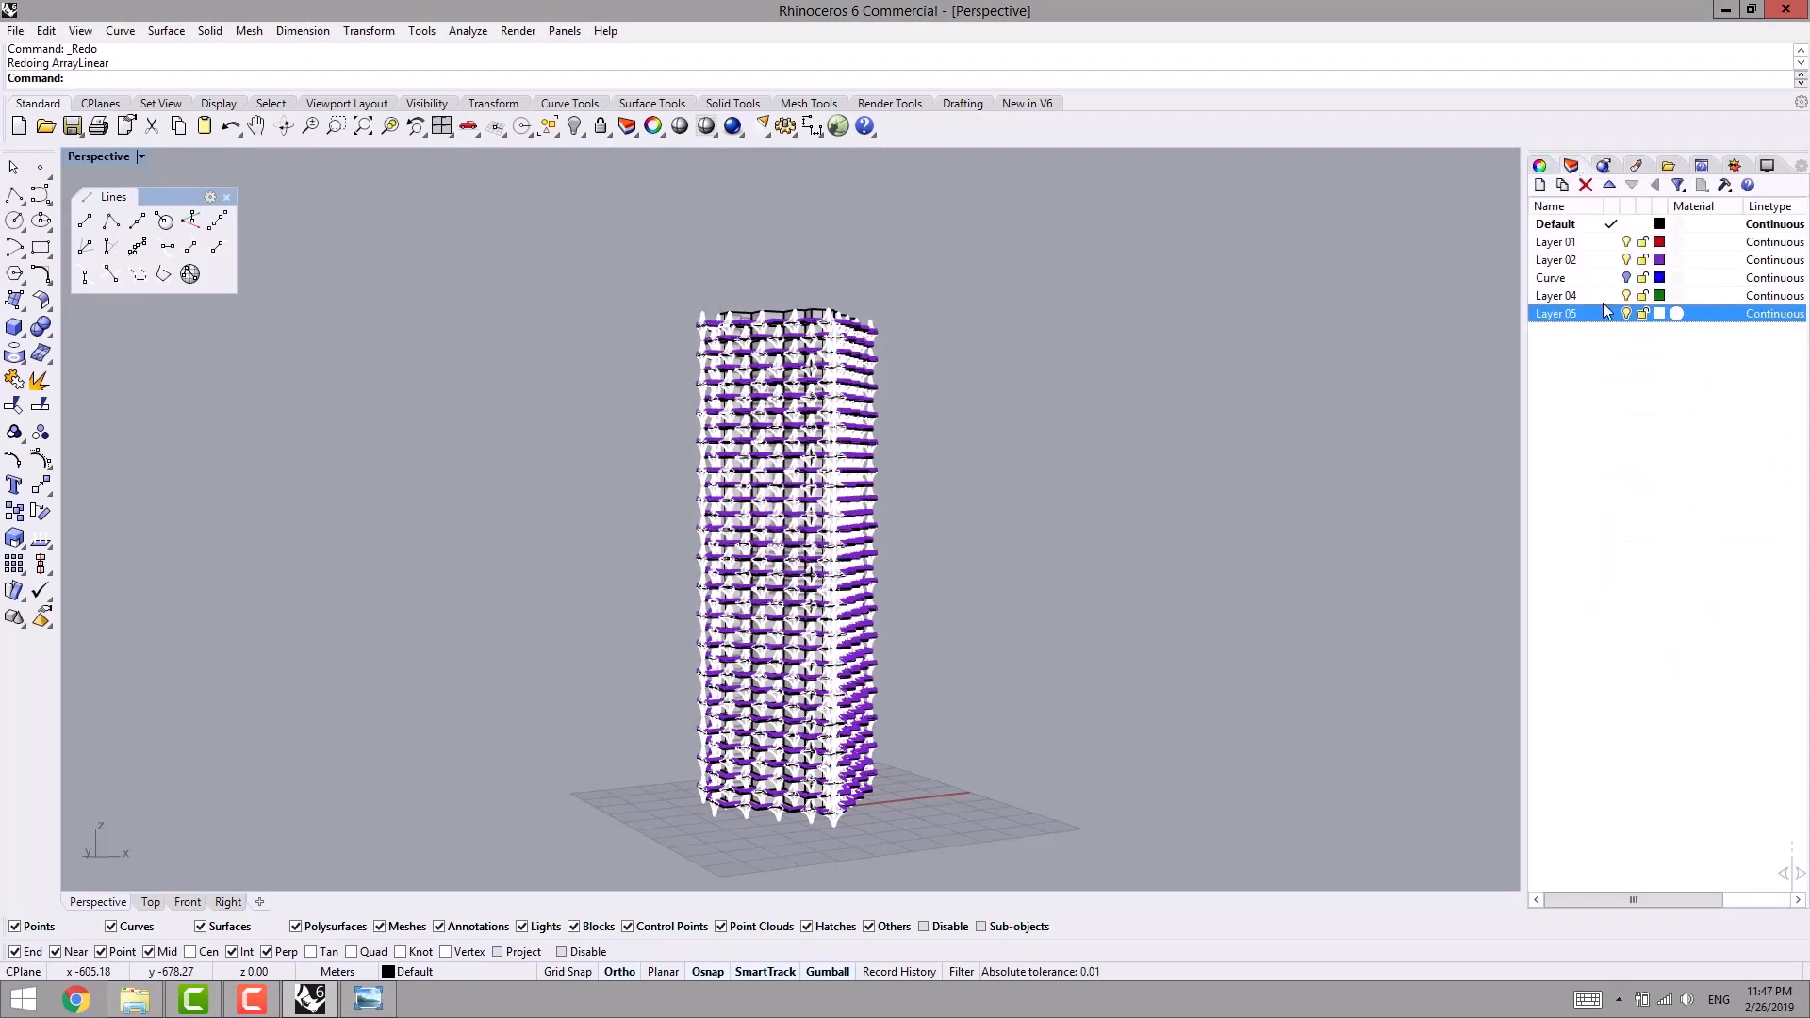
pyautogui.rightClick(1555, 260)
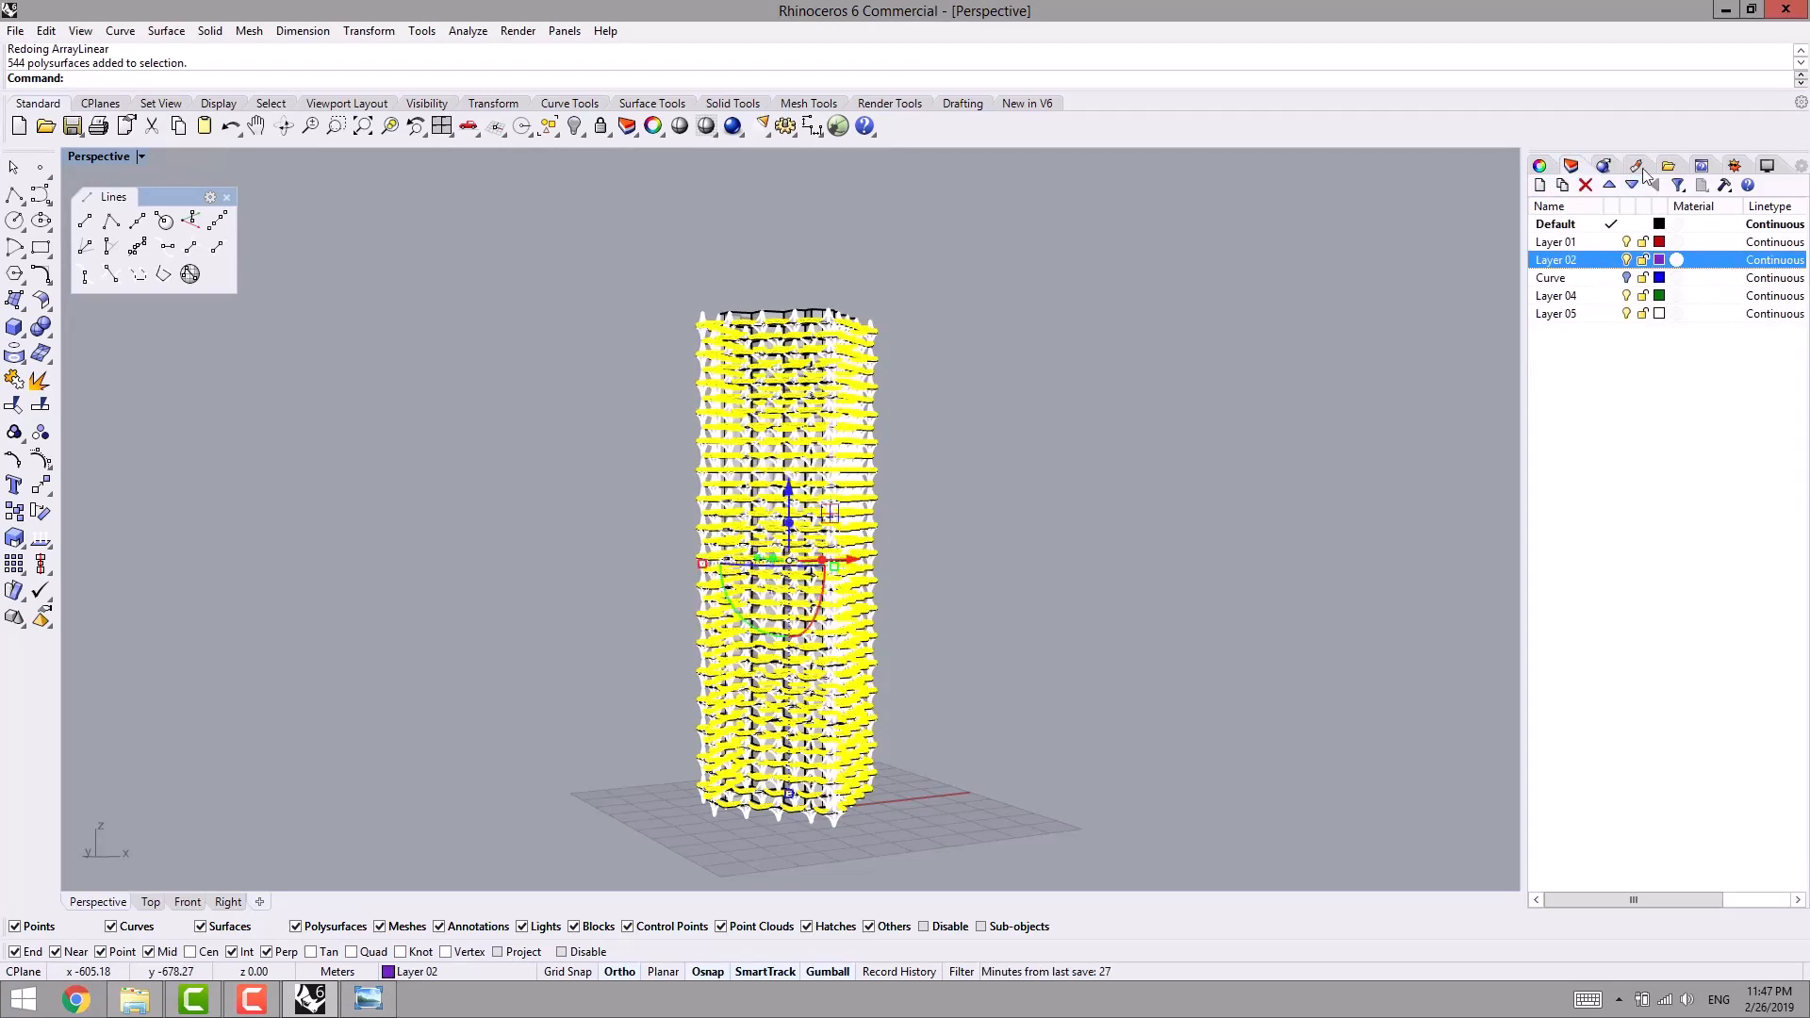
pyautogui.click(1640, 165)
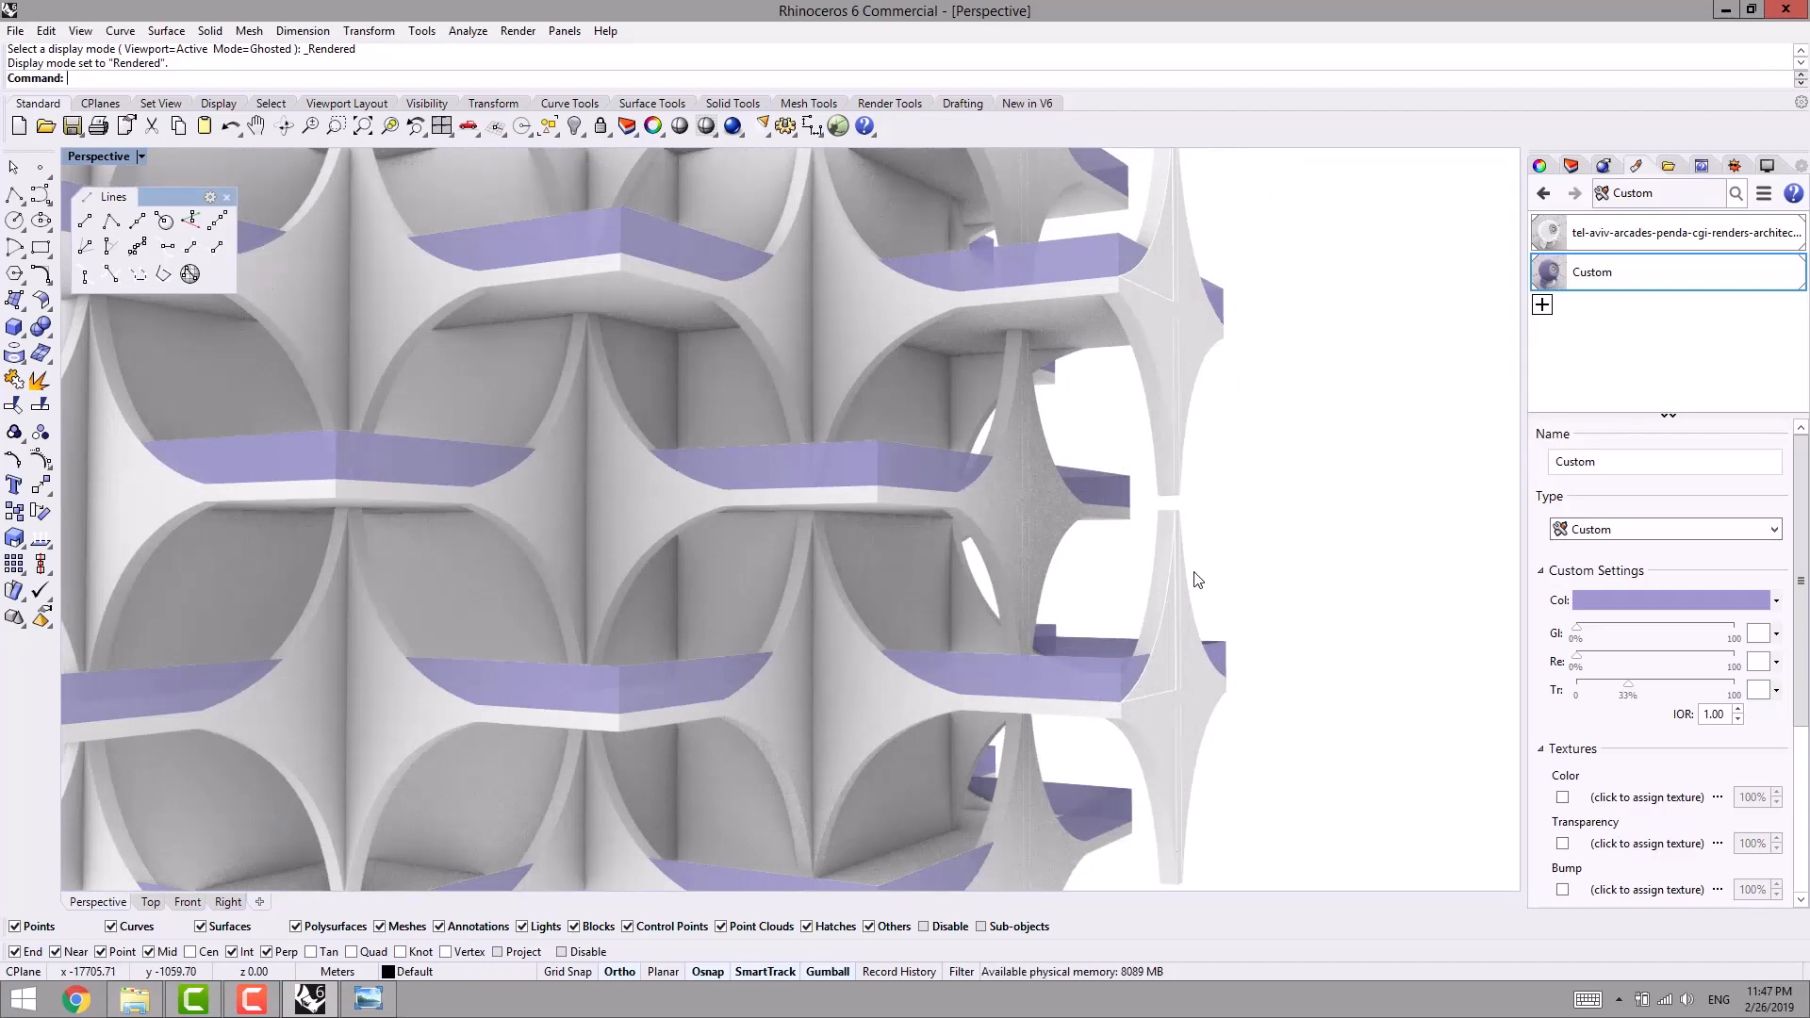
pyautogui.moveTo(1163, 509)
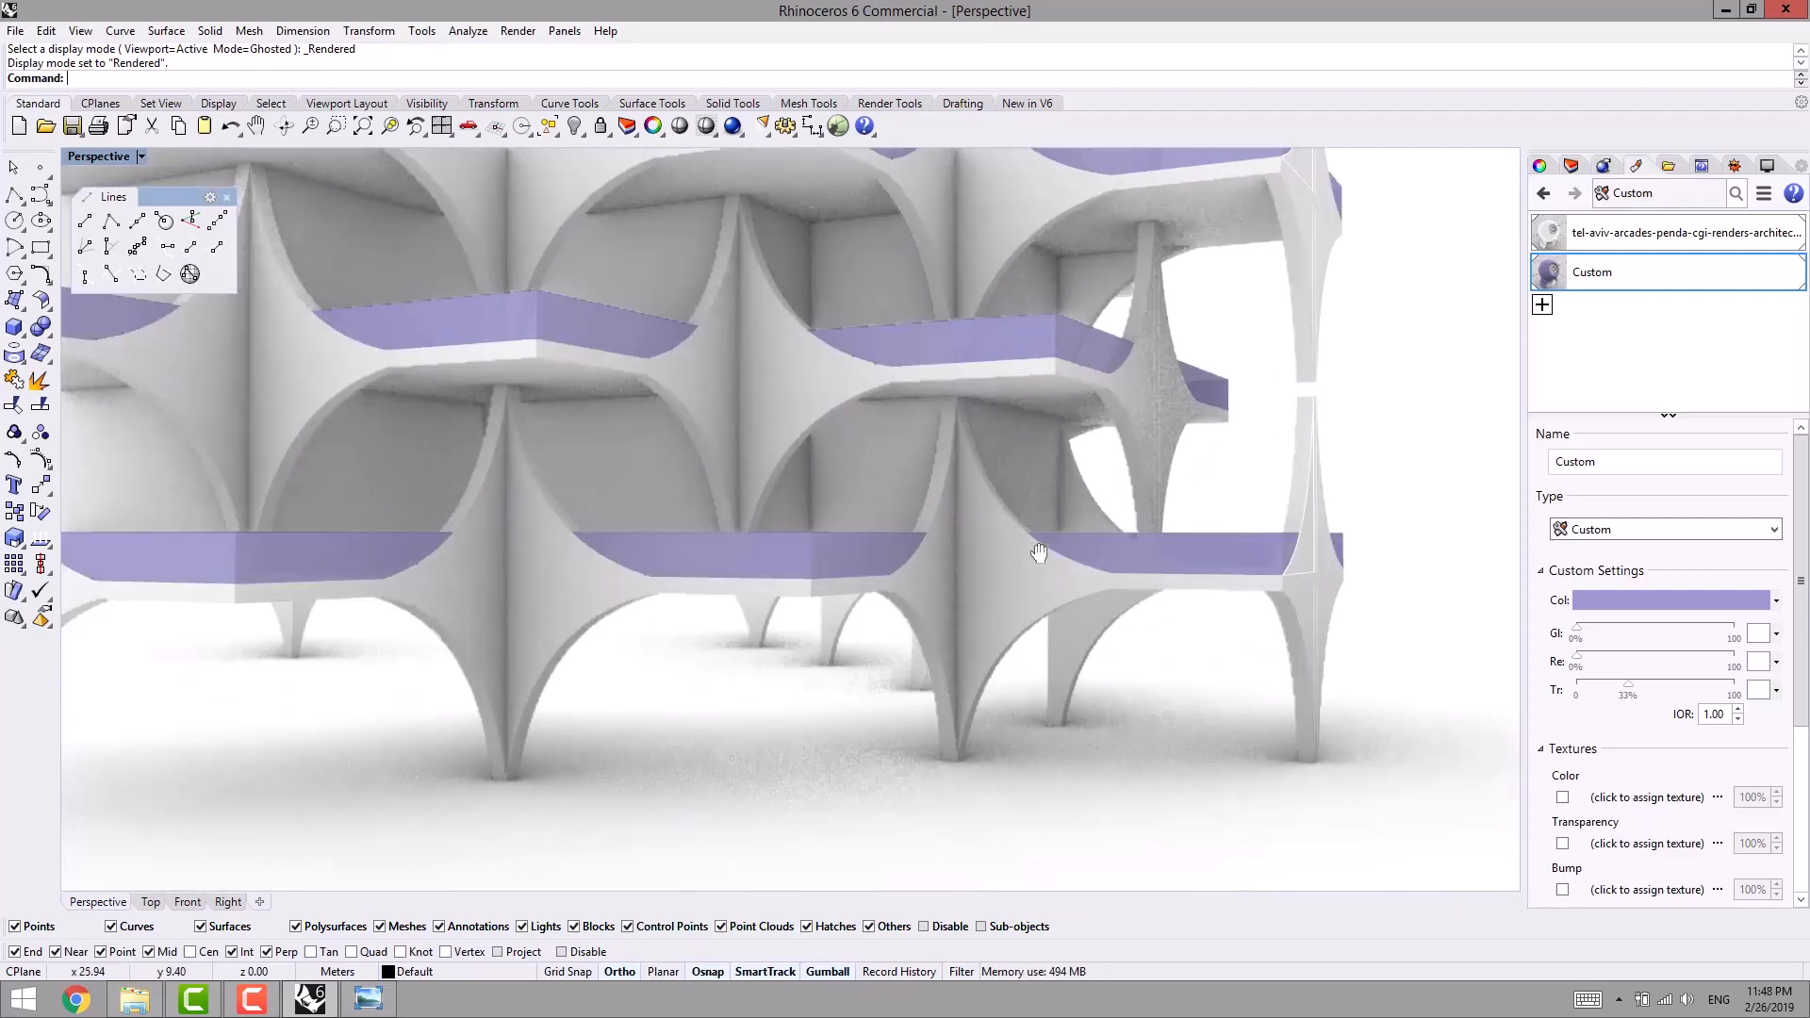
# - Zoom in on the ground-floor arches in the rendered Perspective view
pyautogui.moveTo(1039, 552); pyautogui.dragTo(929, 581)
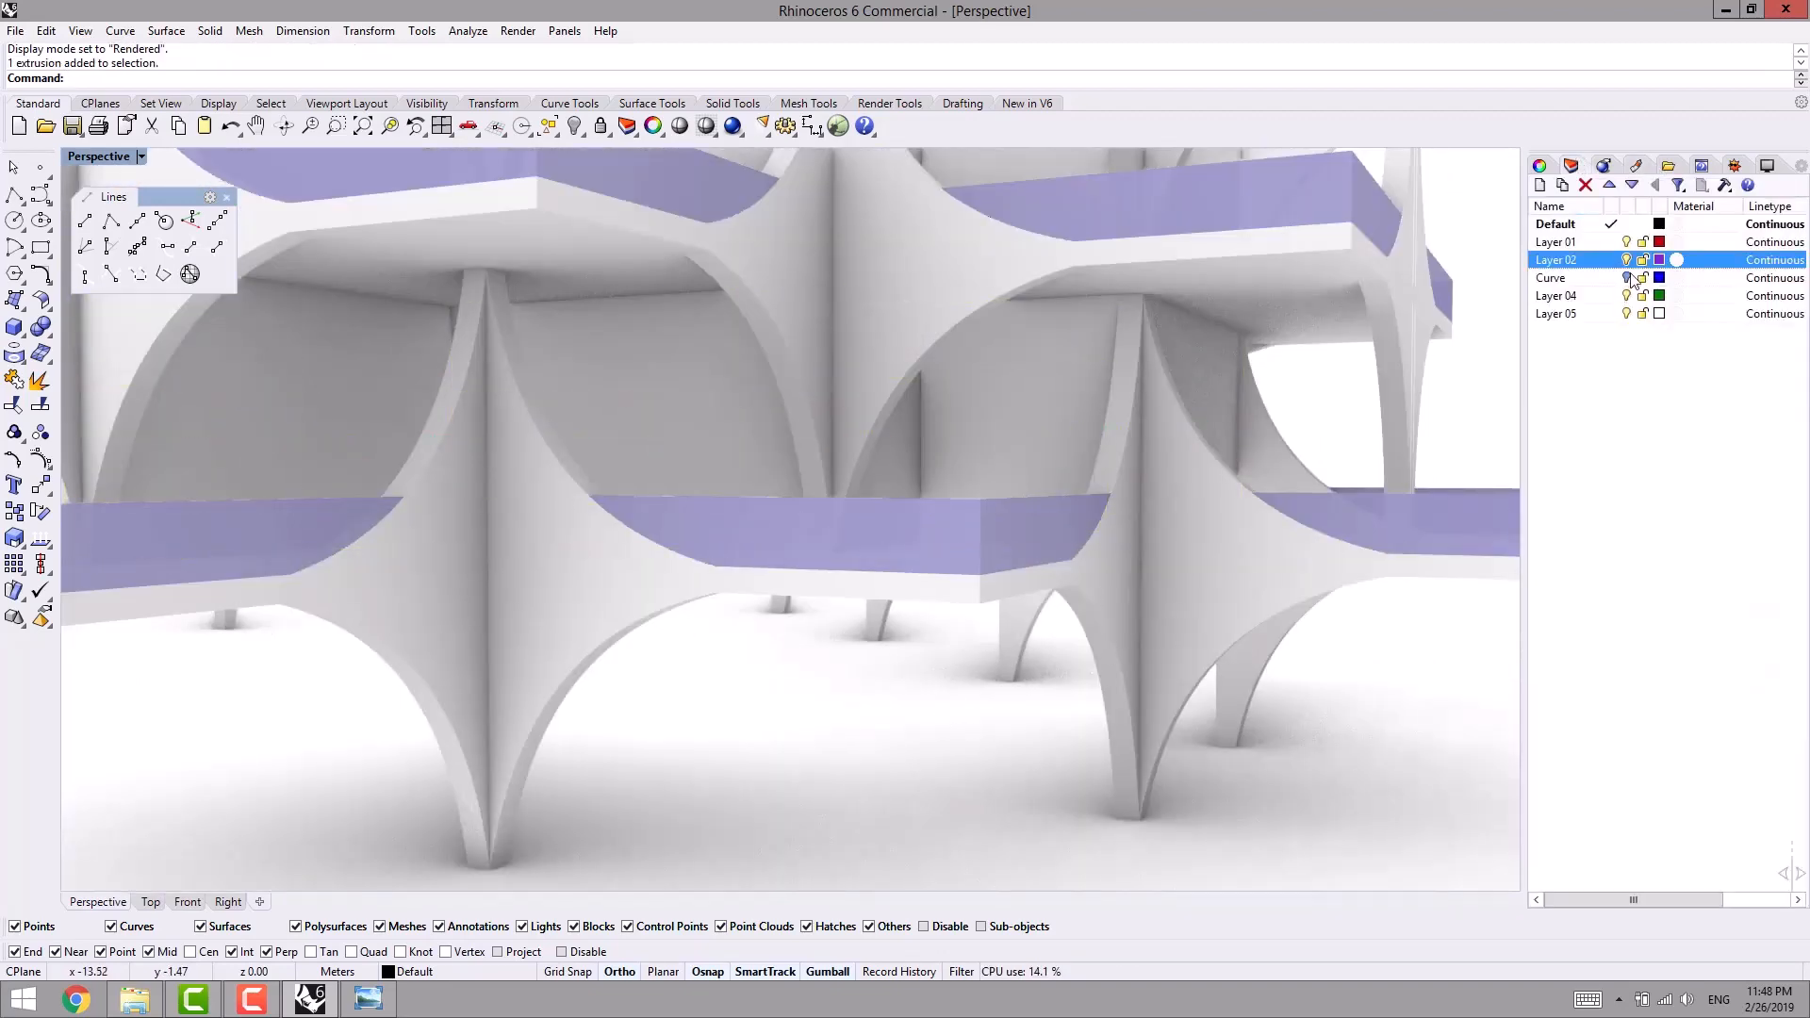
pyautogui.click(1550, 277)
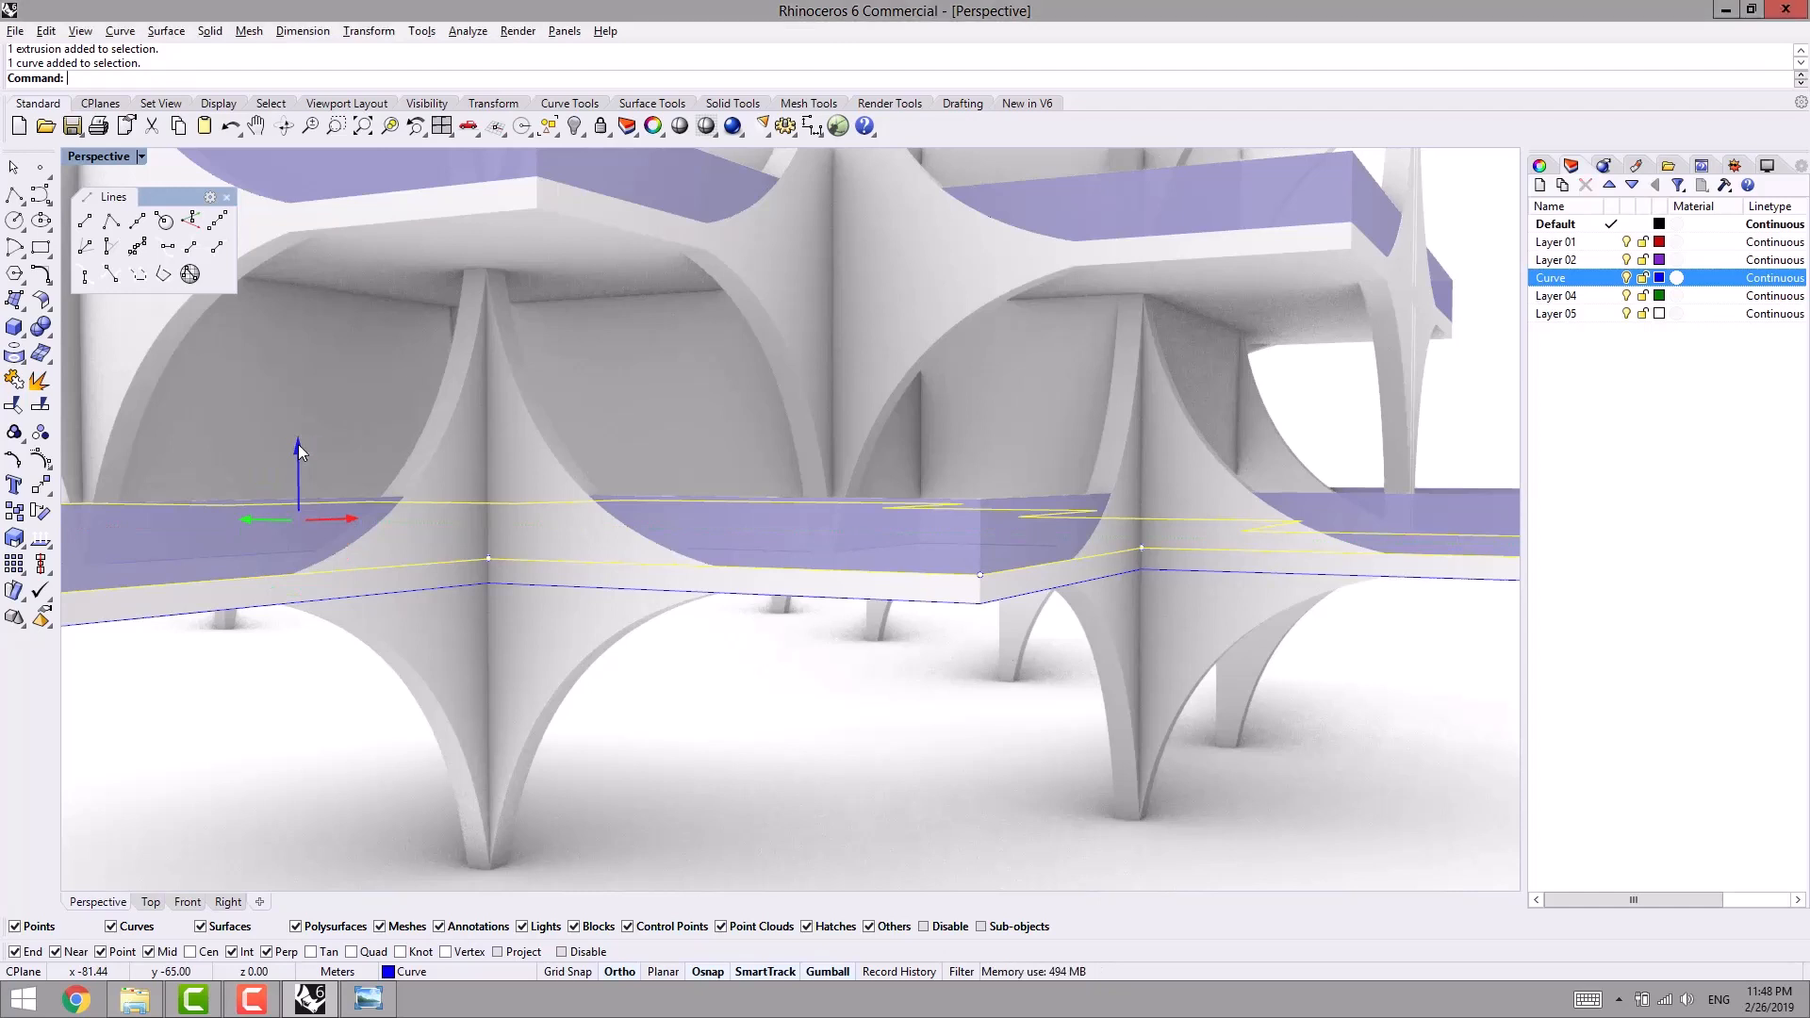
pyautogui.write('Pipe')
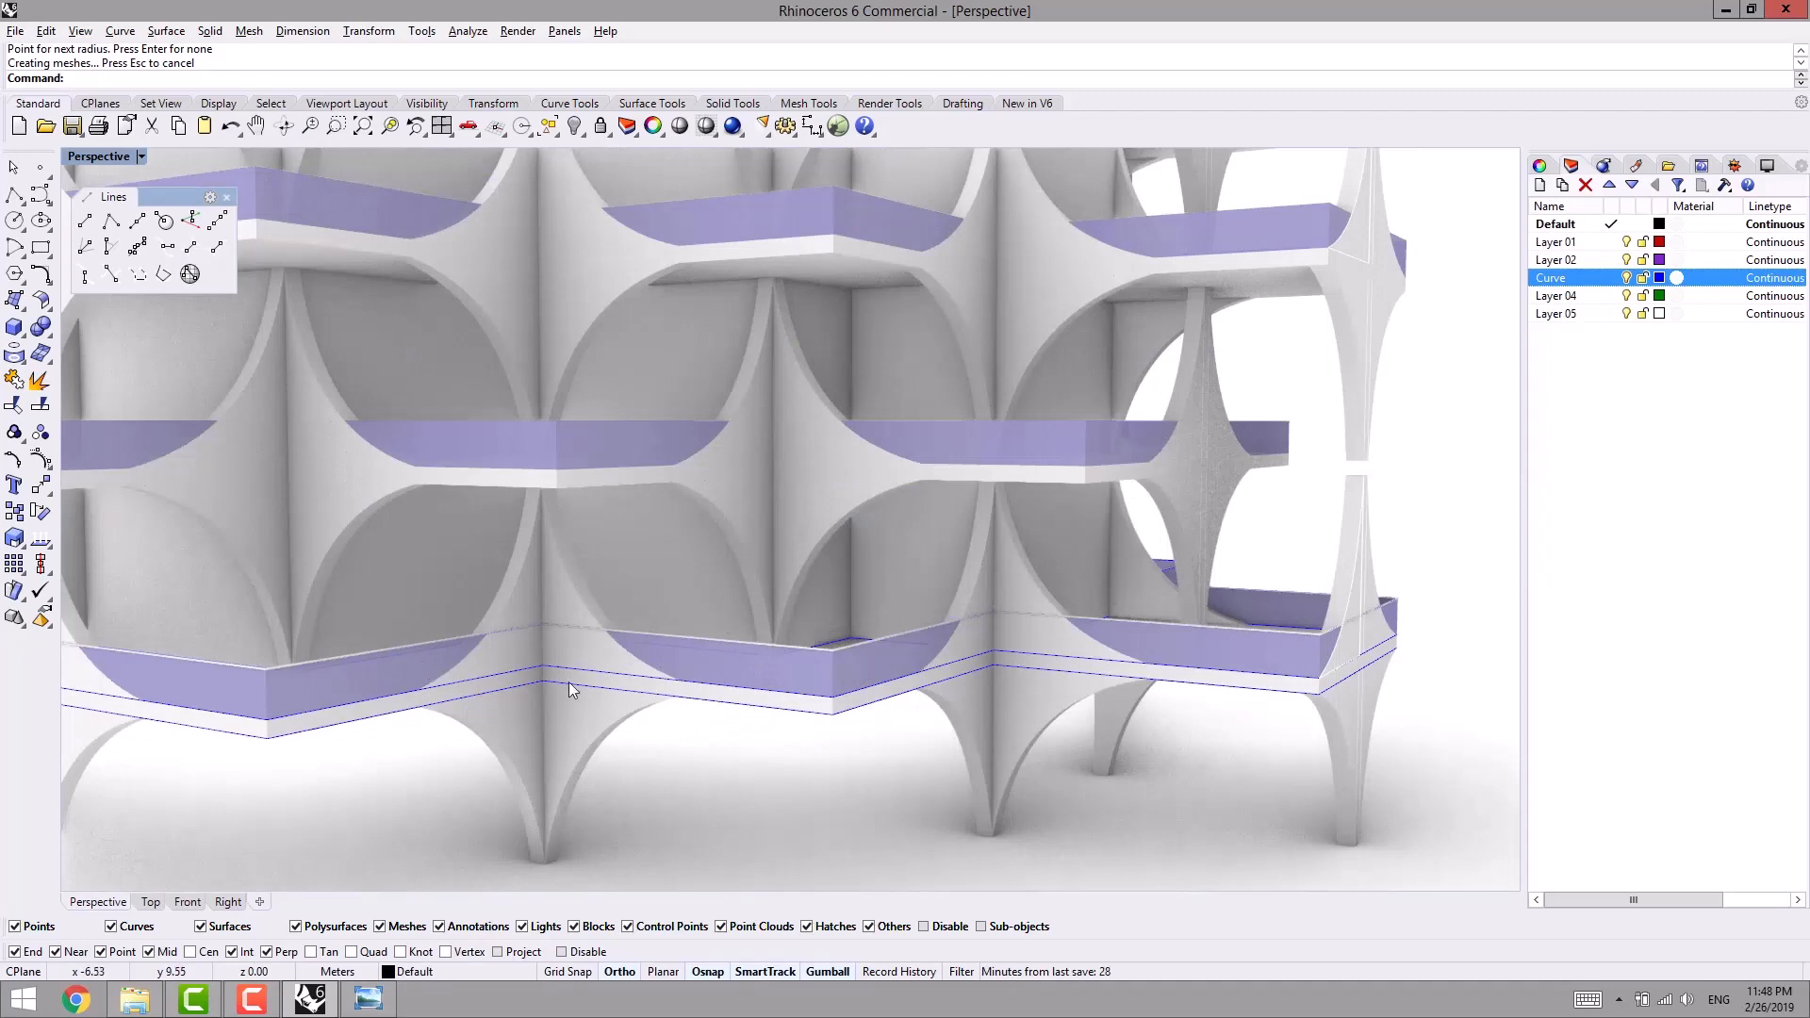
pyautogui.press('ctrl+z')
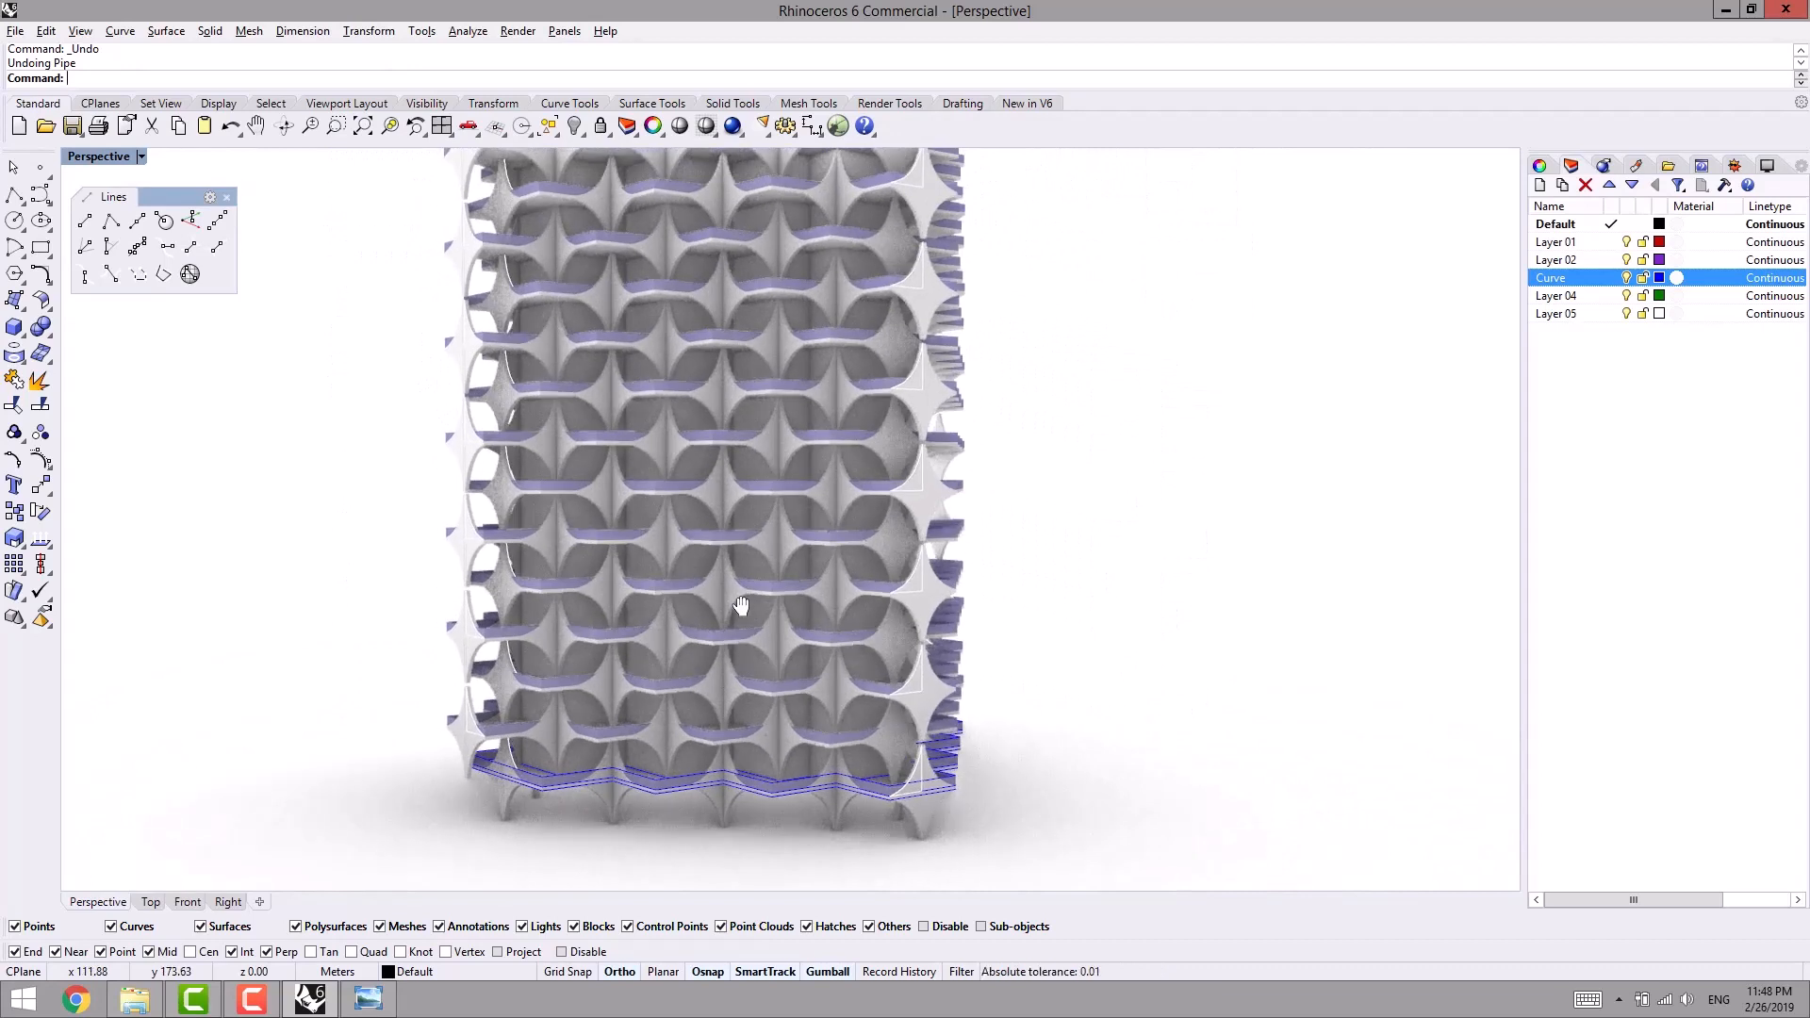
pyautogui.moveTo(857, 509)
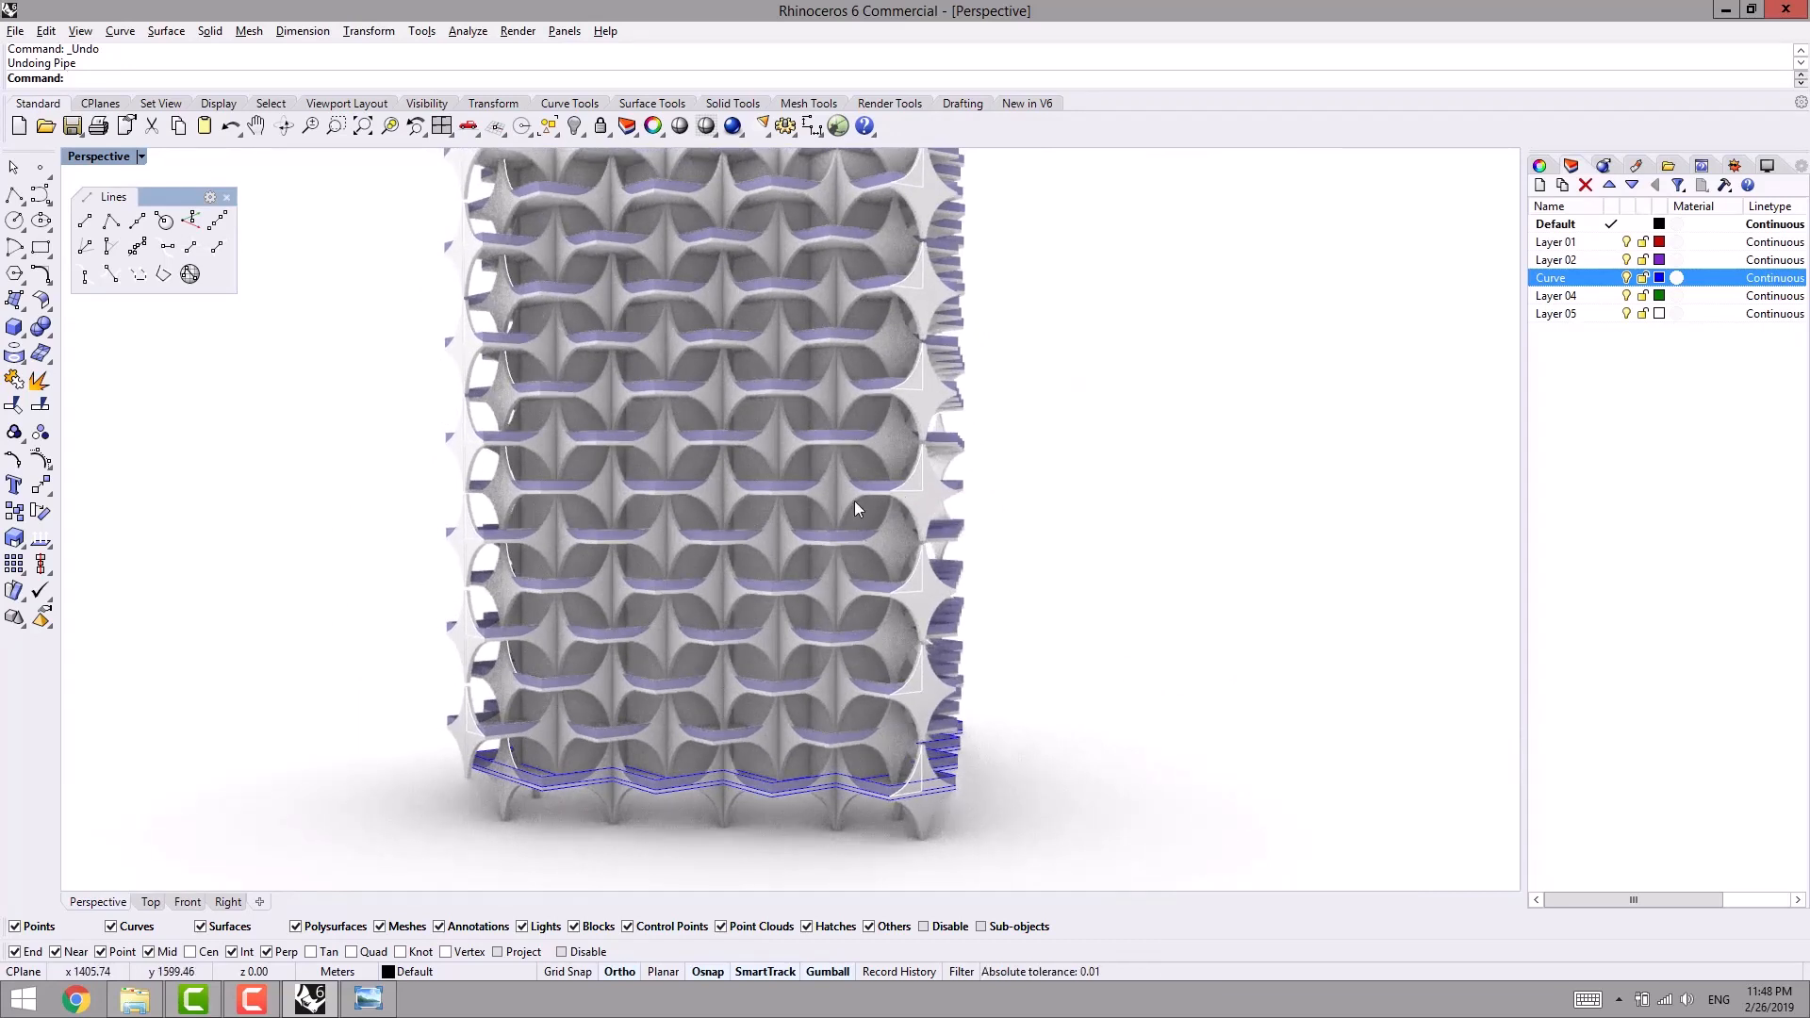